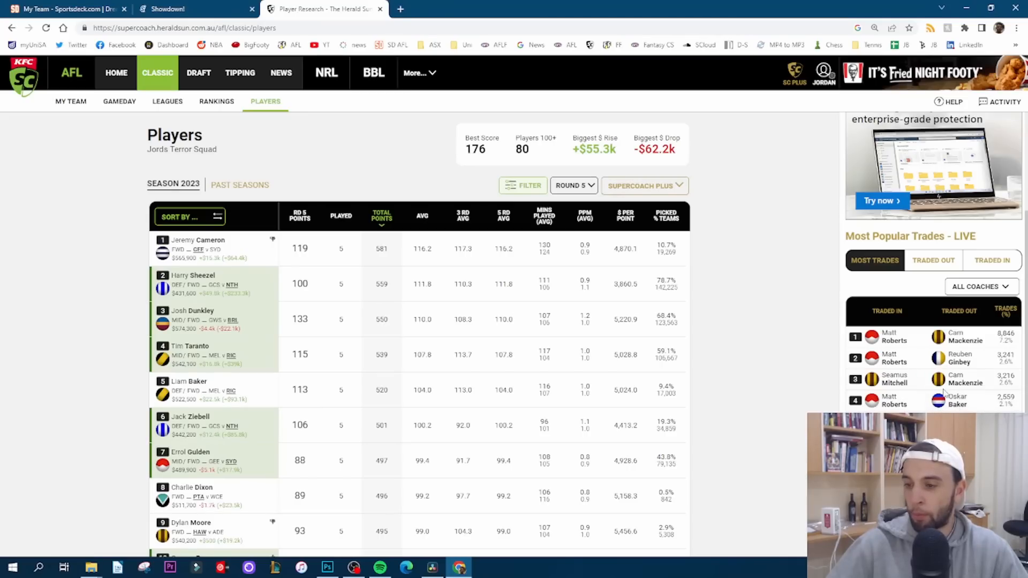
pyautogui.moveTo(956, 366)
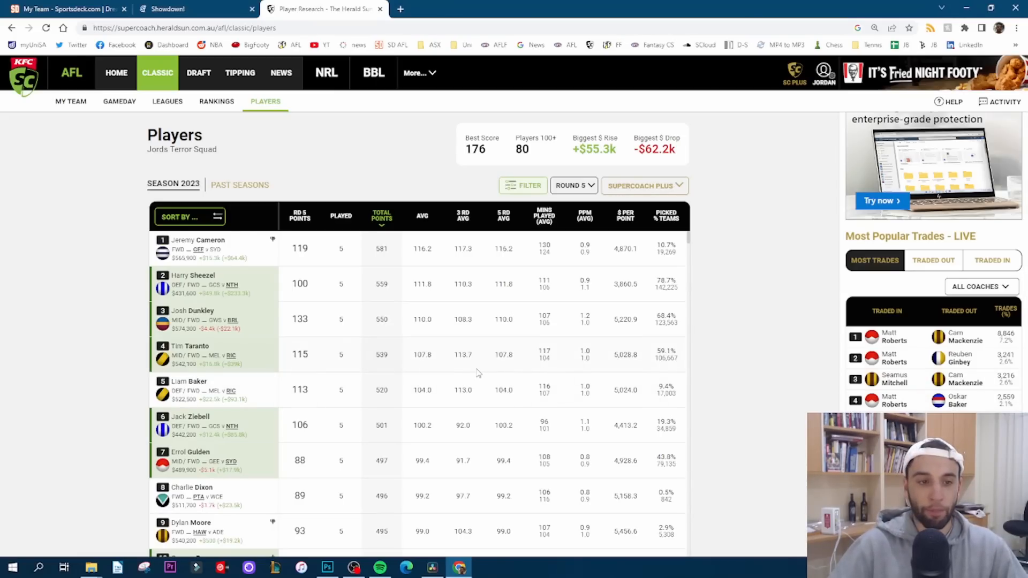
pyautogui.moveTo(423, 295)
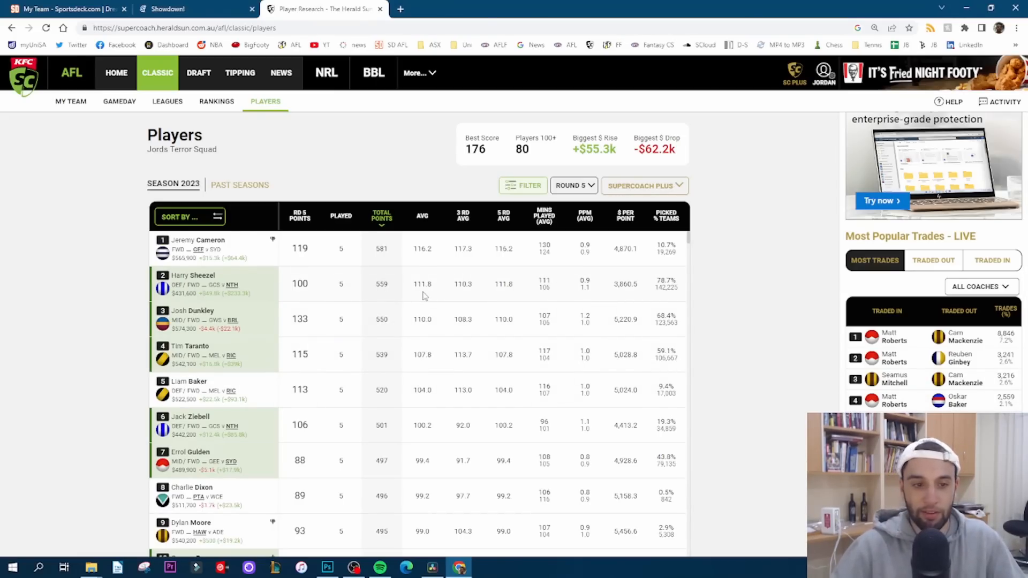
pyautogui.moveTo(380, 240)
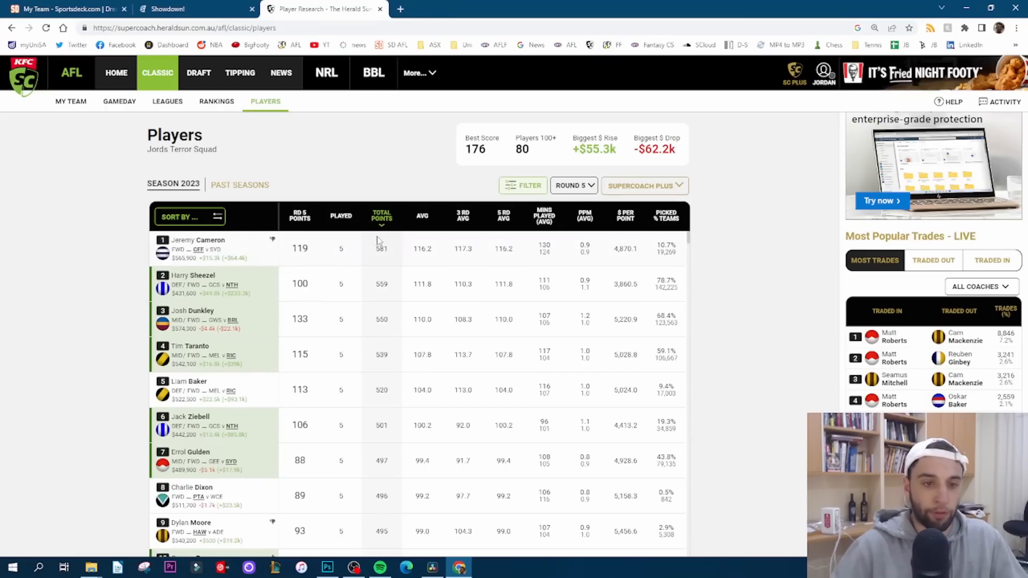
pyautogui.moveTo(317, 246)
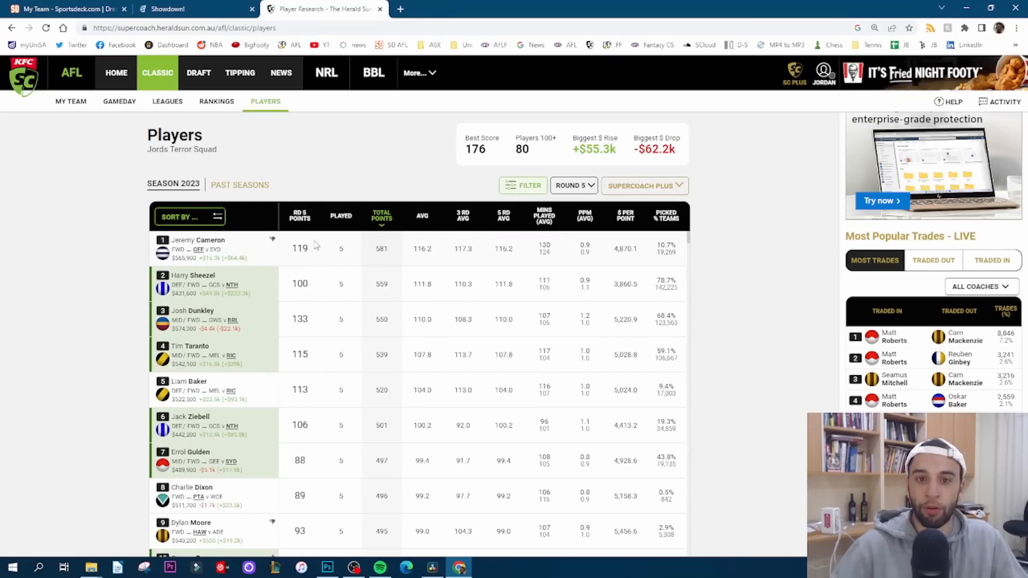
pyautogui.moveTo(478, 260)
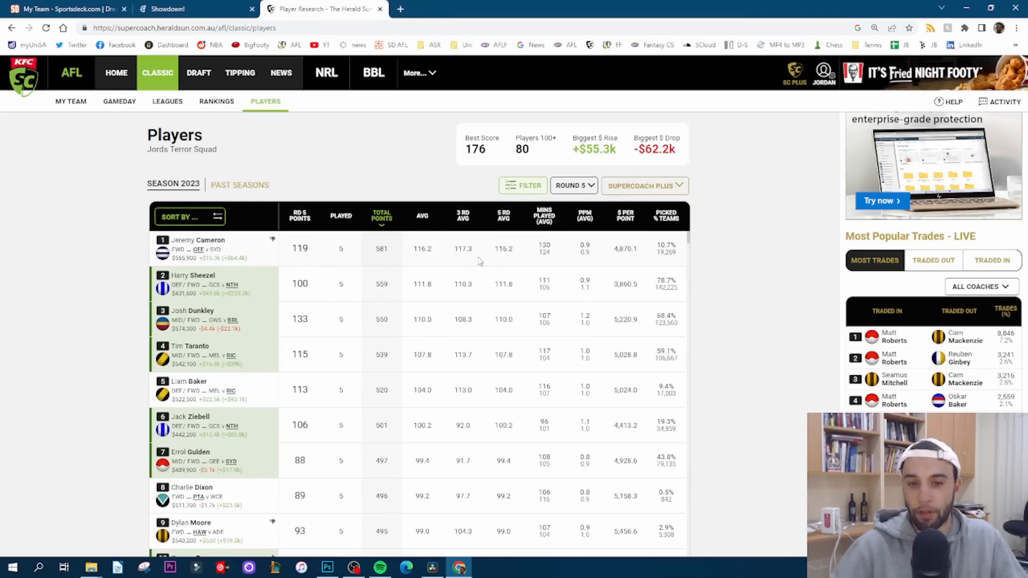
pyautogui.moveTo(235, 251)
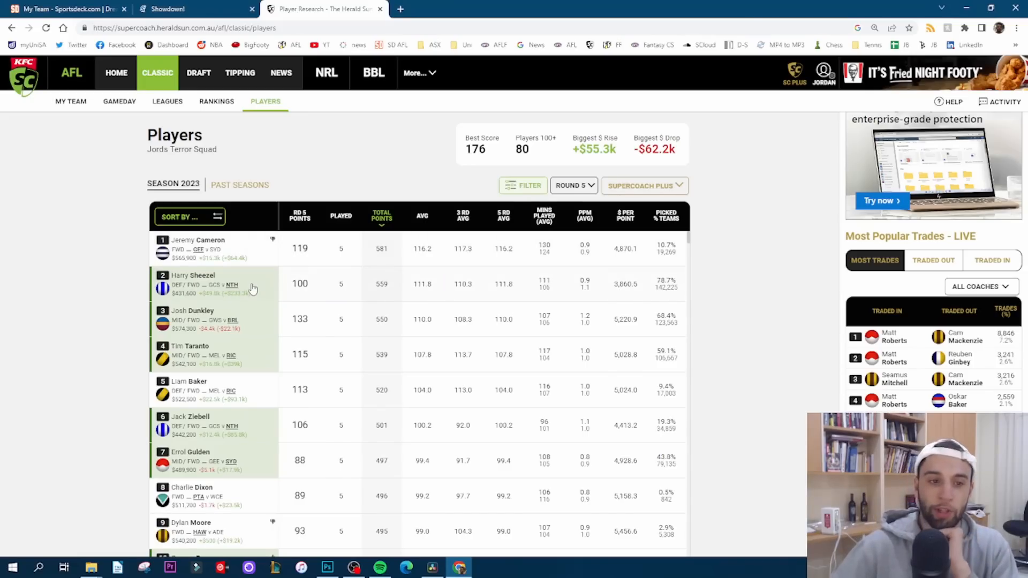
pyautogui.moveTo(230, 286)
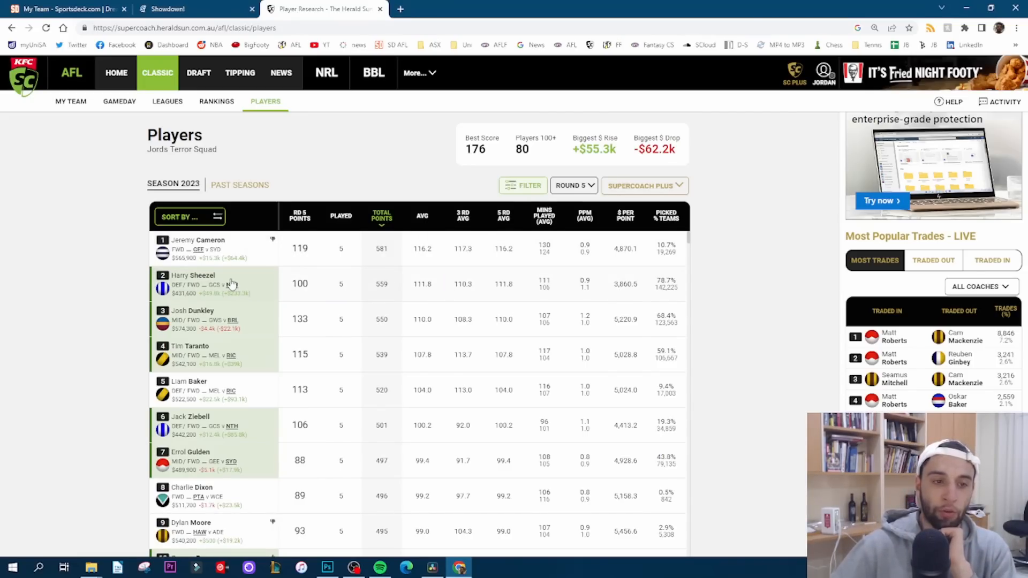
pyautogui.moveTo(234, 278)
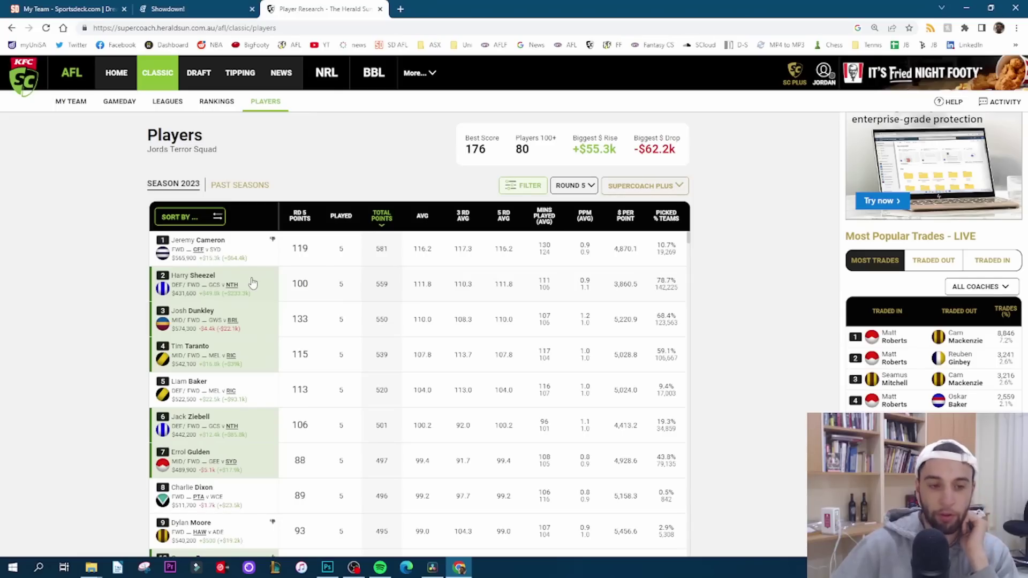
pyautogui.moveTo(256, 262)
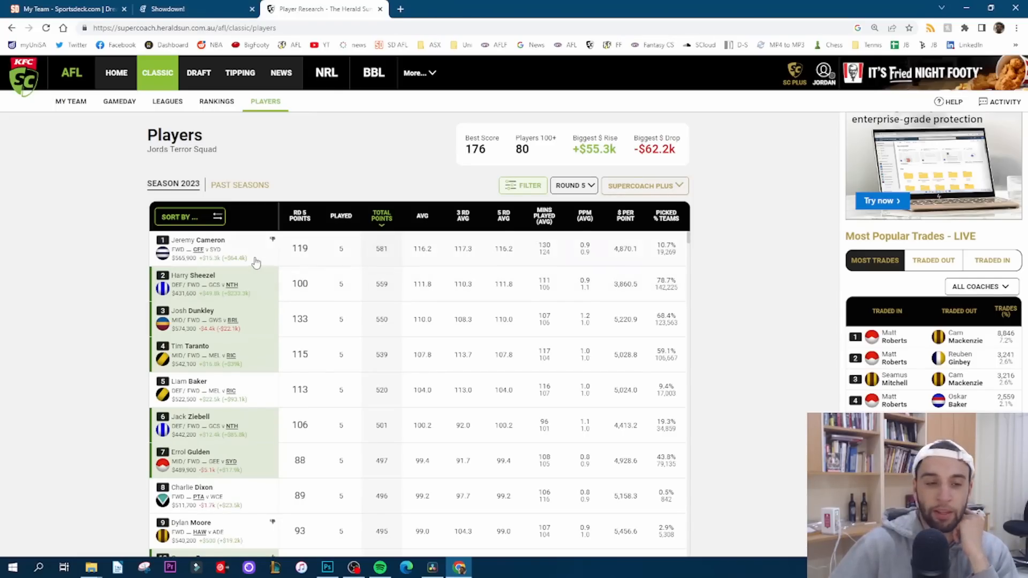
pyautogui.moveTo(217, 255)
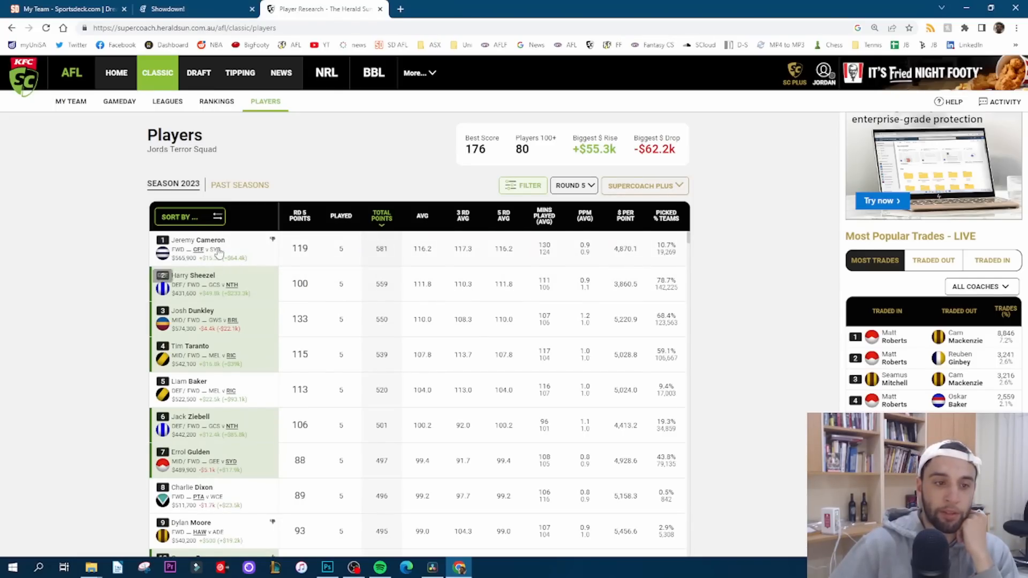
pyautogui.moveTo(115, 326)
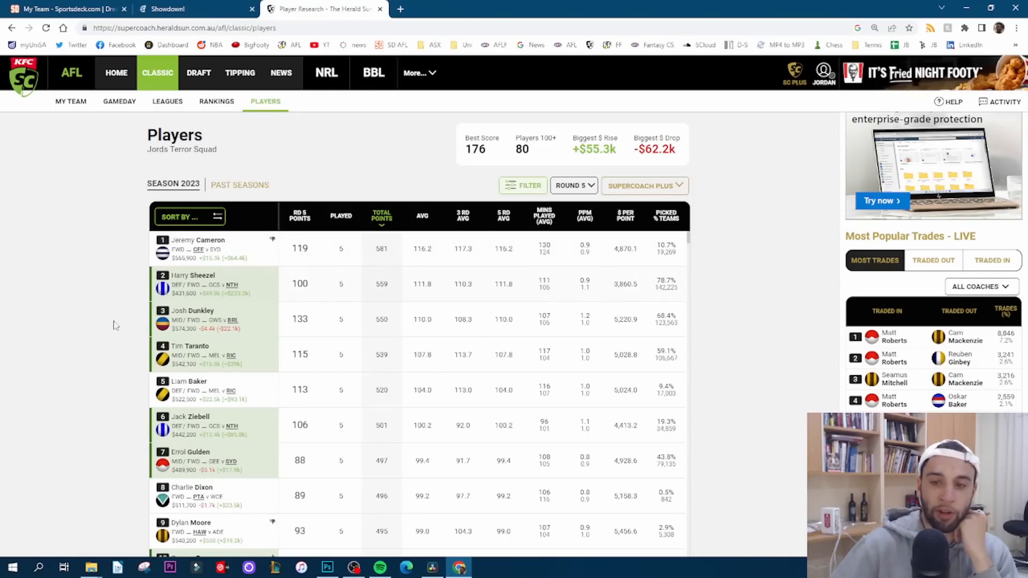
pyautogui.moveTo(208, 325)
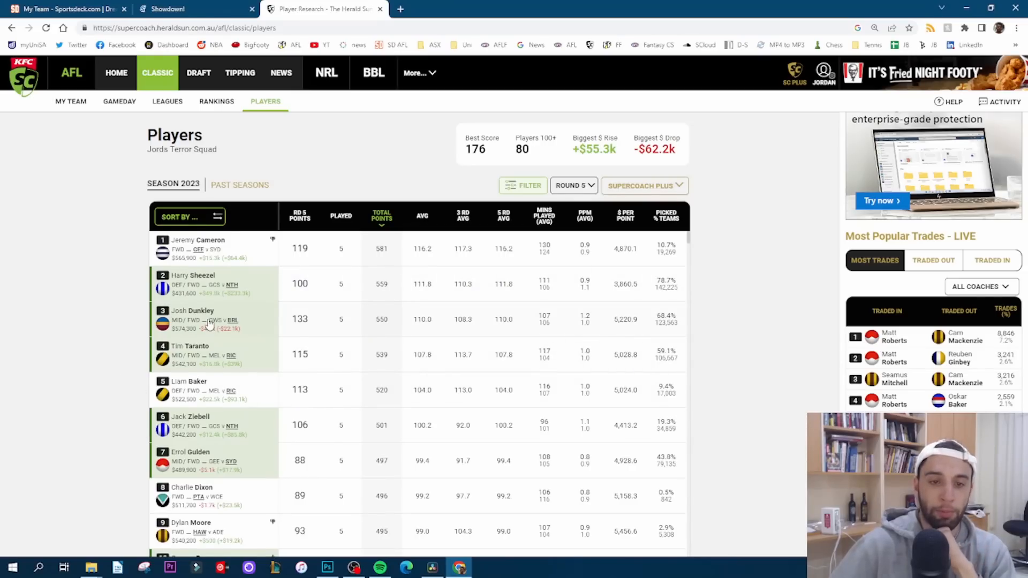
pyautogui.moveTo(204, 289)
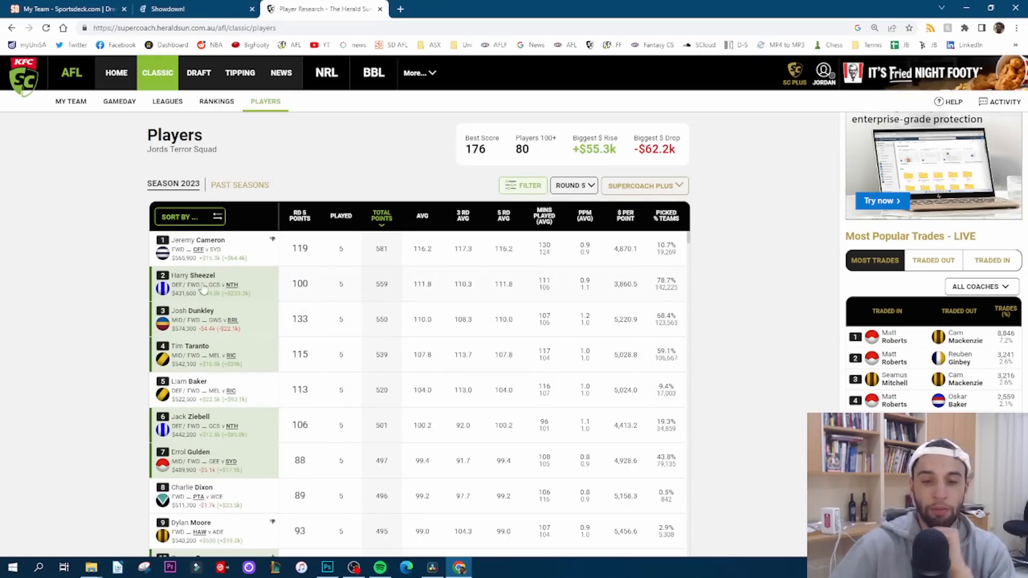
pyautogui.moveTo(230, 281)
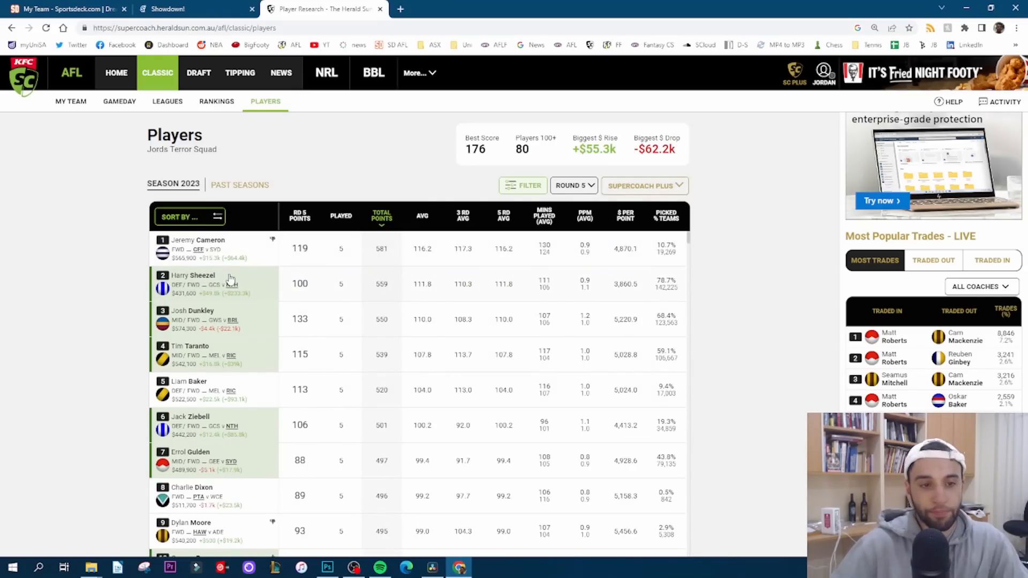
pyautogui.moveTo(218, 306)
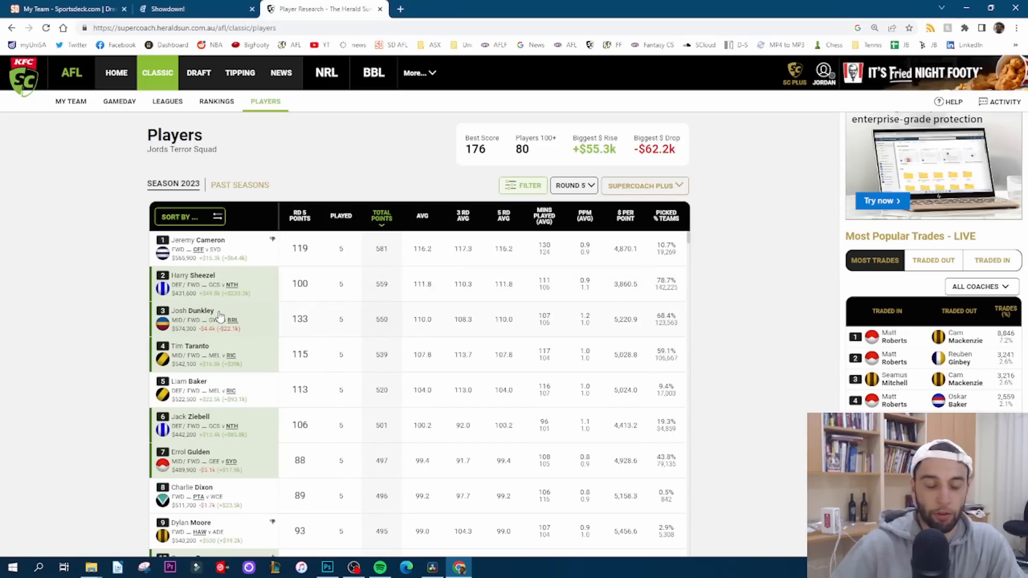
pyautogui.moveTo(200, 331)
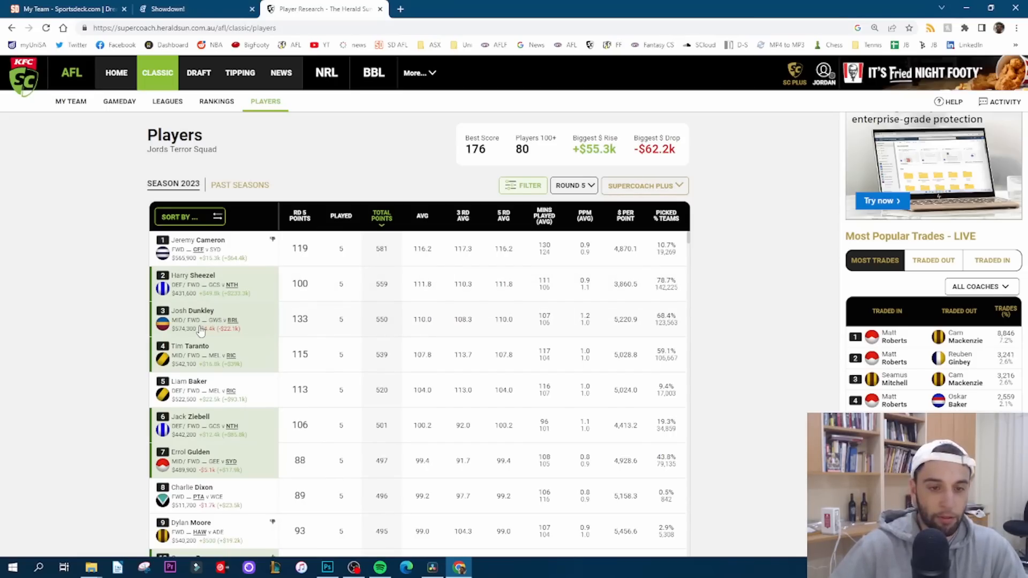
pyautogui.moveTo(225, 315)
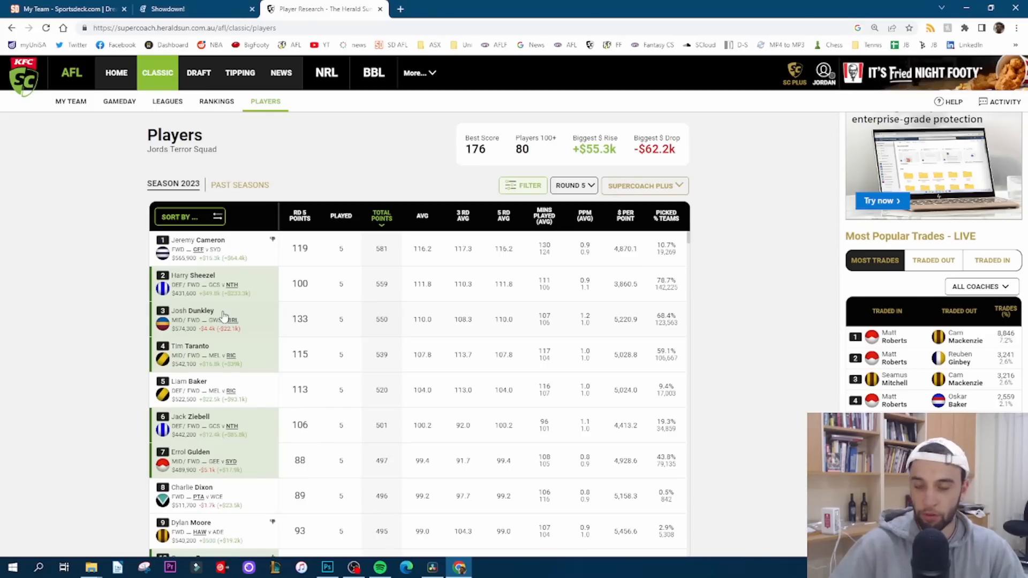
pyautogui.moveTo(235, 314)
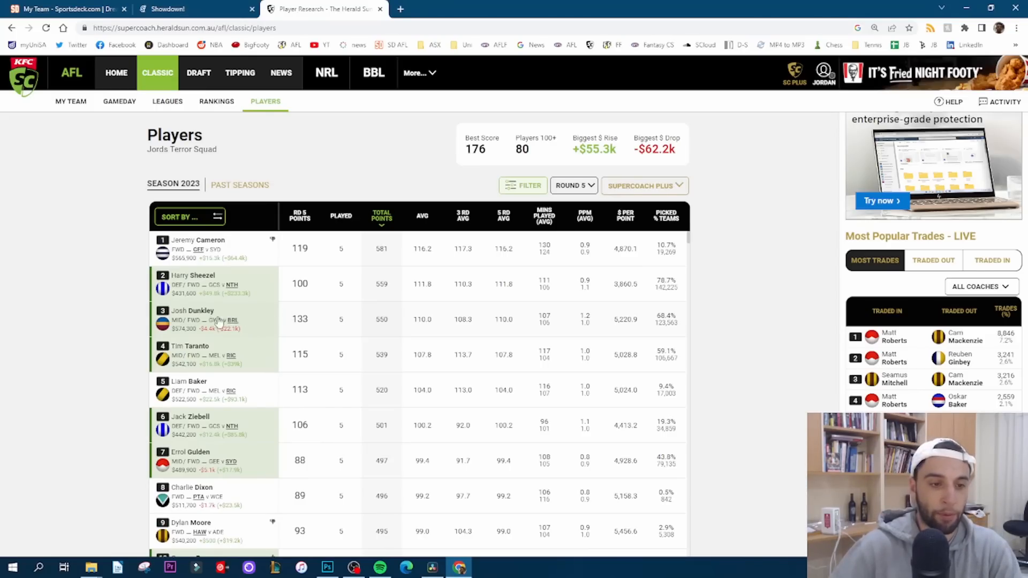
pyautogui.moveTo(235, 334)
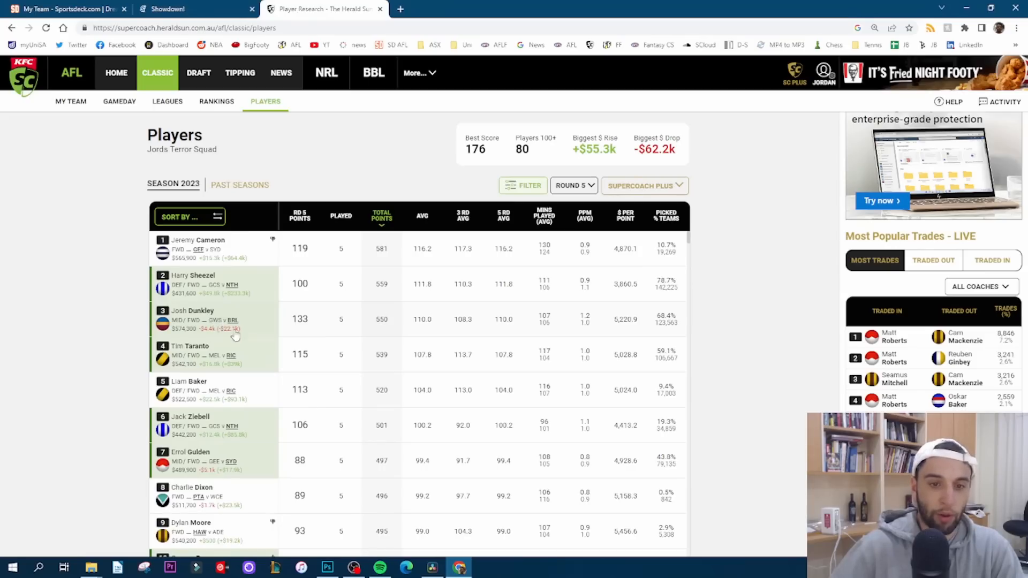
pyautogui.moveTo(213, 327)
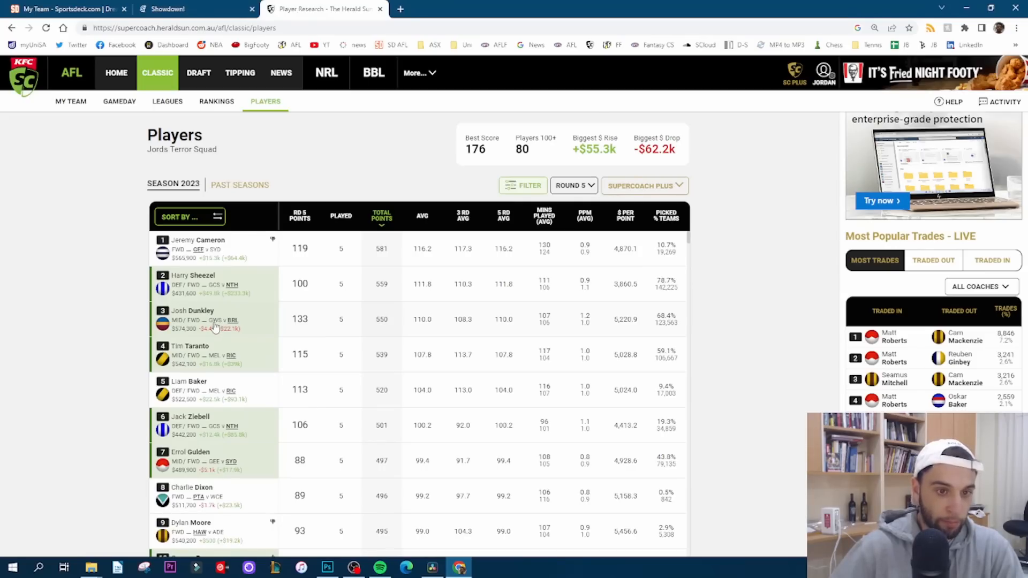
pyautogui.moveTo(207, 364)
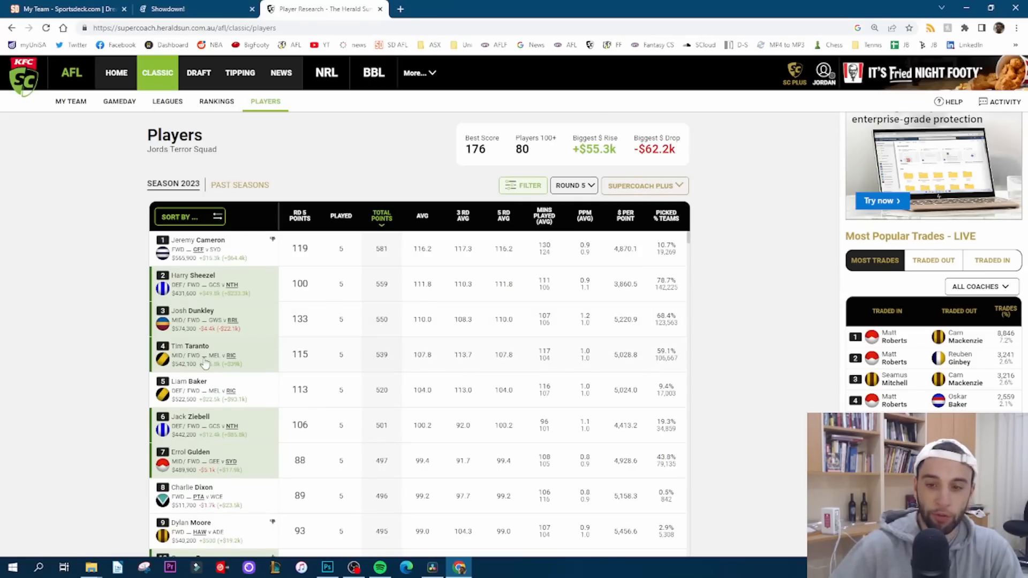
pyautogui.moveTo(251, 345)
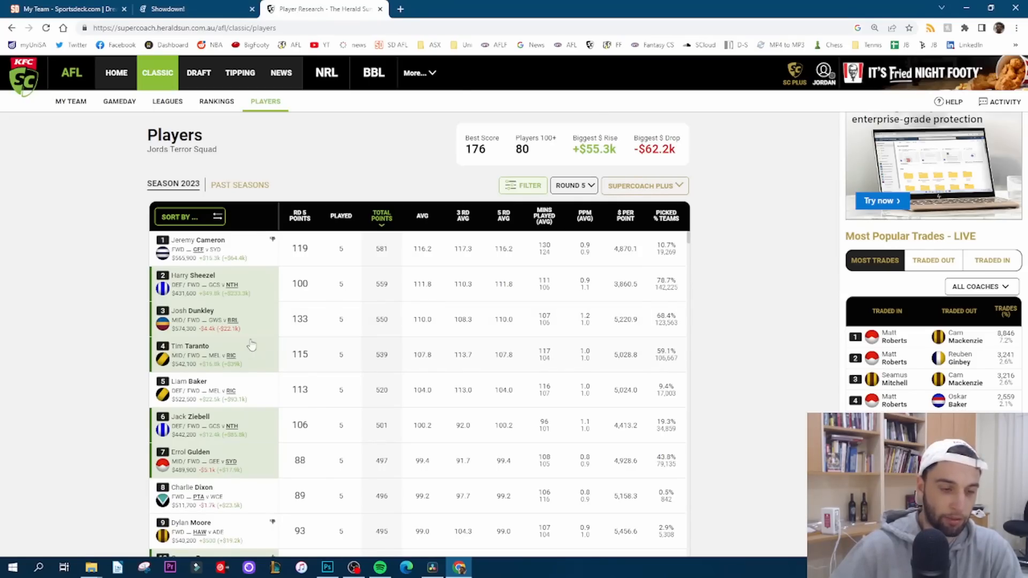
# Scroll the Players table and bring up Zak Butters' player profile.
pyautogui.scroll(-3)
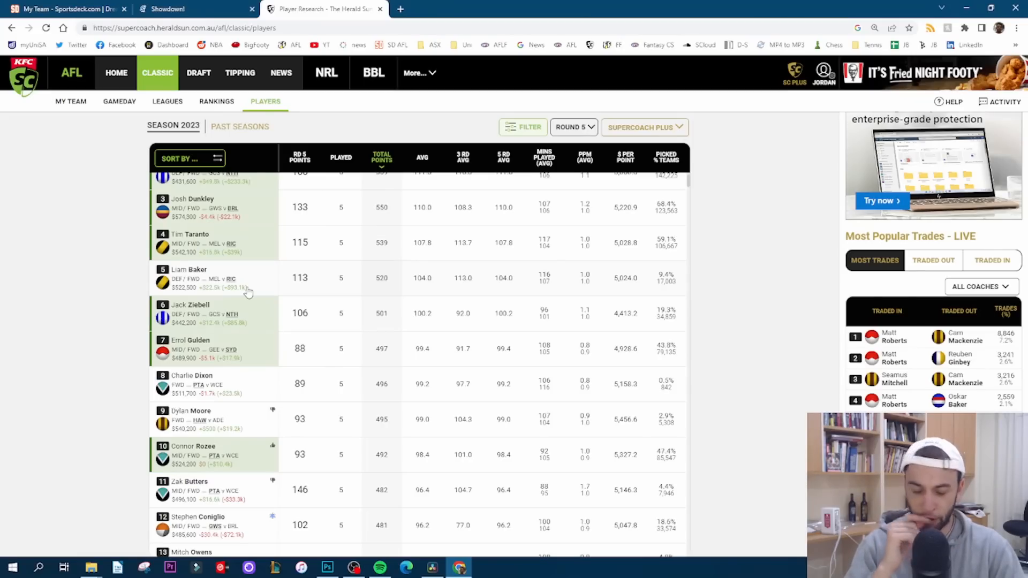
pyautogui.scroll(3)
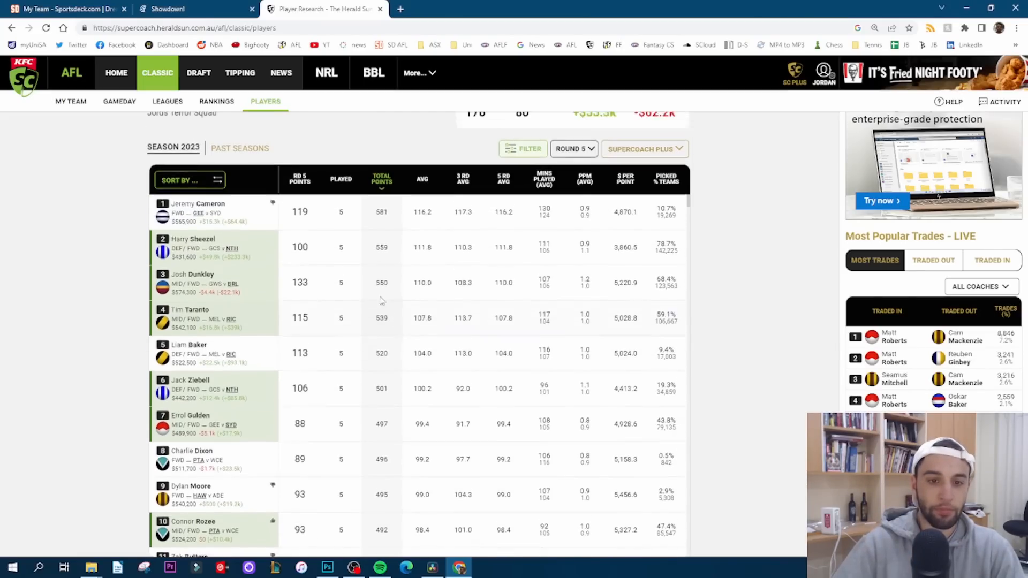
pyautogui.scroll(3)
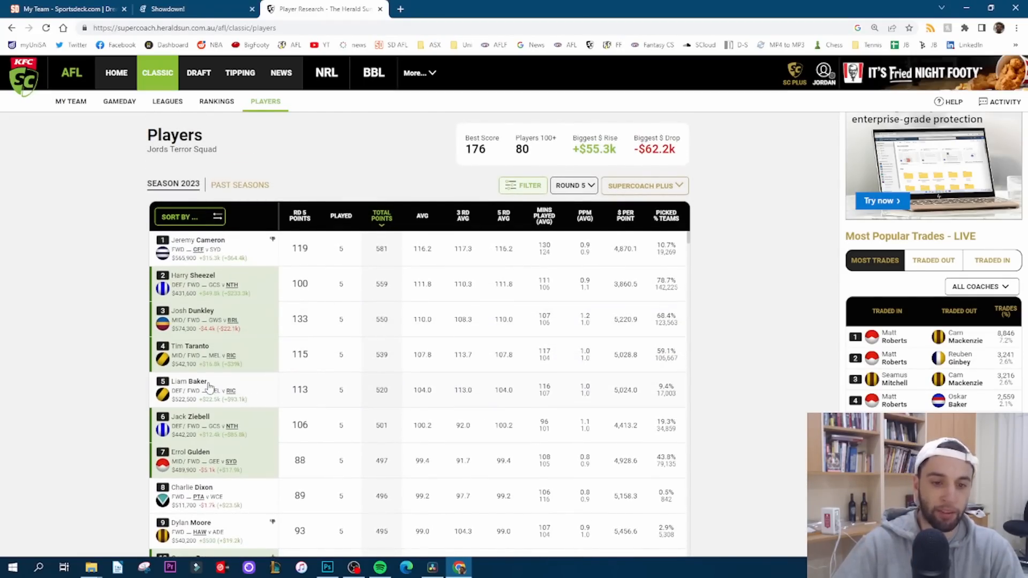
pyautogui.moveTo(180, 375)
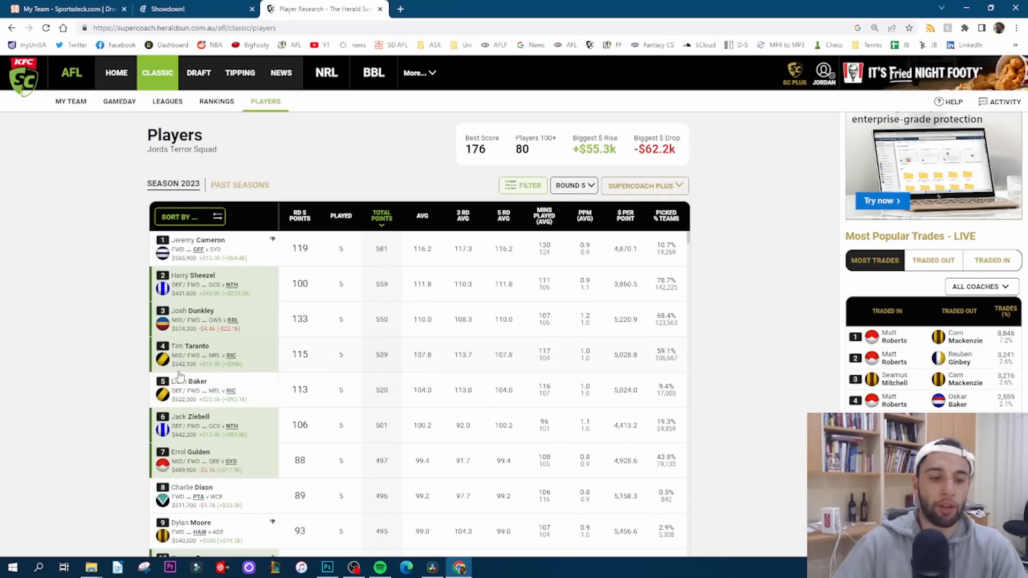
pyautogui.moveTo(275, 310)
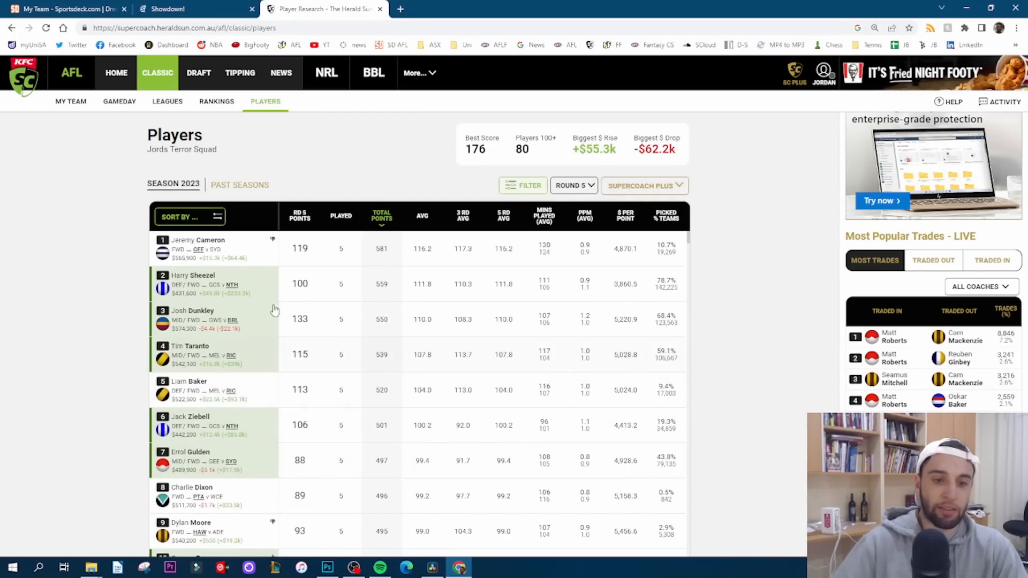
pyautogui.scroll(-3)
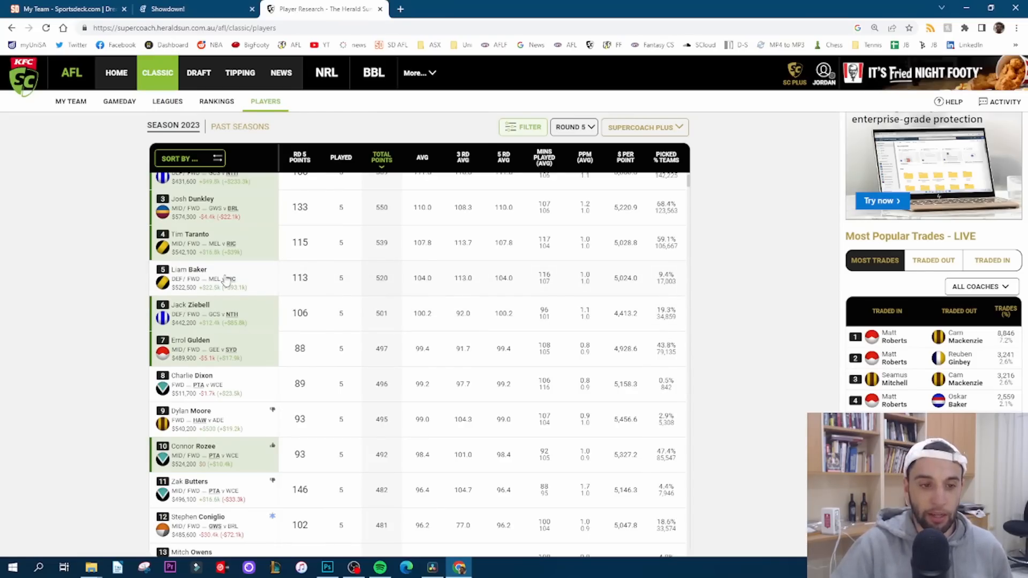
pyautogui.moveTo(228, 283)
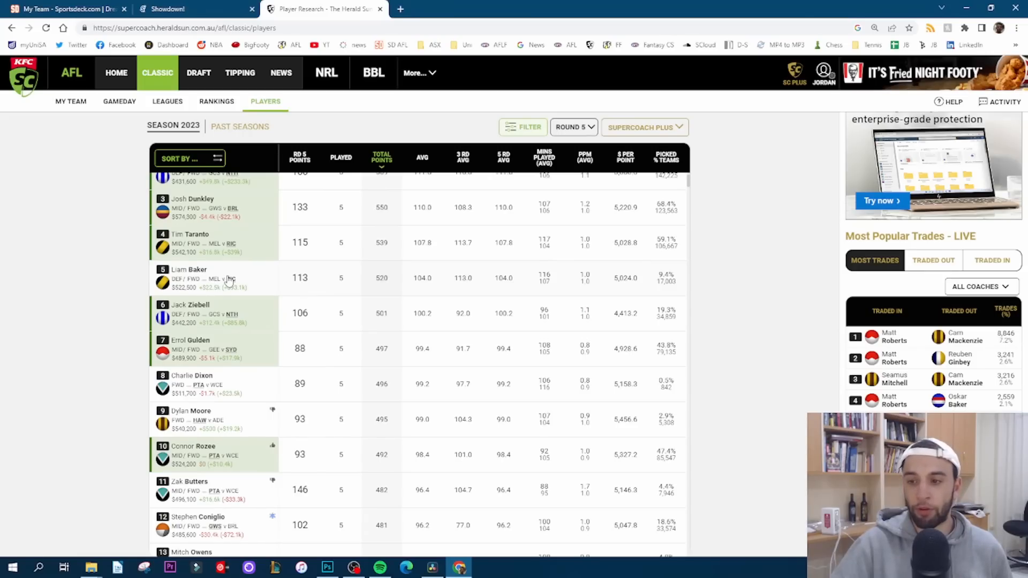
pyautogui.moveTo(223, 275)
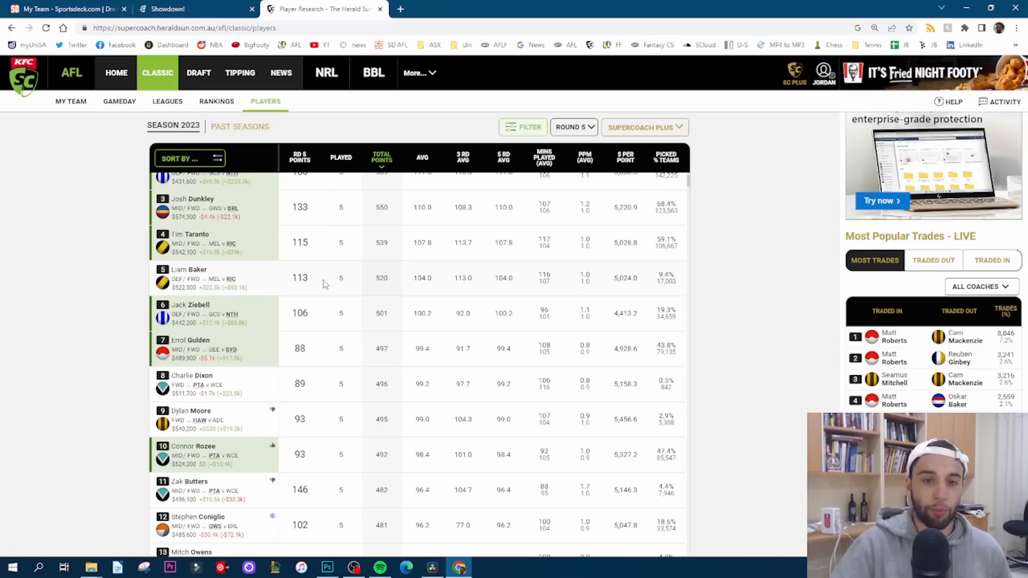
pyautogui.moveTo(414, 299)
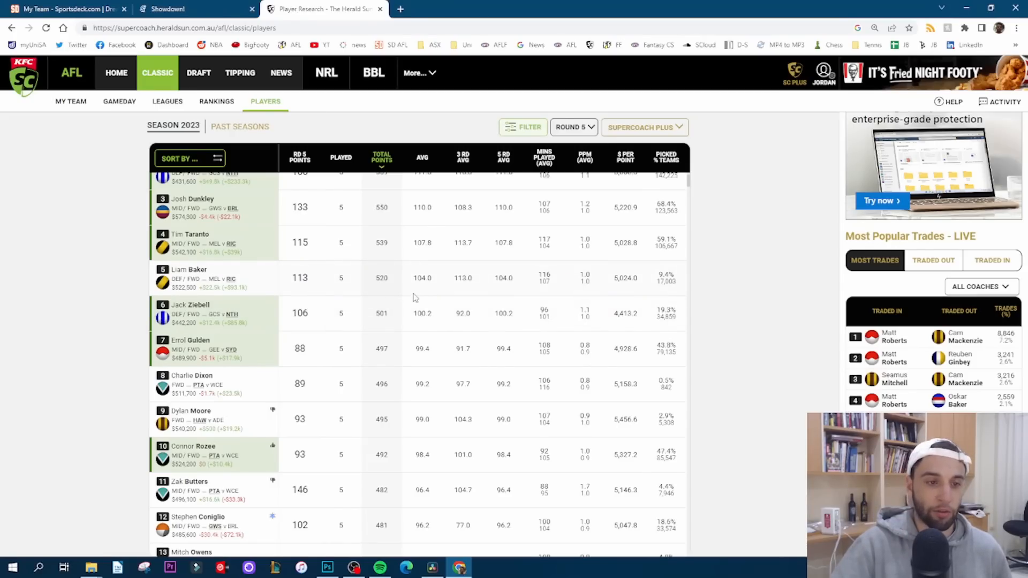
pyautogui.moveTo(297, 289)
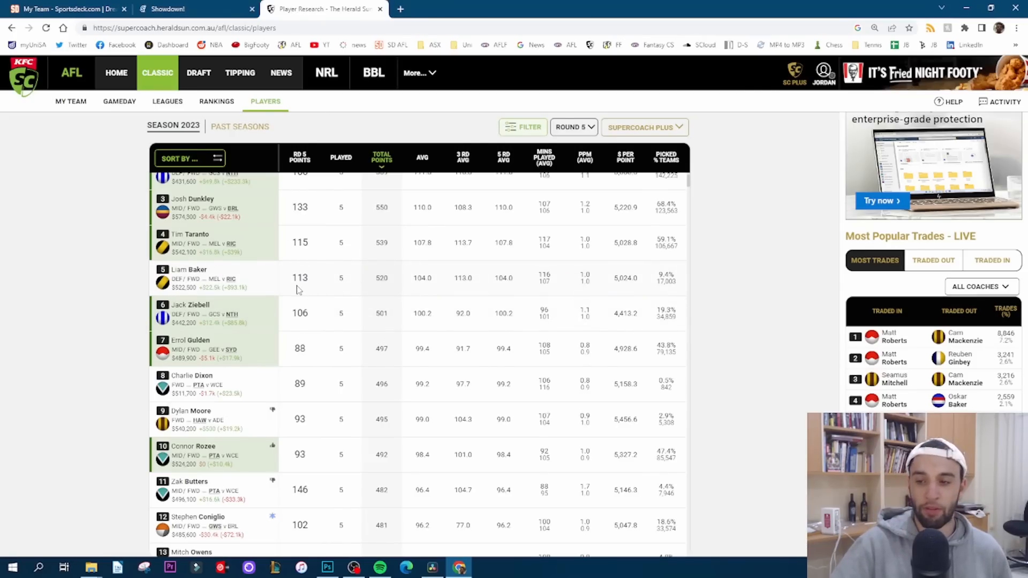
pyautogui.moveTo(326, 301)
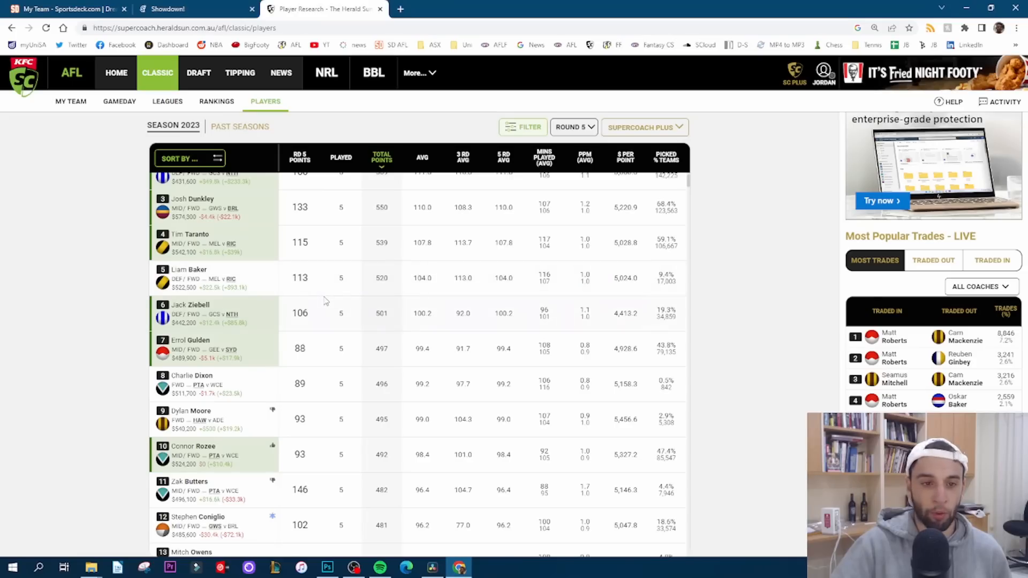
pyautogui.moveTo(265, 310)
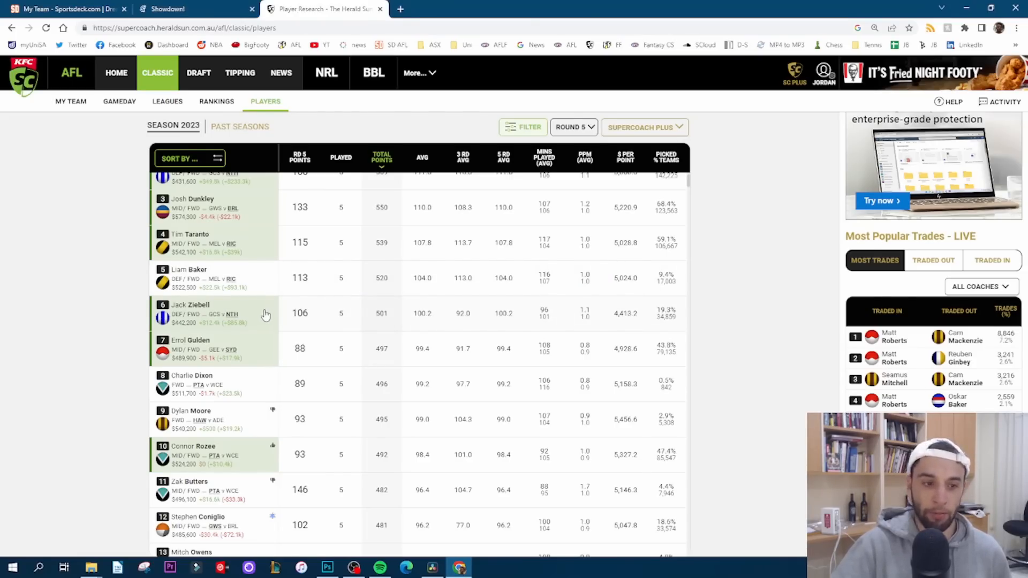
pyautogui.moveTo(236, 329)
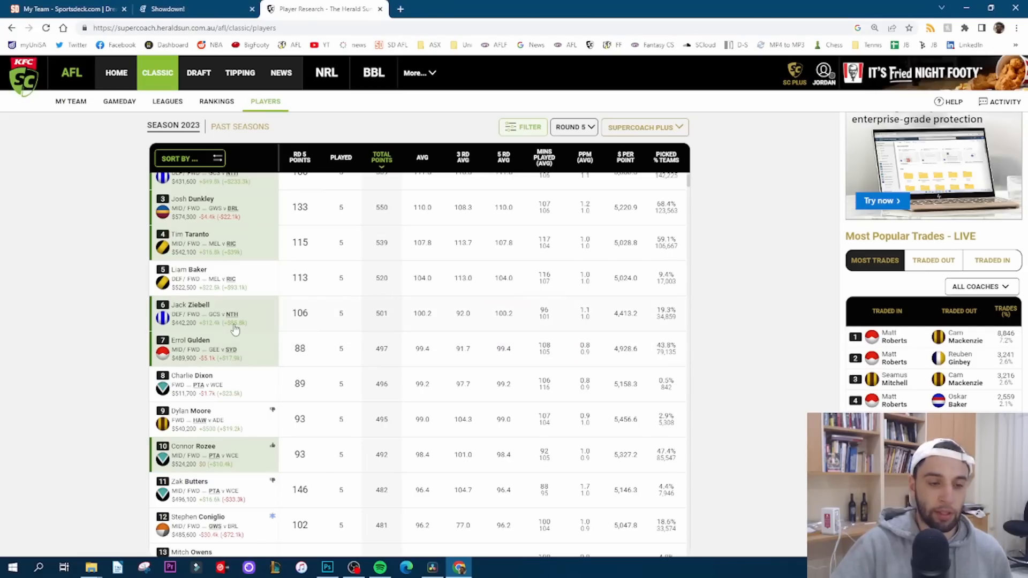
pyautogui.moveTo(149, 305)
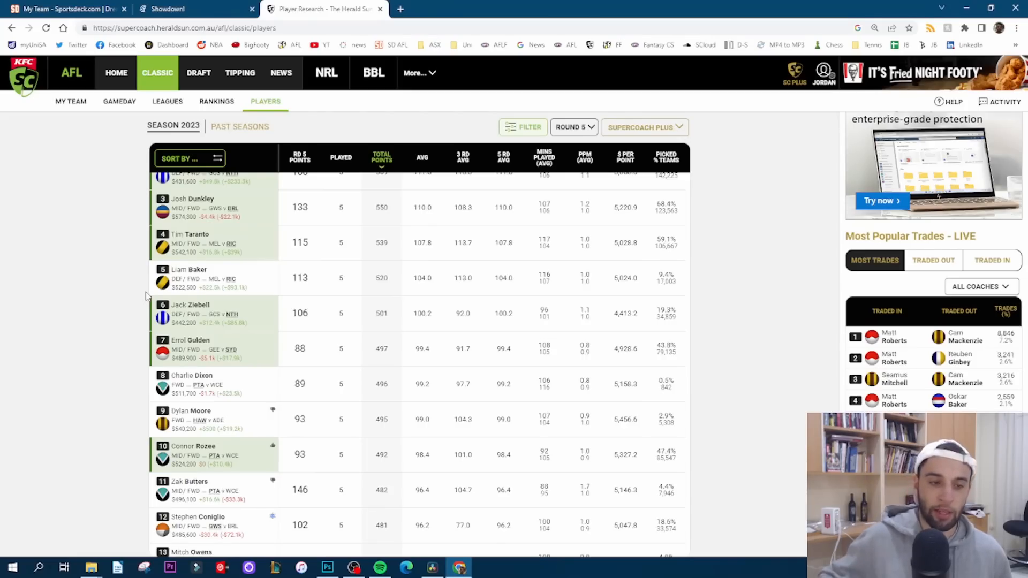
pyautogui.moveTo(216, 308)
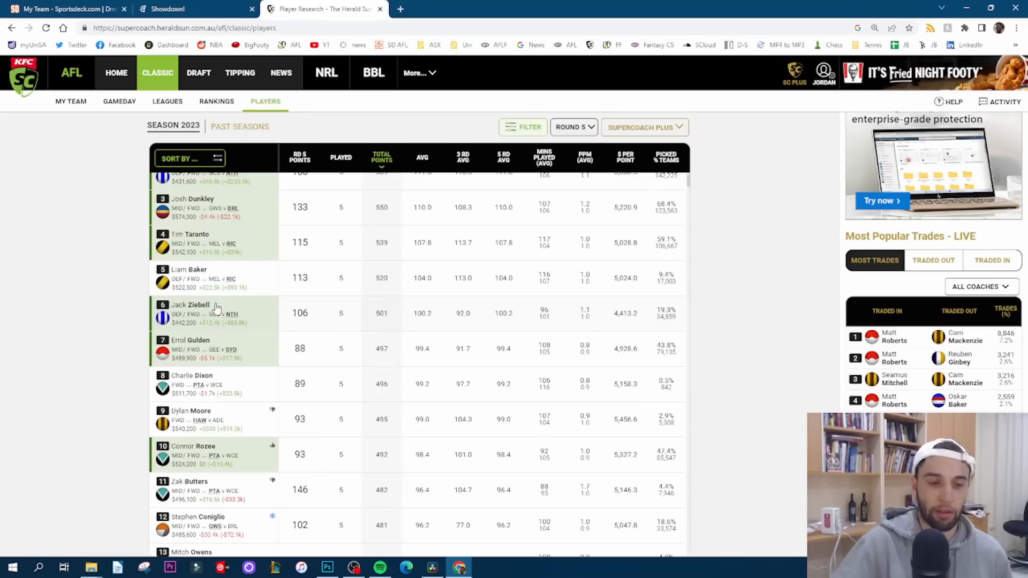
pyautogui.scroll(3)
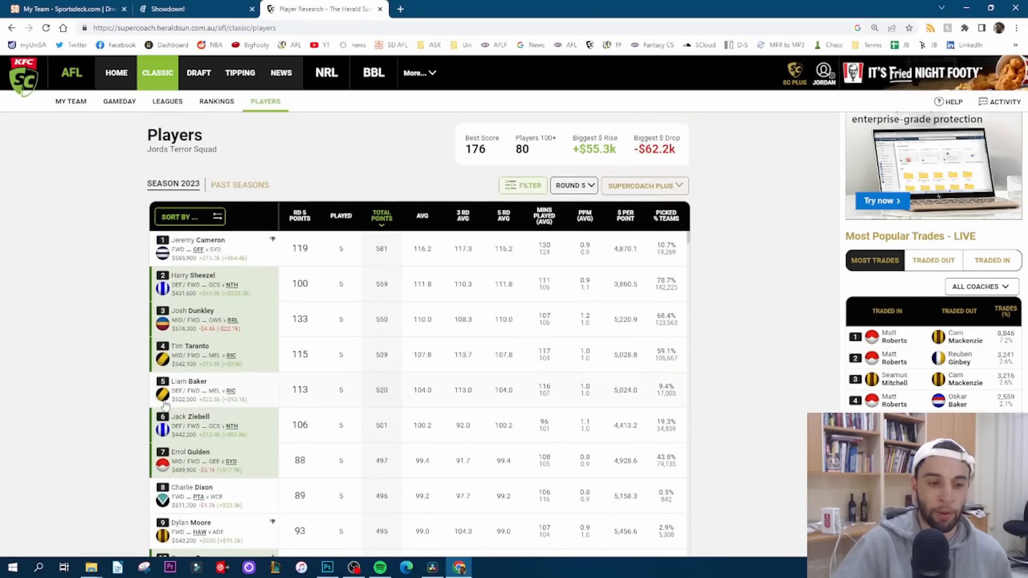
pyautogui.scroll(-3)
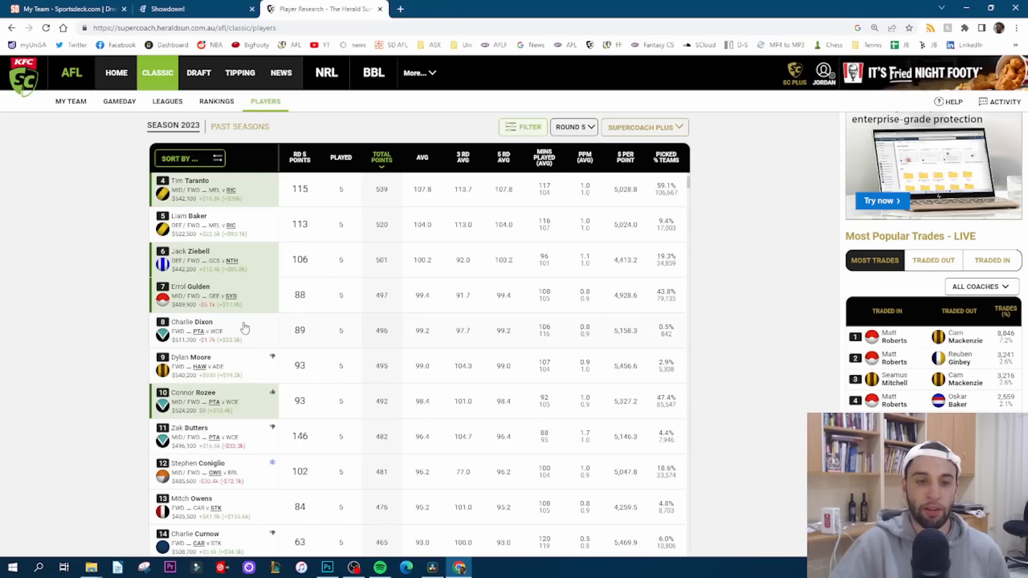
pyautogui.moveTo(248, 264)
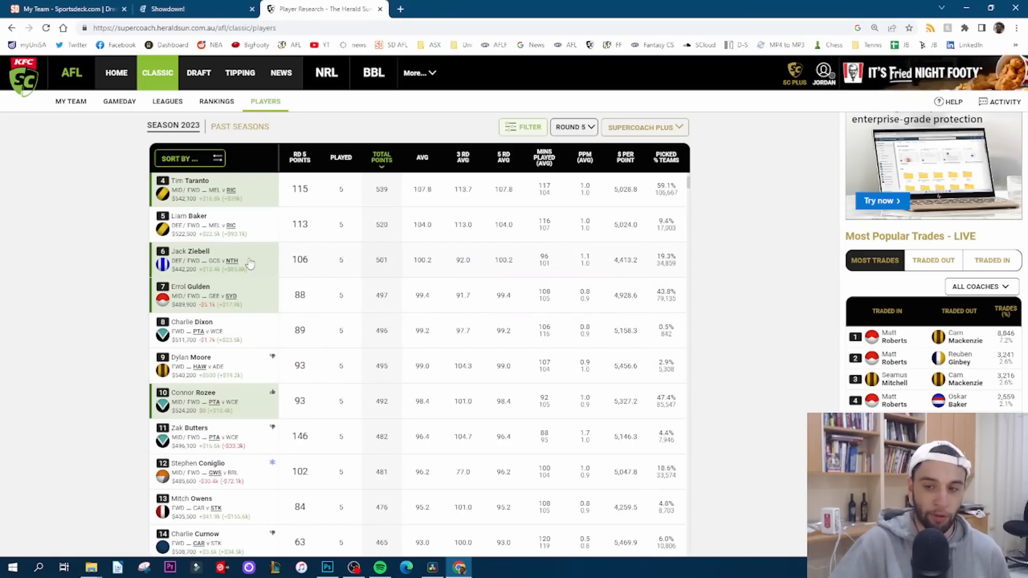
pyautogui.moveTo(188, 358)
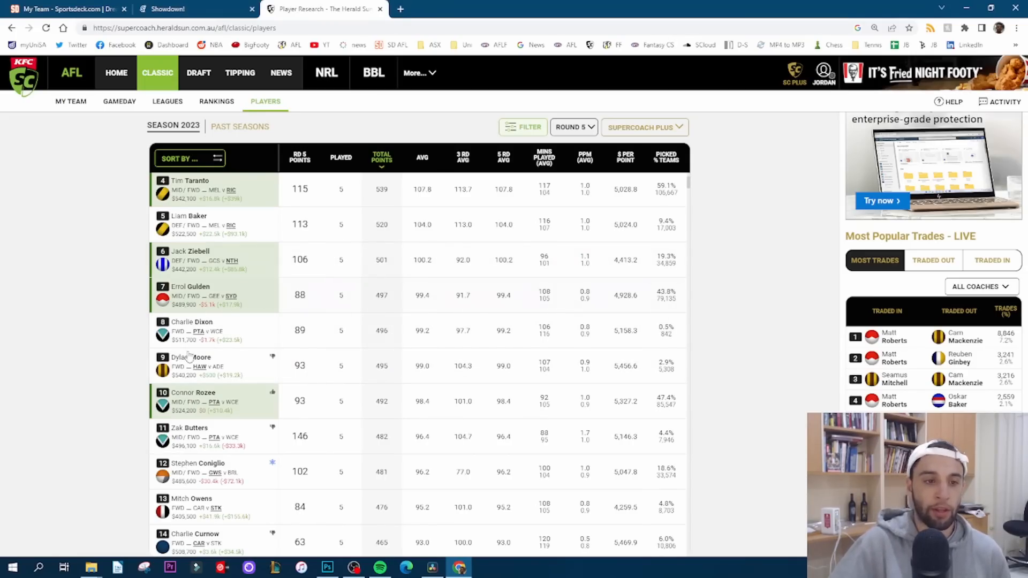
pyautogui.moveTo(210, 302)
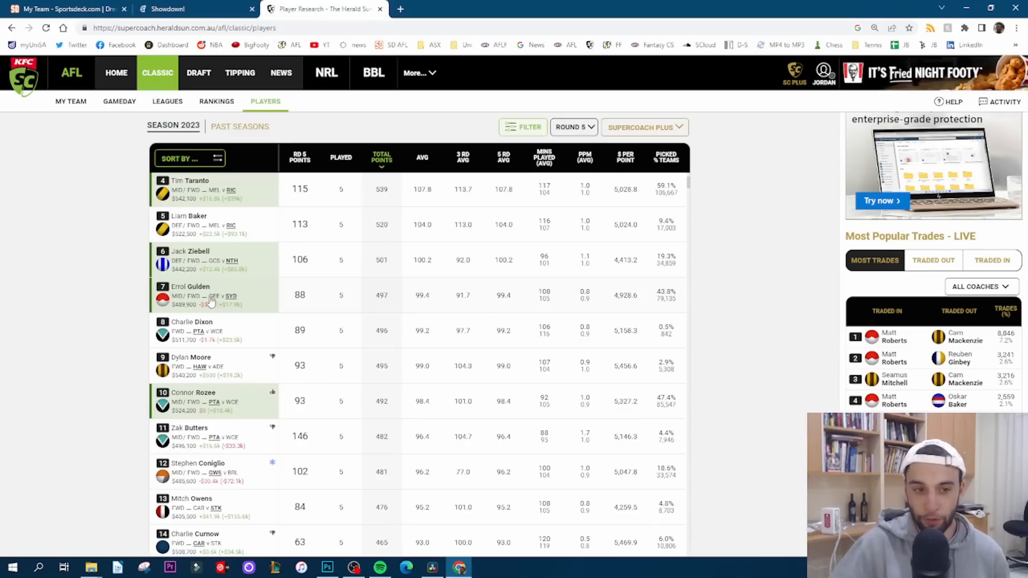
pyautogui.moveTo(223, 303)
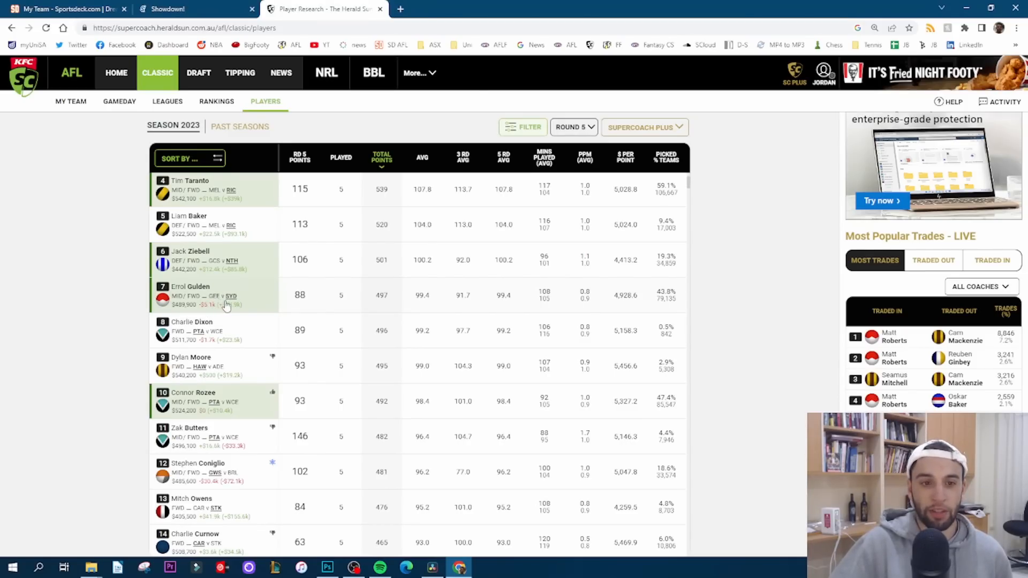
pyautogui.moveTo(260, 306)
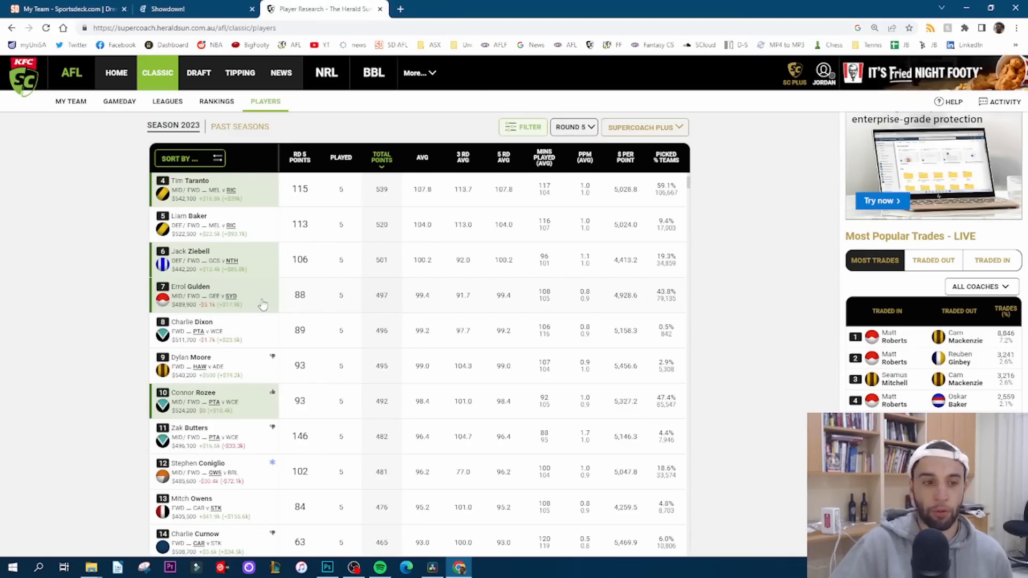
pyautogui.moveTo(240, 335)
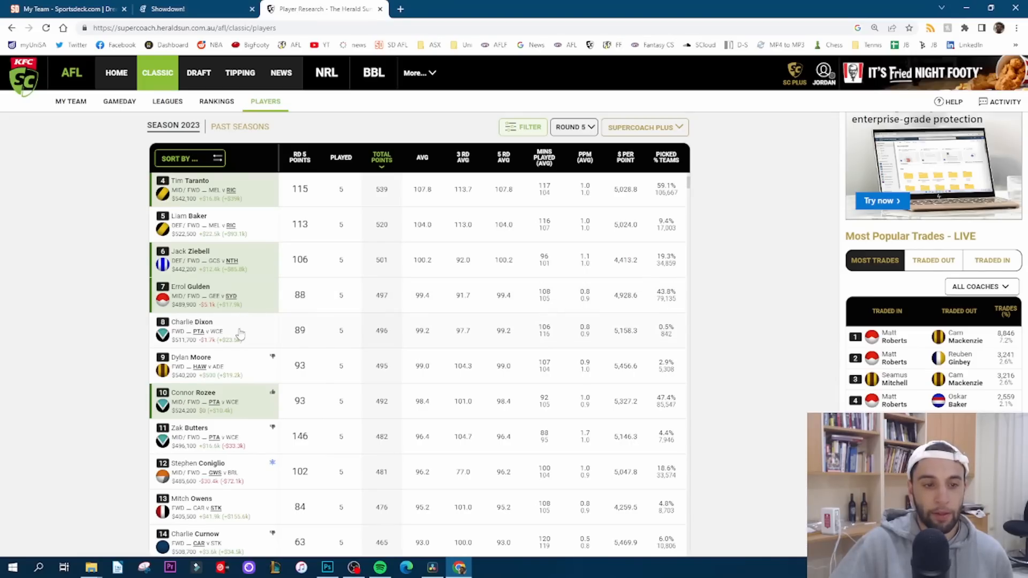
pyautogui.scroll(3)
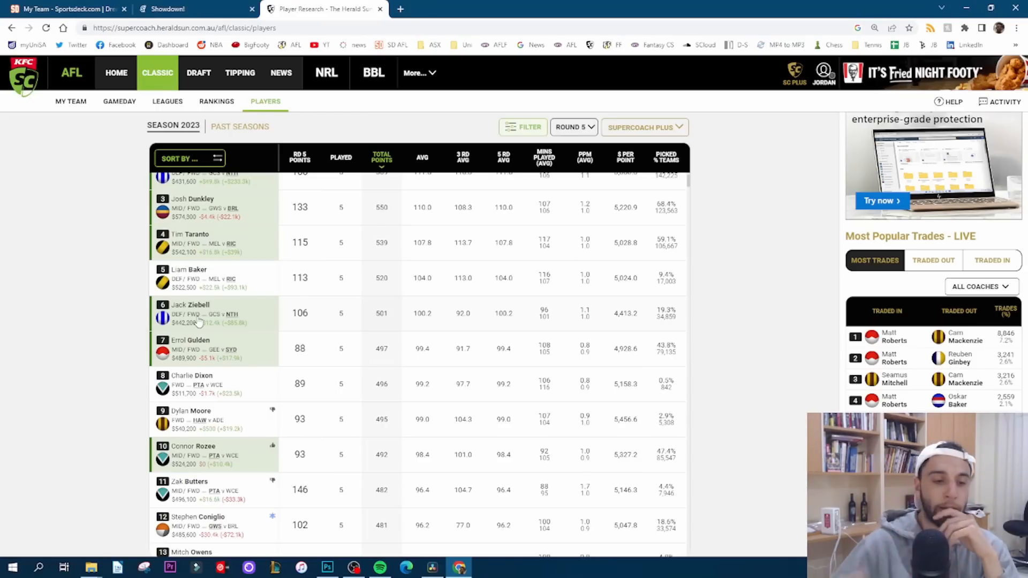
pyautogui.moveTo(216, 436)
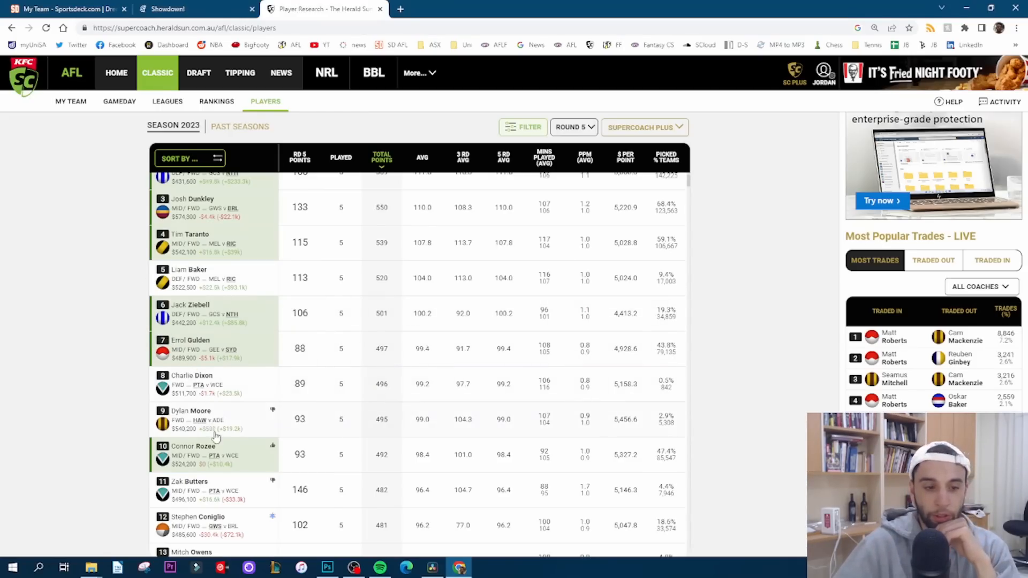
pyautogui.moveTo(200, 499)
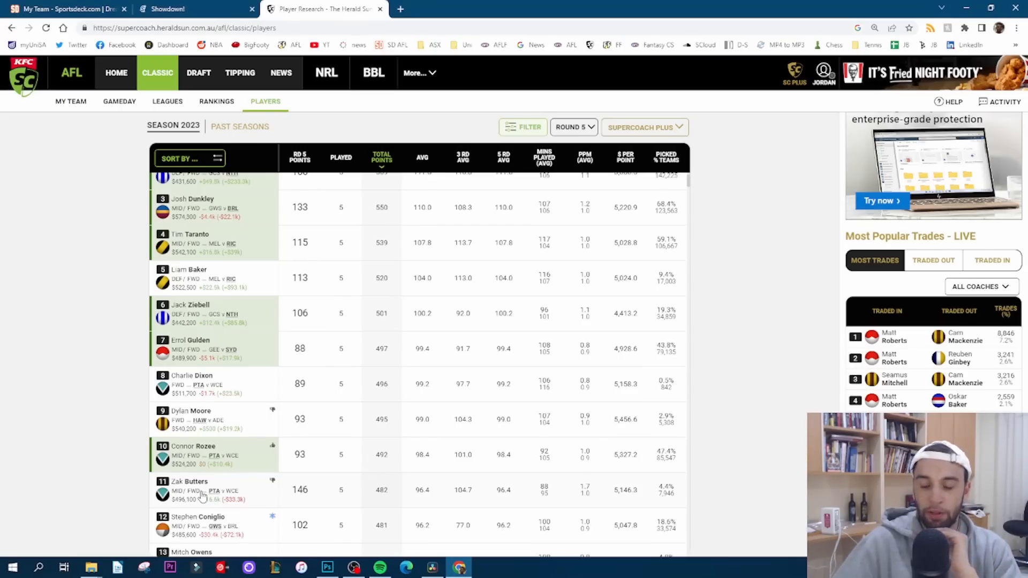
pyautogui.moveTo(205, 446)
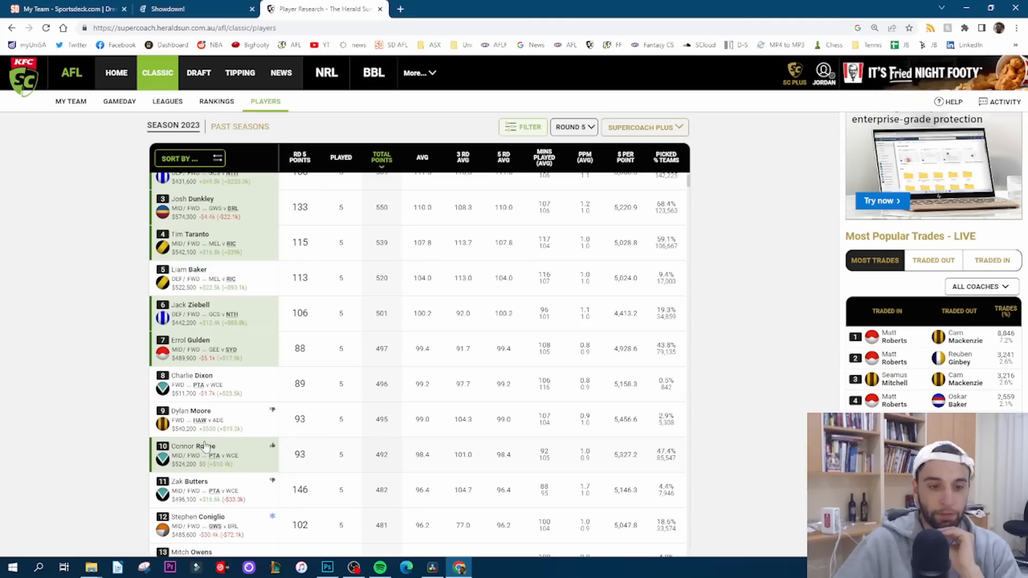
pyautogui.scroll(-3)
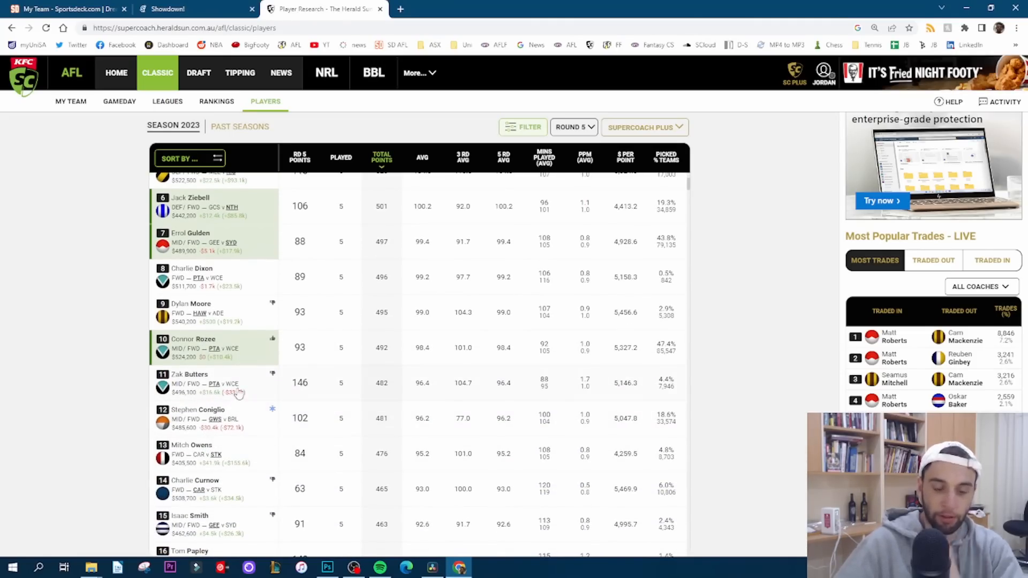
pyautogui.moveTo(243, 360)
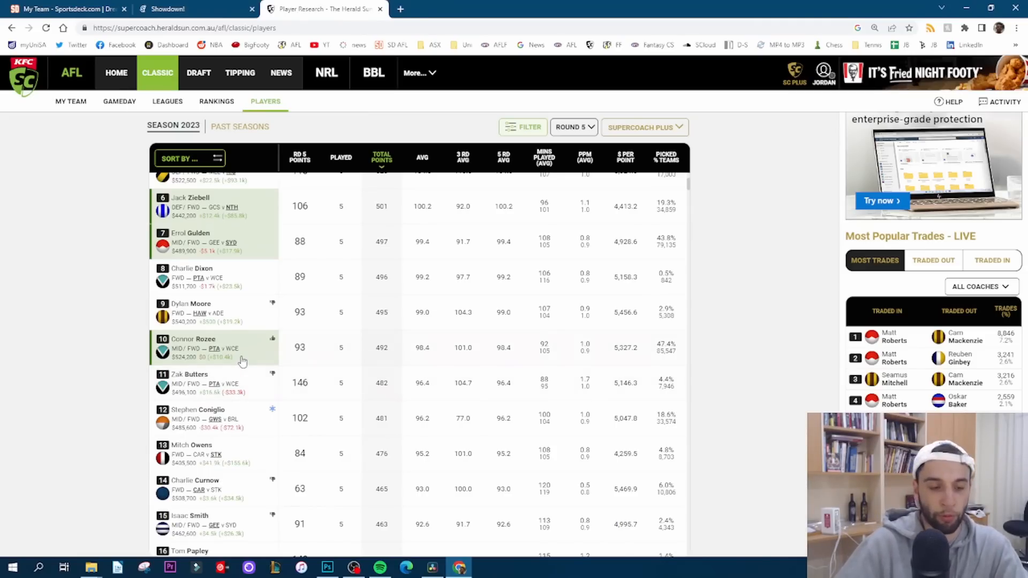
pyautogui.moveTo(206, 308)
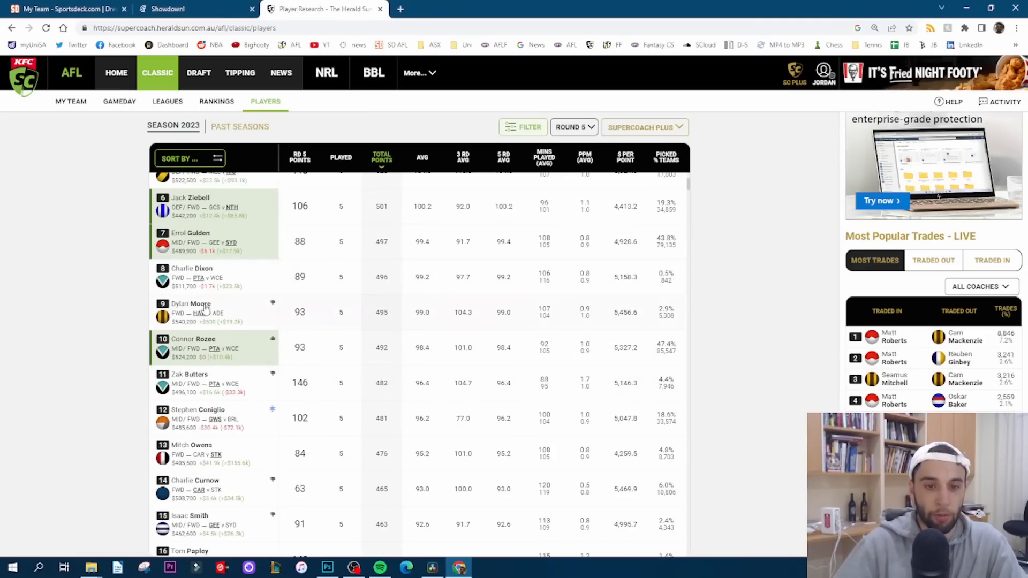
pyautogui.moveTo(259, 333)
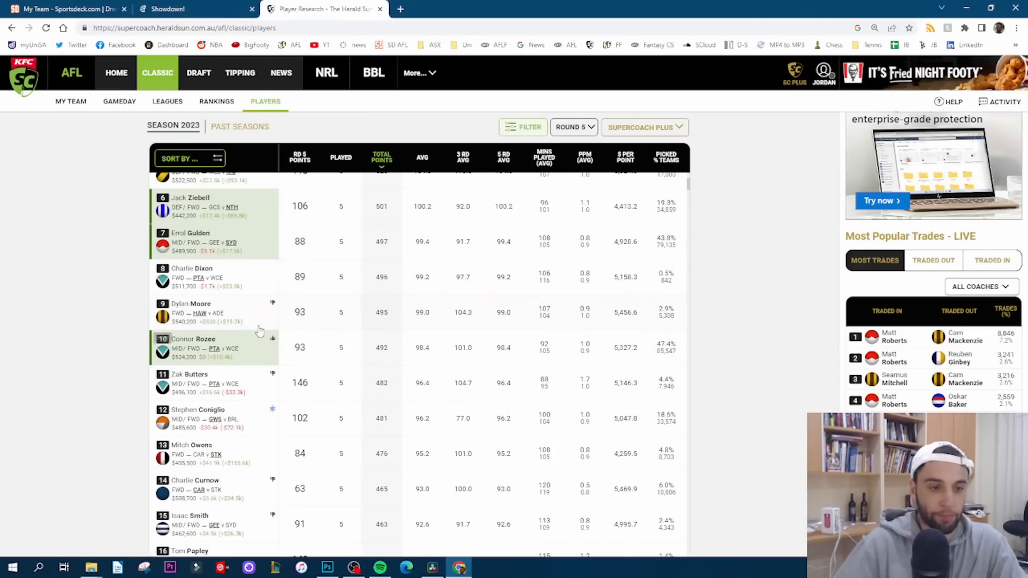
pyautogui.moveTo(150, 307)
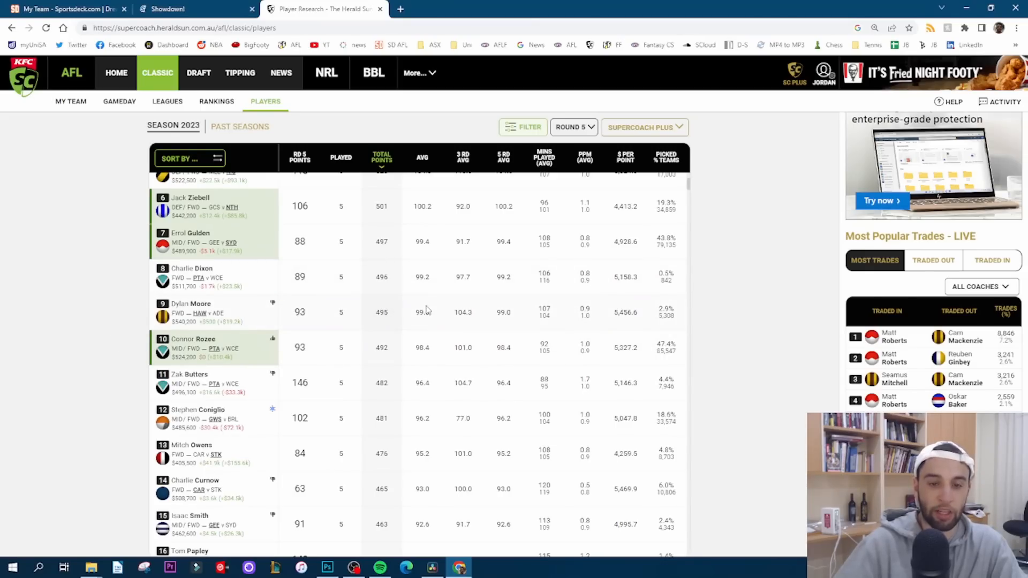
pyautogui.moveTo(211, 307)
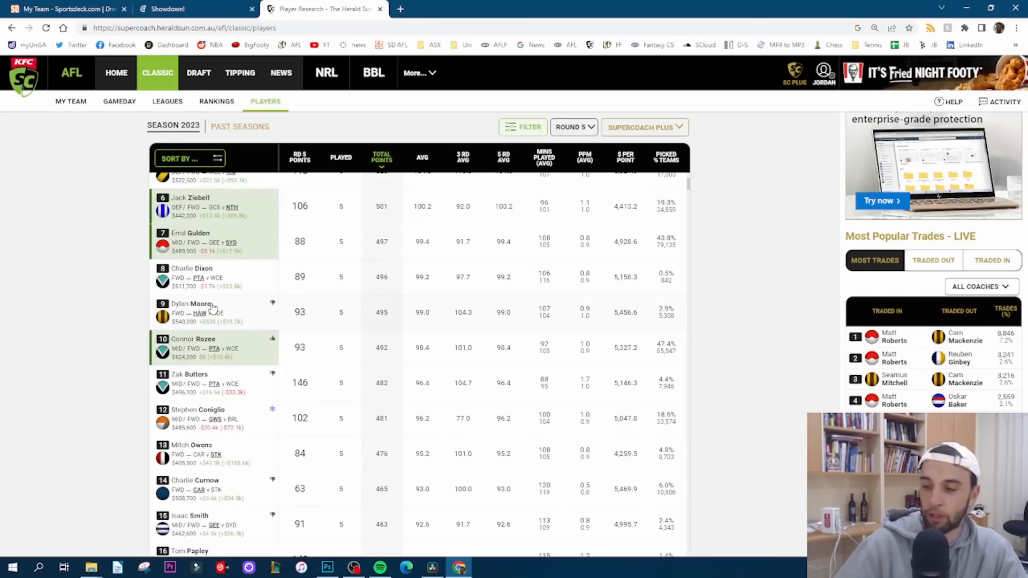
pyautogui.moveTo(213, 315)
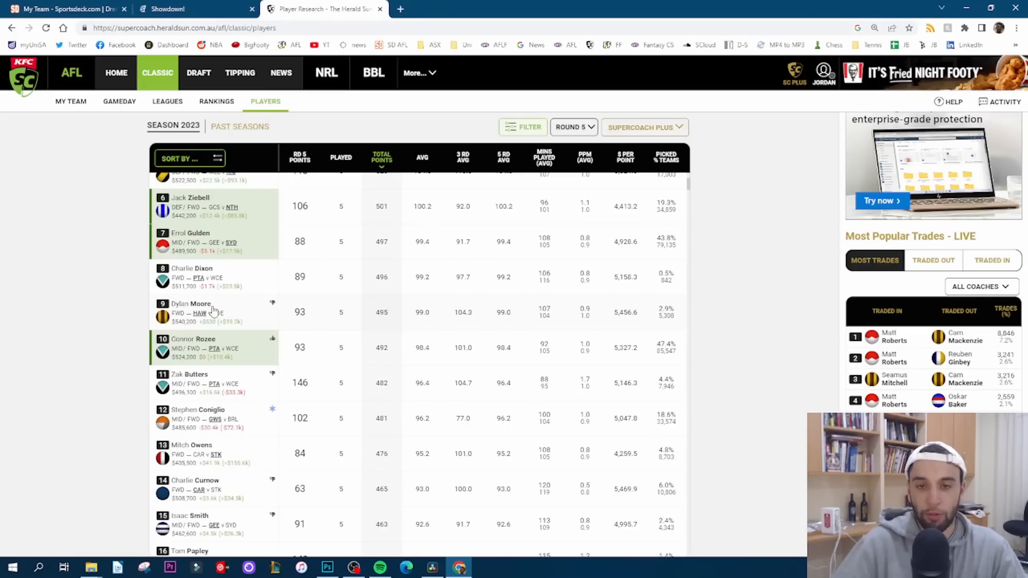
pyautogui.moveTo(211, 315)
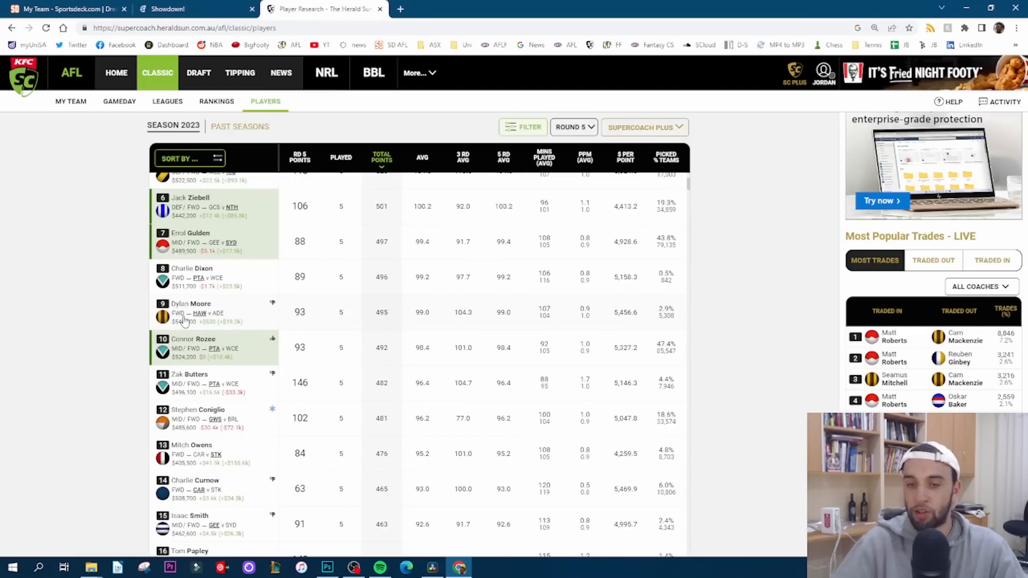
pyautogui.moveTo(213, 331)
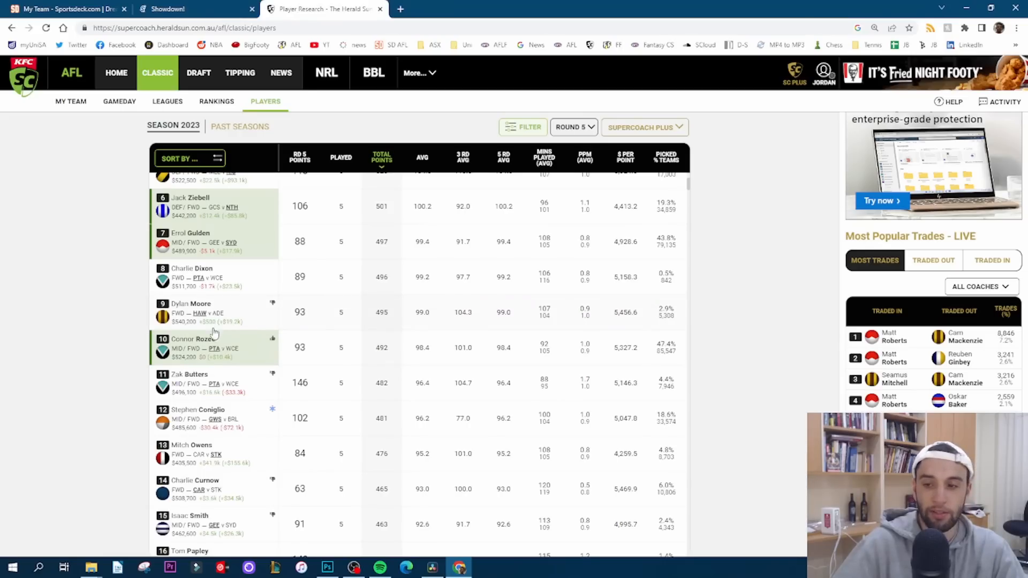
pyautogui.moveTo(204, 357)
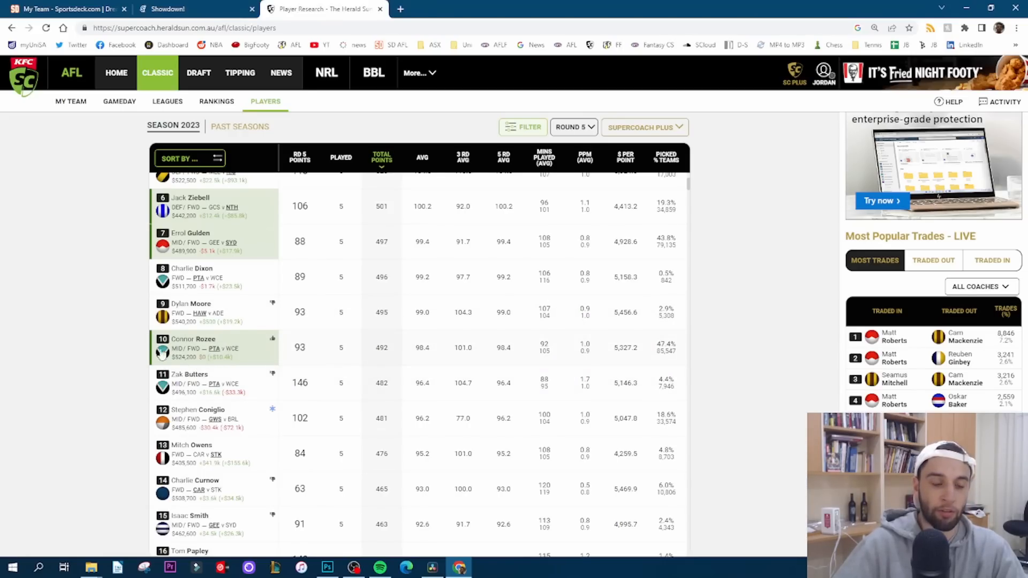
pyautogui.moveTo(201, 392)
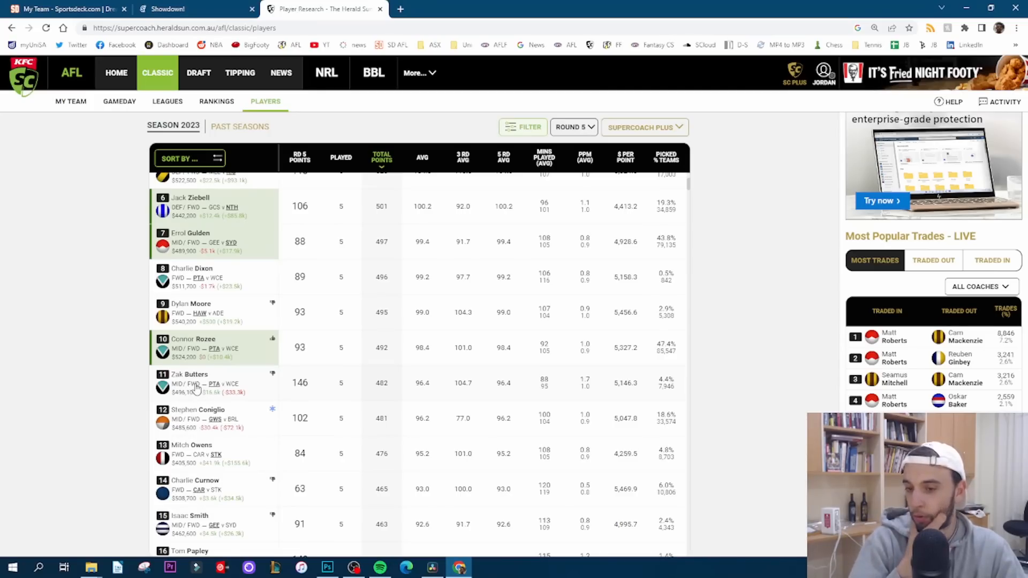
pyautogui.click(190, 383)
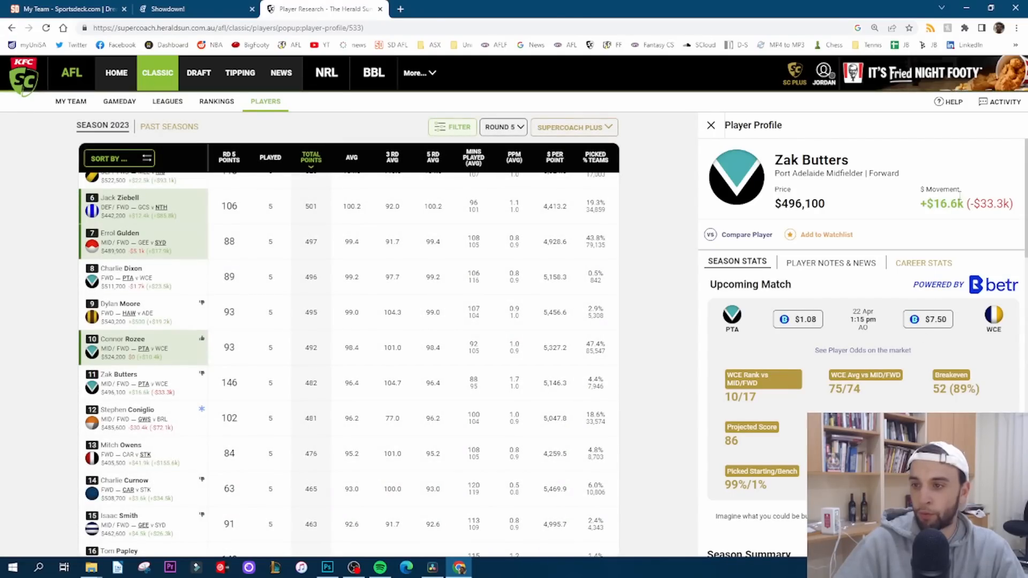
pyautogui.moveTo(972, 404)
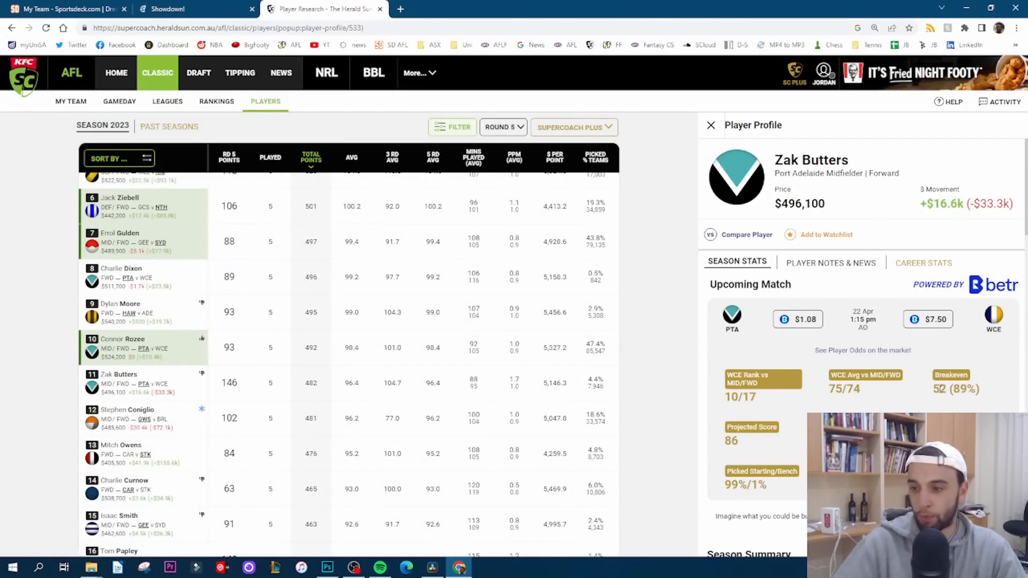
# Review Zak Butters' profile stats and close it to return to the Round 5 players table.
pyautogui.scroll(-3)
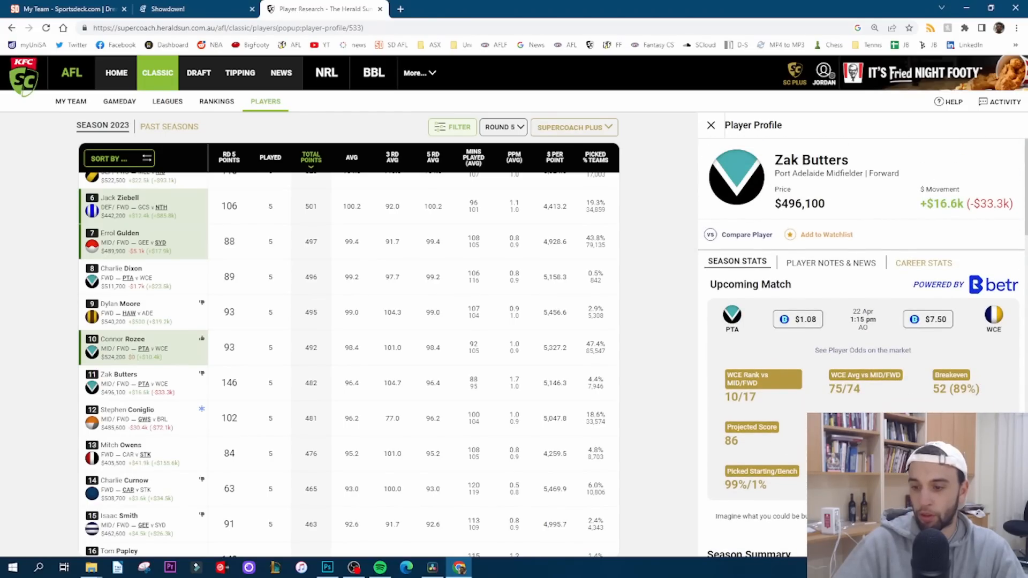
pyautogui.moveTo(753, 147)
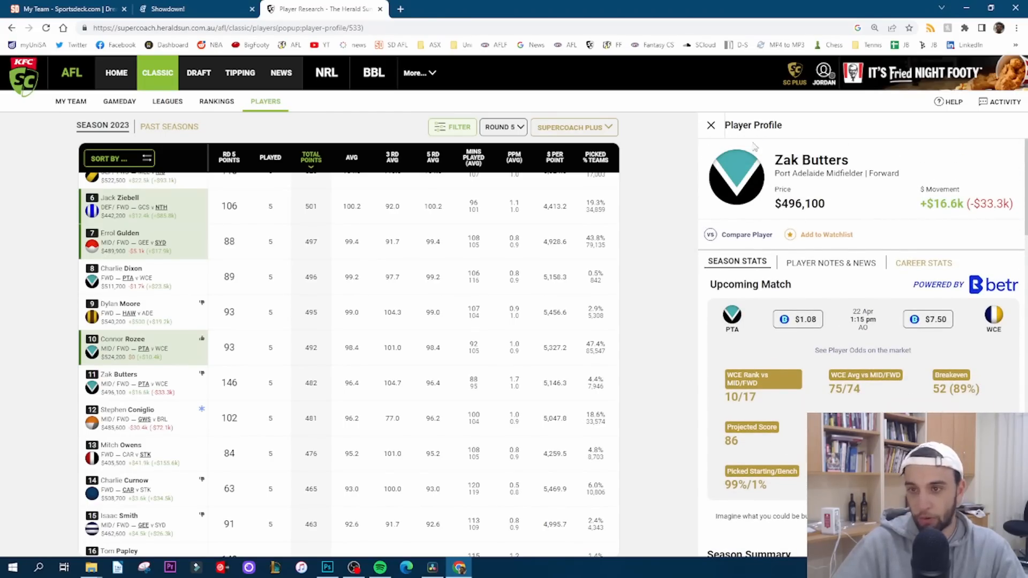
pyautogui.click(710, 125)
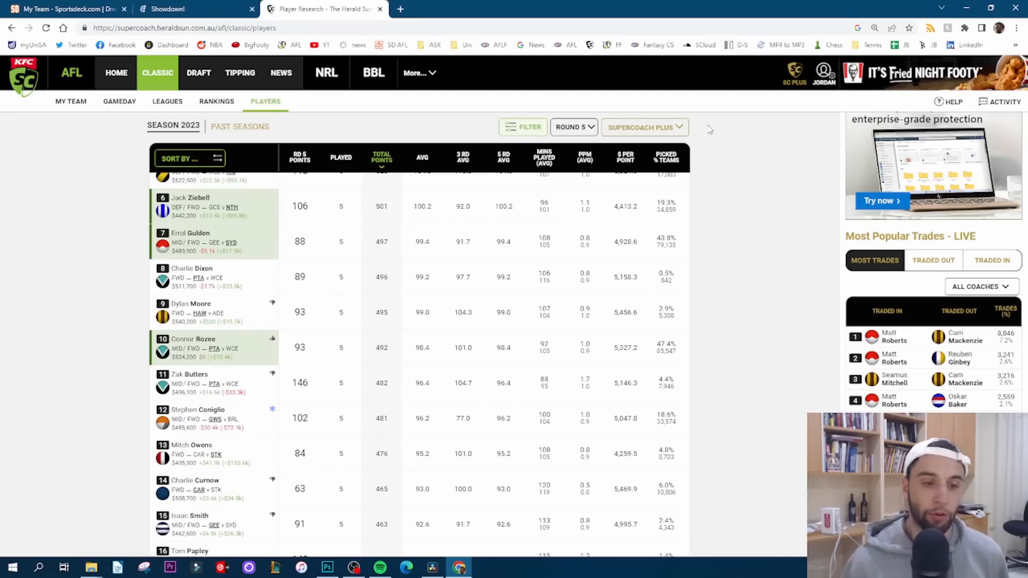
pyautogui.moveTo(695, 107)
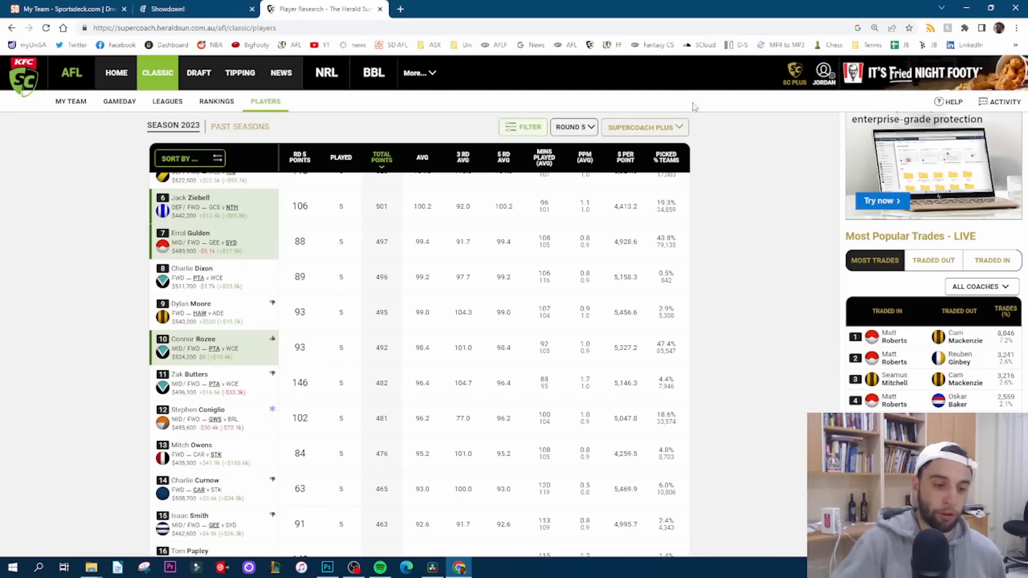
pyautogui.scroll(-3)
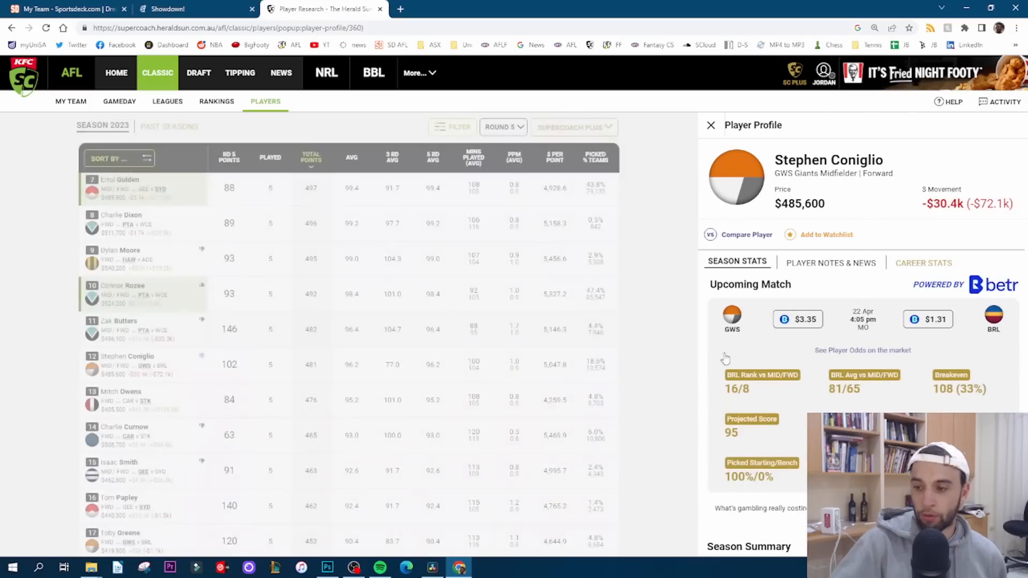
pyautogui.scroll(-3)
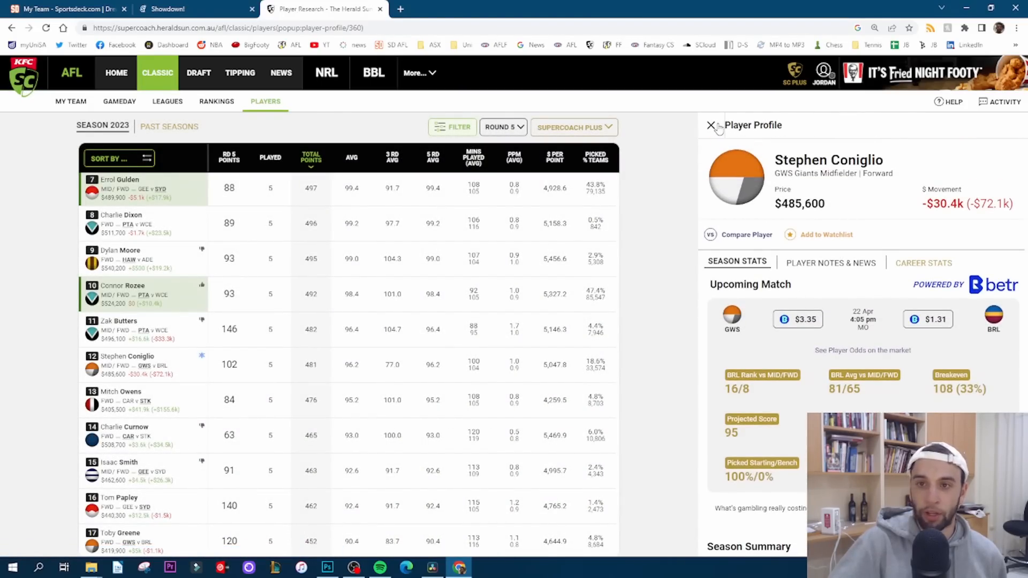
pyautogui.click(710, 126)
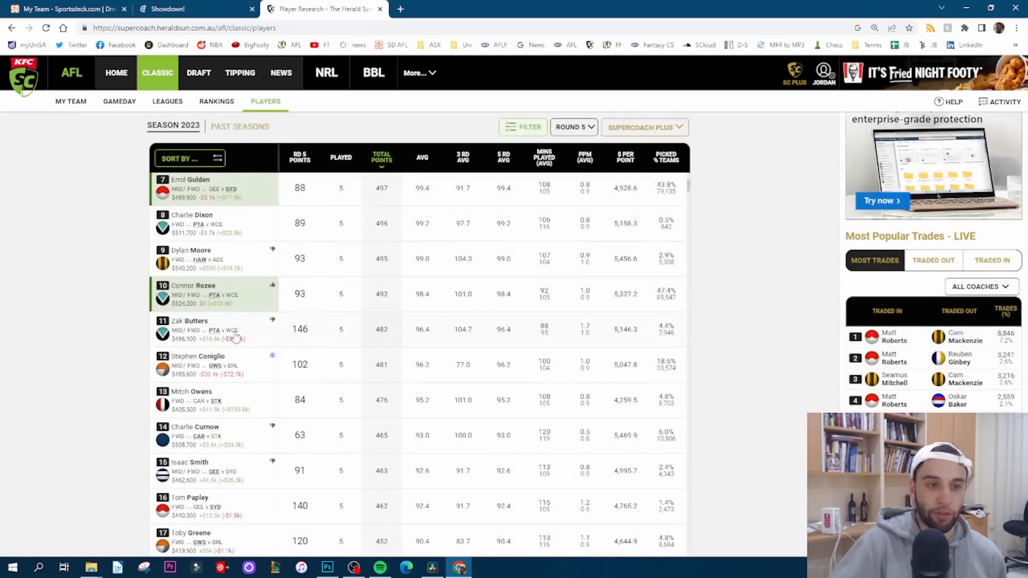
pyautogui.scroll(3)
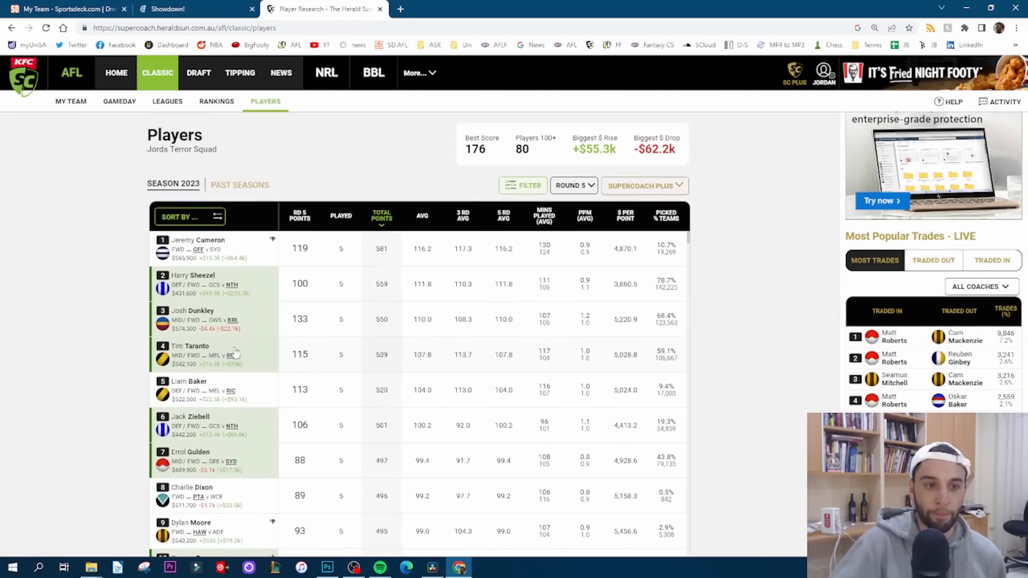
pyautogui.scroll(-3)
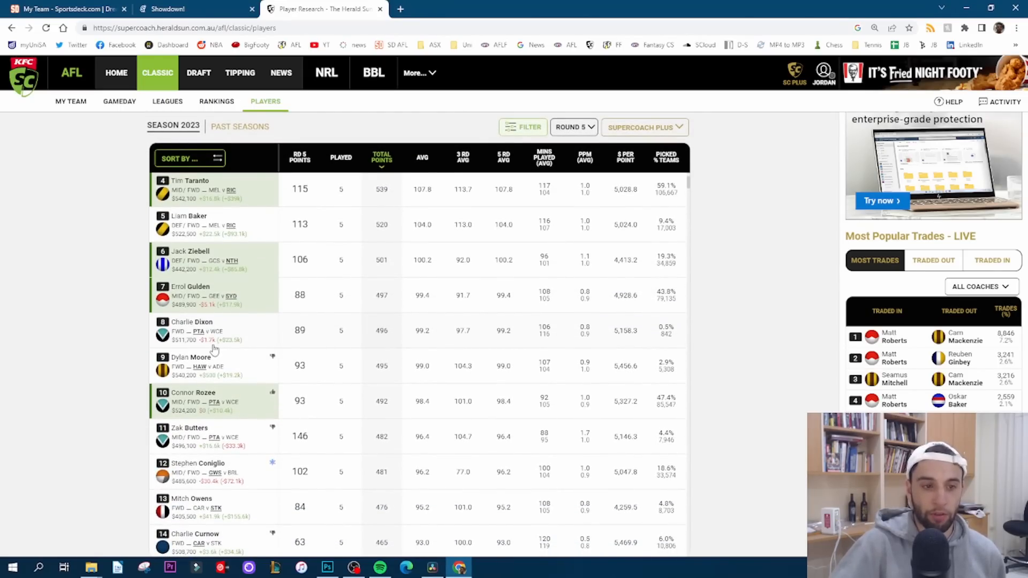
pyautogui.scroll(3)
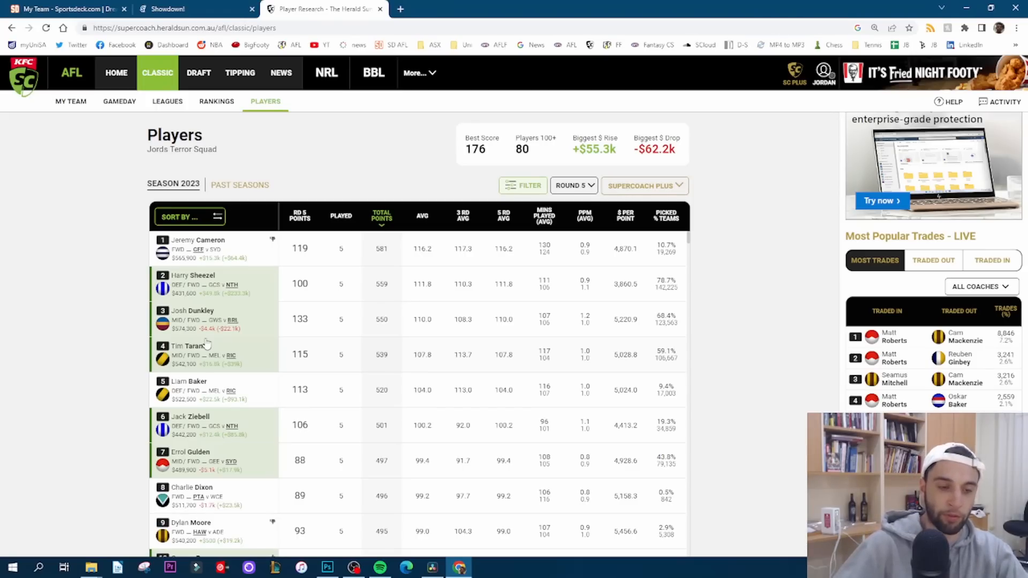
pyautogui.scroll(-3)
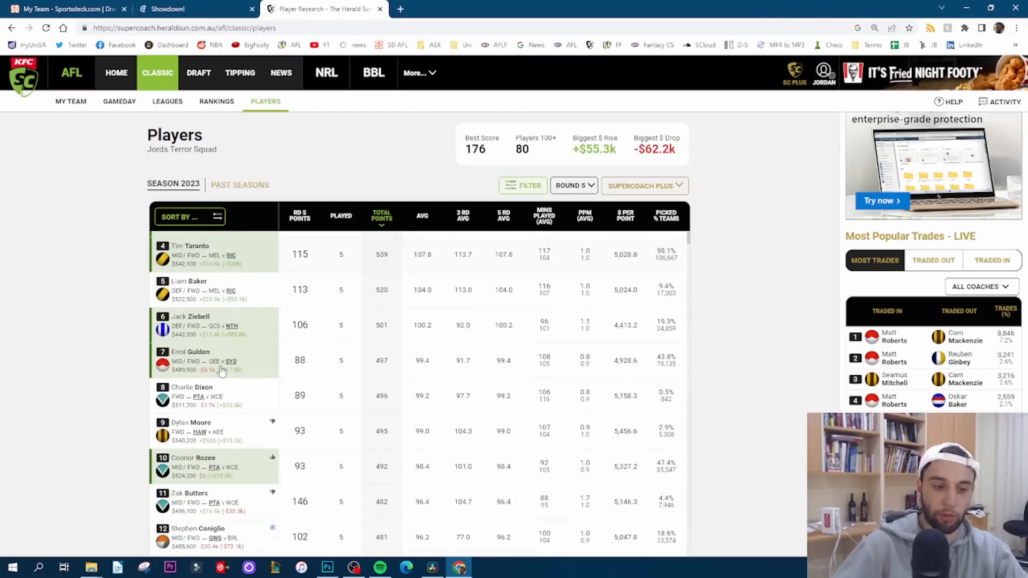
pyautogui.scroll(-3)
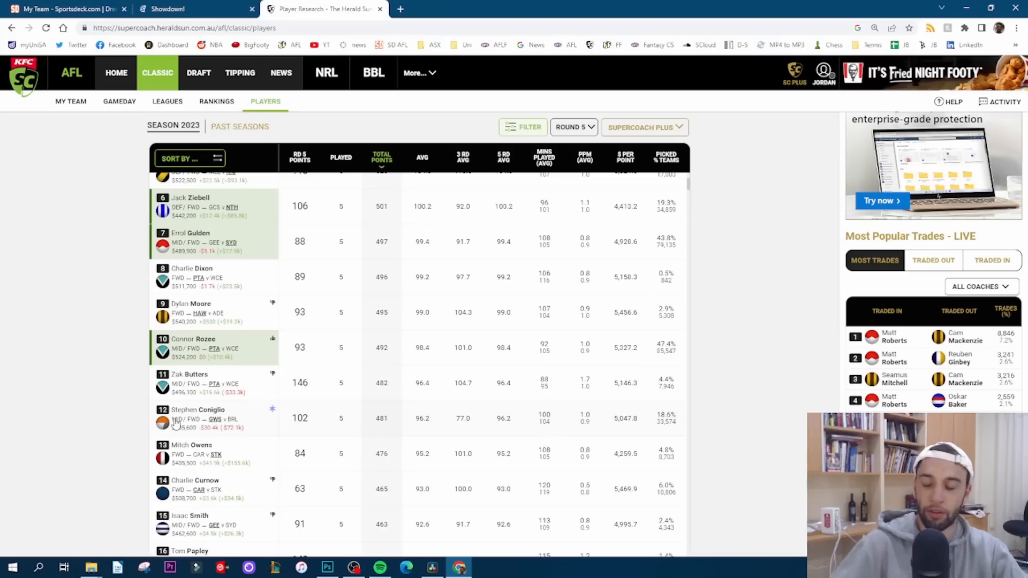
pyautogui.moveTo(207, 420)
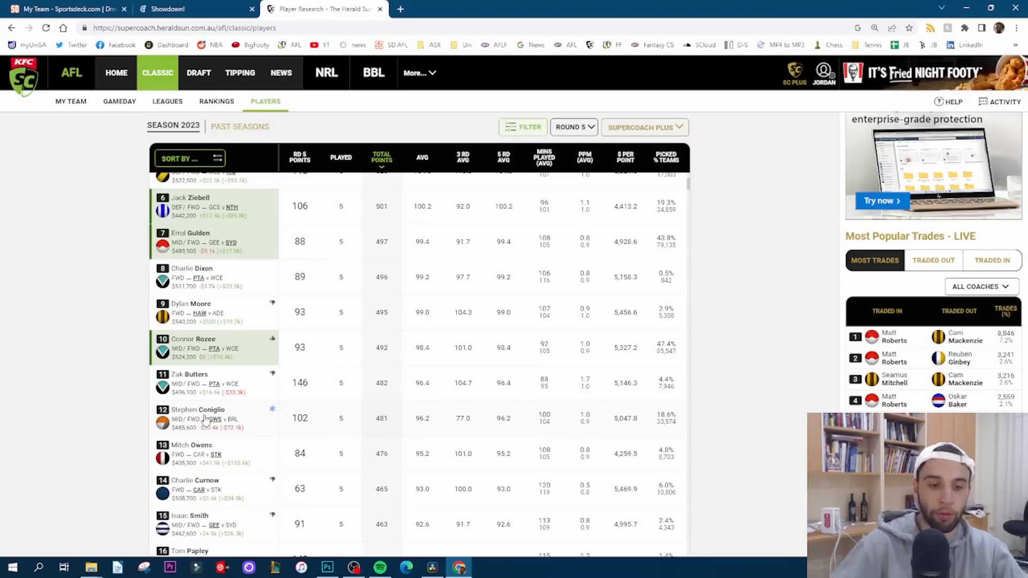
pyautogui.moveTo(231, 465)
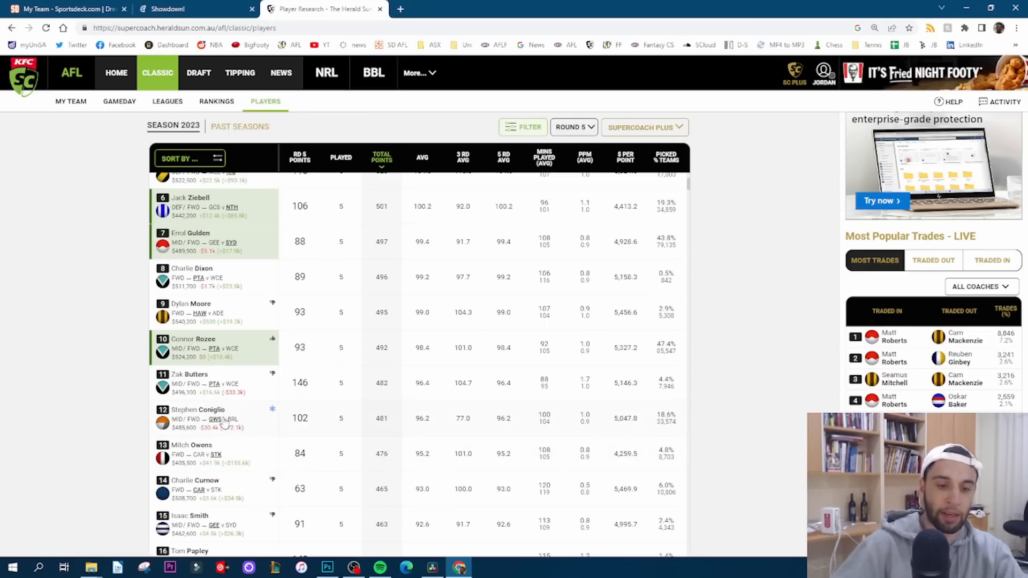
pyautogui.click(198, 410)
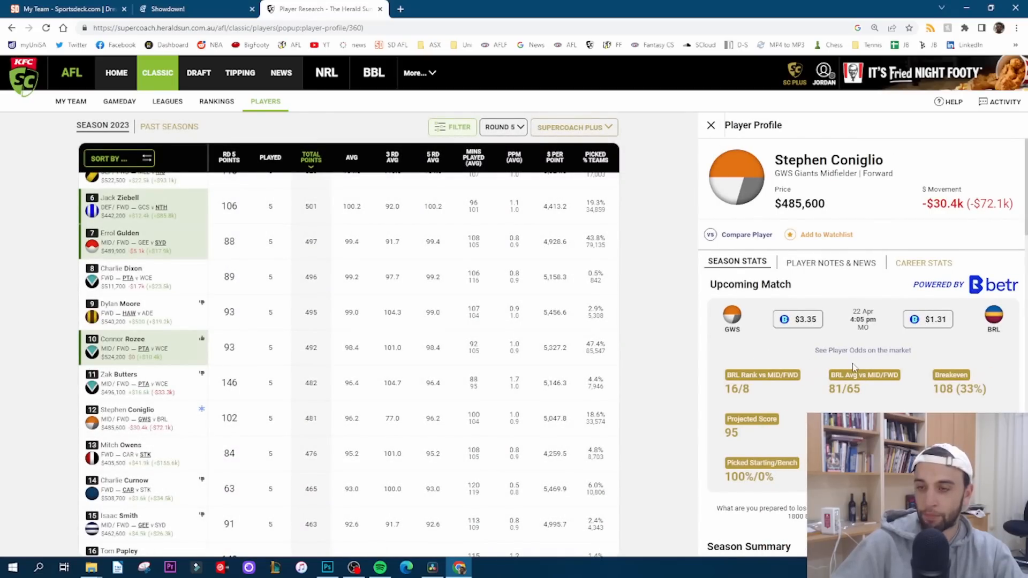
pyautogui.scroll(-3)
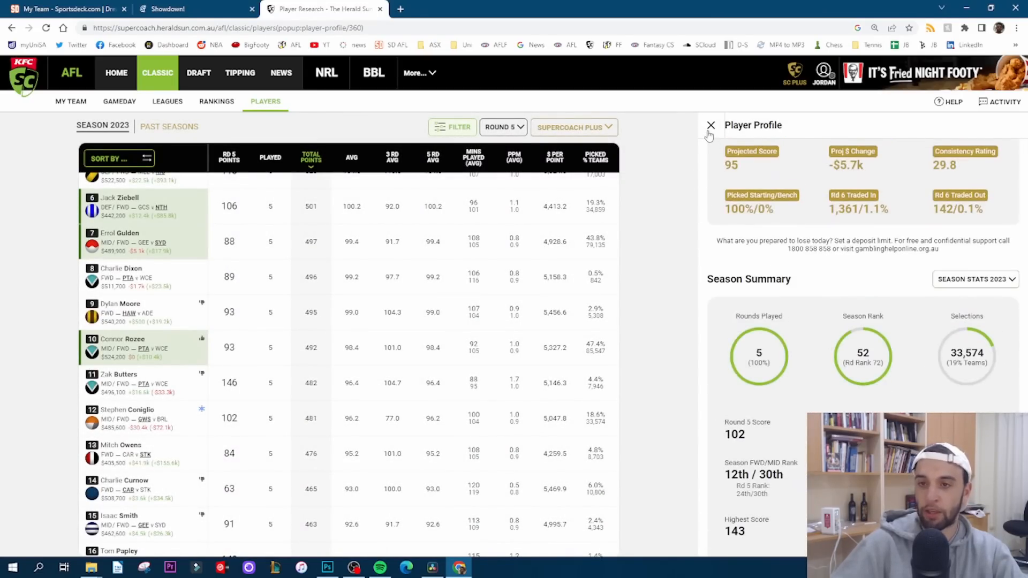
pyautogui.click(709, 126)
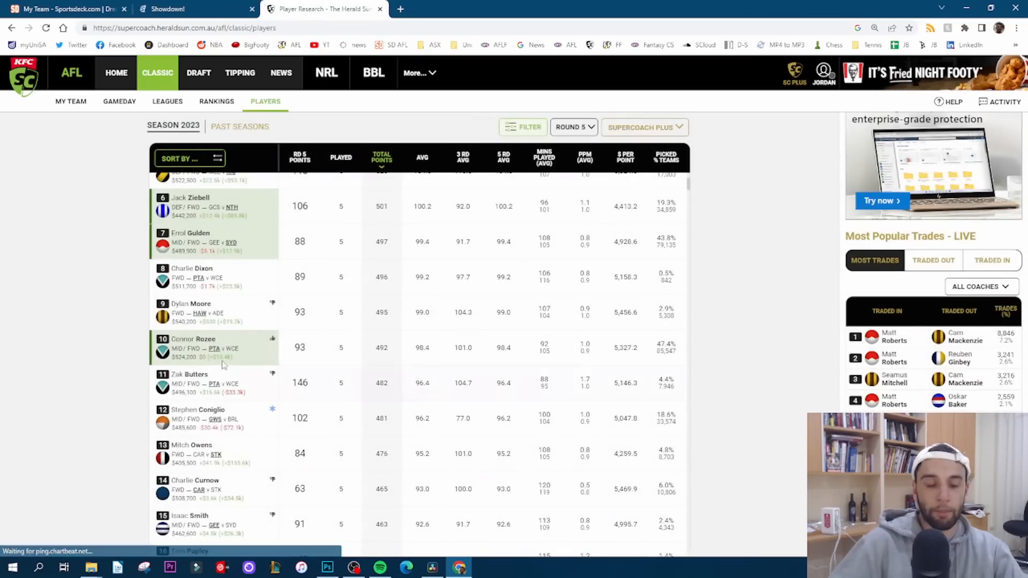
pyautogui.moveTo(326, 400)
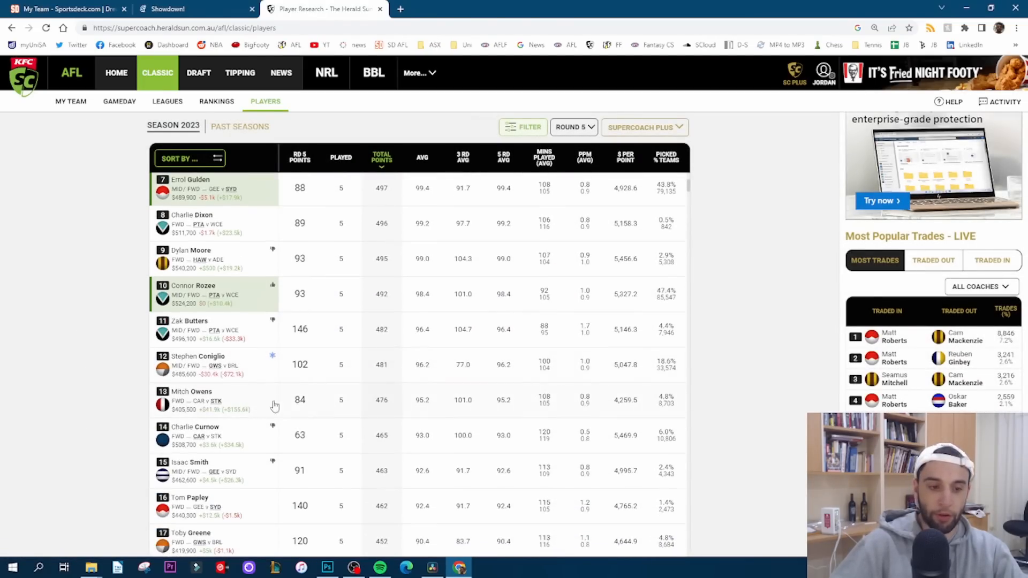
pyautogui.scroll(-3)
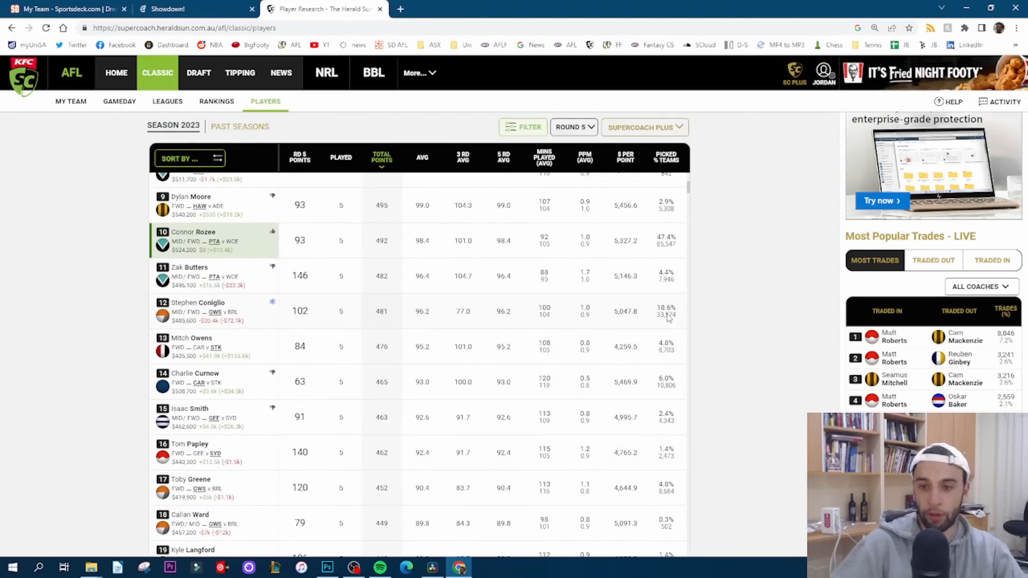
pyautogui.scroll(-3)
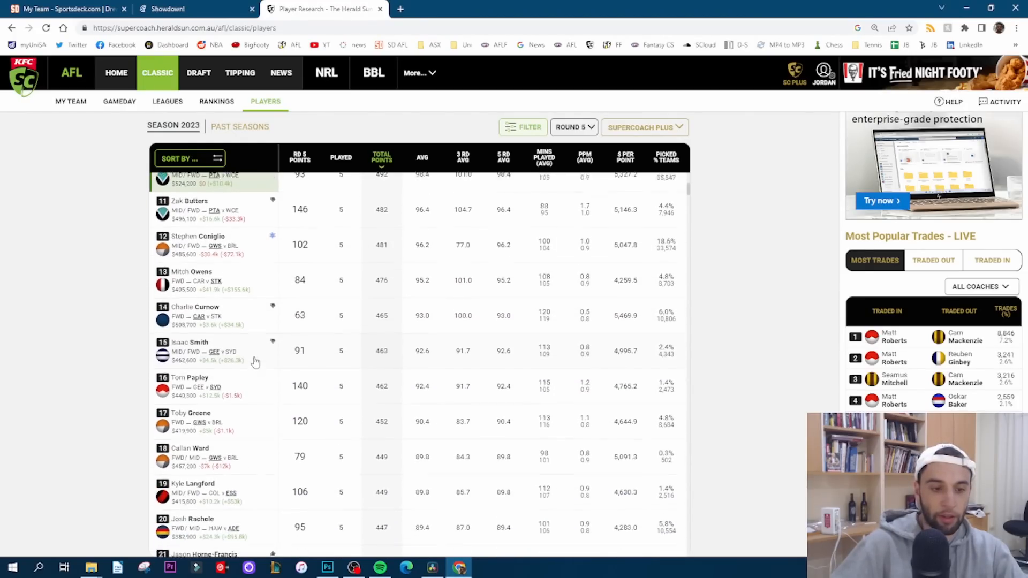
pyautogui.scroll(-3)
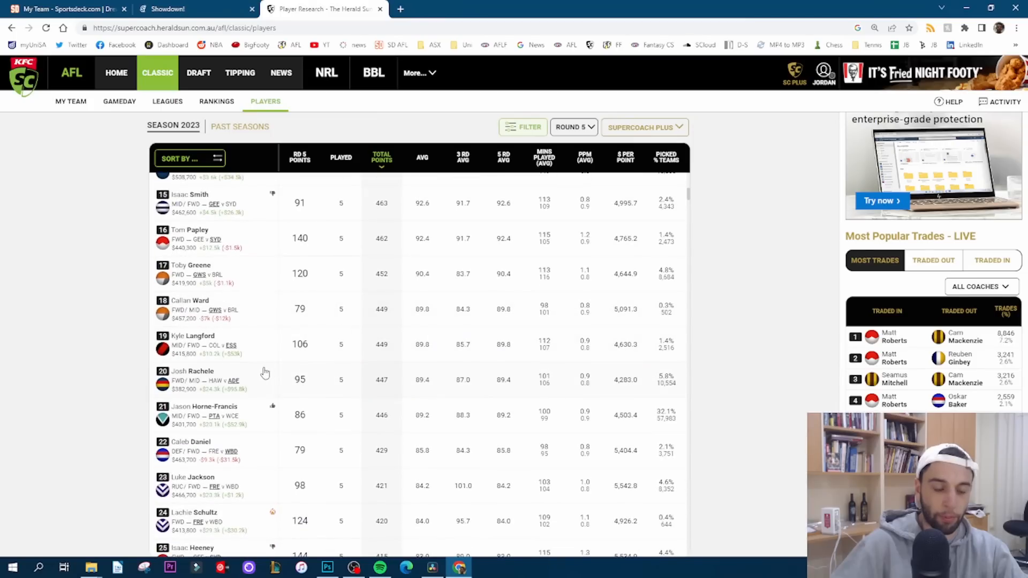
pyautogui.scroll(-3)
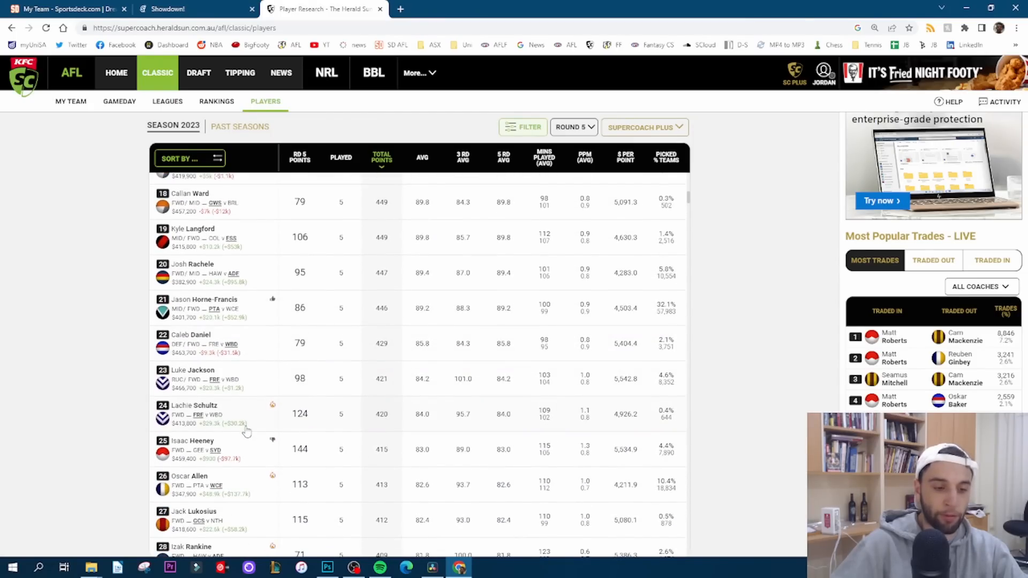
pyautogui.scroll(-3)
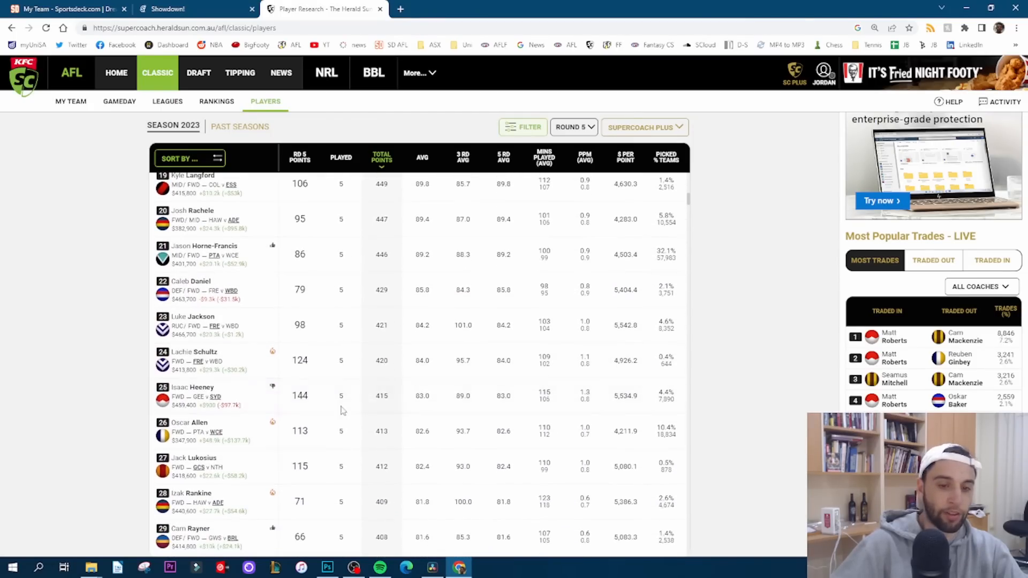
pyautogui.scroll(-3)
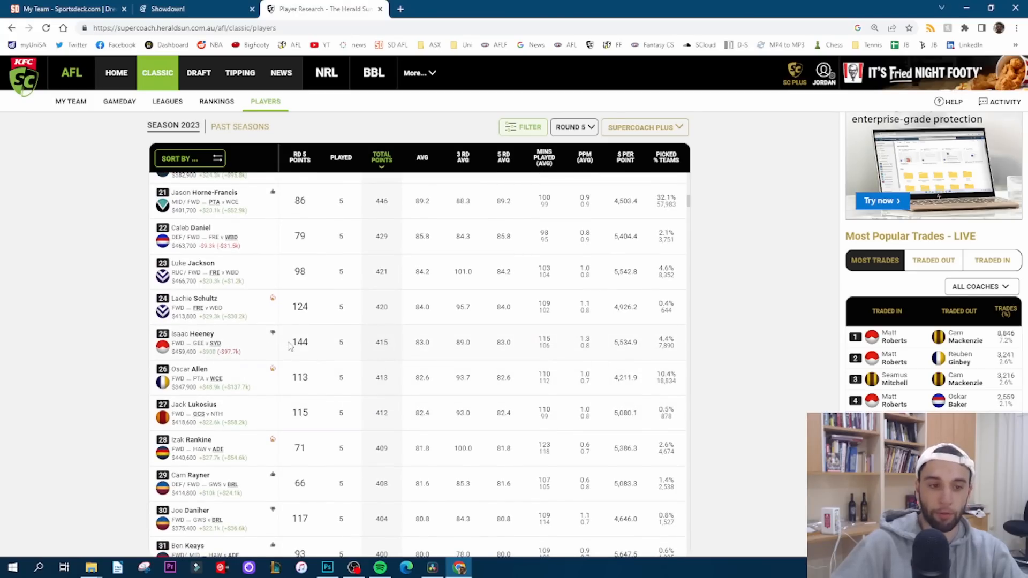
pyautogui.scroll(-3)
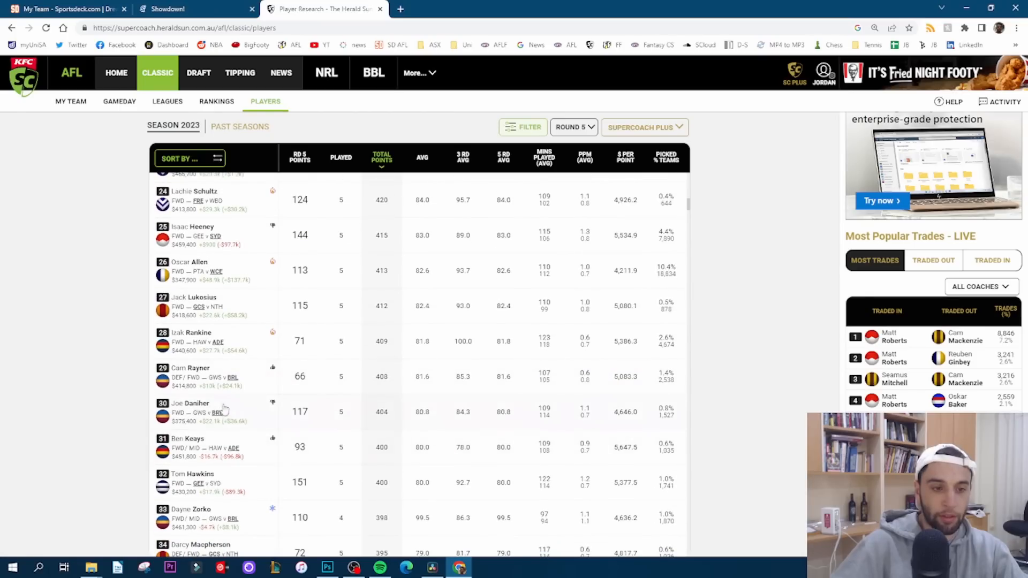
pyautogui.scroll(-3)
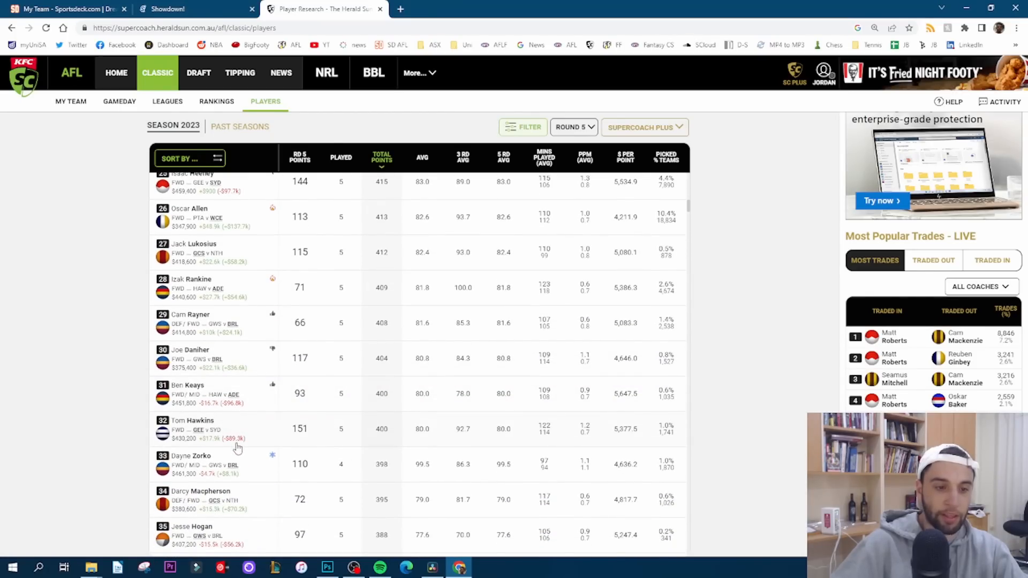
pyautogui.scroll(3)
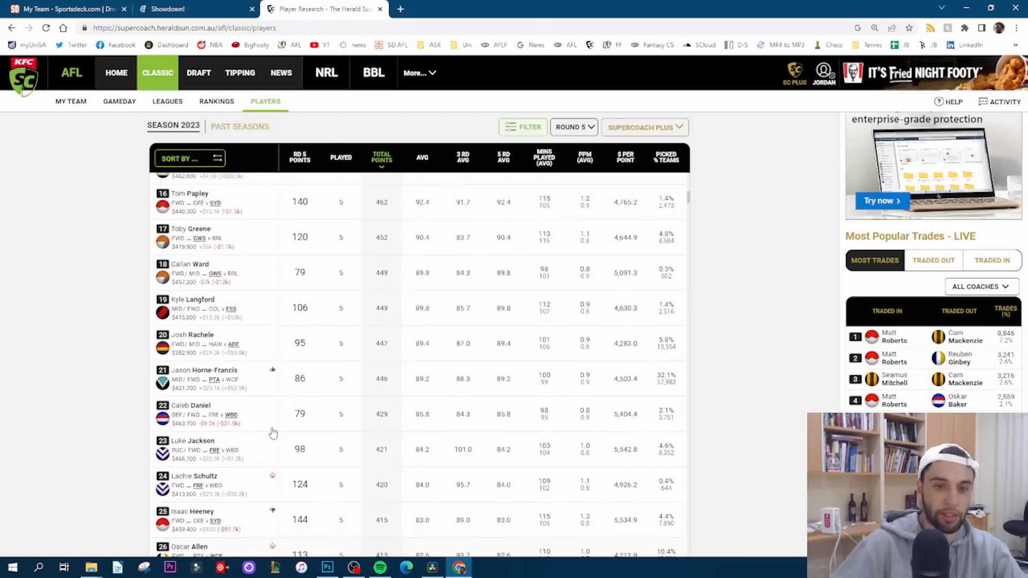
pyautogui.click(421, 157)
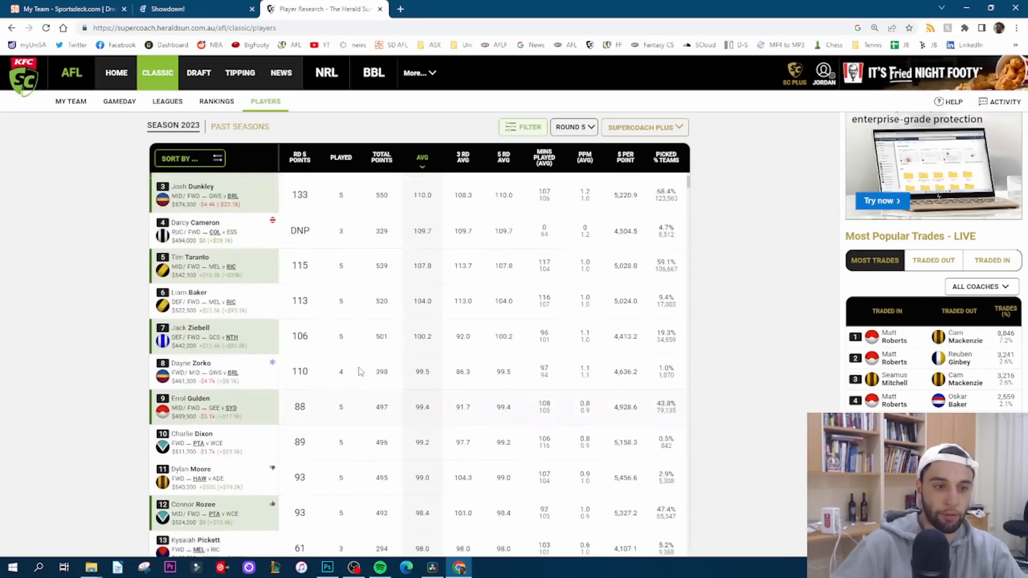
pyautogui.scroll(3)
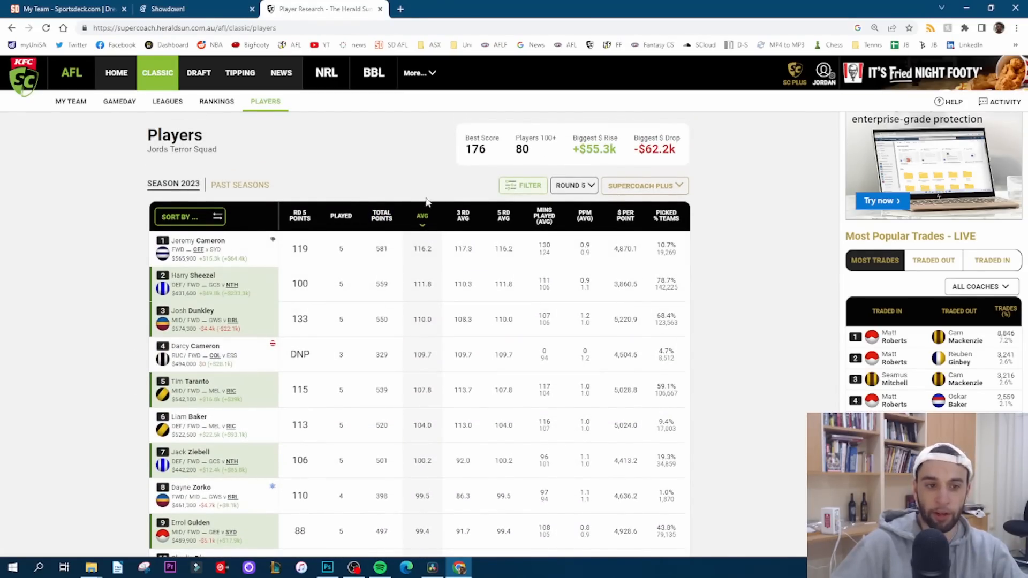
pyautogui.moveTo(449, 207)
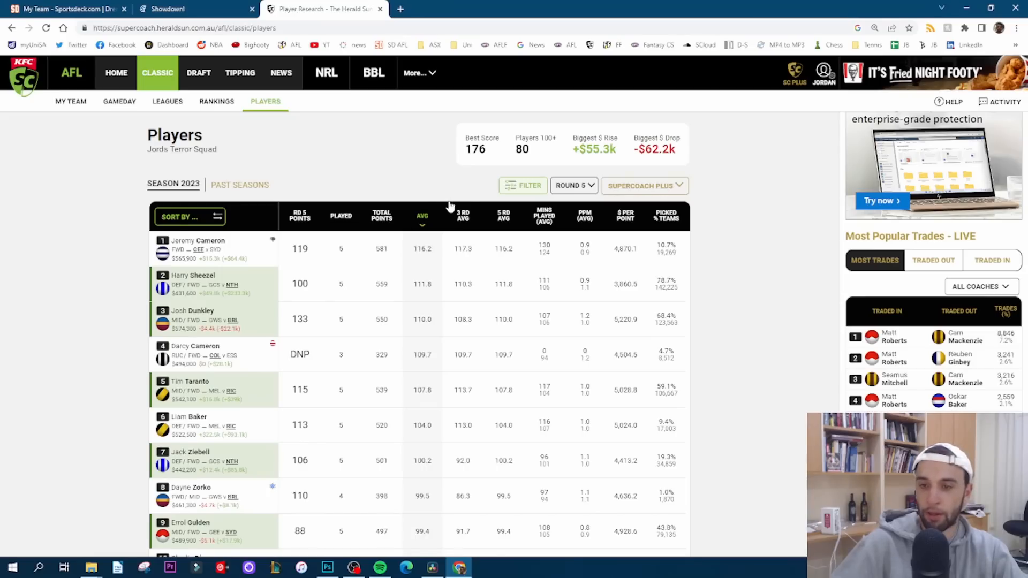
pyautogui.moveTo(518, 186)
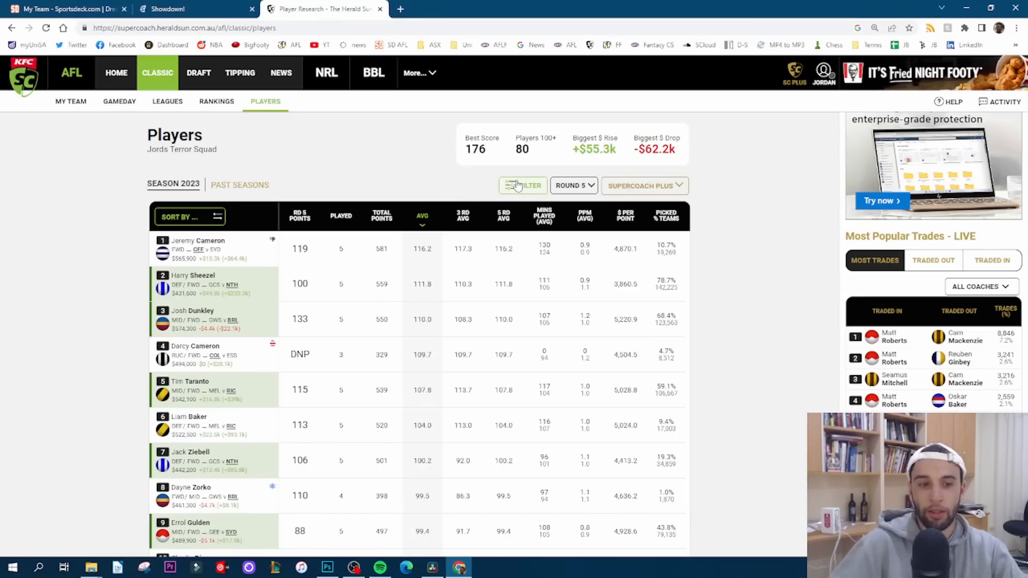
pyautogui.moveTo(394, 352)
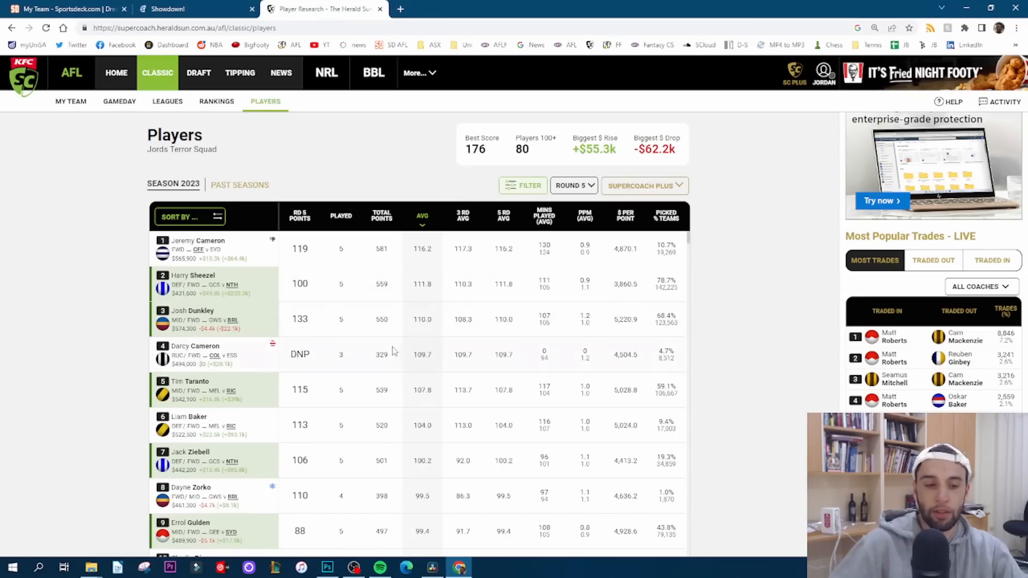
pyautogui.scroll(-3)
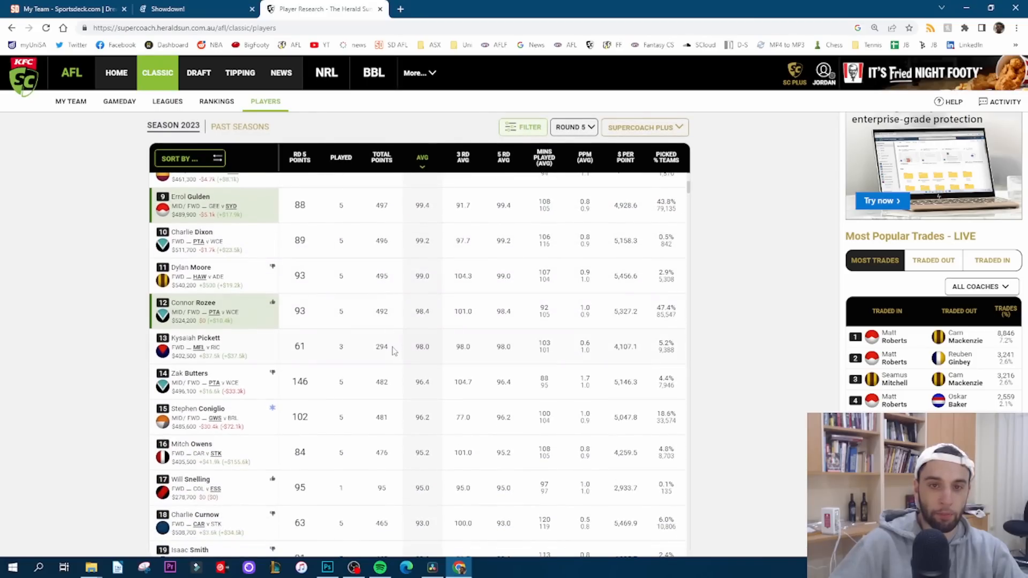
pyautogui.scroll(3)
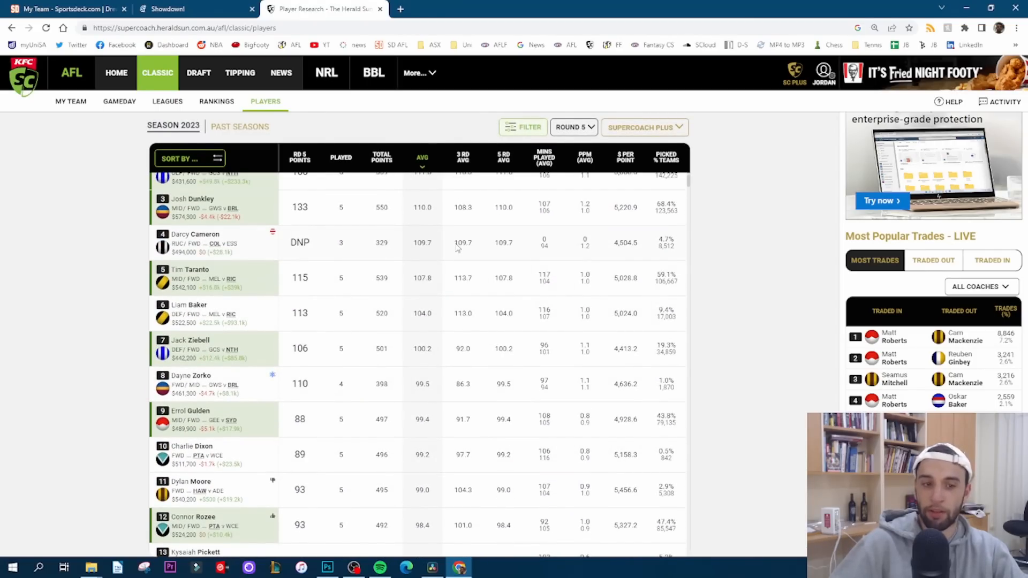
pyautogui.scroll(-3)
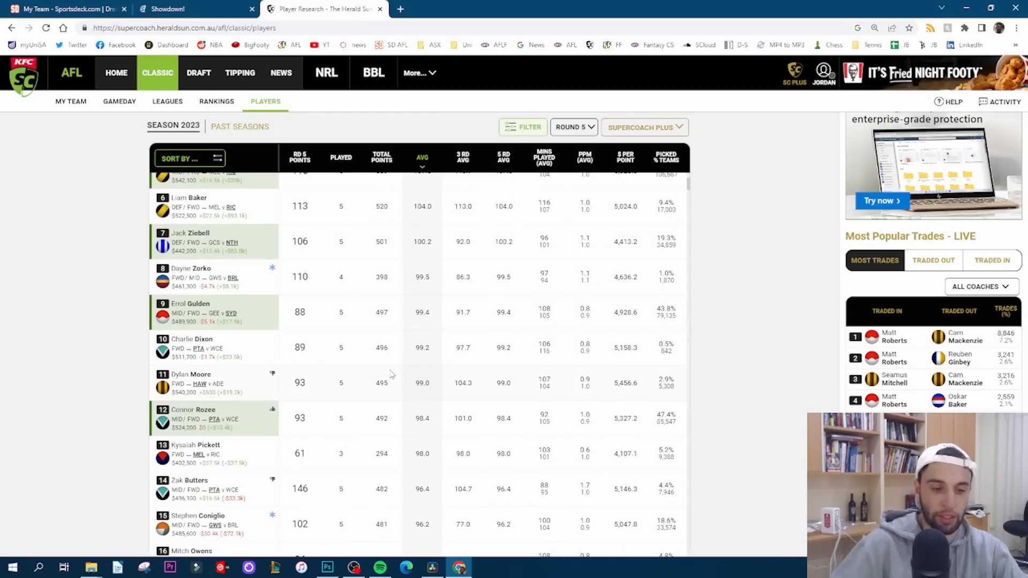
pyautogui.scroll(3)
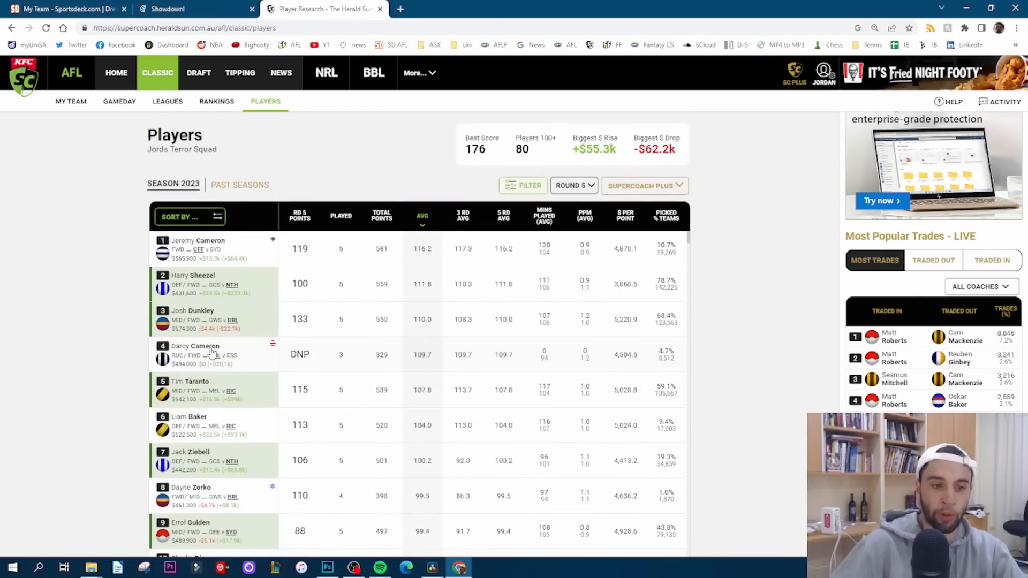
pyautogui.click(195, 345)
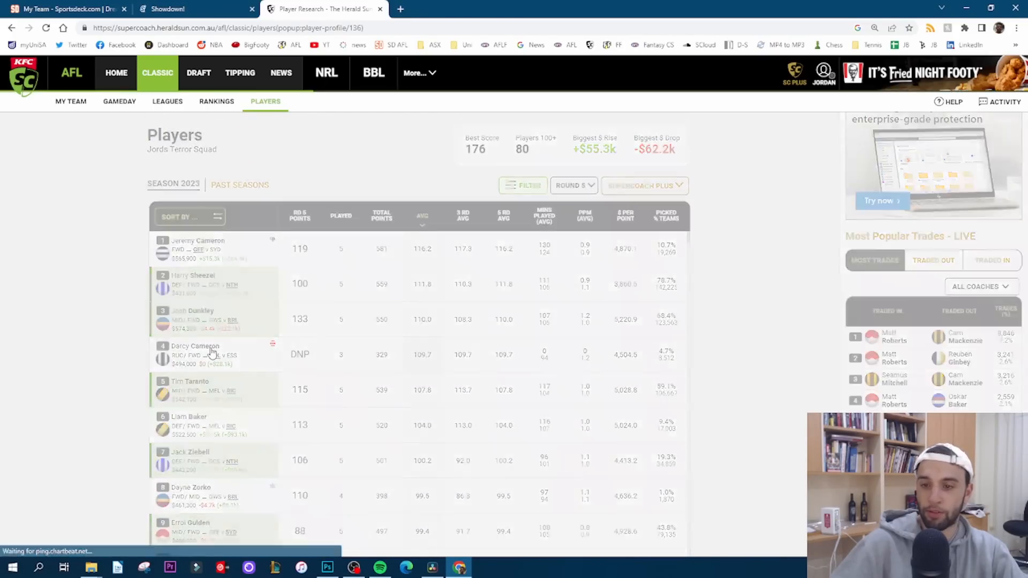
pyautogui.click(195, 345)
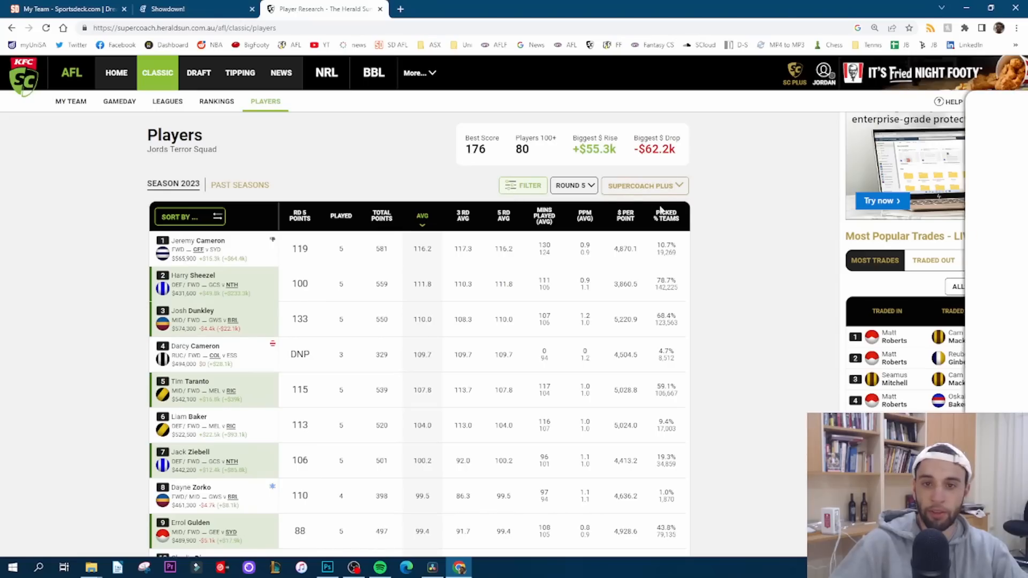
# Filter the Players table by position so midfielders are listed.
pyautogui.click(523, 186)
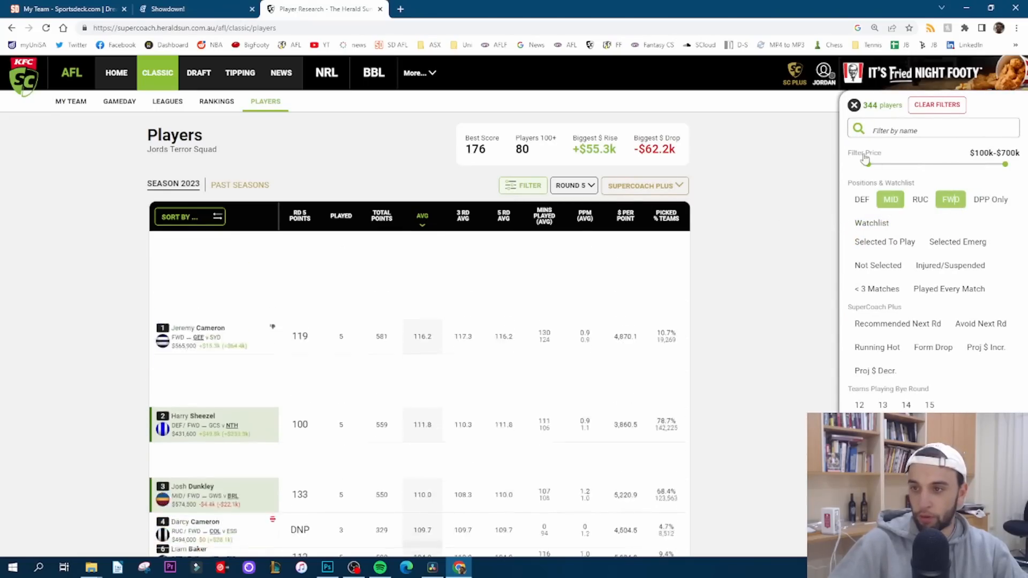
pyautogui.click(854, 105)
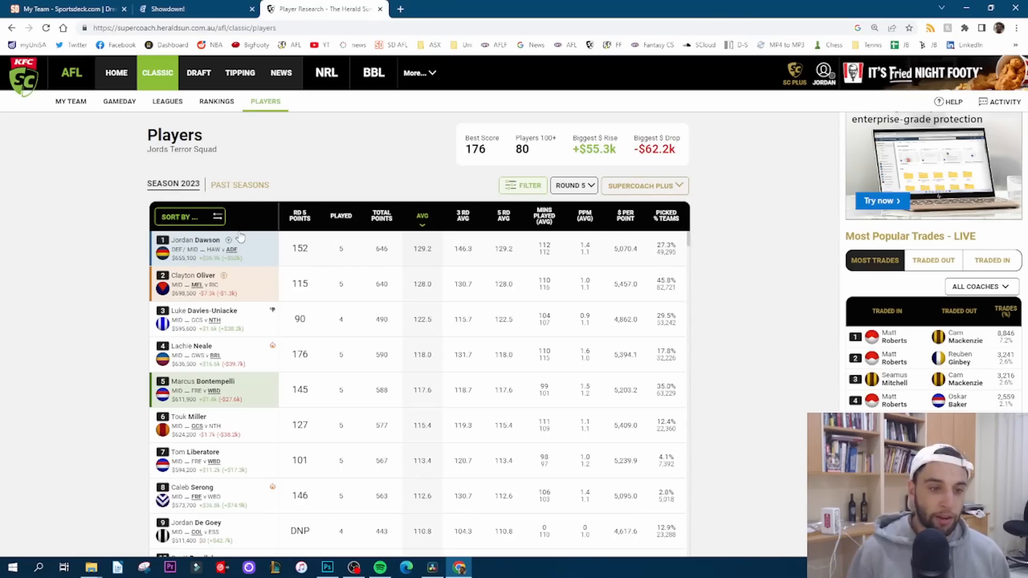
pyautogui.moveTo(212, 262)
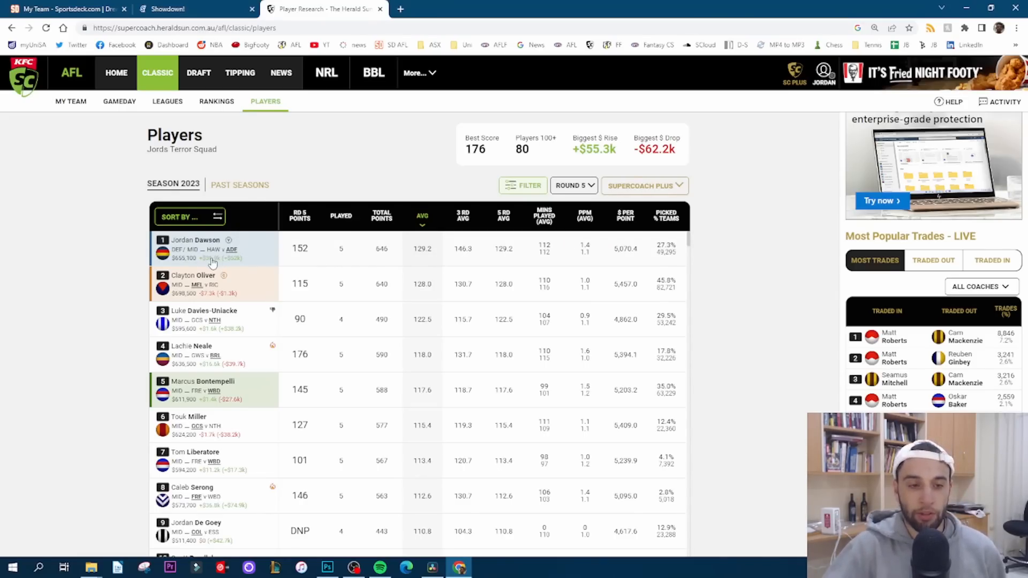
pyautogui.click(194, 283)
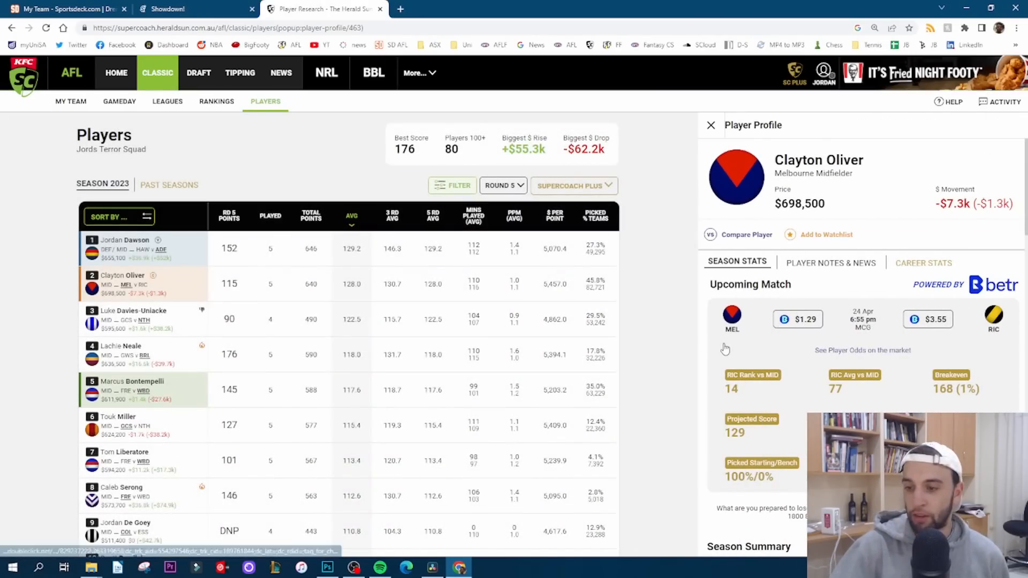
pyautogui.scroll(-3)
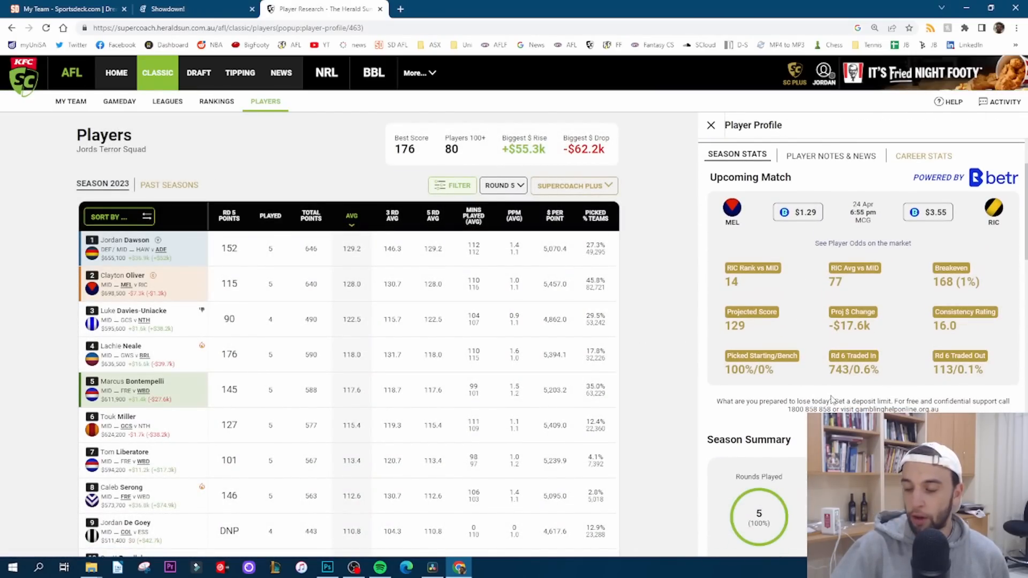
pyautogui.scroll(-3)
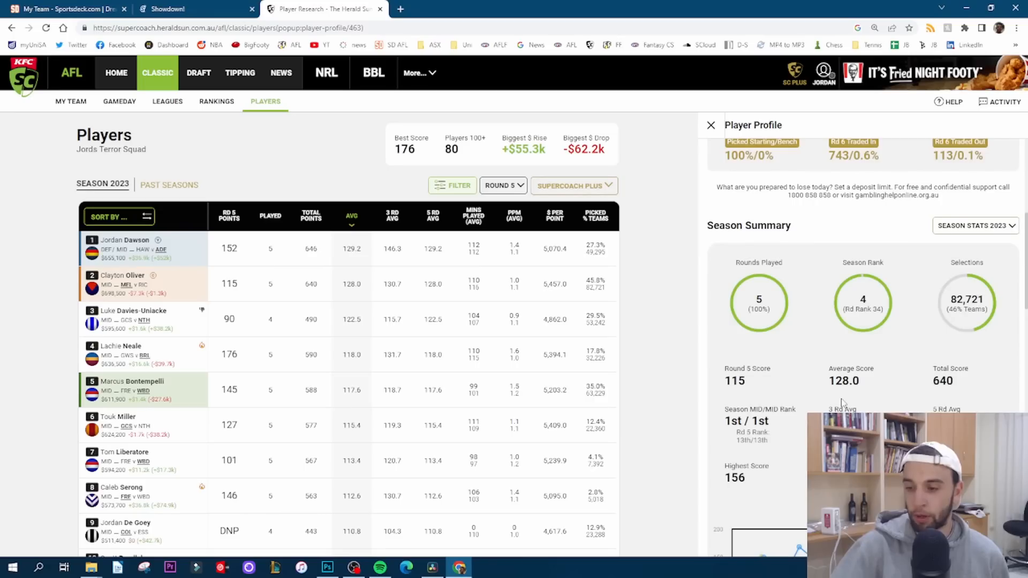
pyautogui.scroll(-3)
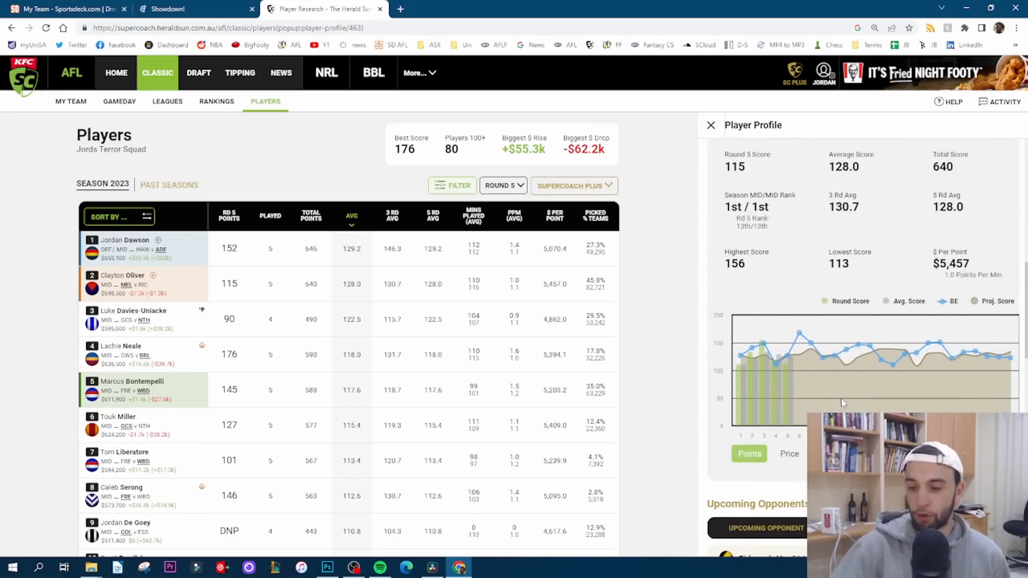
pyautogui.scroll(-3)
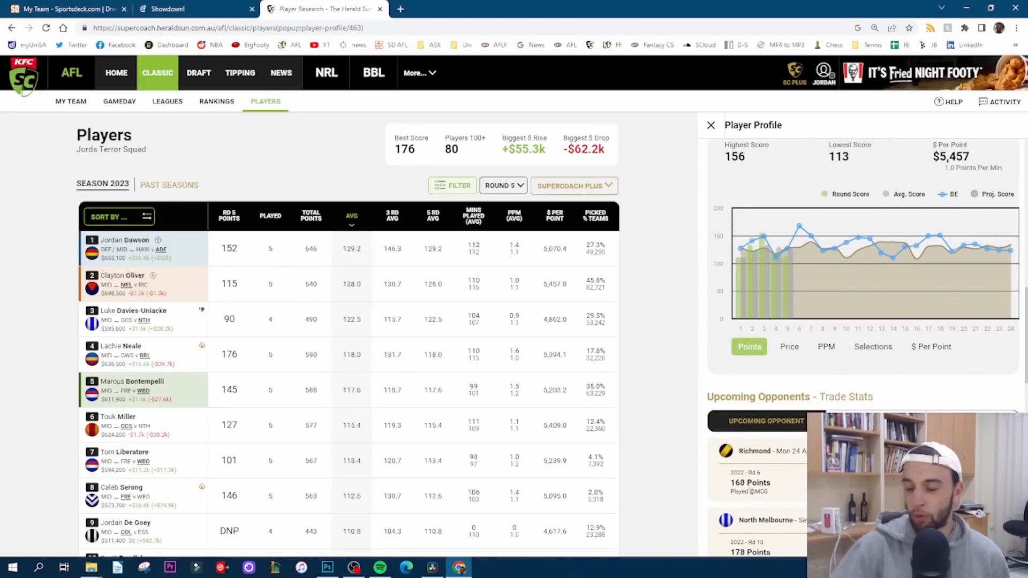
pyautogui.doubleClick(751, 483)
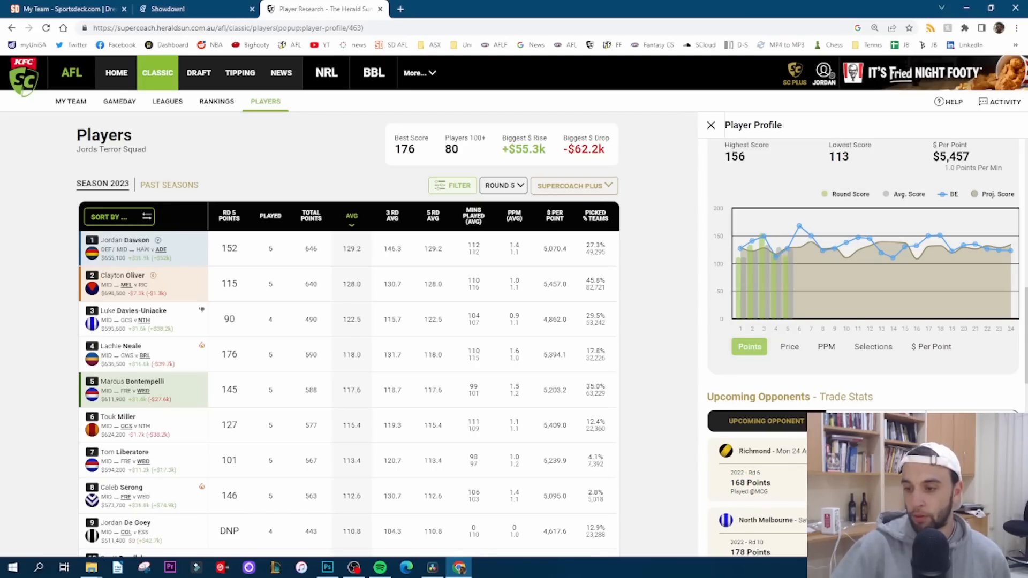
pyautogui.scroll(-3)
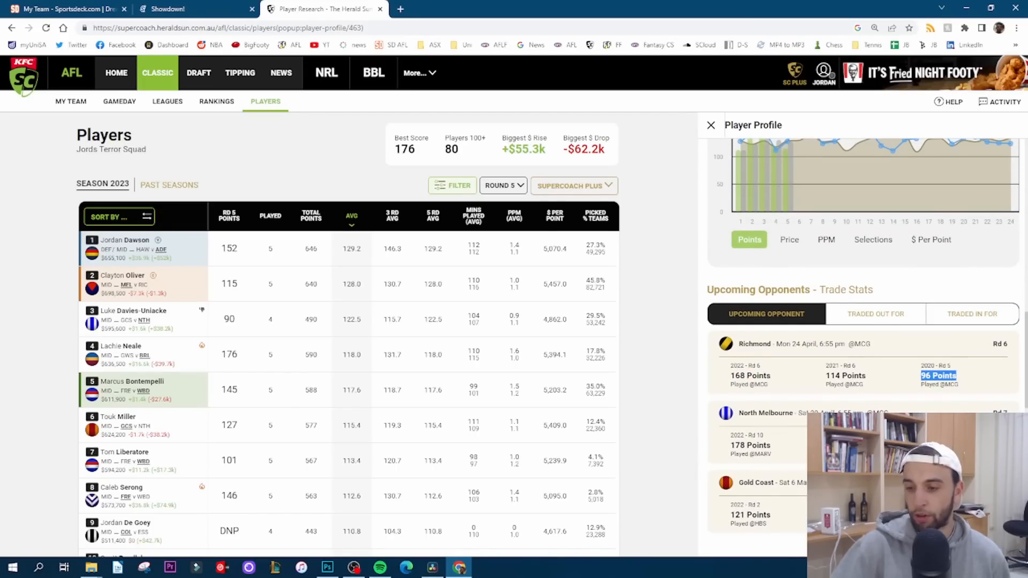
pyautogui.scroll(-3)
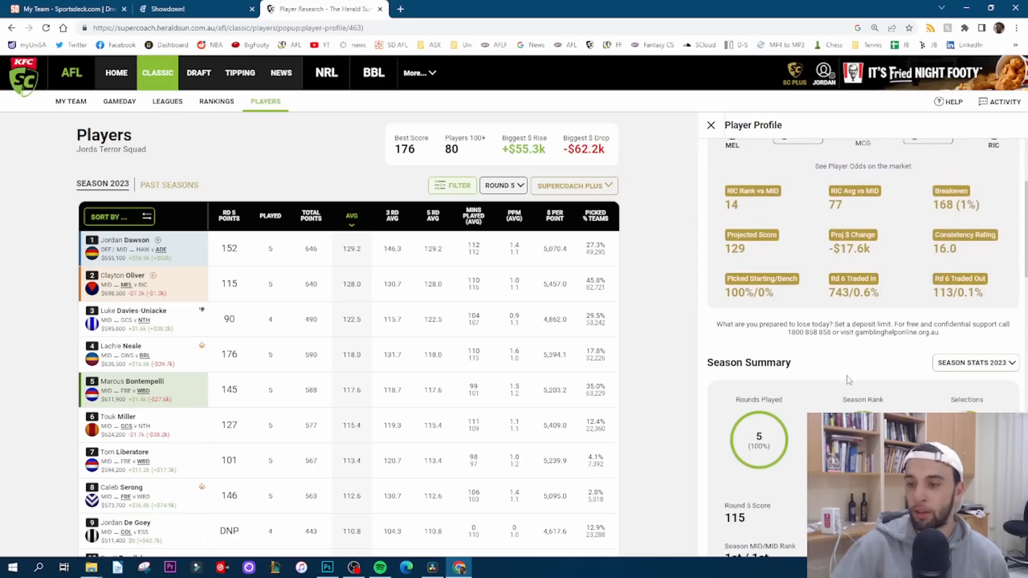
pyautogui.scroll(3)
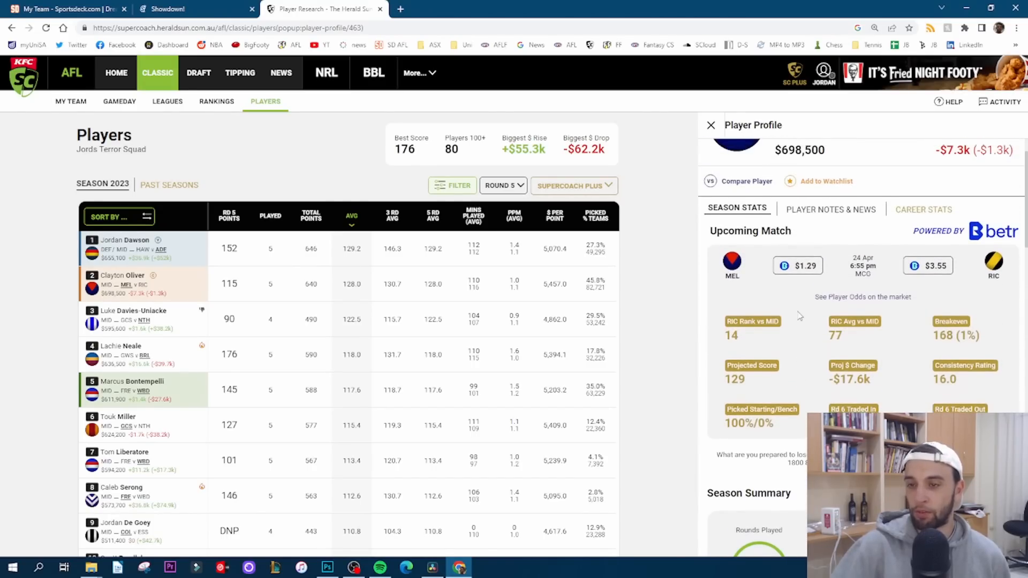
pyautogui.scroll(3)
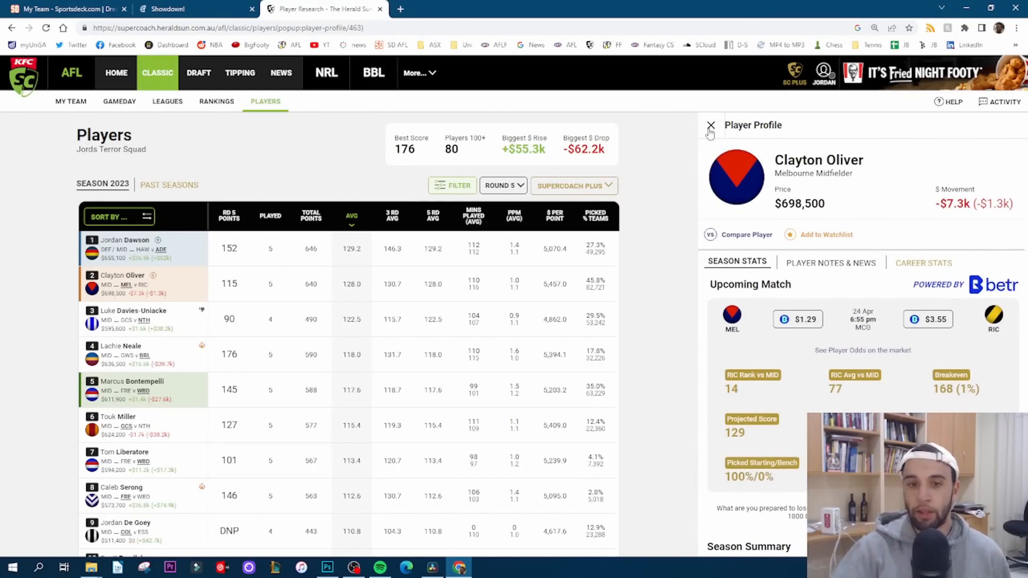
pyautogui.click(710, 126)
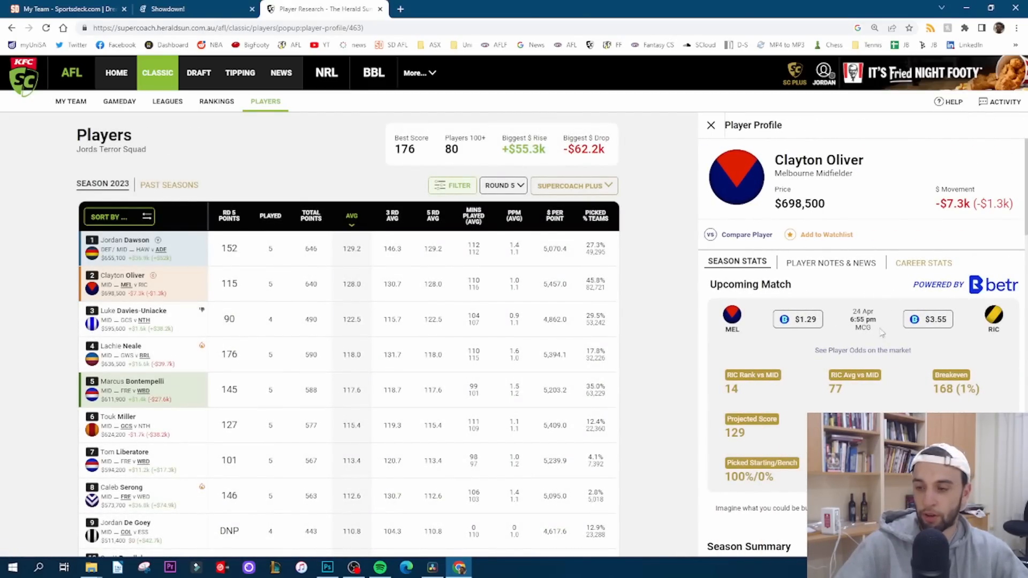
pyautogui.scroll(-3)
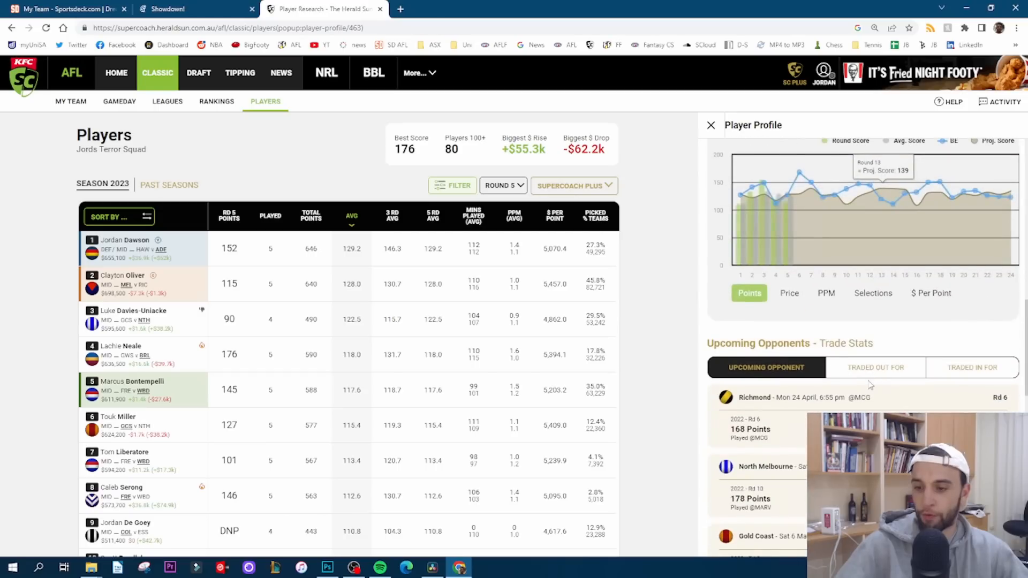
pyautogui.scroll(-3)
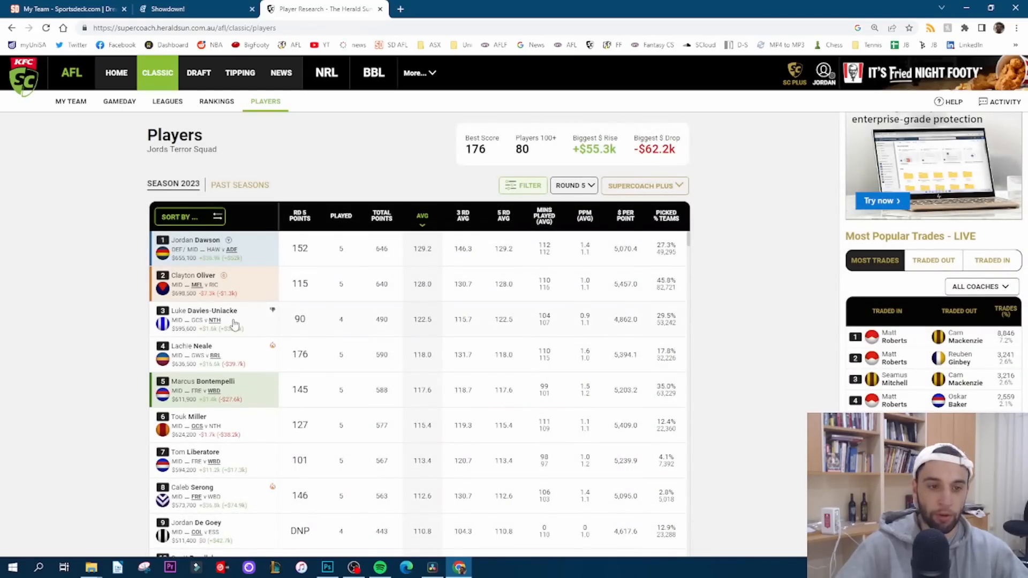
pyautogui.moveTo(207, 283)
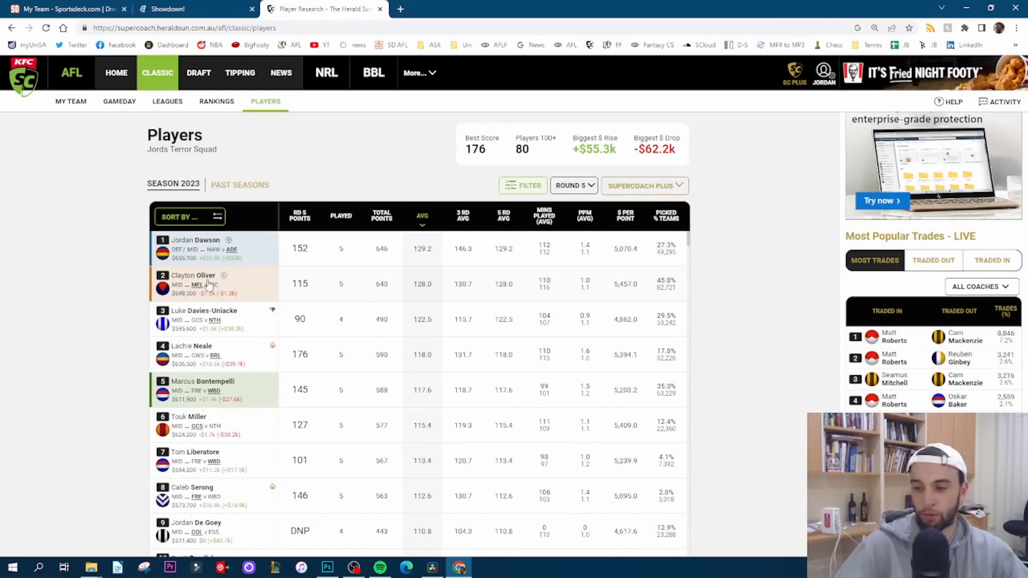
pyautogui.moveTo(204, 291)
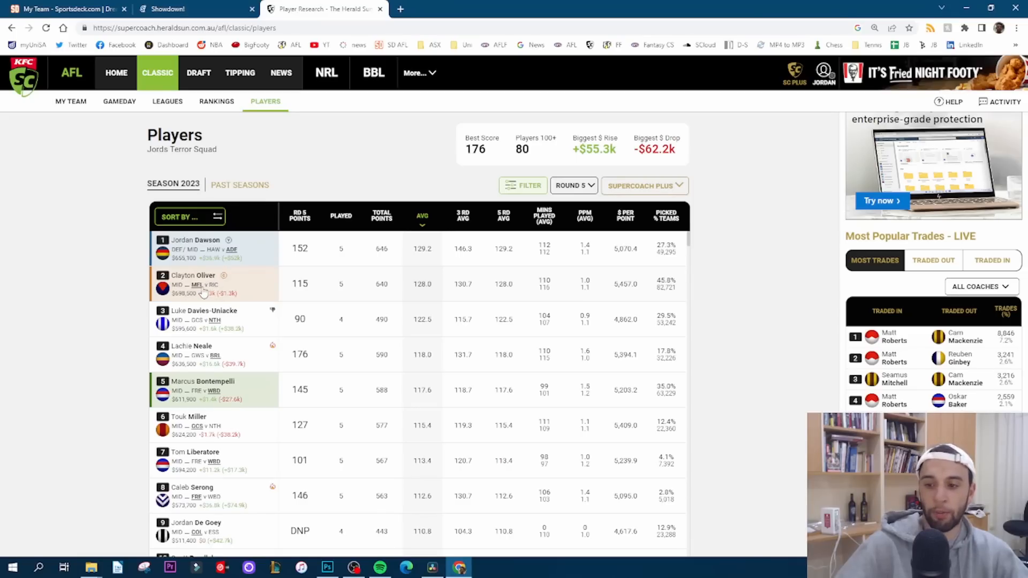
pyautogui.moveTo(255, 339)
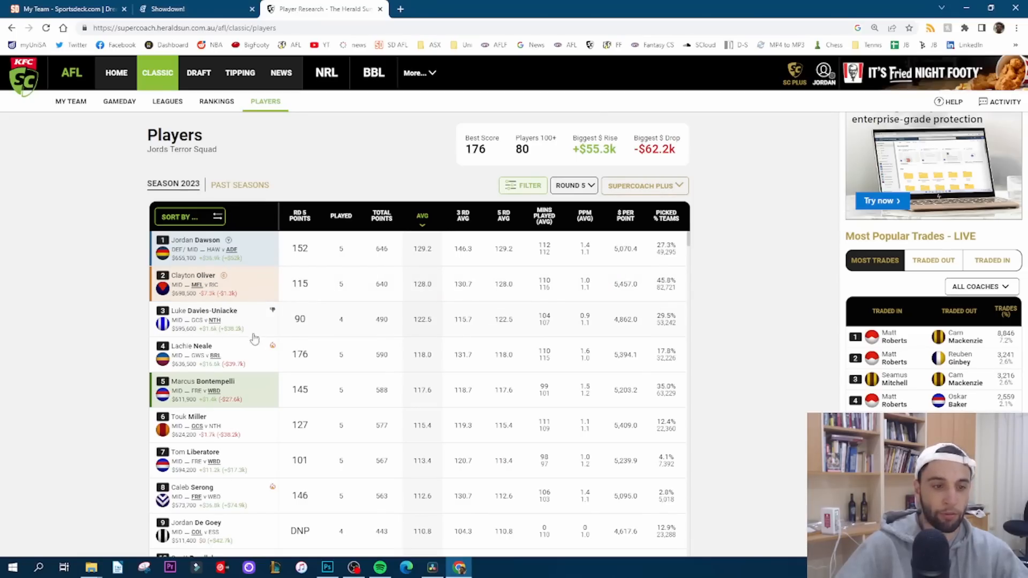
pyautogui.moveTo(216, 320)
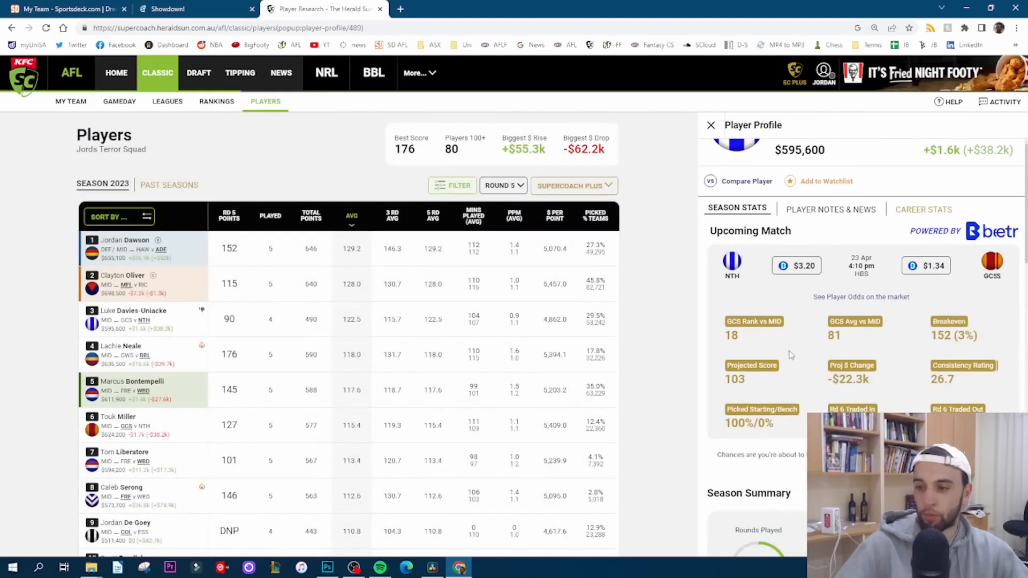
pyautogui.scroll(3)
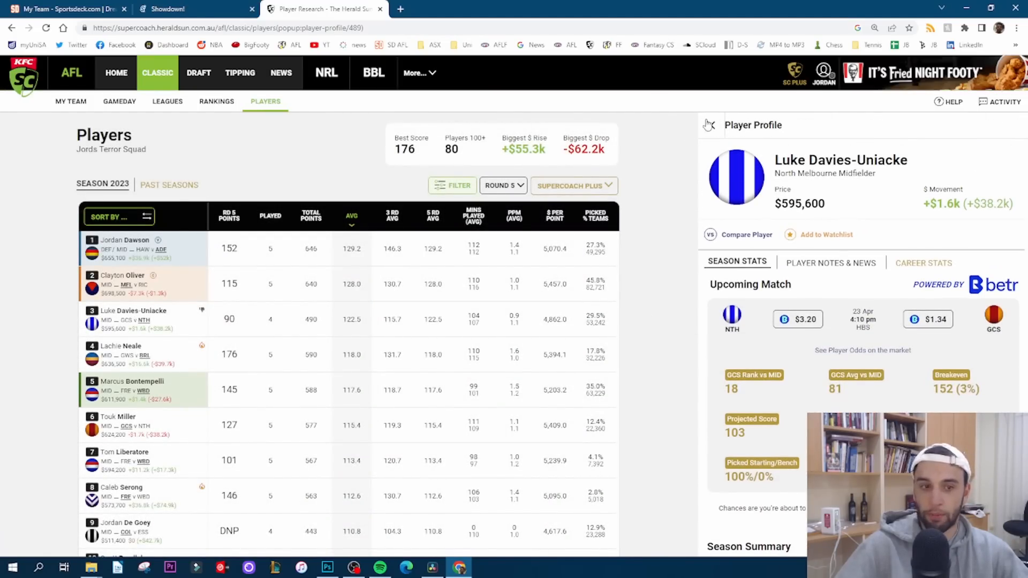
pyautogui.click(709, 125)
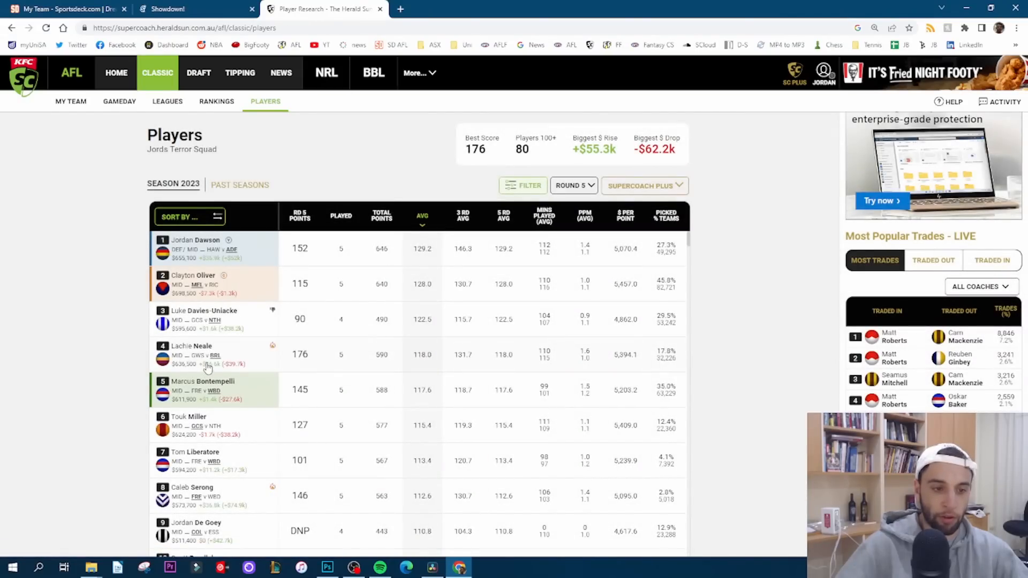
pyautogui.click(192, 354)
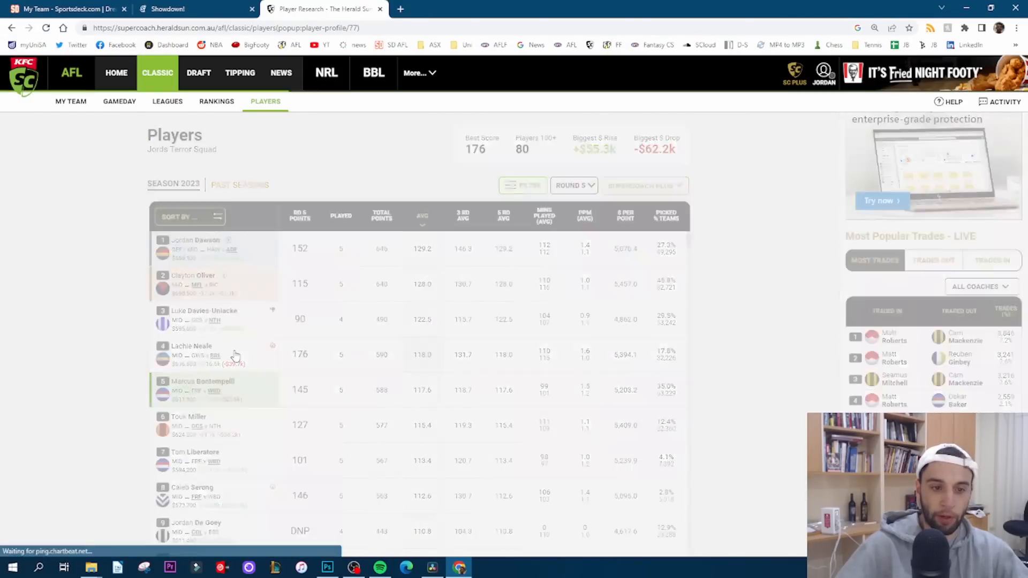
pyautogui.click(190, 354)
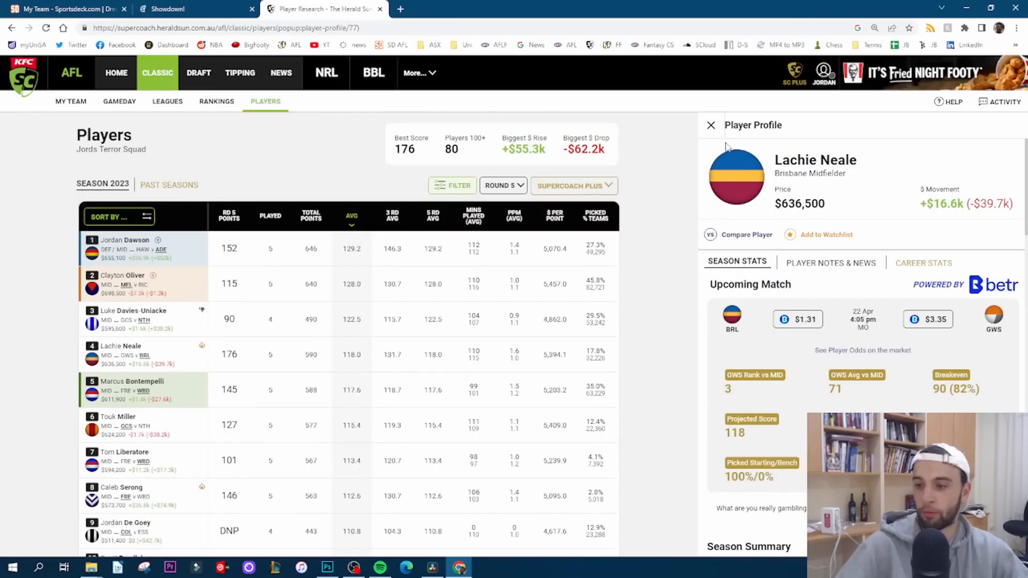
# Review Lachie Neale's season stats and close his profile to return to the midfielder table.
pyautogui.scroll(-3)
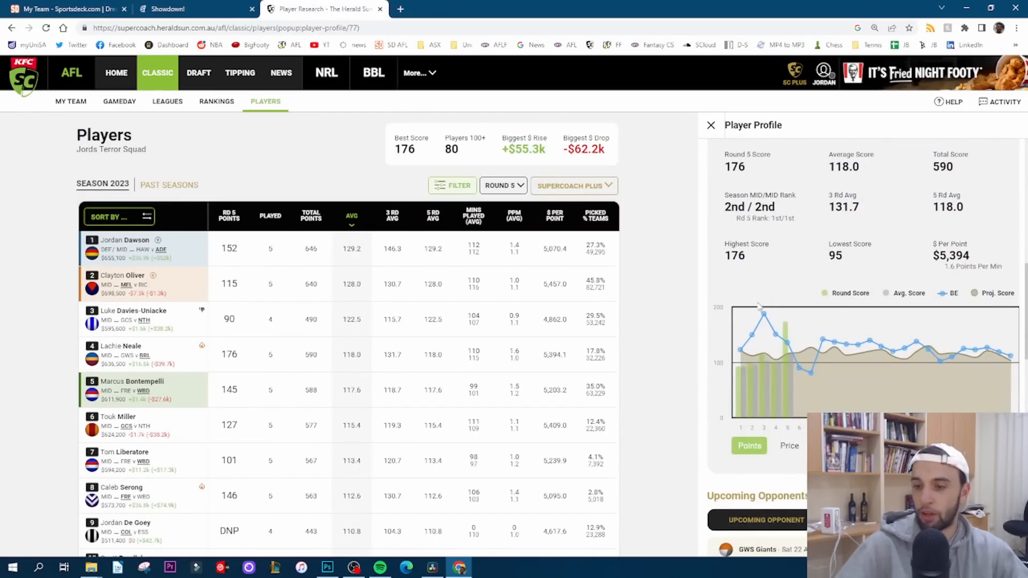
pyautogui.moveTo(774, 373)
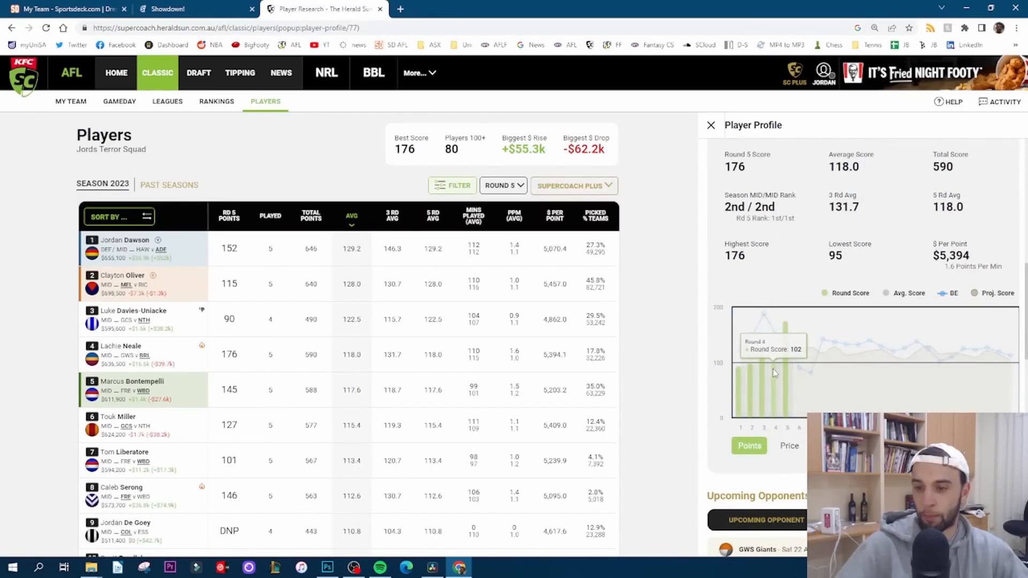
pyautogui.scroll(3)
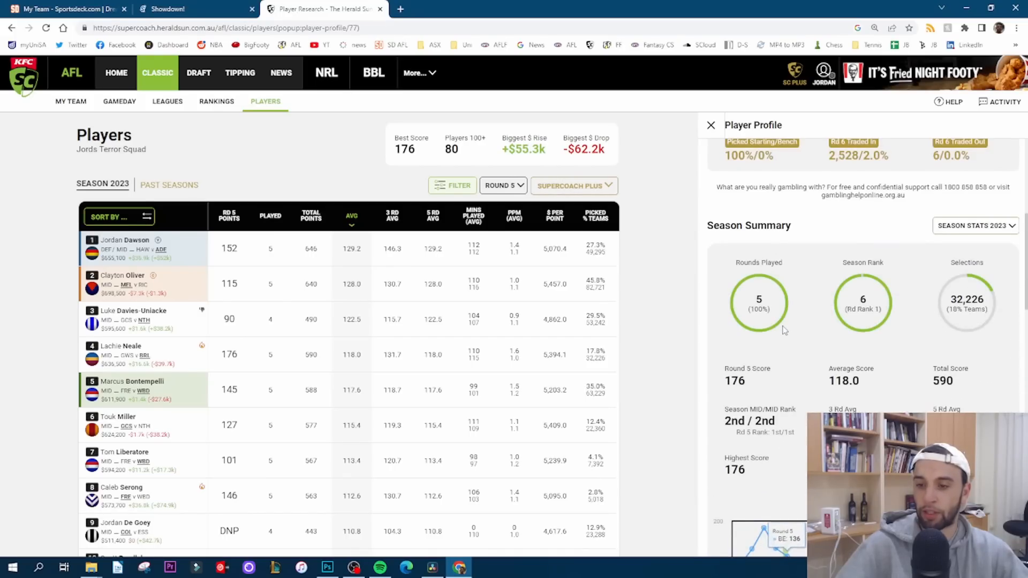
pyautogui.click(120, 346)
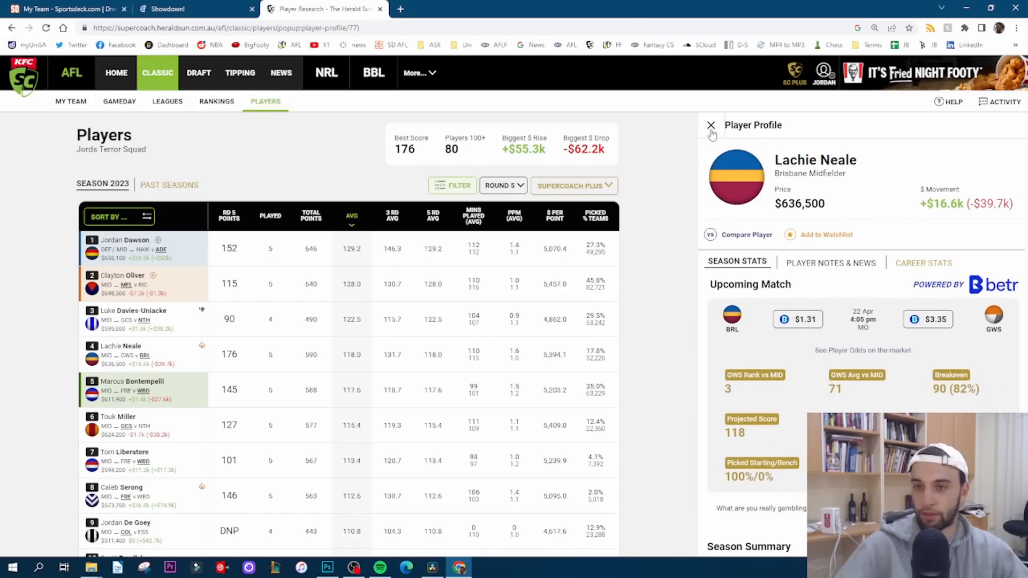
pyautogui.click(710, 126)
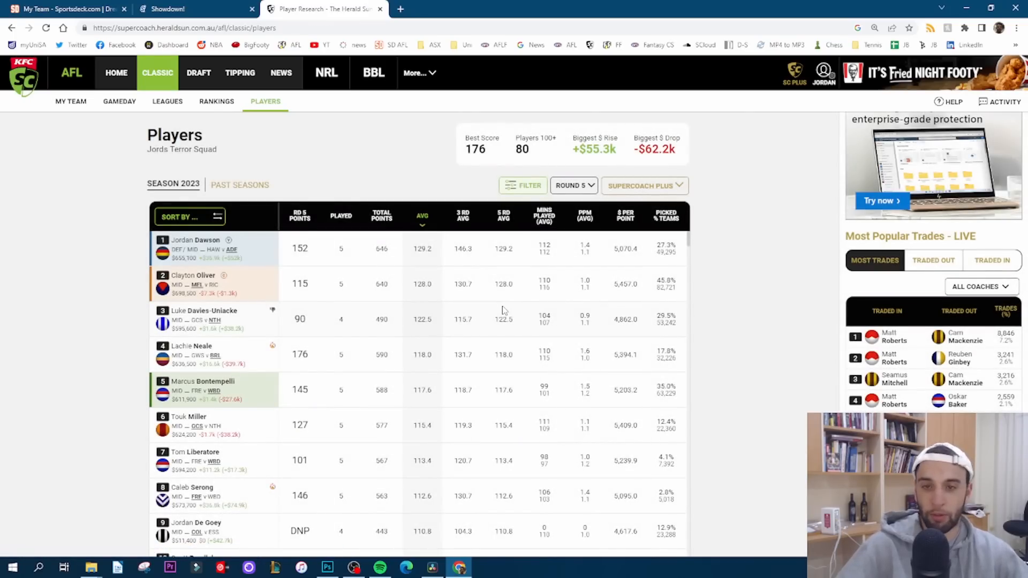
pyautogui.moveTo(276, 409)
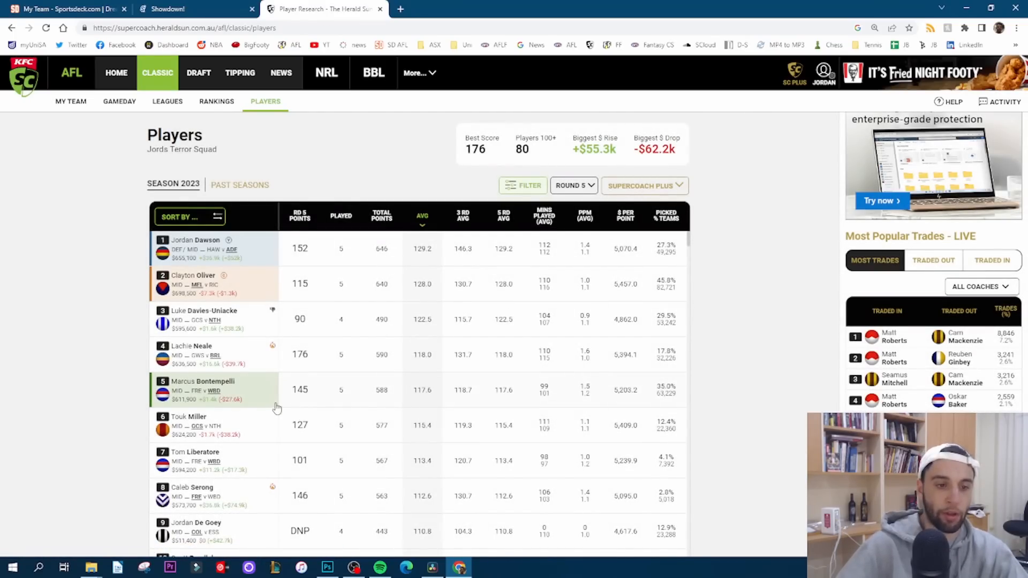
pyautogui.scroll(-3)
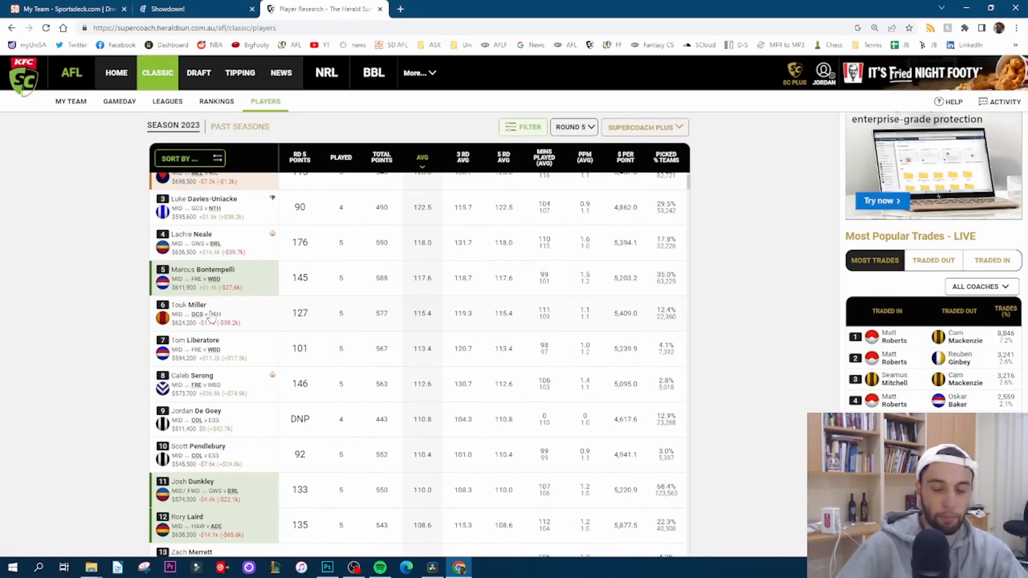
pyautogui.click(188, 305)
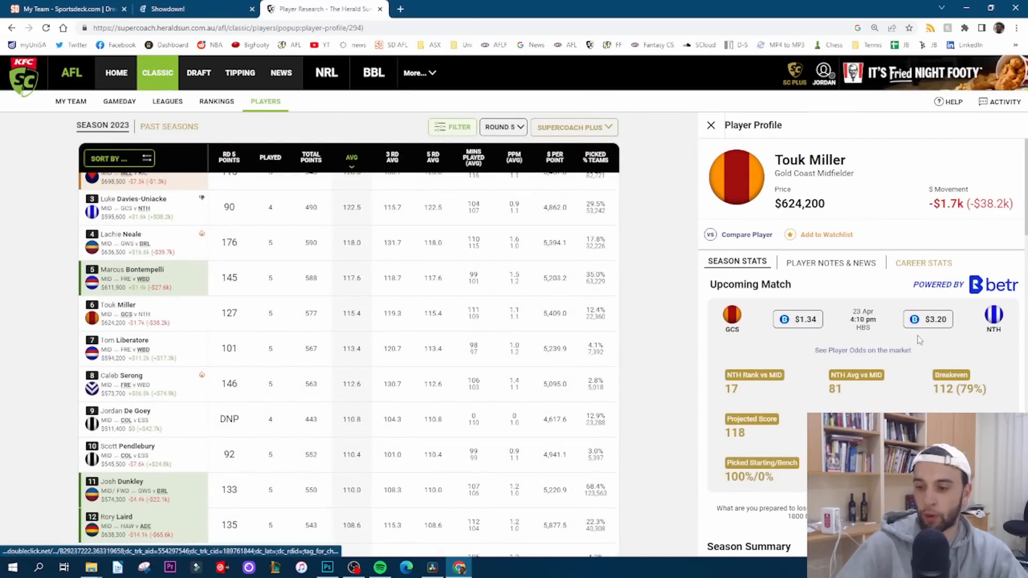
pyautogui.scroll(-3)
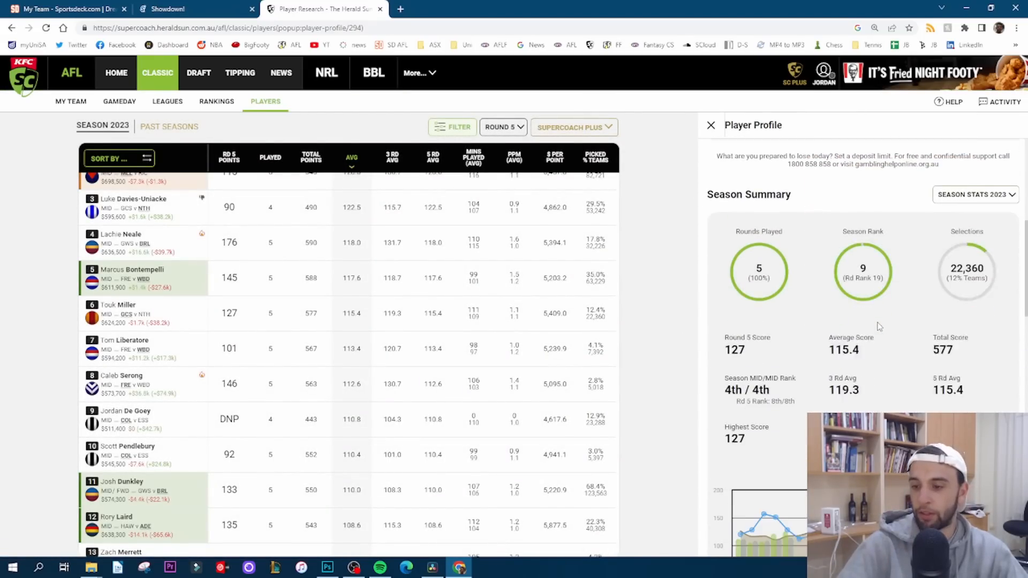
pyautogui.scroll(-3)
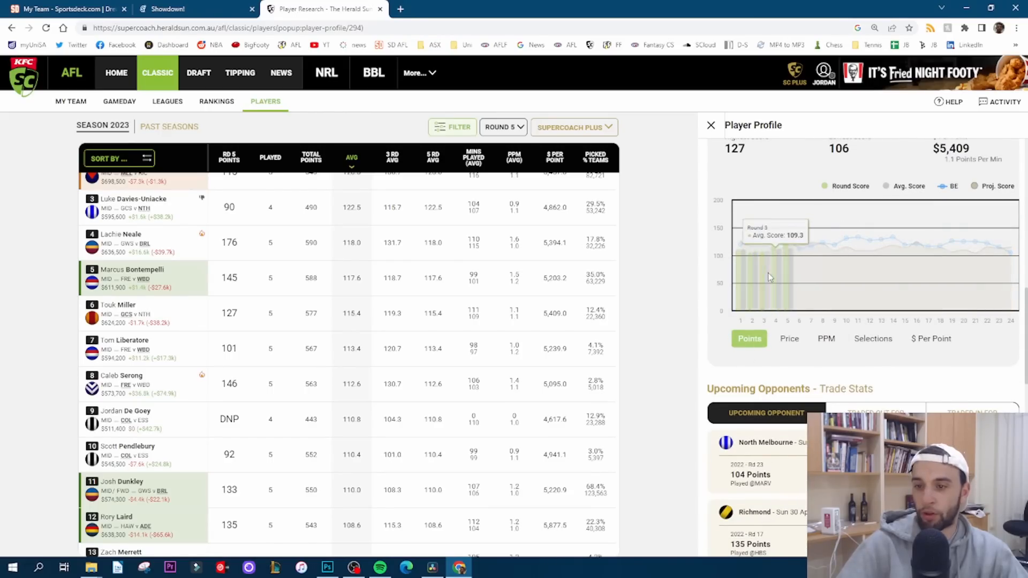
pyautogui.scroll(-3)
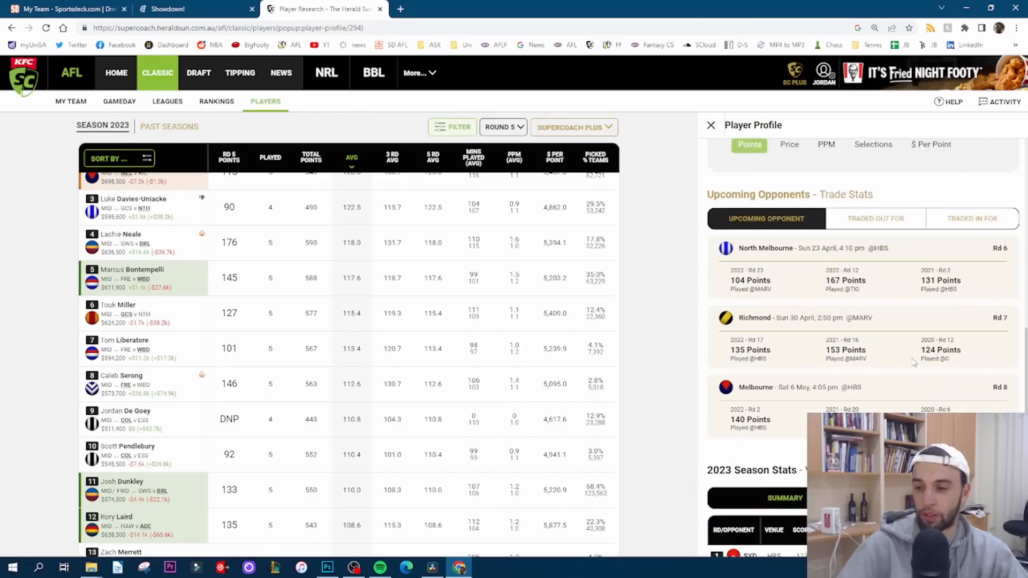
pyautogui.scroll(-3)
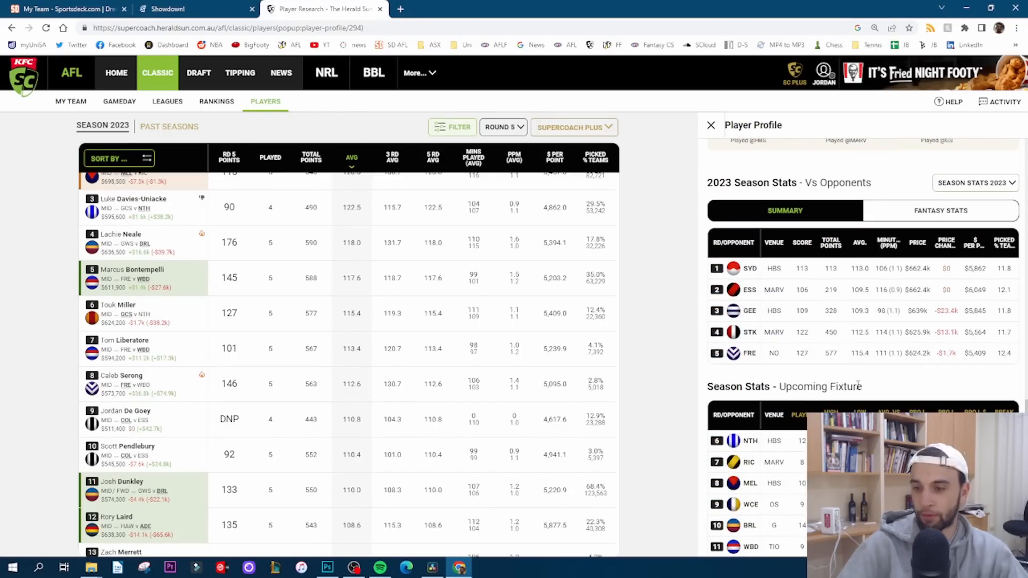
pyautogui.scroll(3)
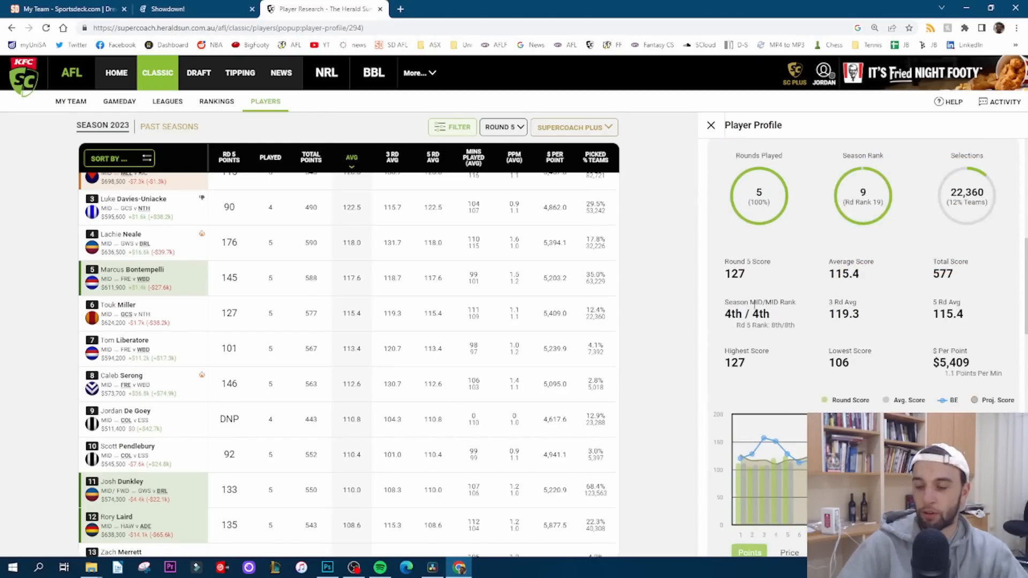
pyautogui.scroll(-3)
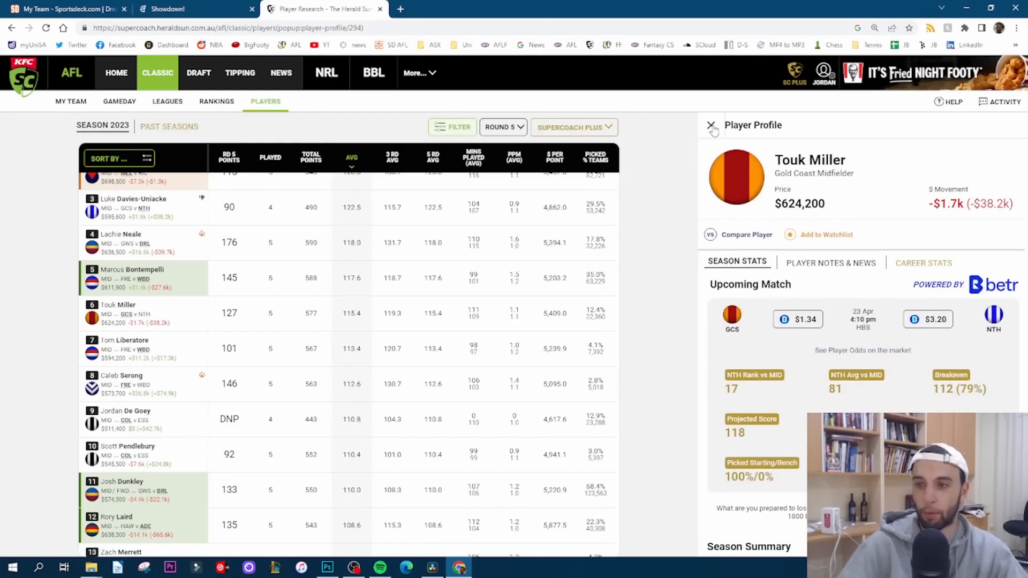
pyautogui.click(710, 125)
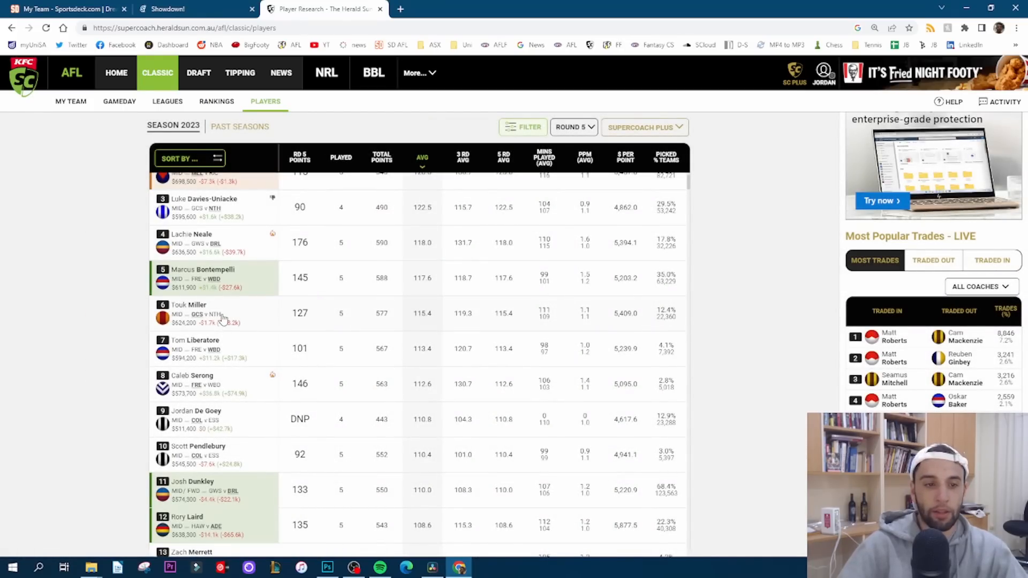
pyautogui.moveTo(235, 318)
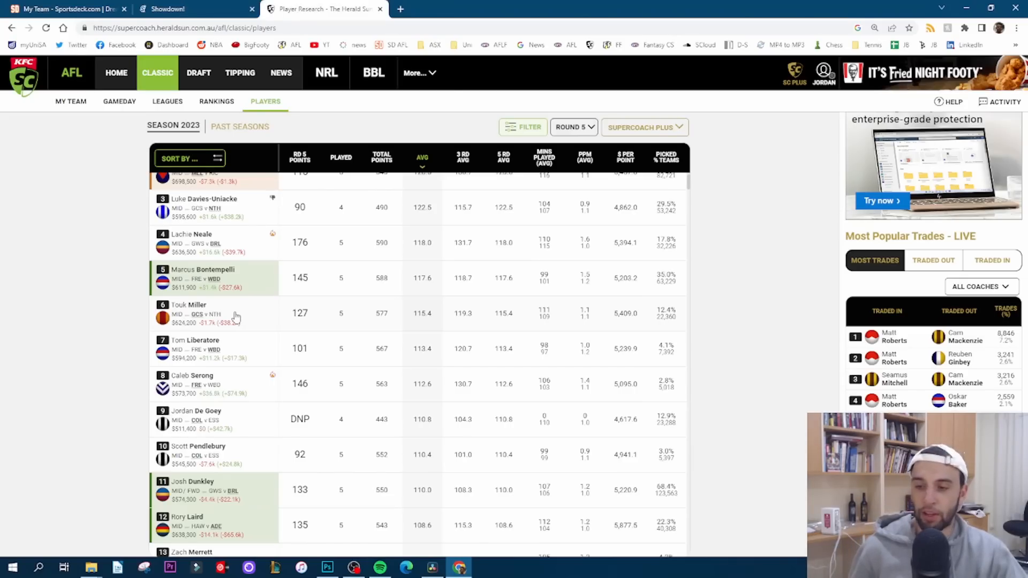
pyautogui.moveTo(272, 333)
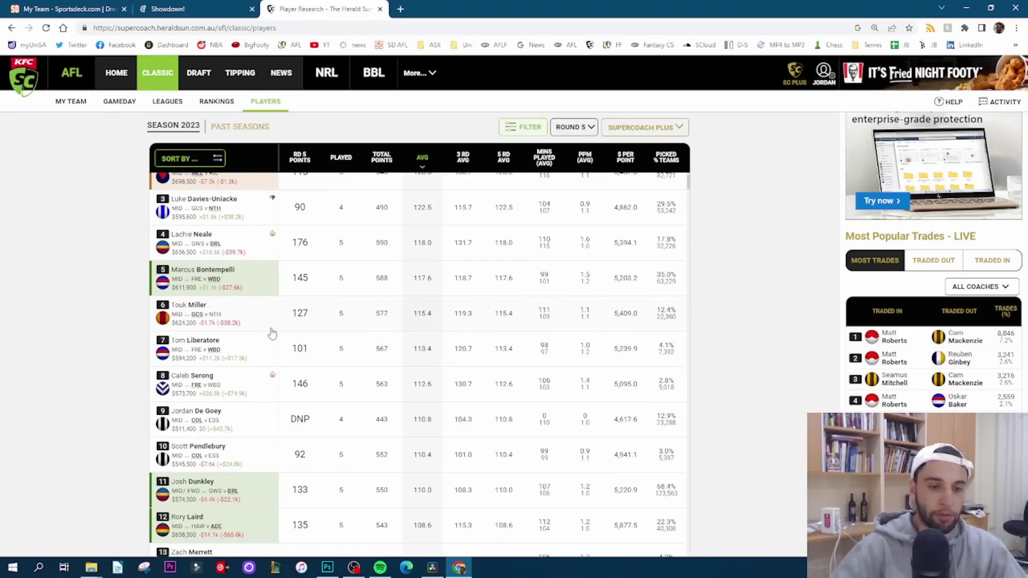
pyautogui.moveTo(319, 345)
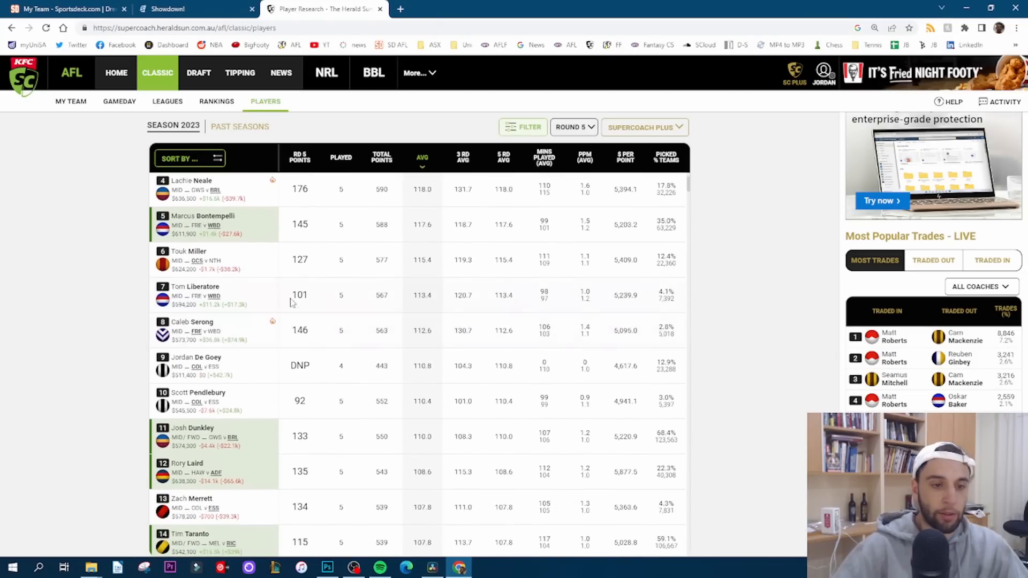
pyautogui.moveTo(245, 274)
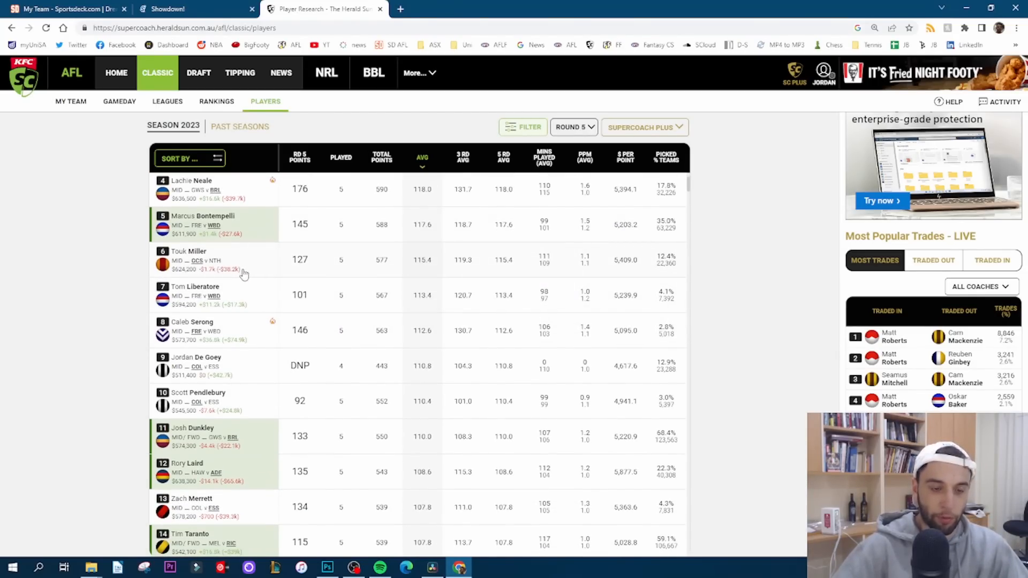
pyautogui.moveTo(75, 286)
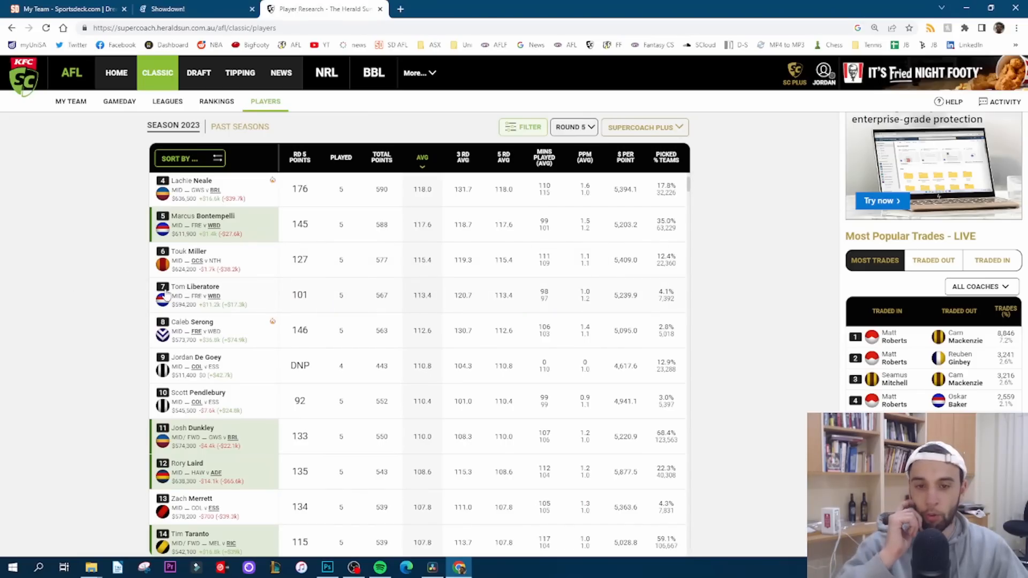
pyautogui.moveTo(211, 328)
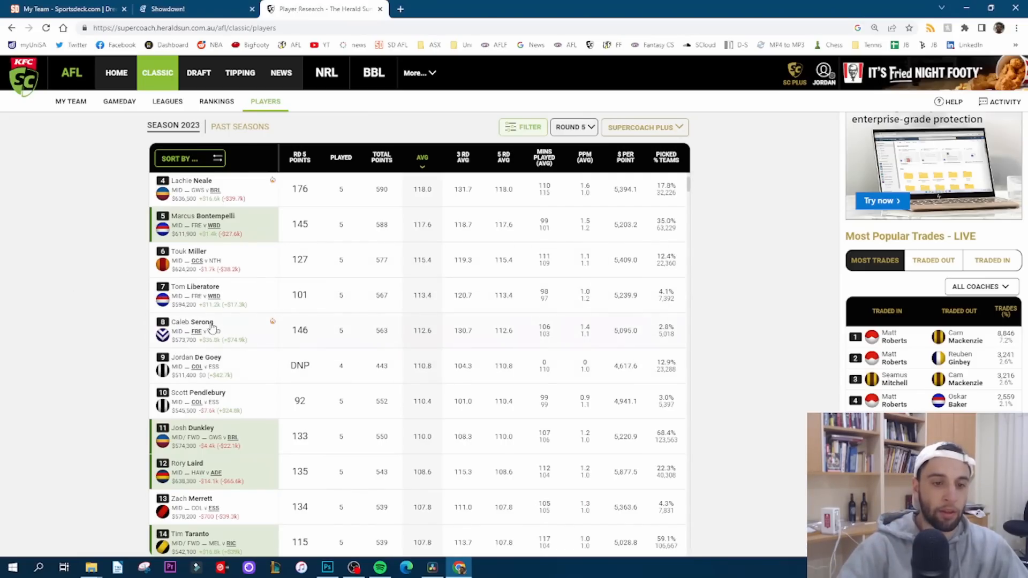
# Bring up Caleb Serong's player profile showing his price and upcoming Bulldogs match.
pyautogui.click(187, 322)
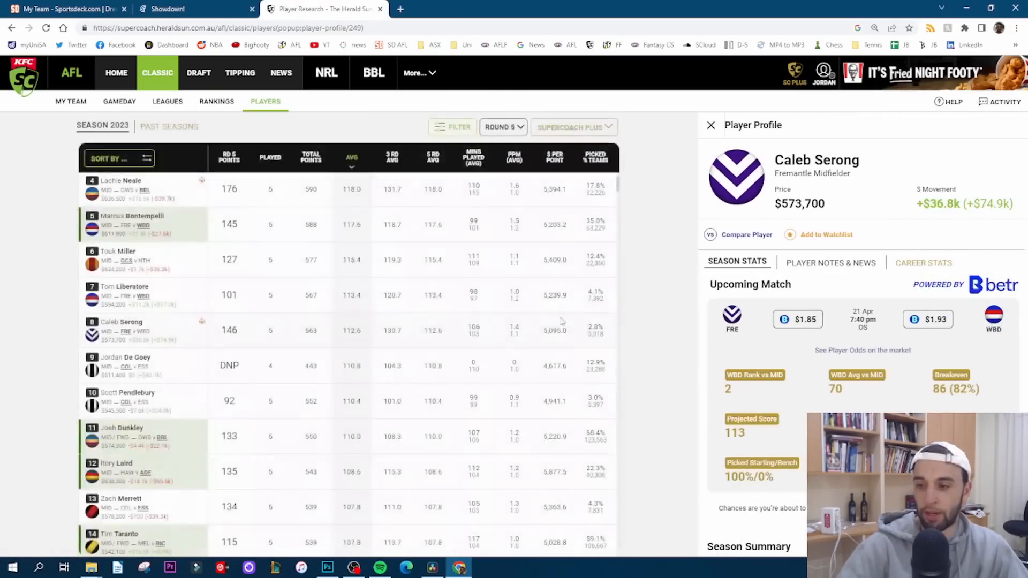
pyautogui.scroll(-3)
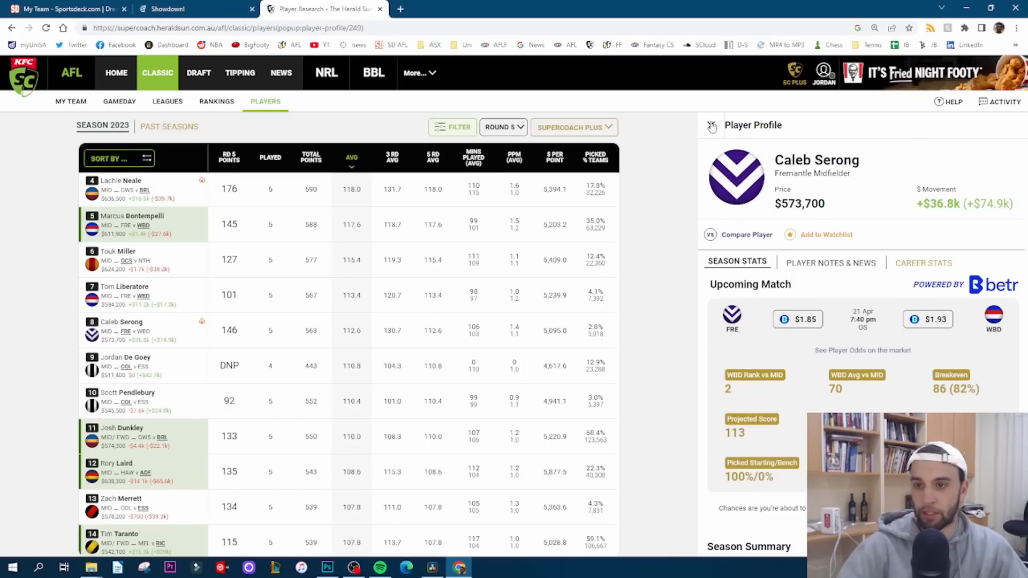
pyautogui.click(712, 125)
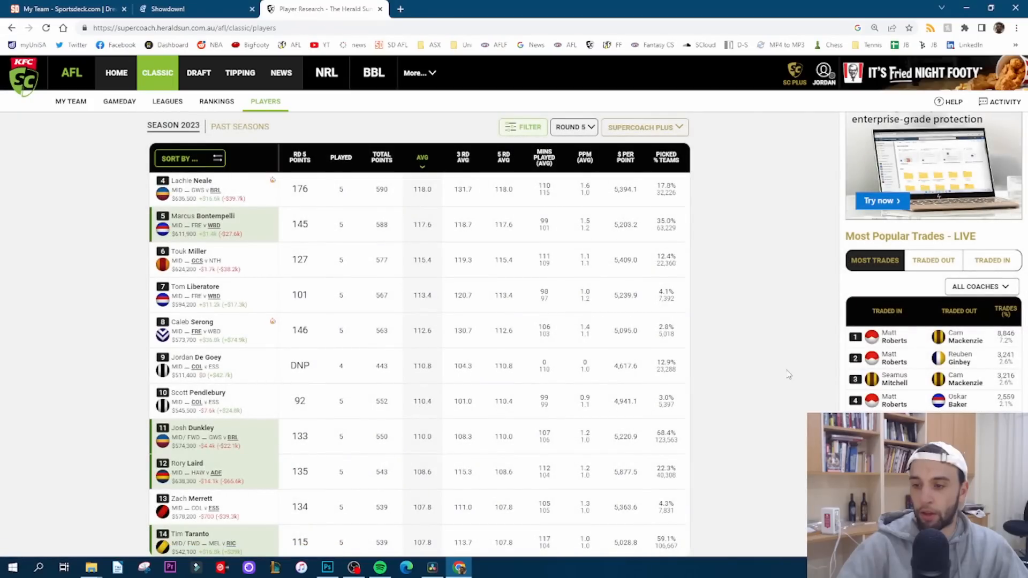
pyautogui.moveTo(211, 347)
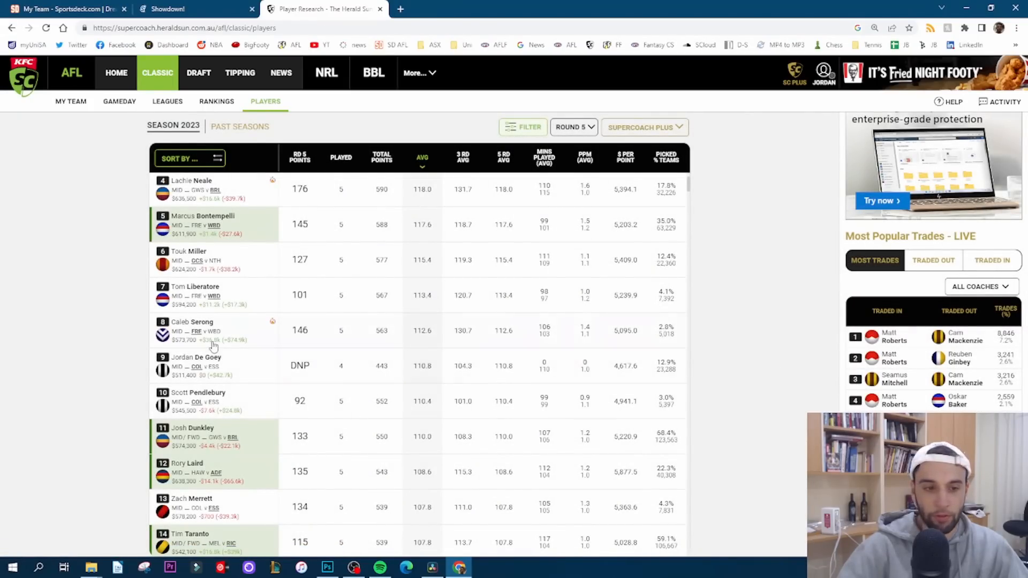
pyautogui.moveTo(298, 336)
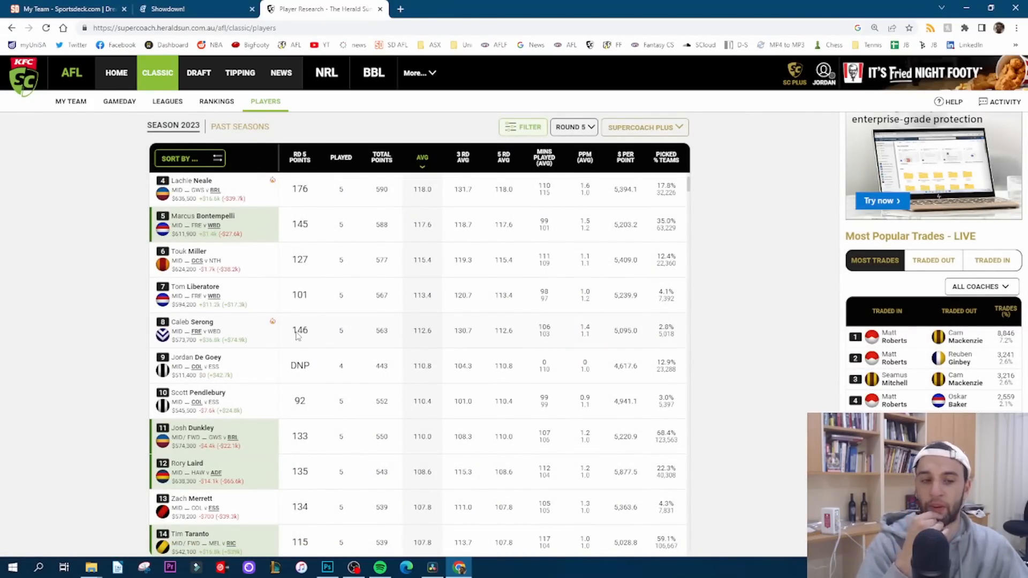
pyautogui.moveTo(421, 308)
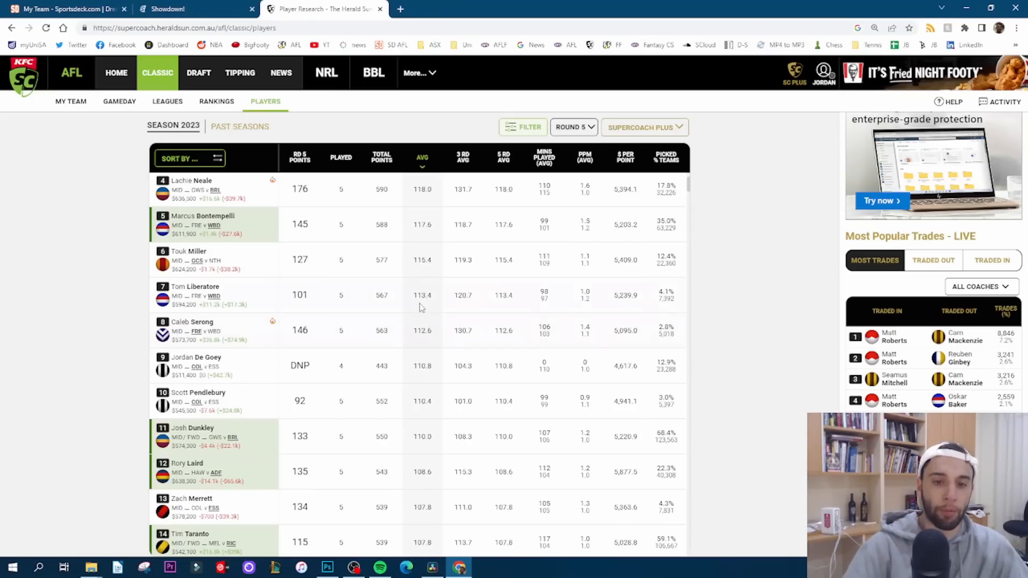
pyautogui.moveTo(258, 349)
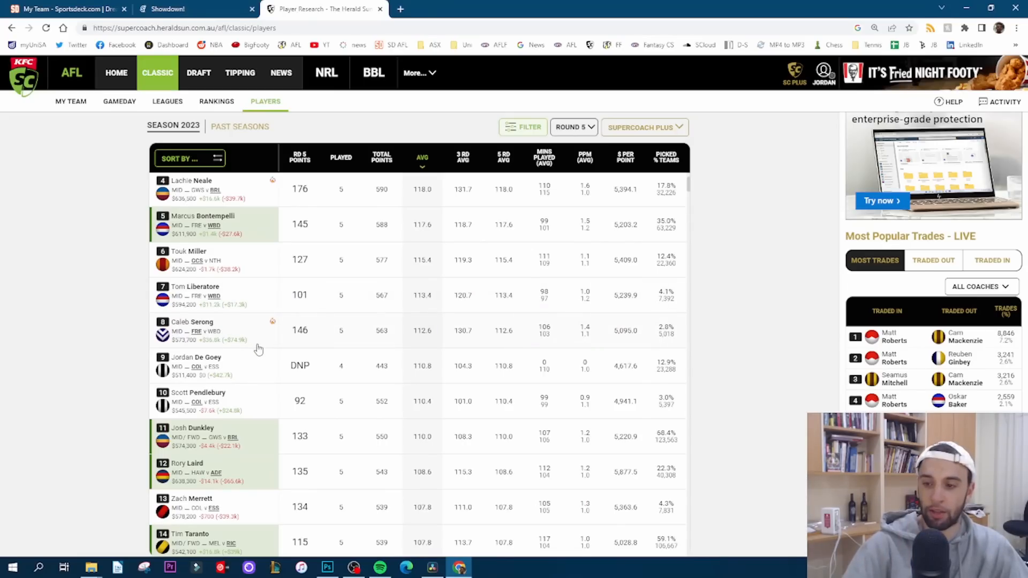
pyautogui.moveTo(236, 365)
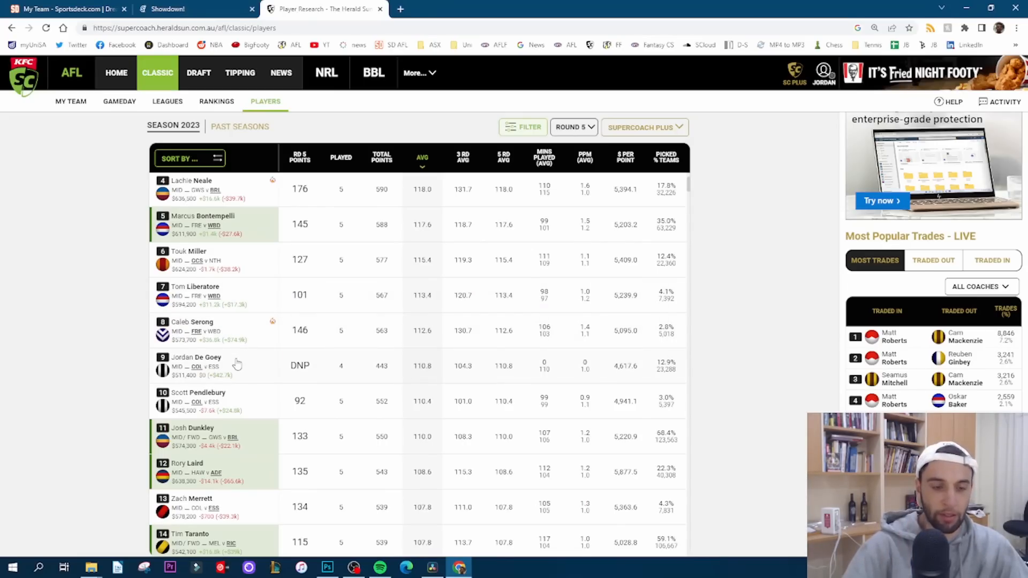
pyautogui.moveTo(255, 334)
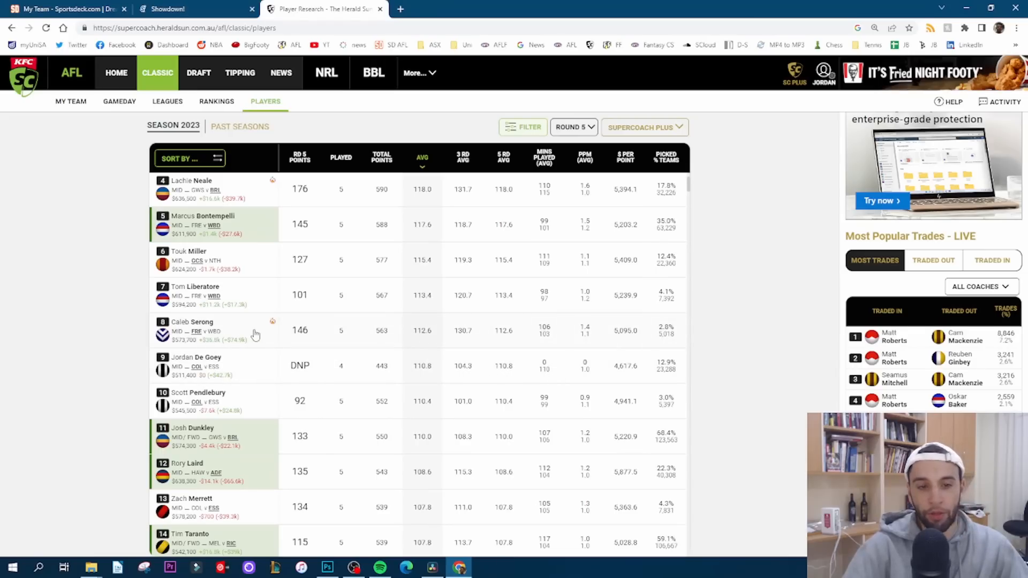
pyautogui.moveTo(271, 330)
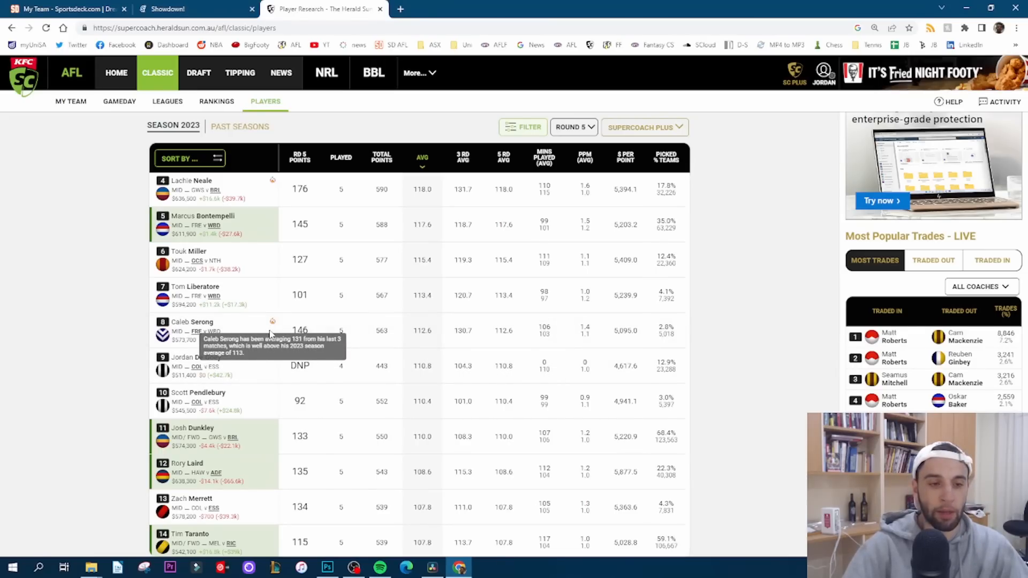
pyautogui.moveTo(270, 331)
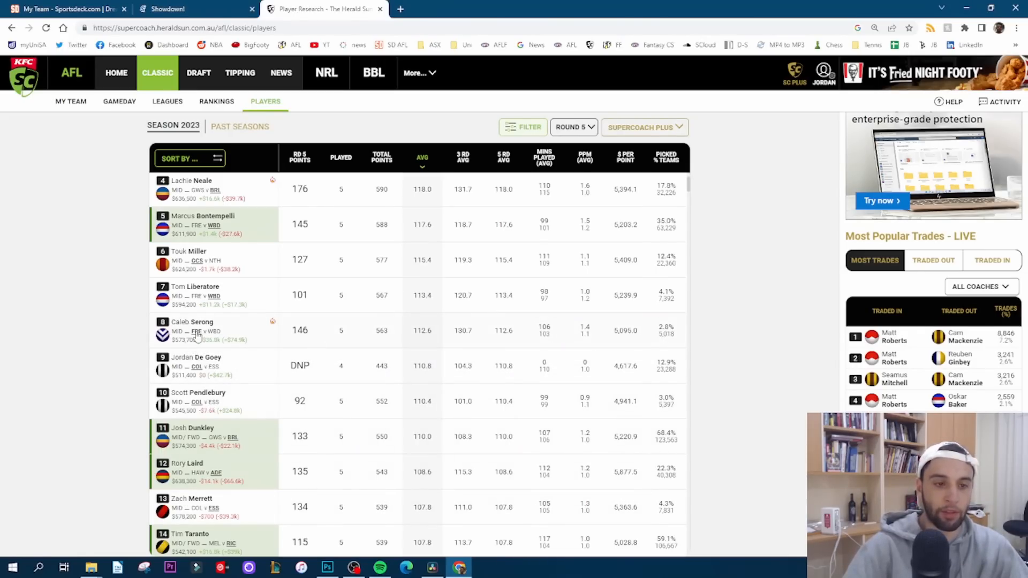
# Scroll the Players table and bring up Rory Laird's player profile with his 108.6 average.
pyautogui.scroll(3)
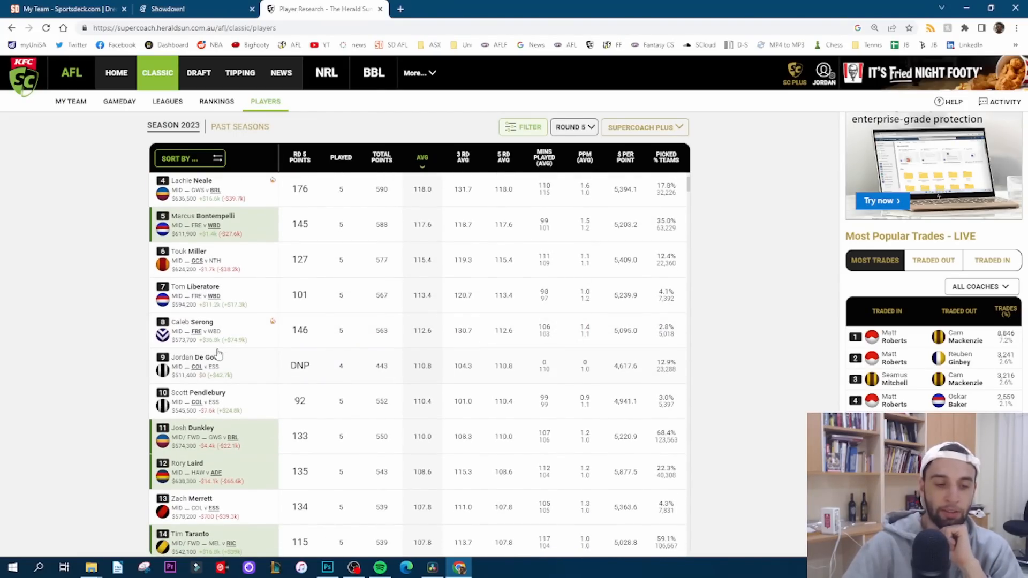
pyautogui.scroll(-3)
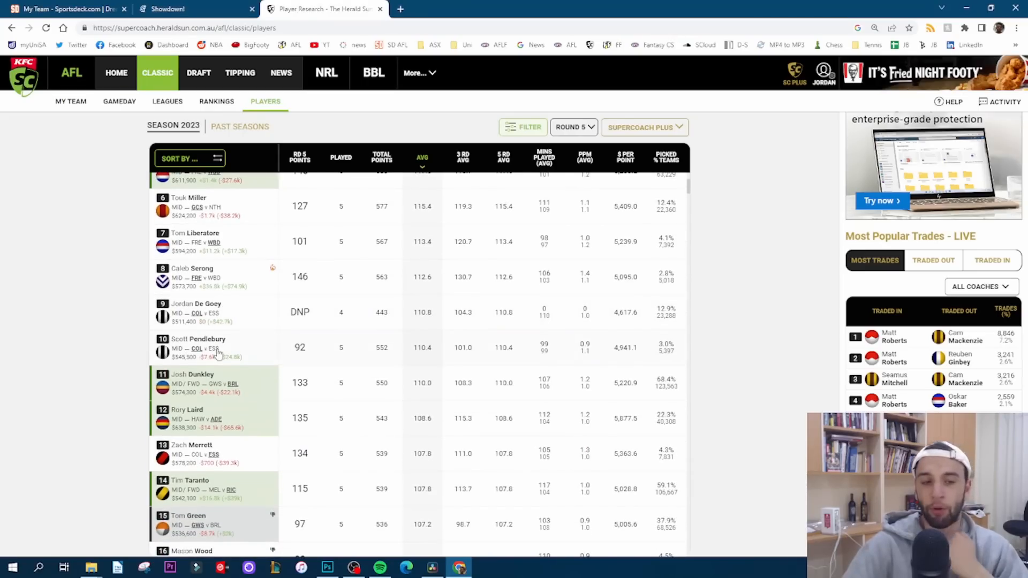
pyautogui.moveTo(219, 324)
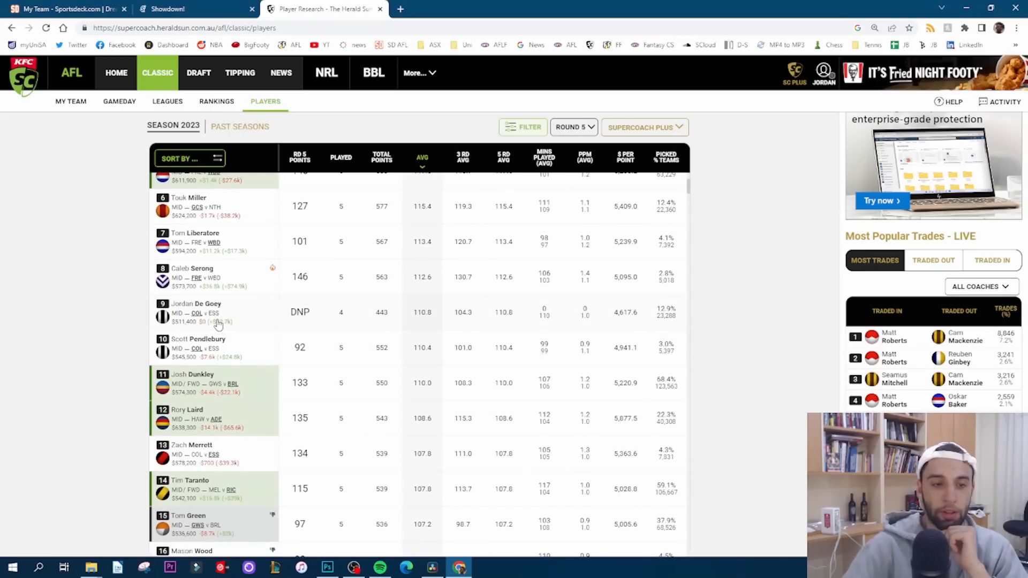
pyautogui.scroll(-3)
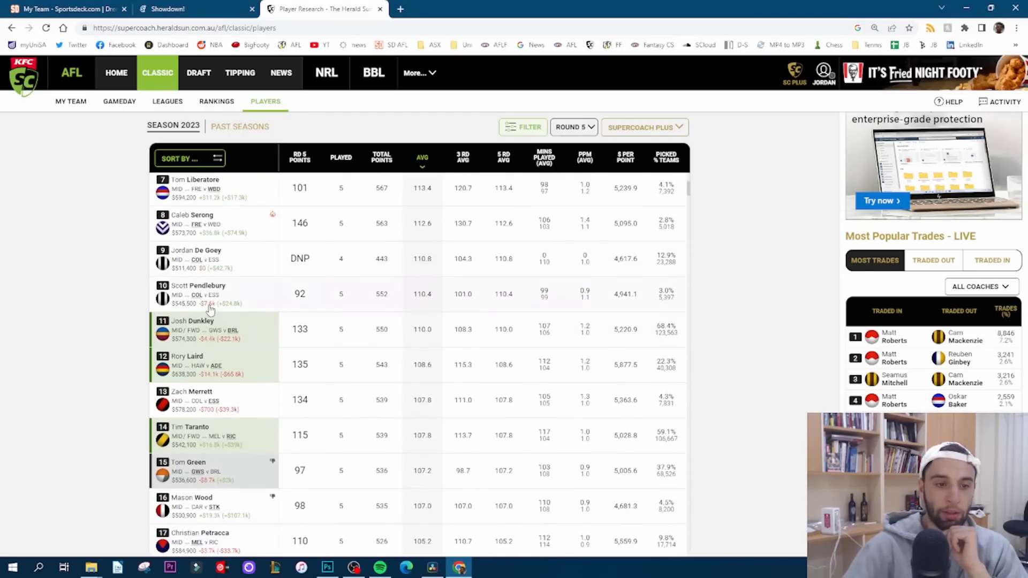
pyautogui.moveTo(210, 308)
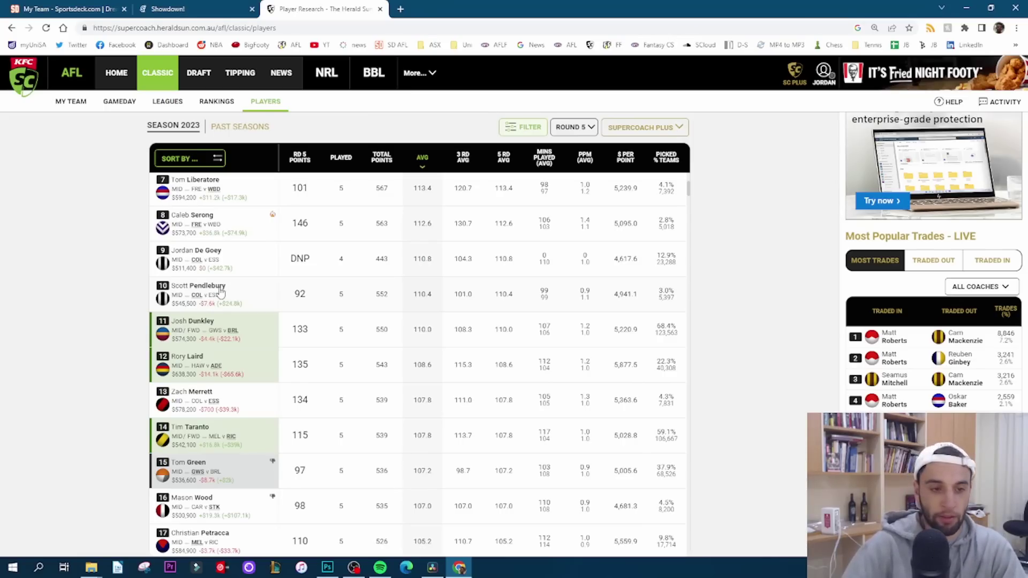
pyautogui.moveTo(196, 324)
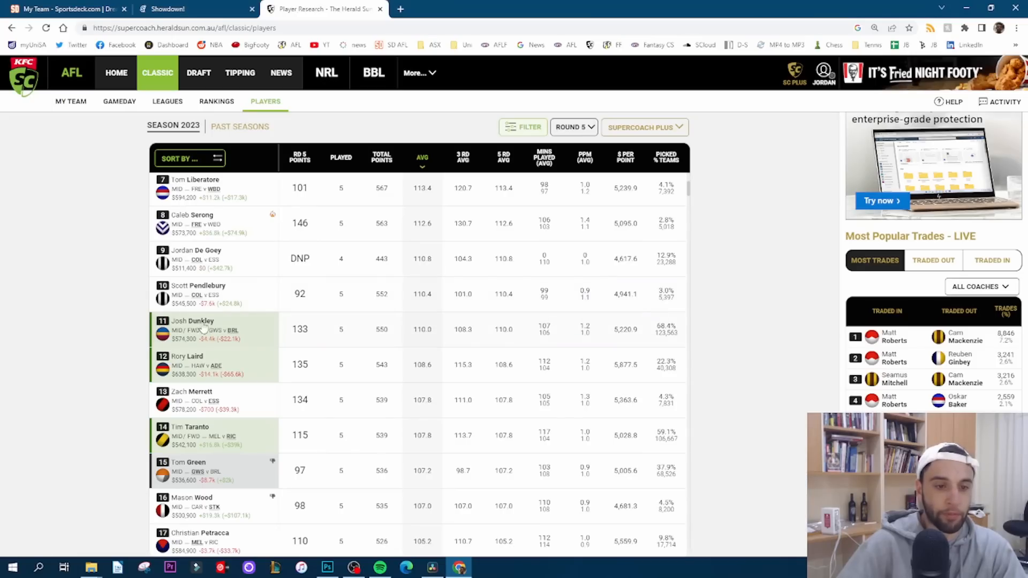
pyautogui.scroll(-3)
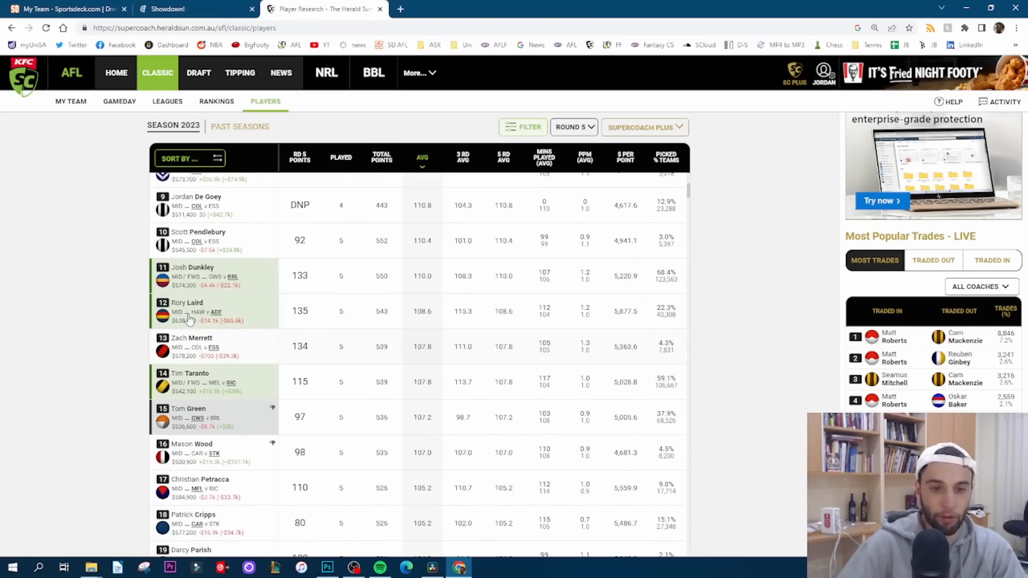
pyautogui.click(186, 310)
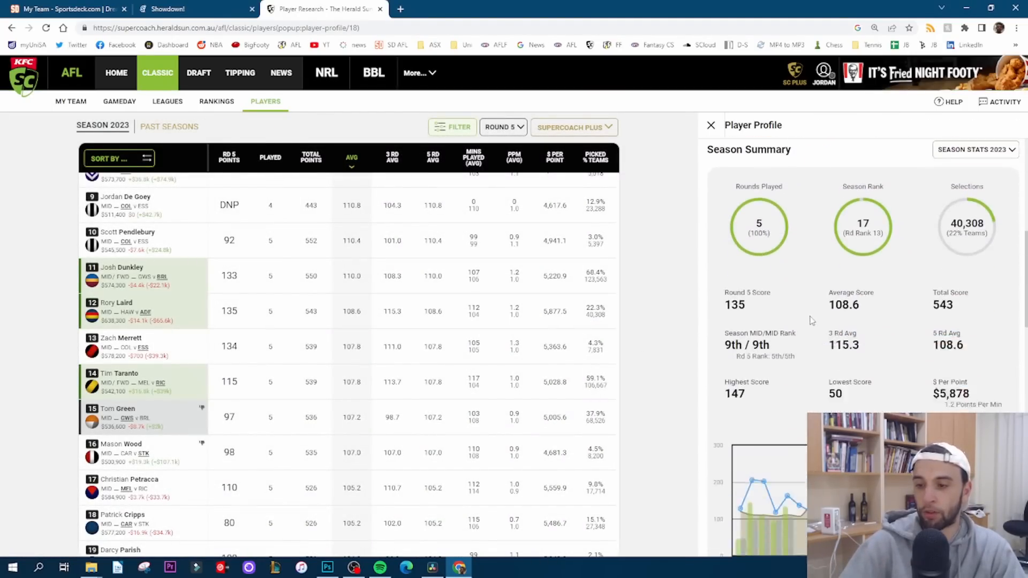
pyautogui.scroll(-3)
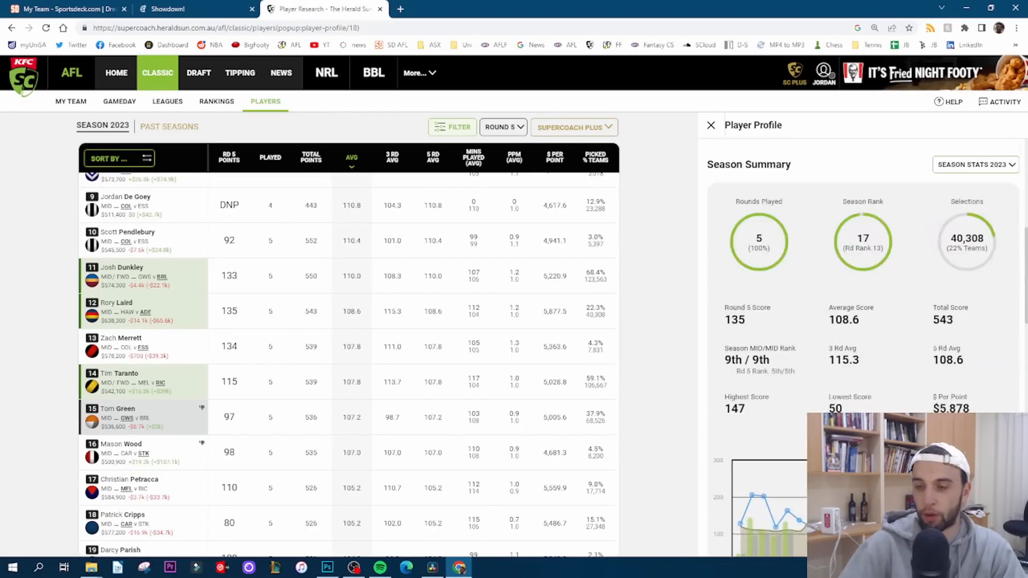
pyautogui.click(116, 302)
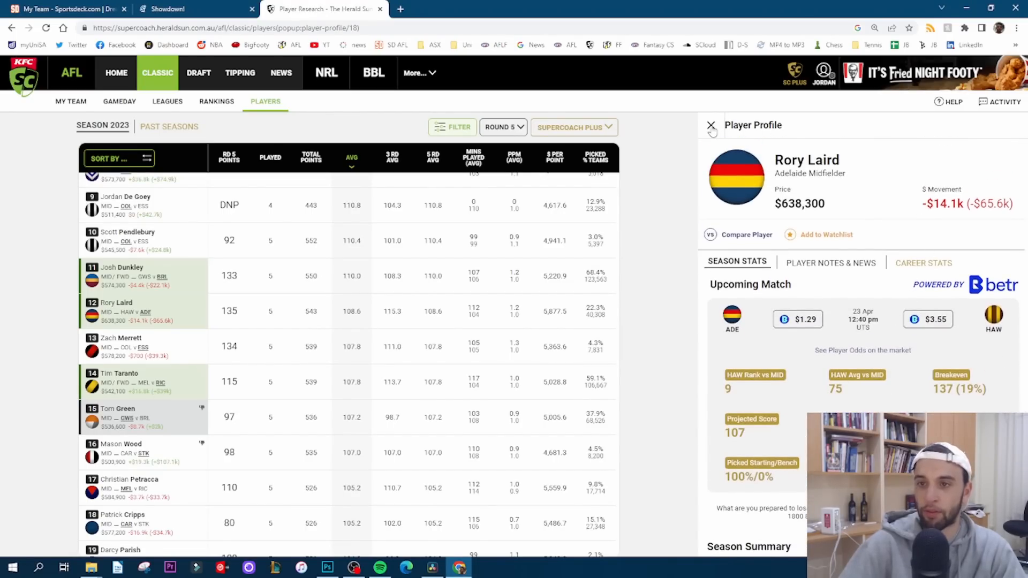
pyautogui.click(710, 125)
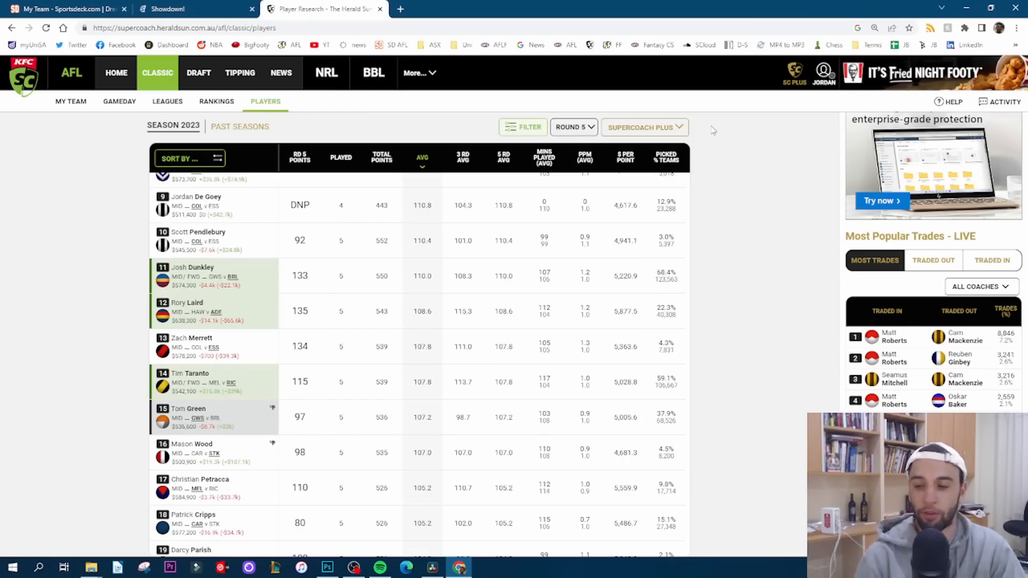
pyautogui.moveTo(573, 128)
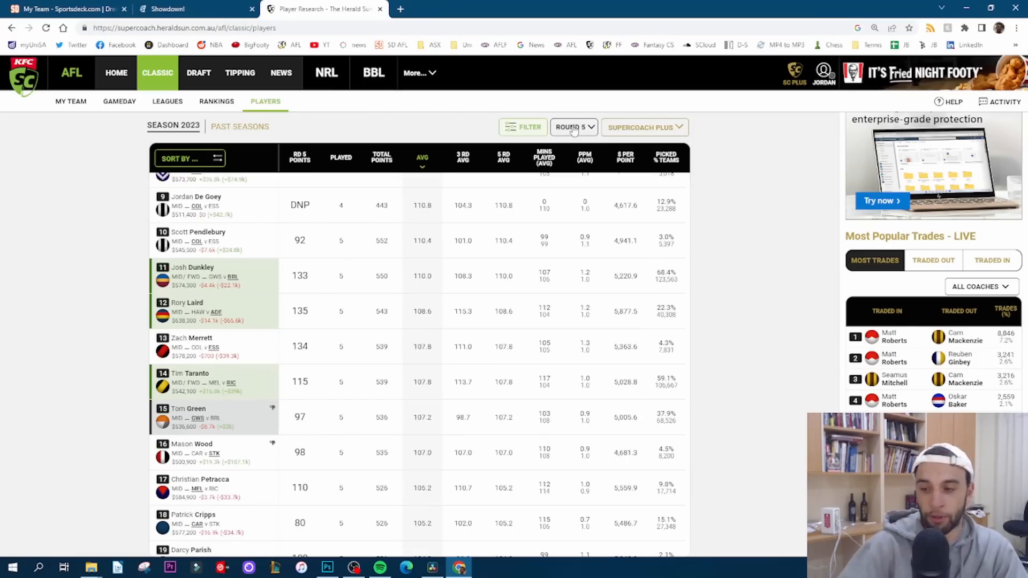
pyautogui.moveTo(217, 333)
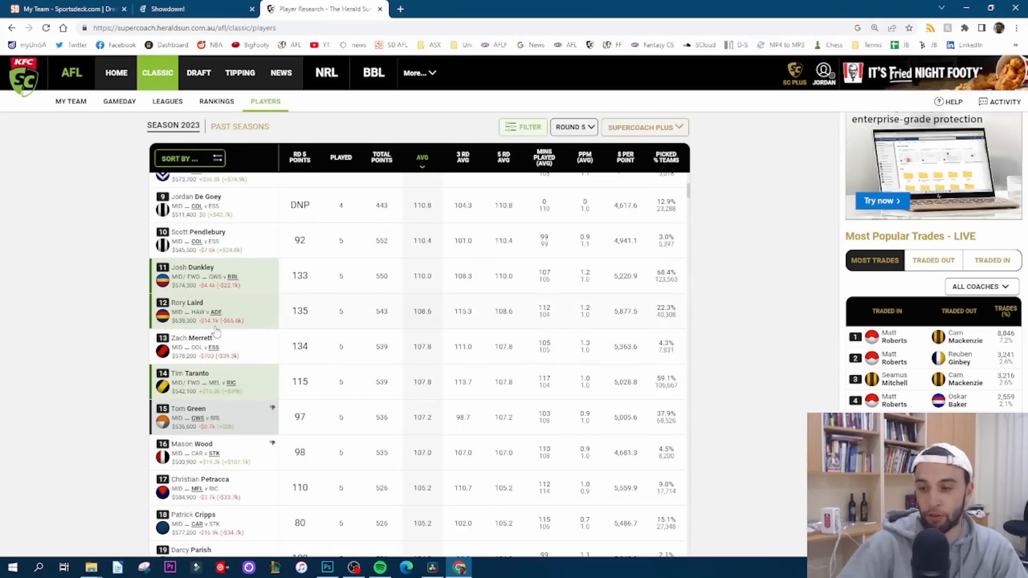
pyautogui.moveTo(215, 321)
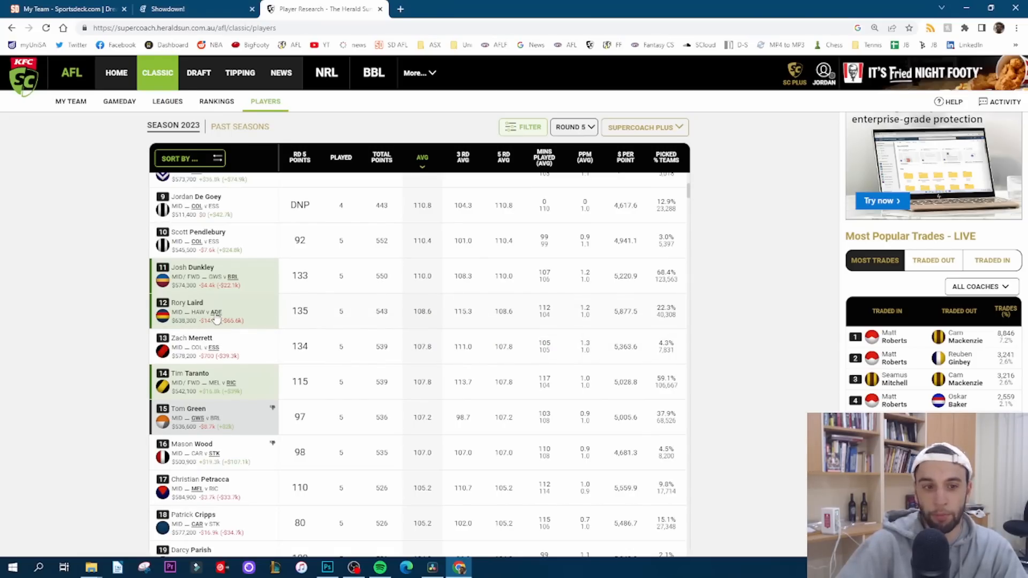
pyautogui.moveTo(223, 344)
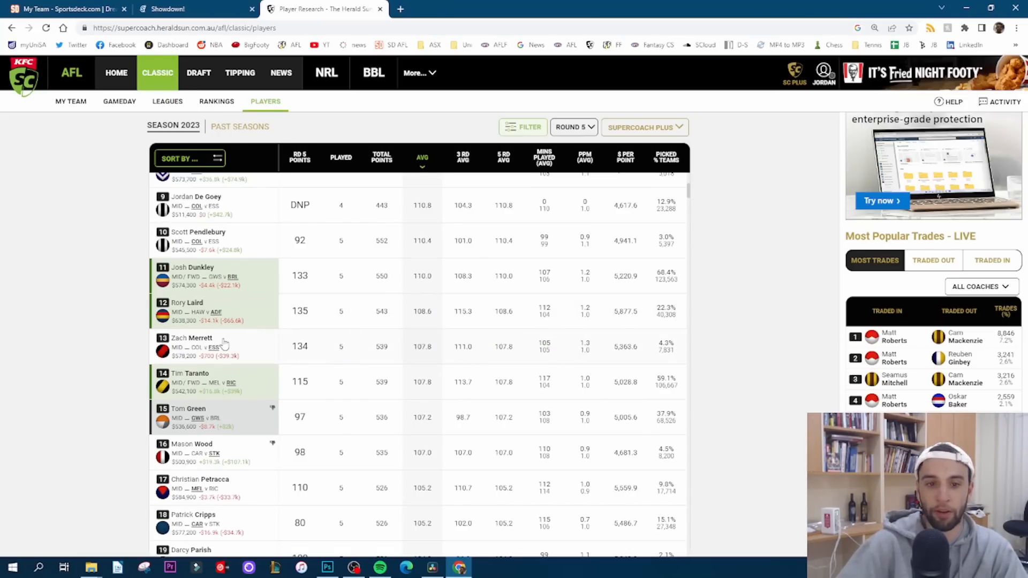
pyautogui.moveTo(220, 346)
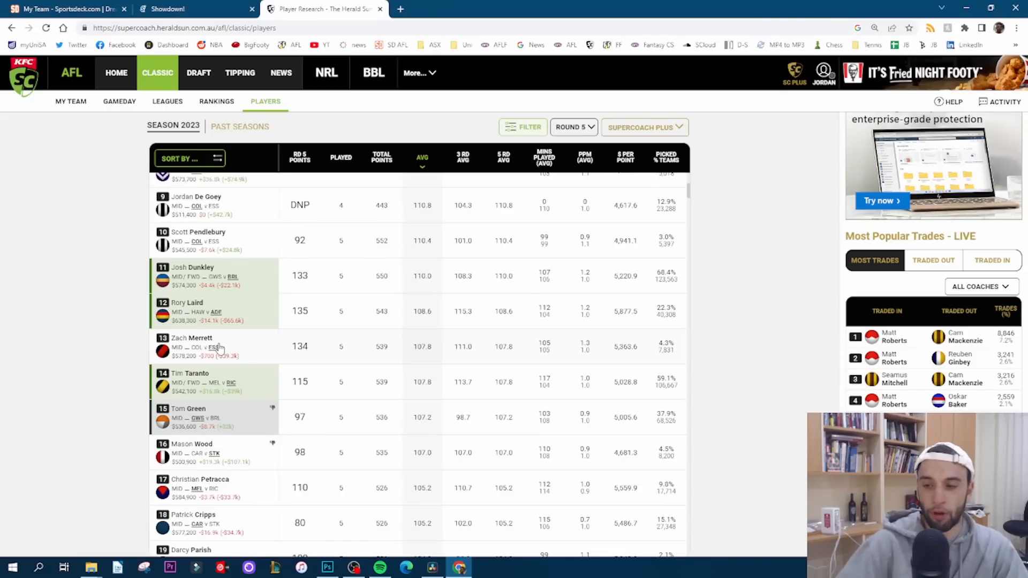
pyautogui.moveTo(251, 322)
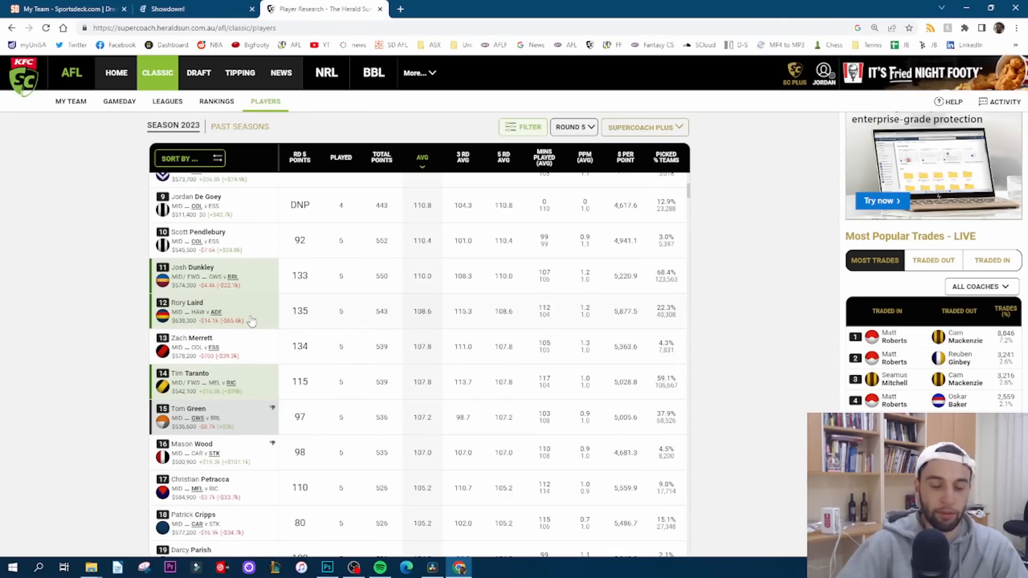
pyautogui.moveTo(175, 374)
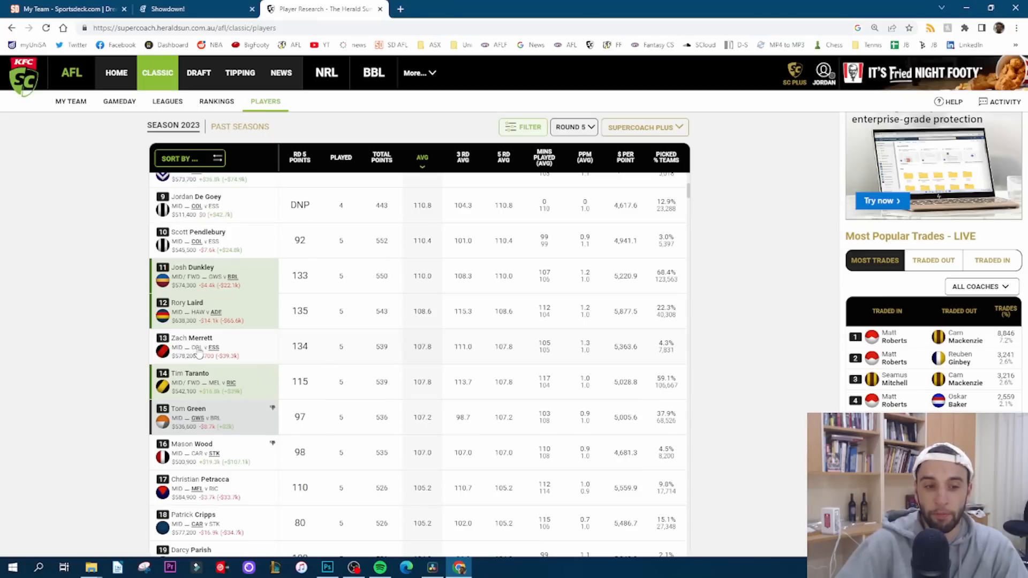
# Bring up Zach Merrett's player profile showing his $578,200 price and Collingwood match.
pyautogui.click(192, 347)
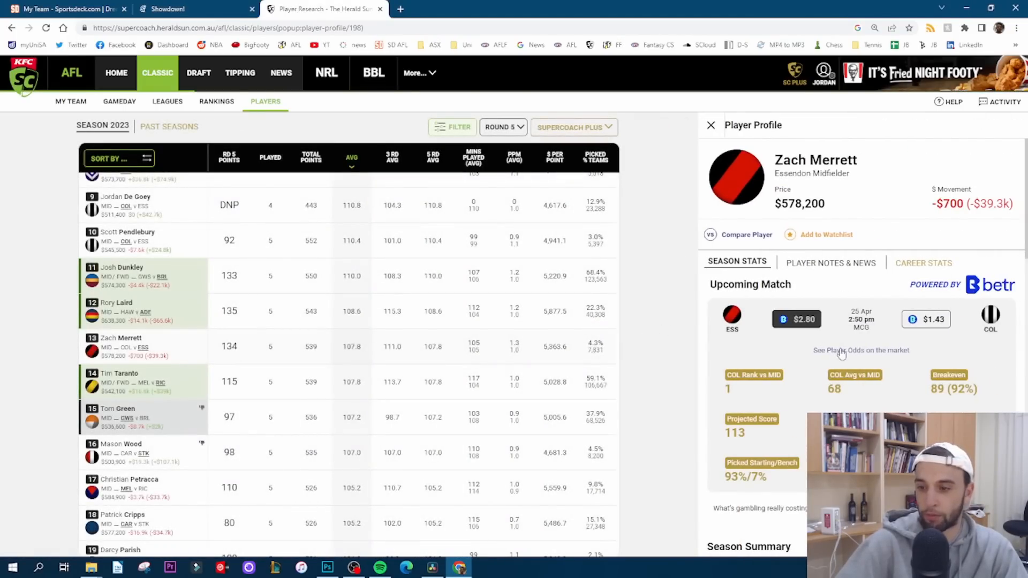
# Check Zach Merrett's season stats and breakeven of 89 (92%), then close his profile.
pyautogui.scroll(-3)
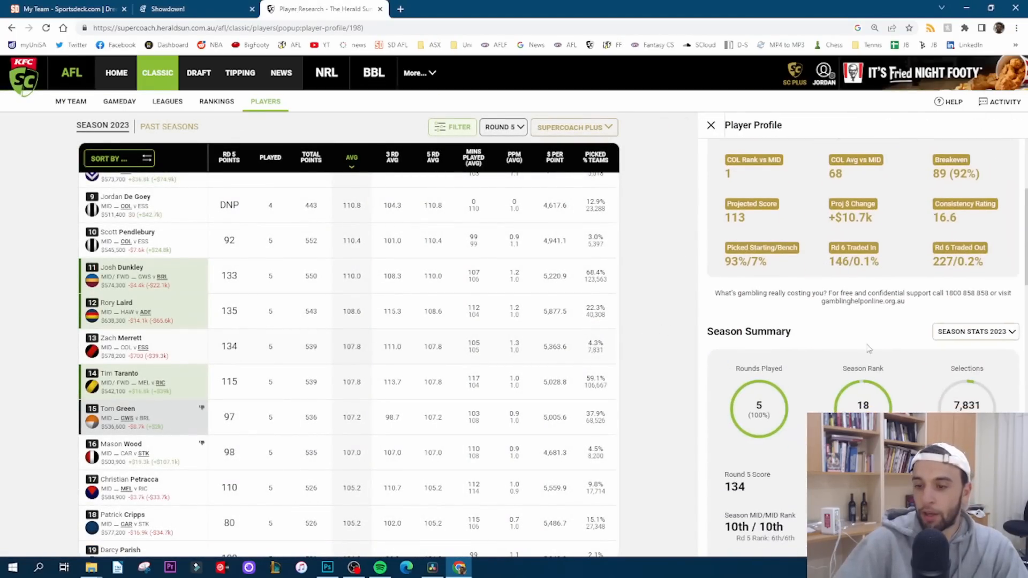
pyautogui.scroll(-3)
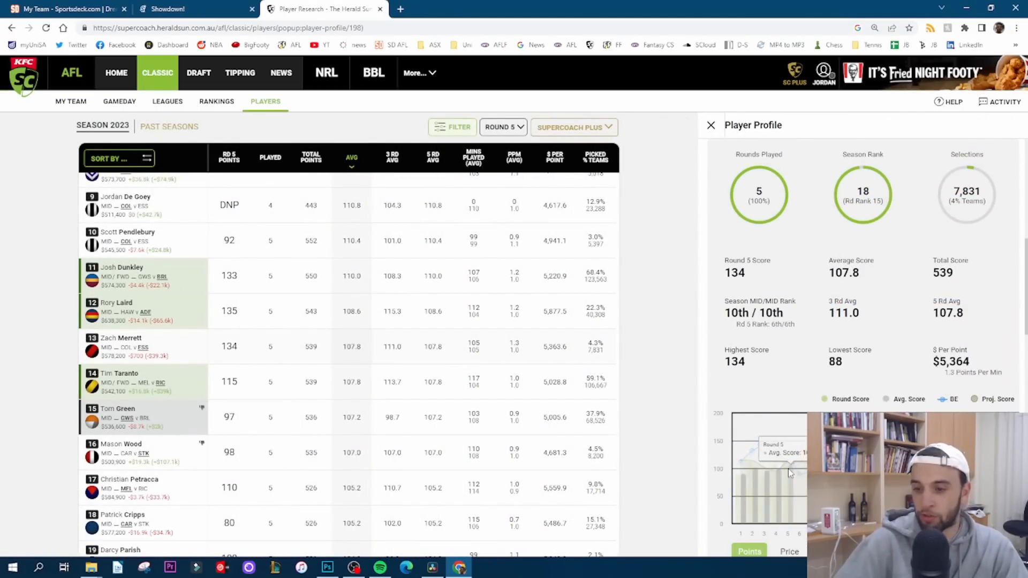
pyautogui.scroll(-3)
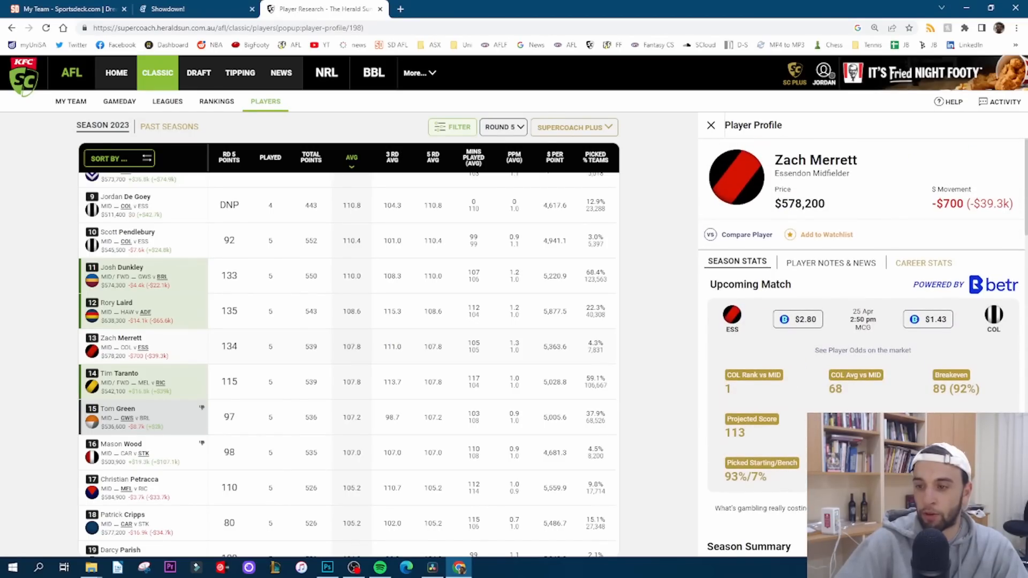
pyautogui.doubleClick(958, 390)
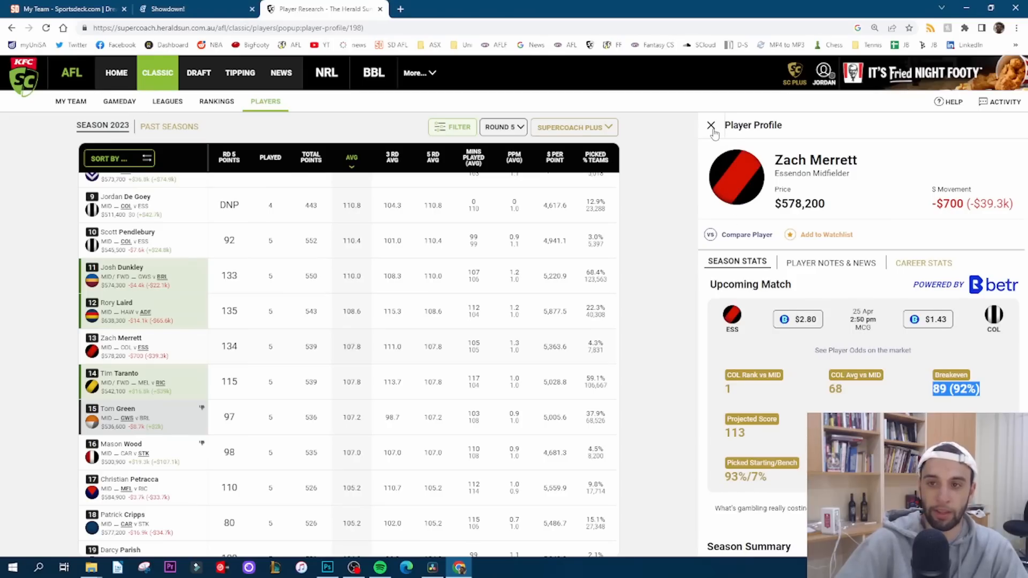
pyautogui.click(710, 125)
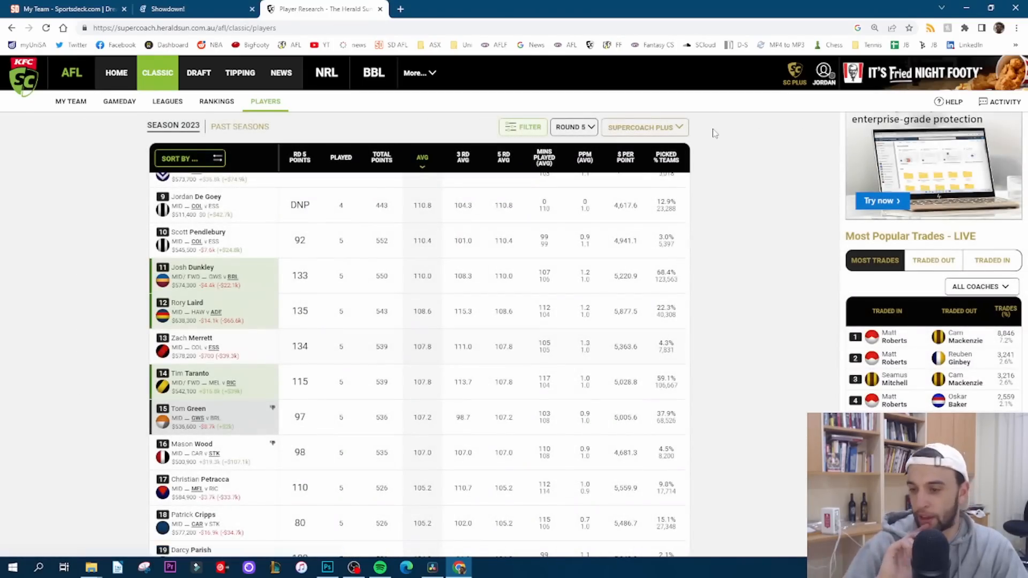
pyautogui.moveTo(810, 374)
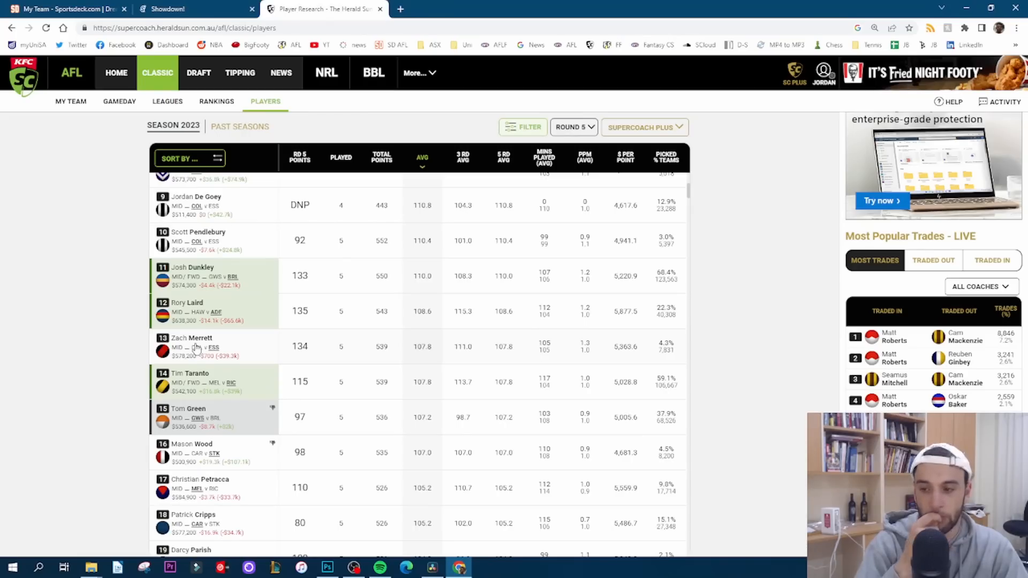
pyautogui.moveTo(193, 356)
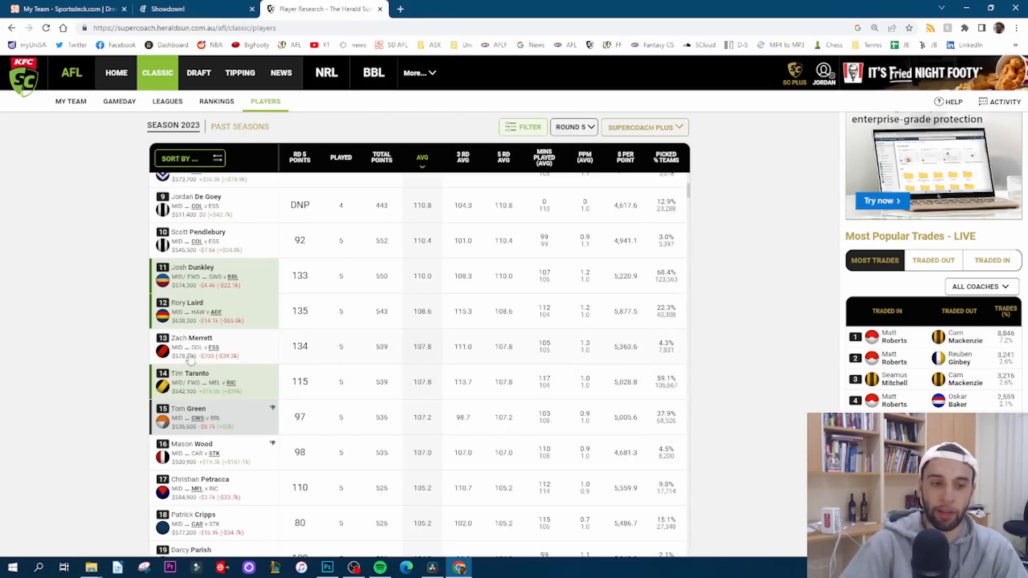
pyautogui.moveTo(222, 348)
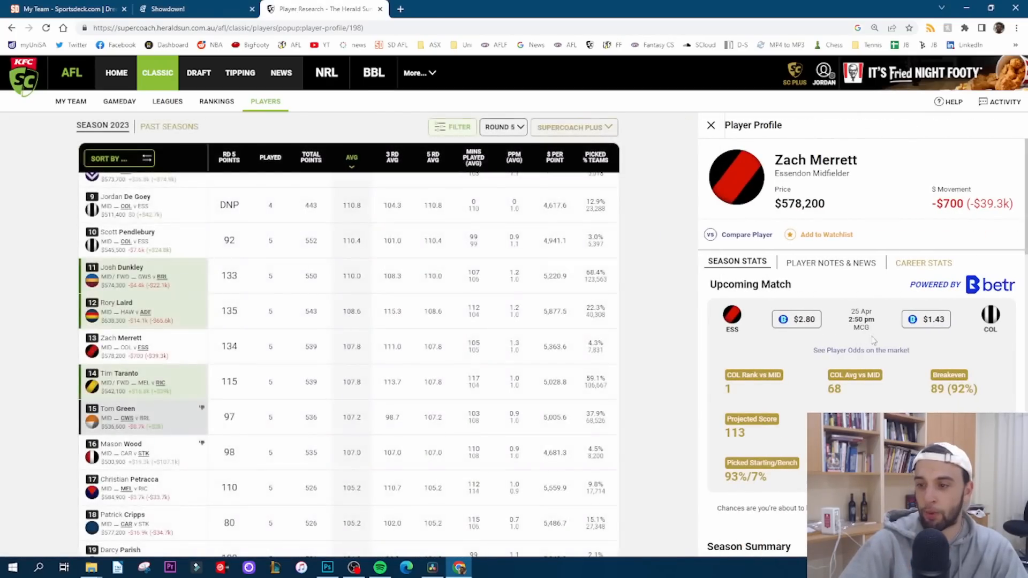
# Recheck Zach Merrett's reopened profile and close it again to return to the players table.
pyautogui.scroll(-3)
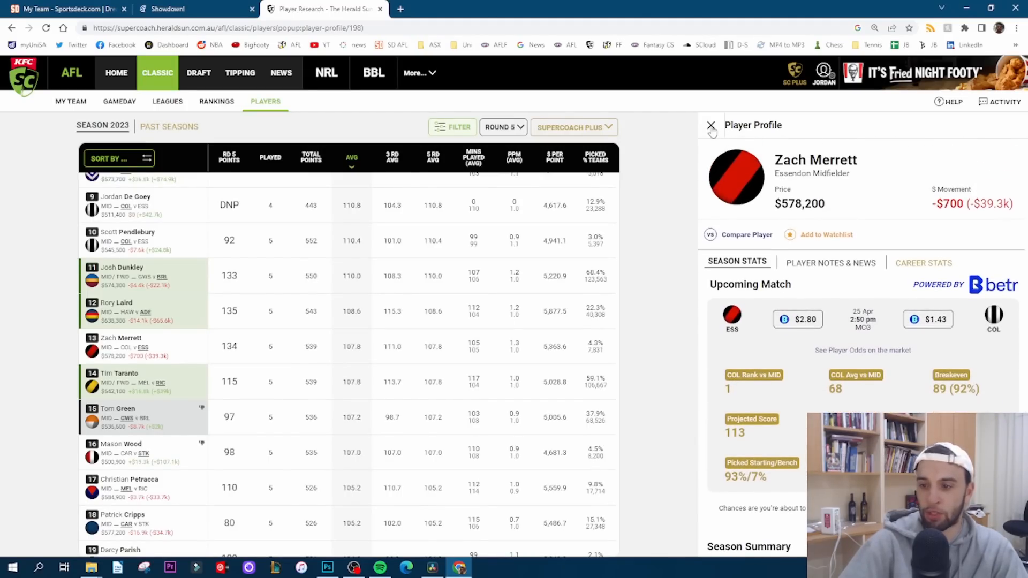
pyautogui.click(710, 126)
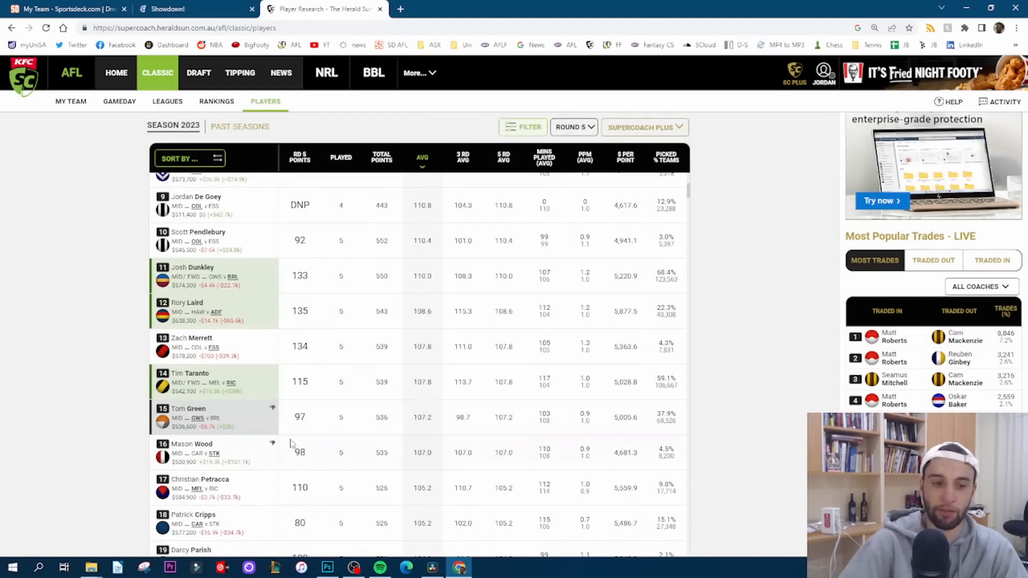
pyautogui.moveTo(203, 394)
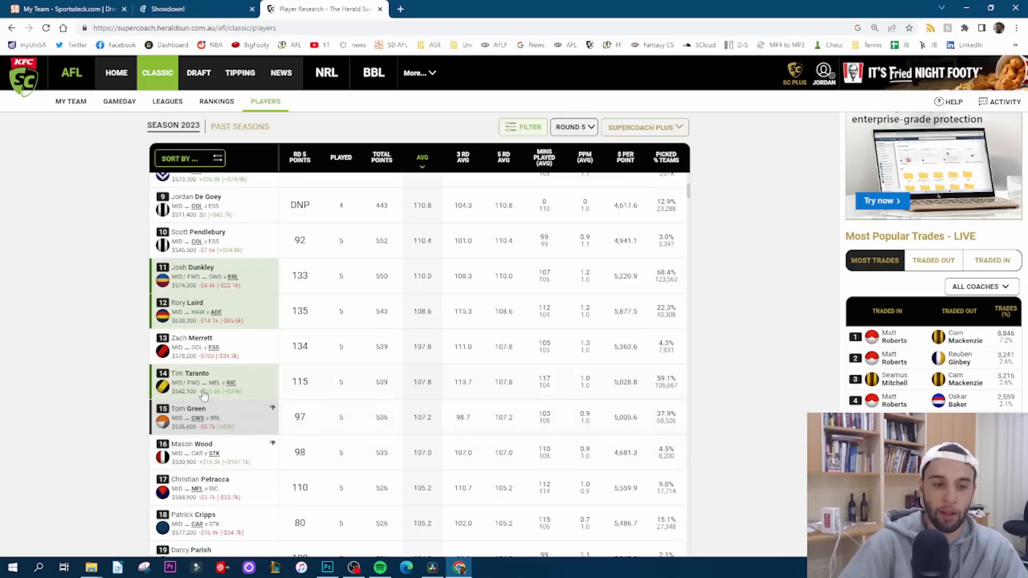
pyautogui.moveTo(228, 365)
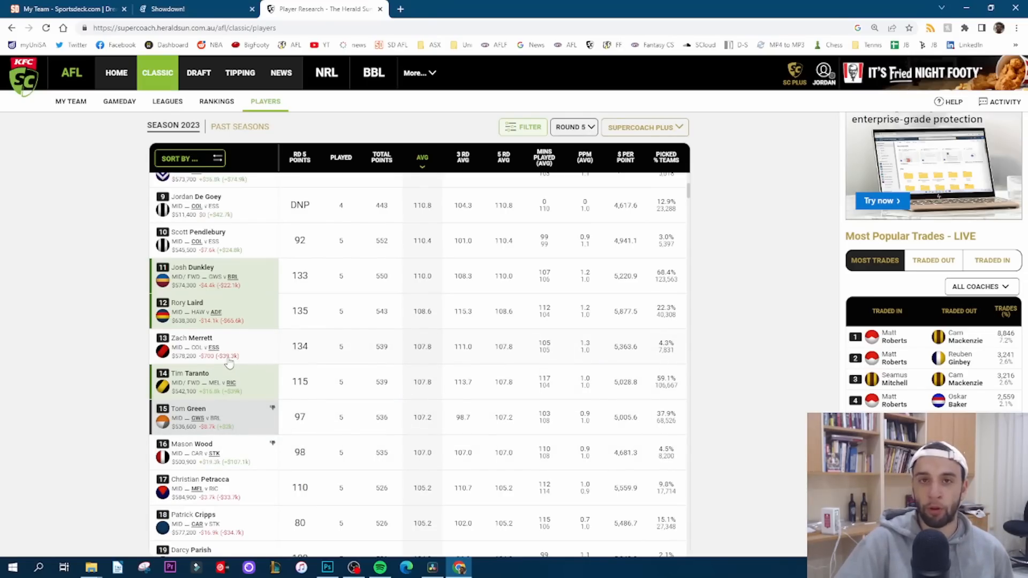
pyautogui.moveTo(258, 354)
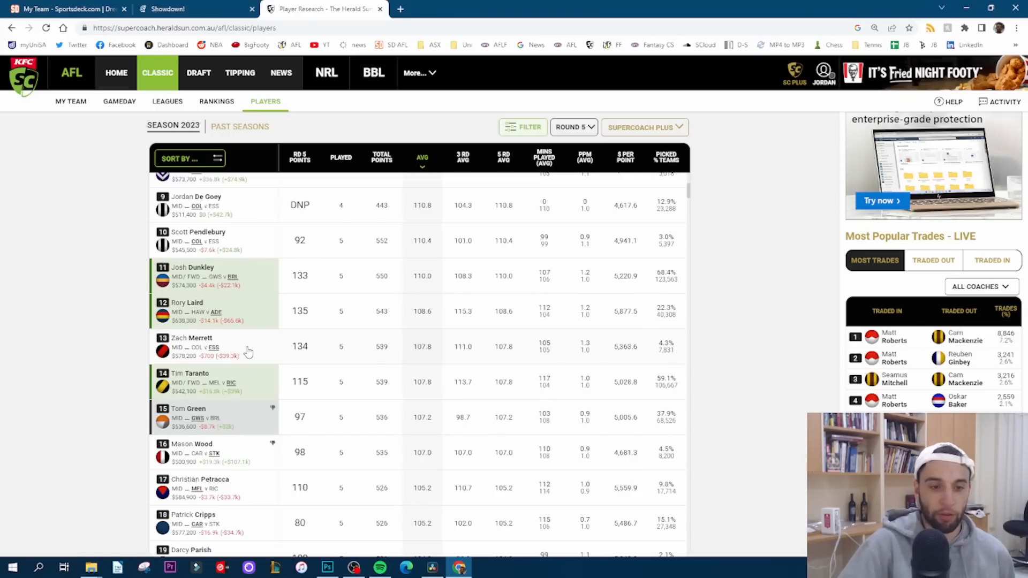
pyautogui.scroll(-3)
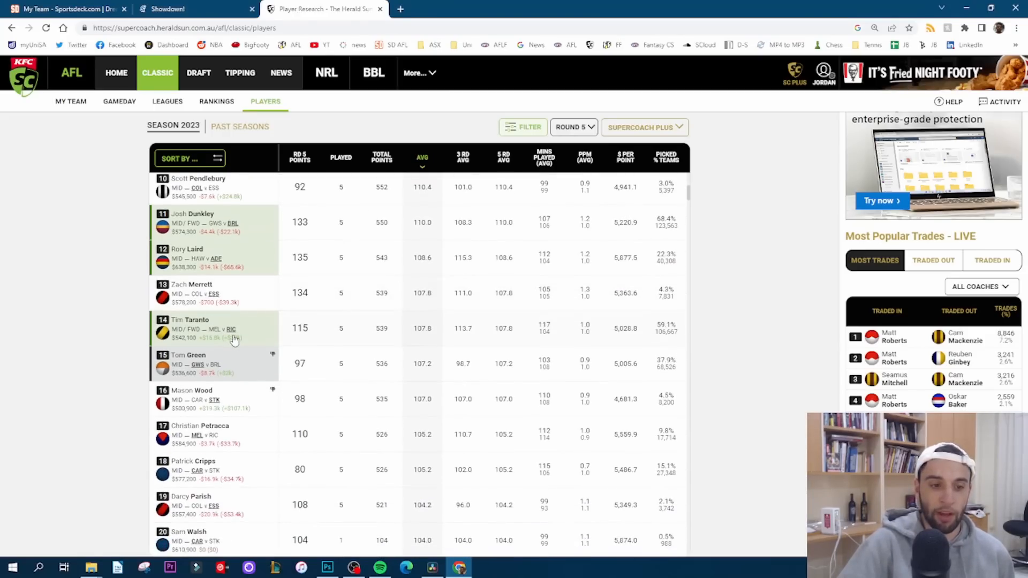
pyautogui.moveTo(218, 375)
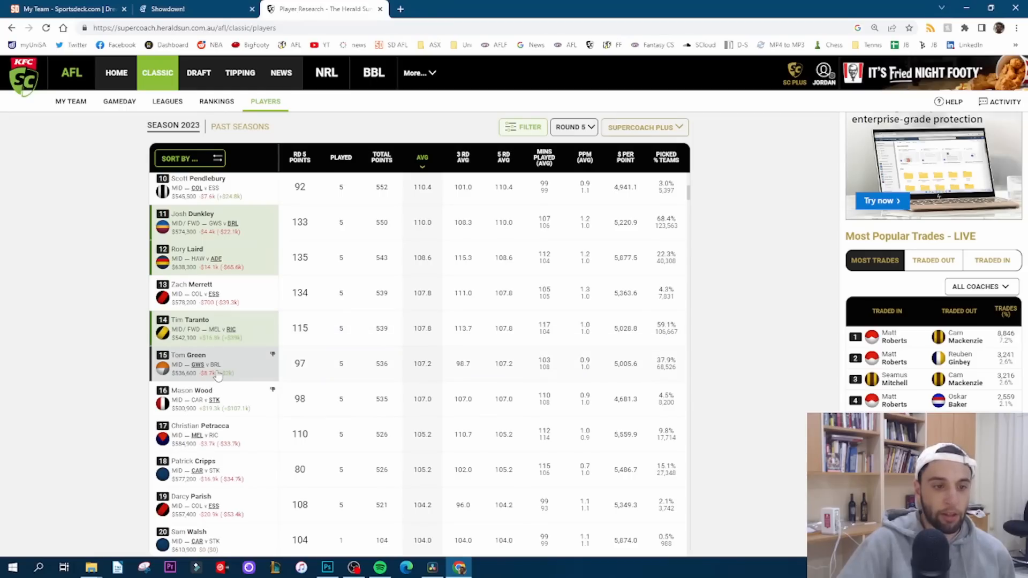
pyautogui.scroll(-3)
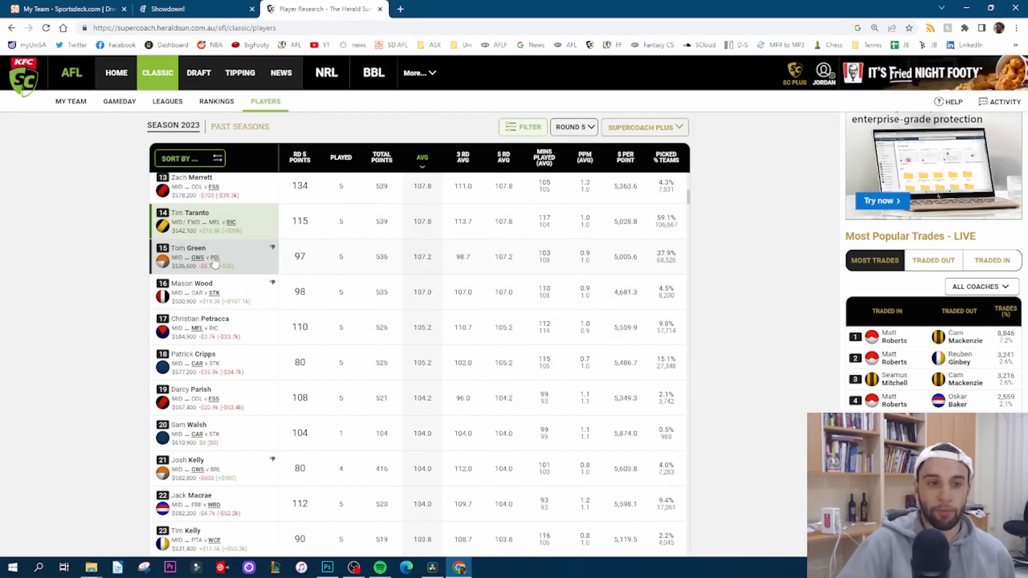
pyautogui.moveTo(484, 246)
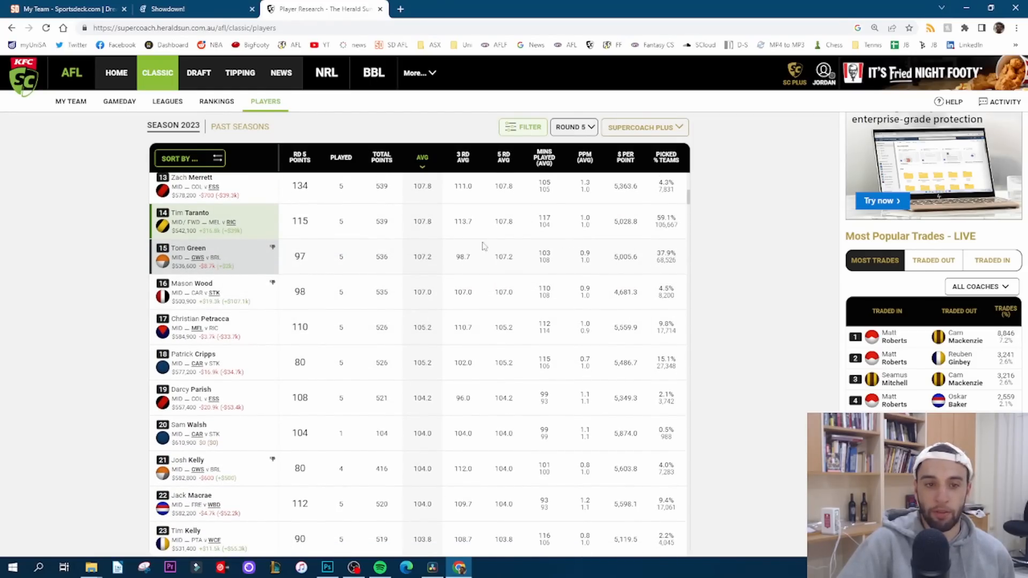
pyautogui.moveTo(398, 243)
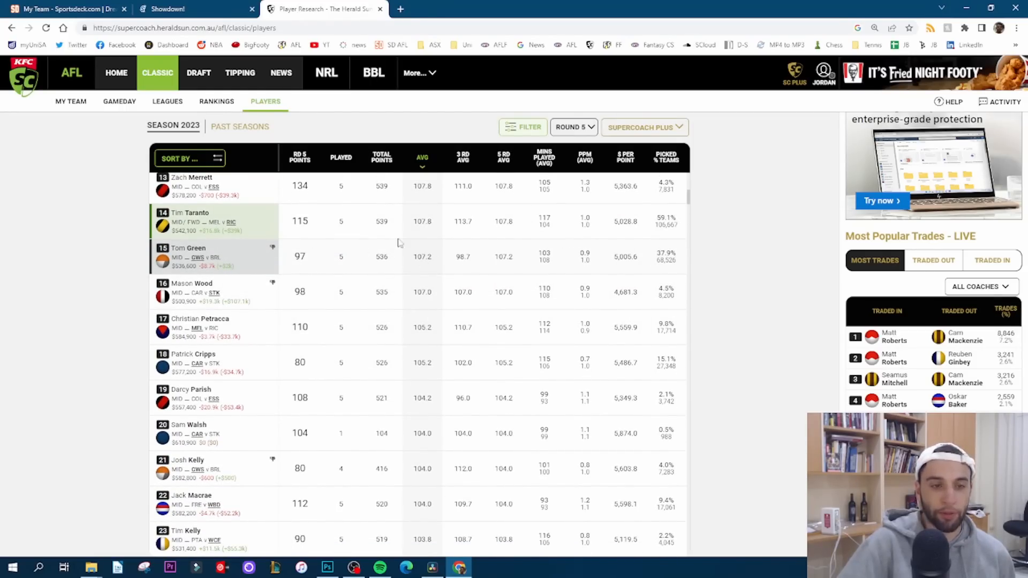
pyautogui.moveTo(219, 291)
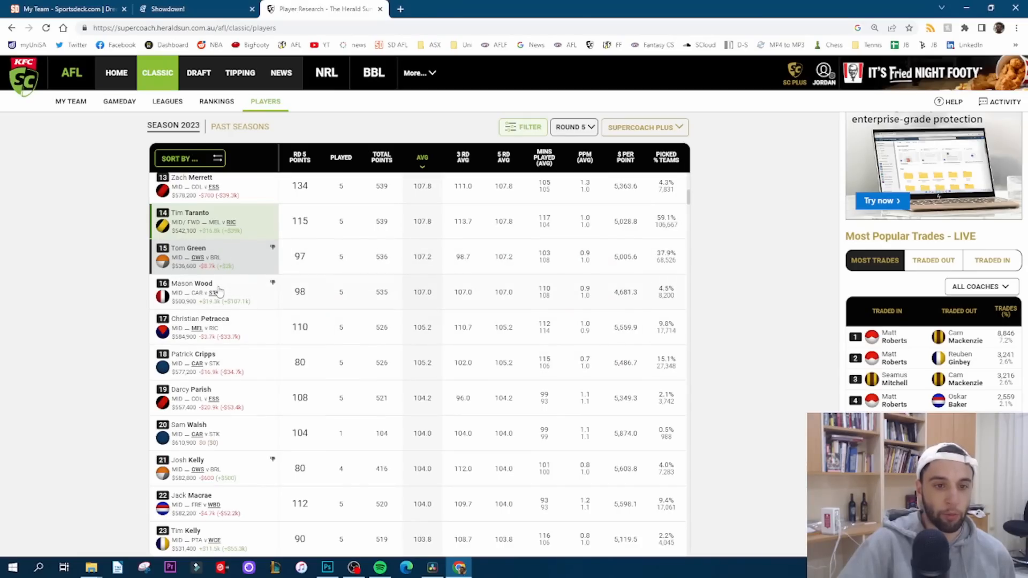
pyautogui.scroll(-3)
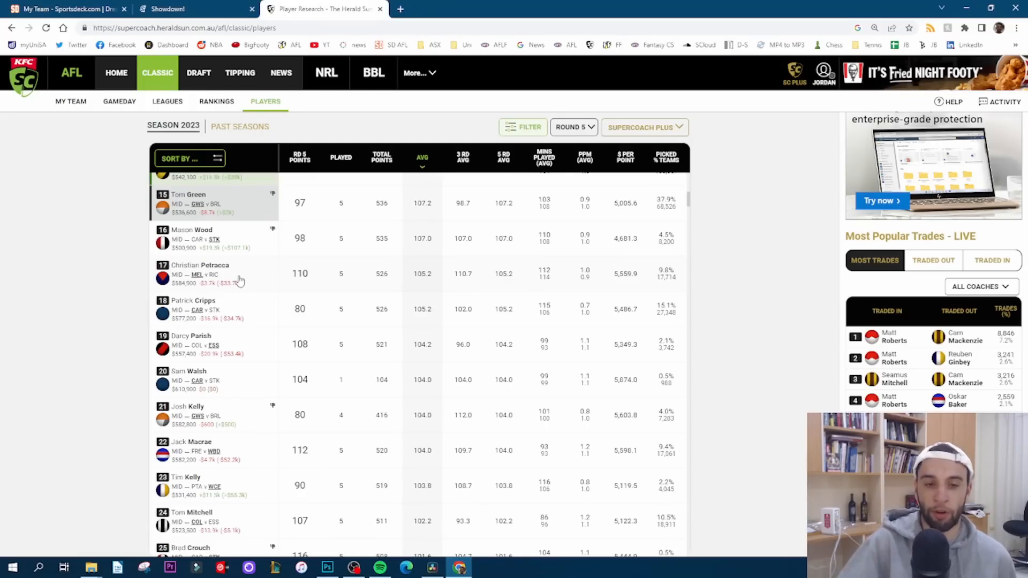
pyautogui.click(199, 274)
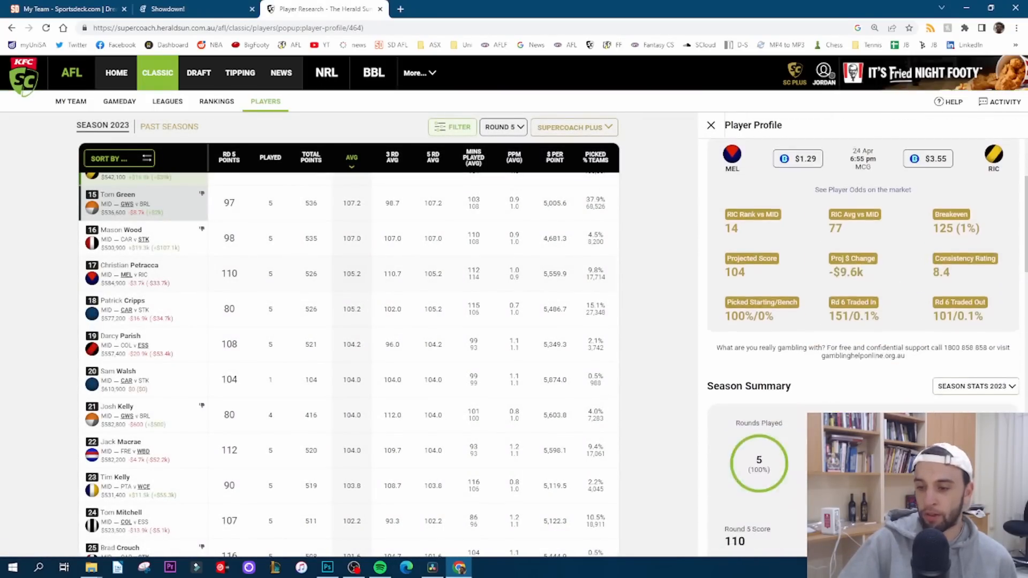
pyautogui.scroll(-3)
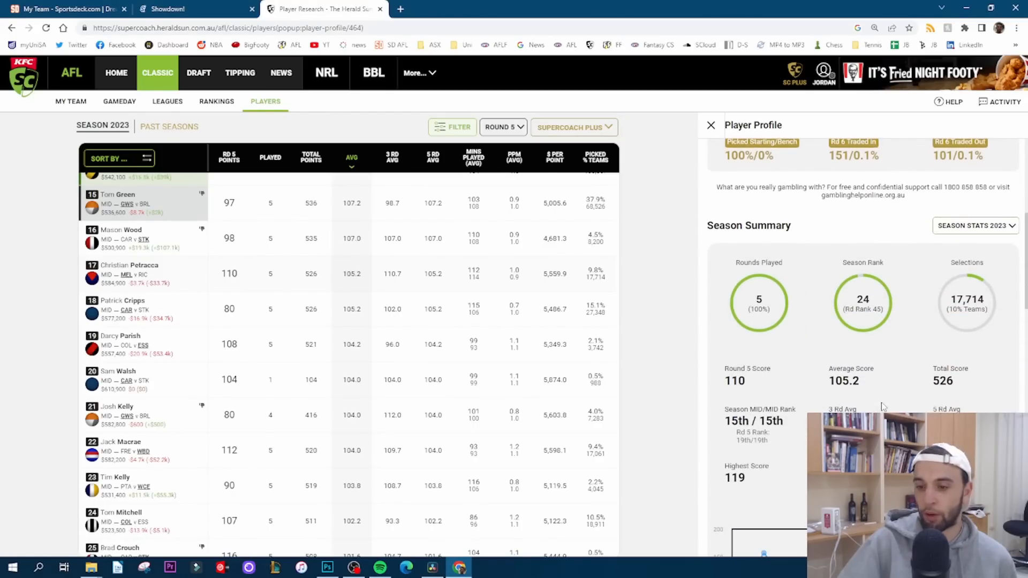
pyautogui.scroll(-3)
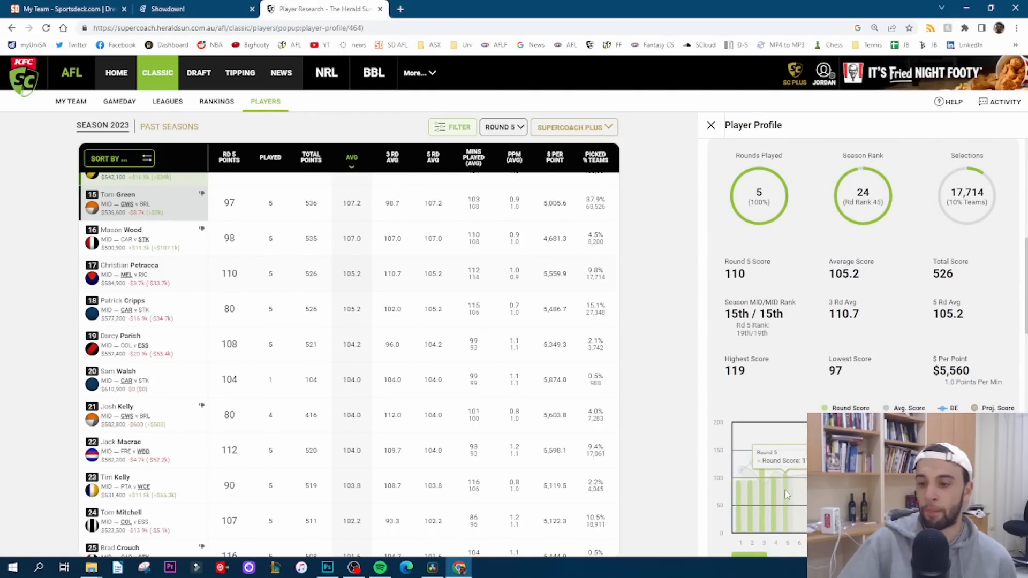
pyautogui.scroll(-3)
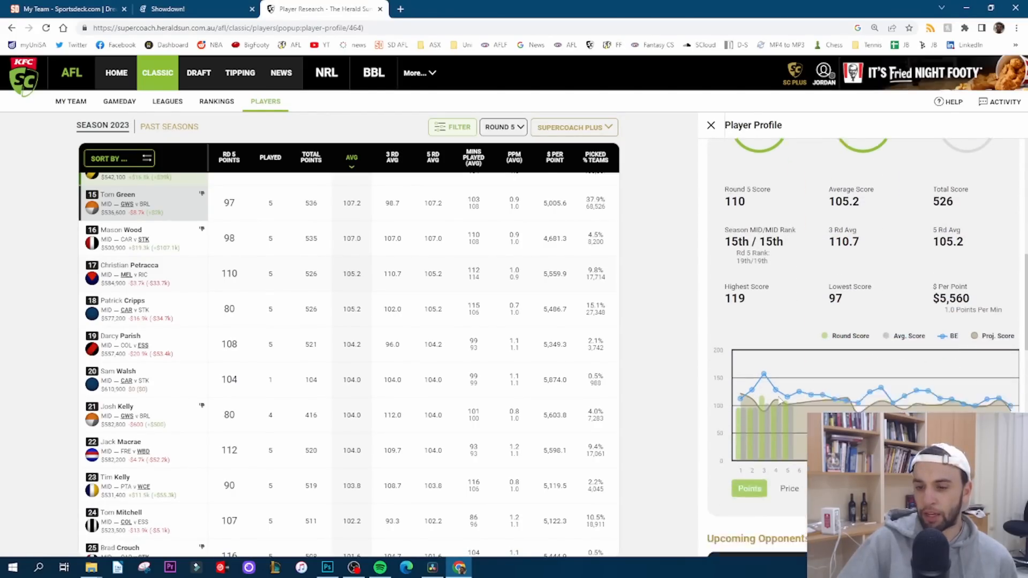
pyautogui.scroll(-3)
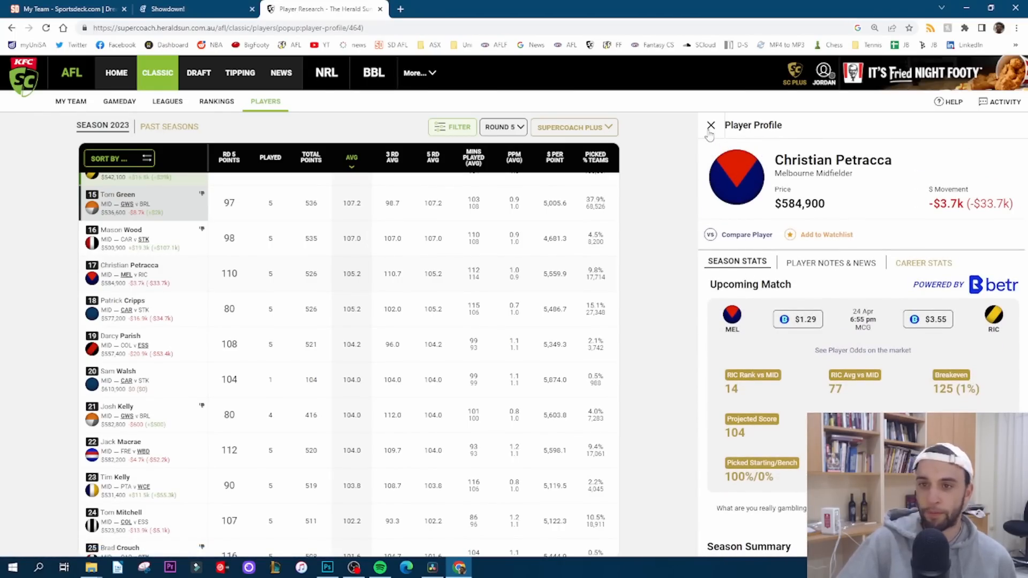
pyautogui.click(710, 126)
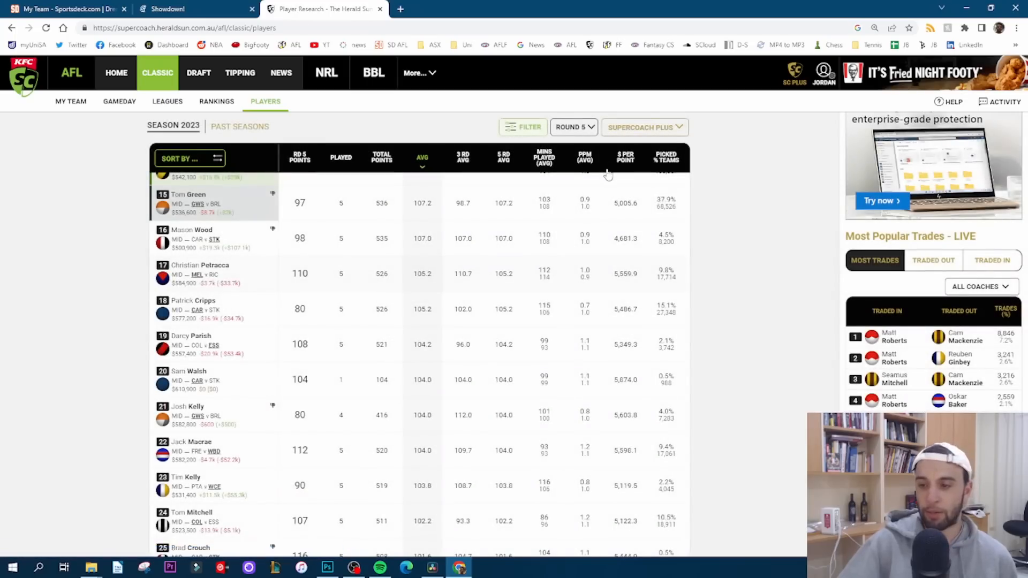
pyautogui.moveTo(282, 368)
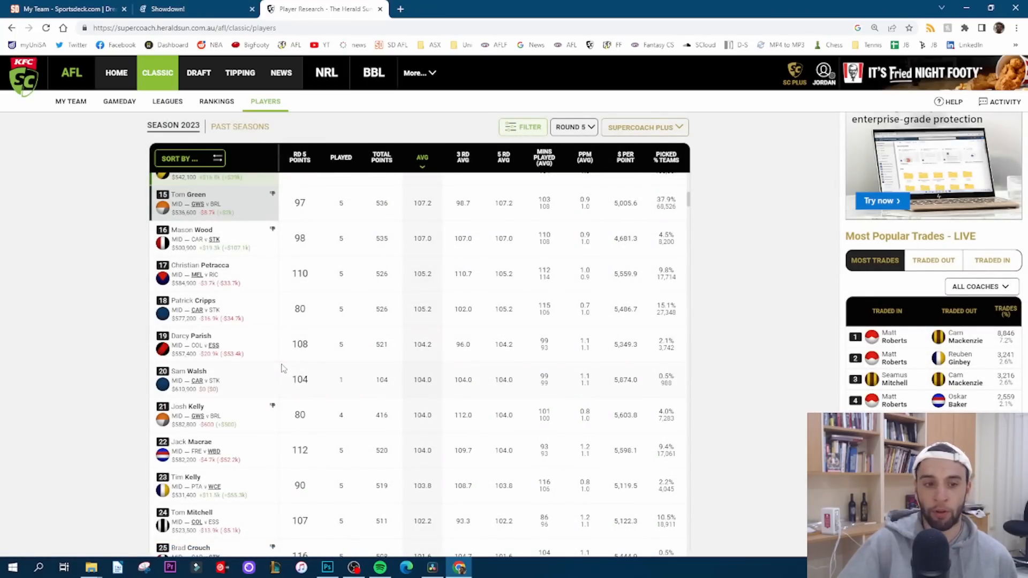
pyautogui.click(189, 376)
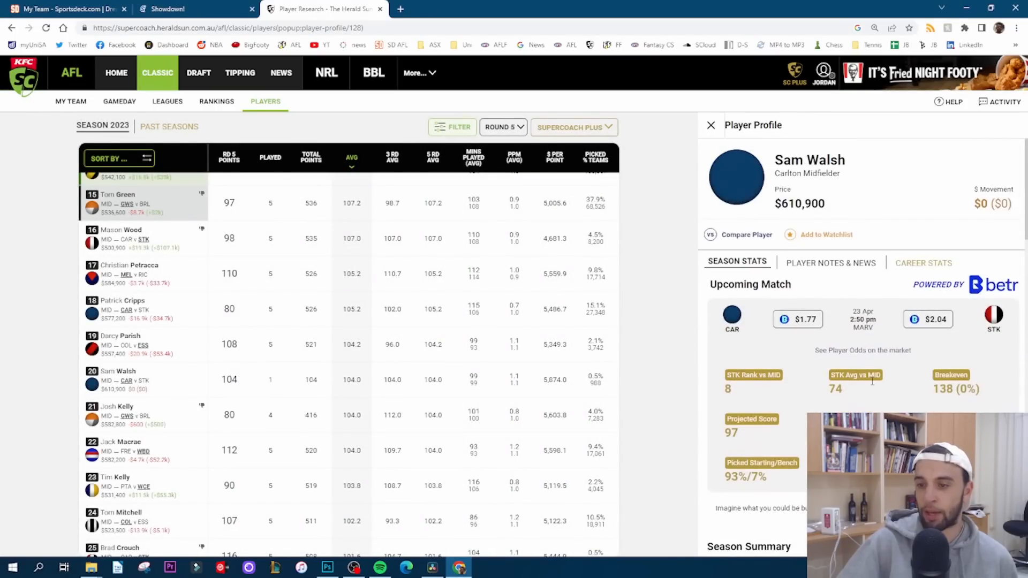
pyautogui.doubleClick(957, 389)
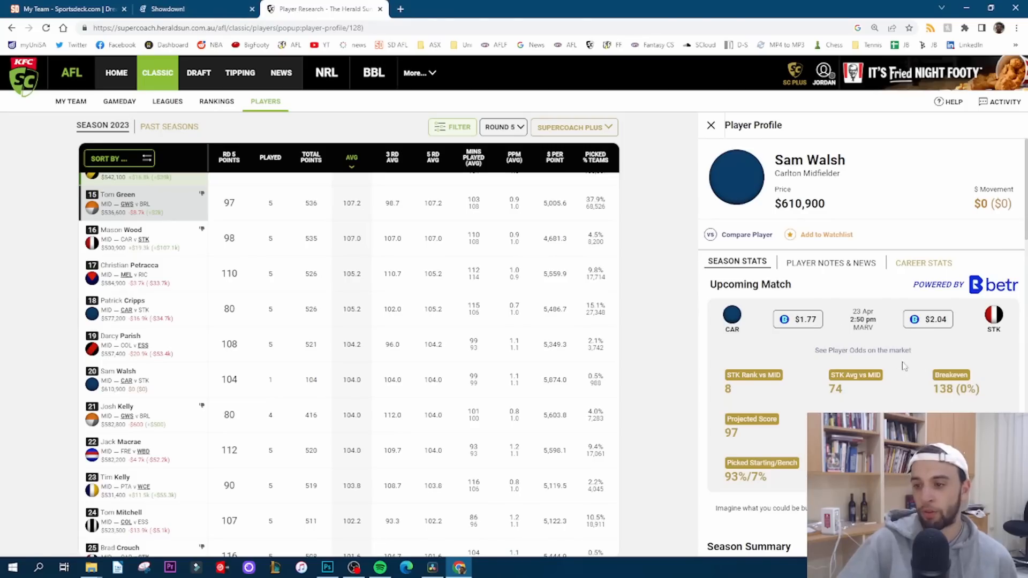
pyautogui.moveTo(943, 388)
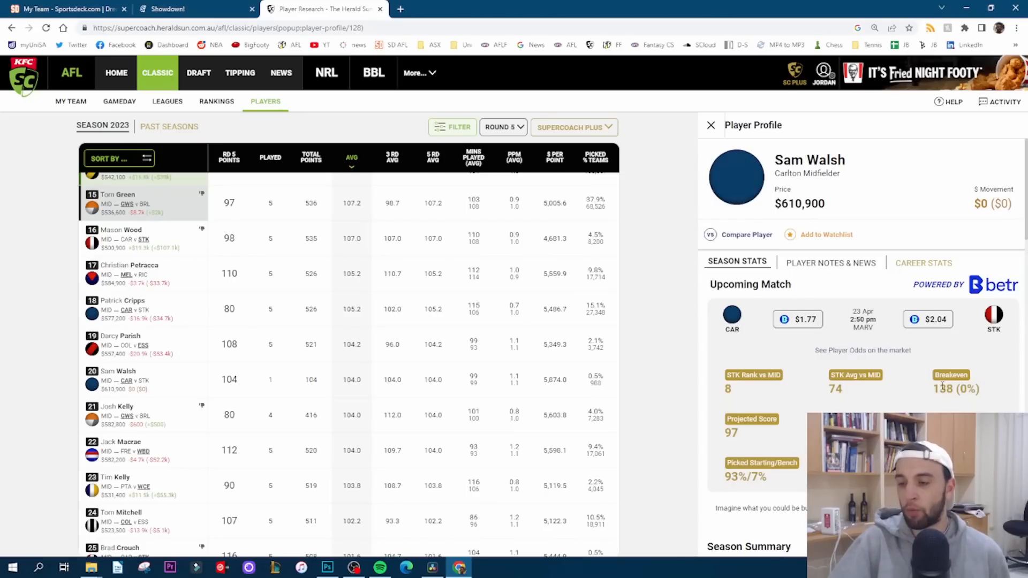
pyautogui.scroll(-3)
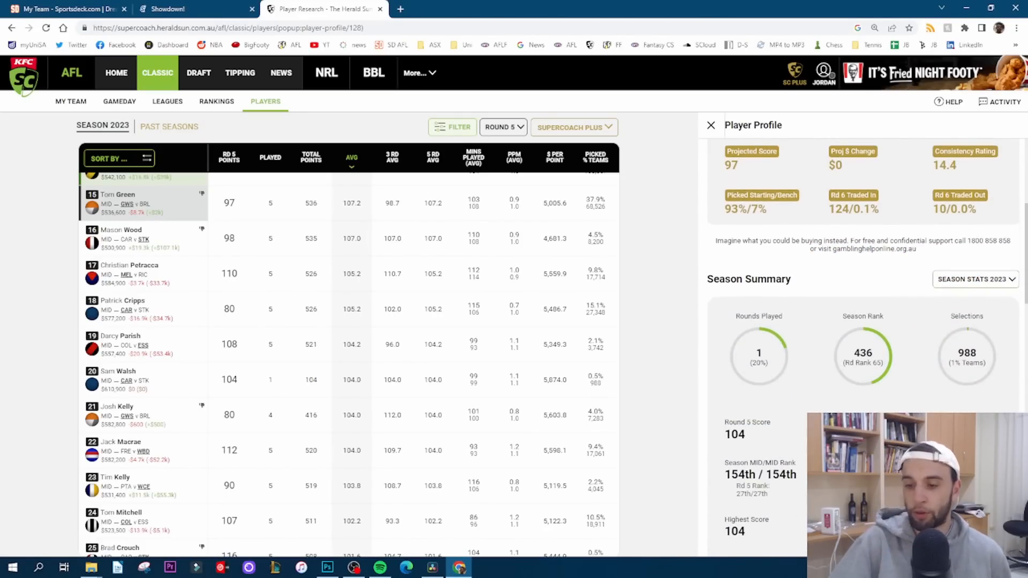
pyautogui.scroll(3)
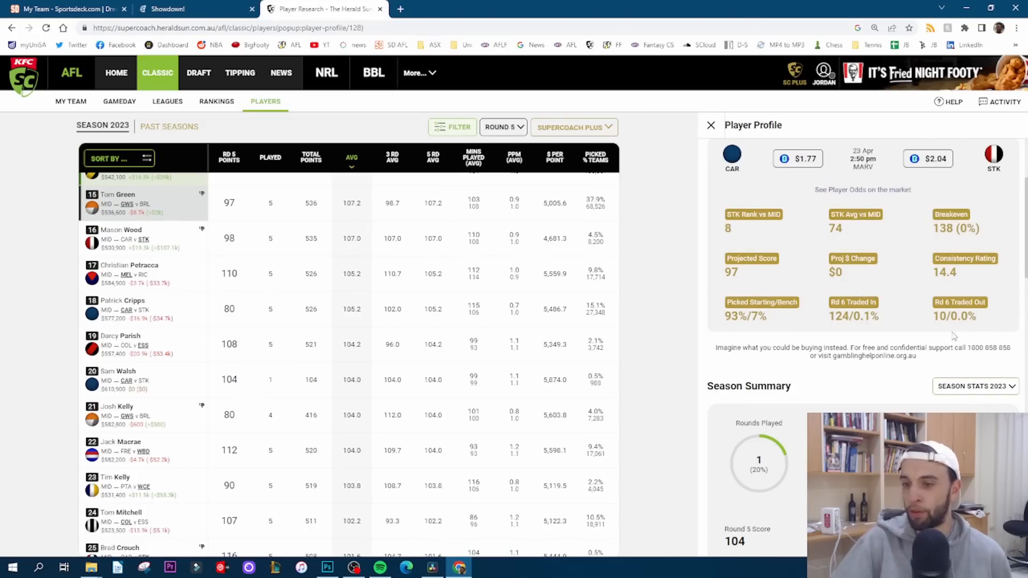
pyautogui.scroll(-3)
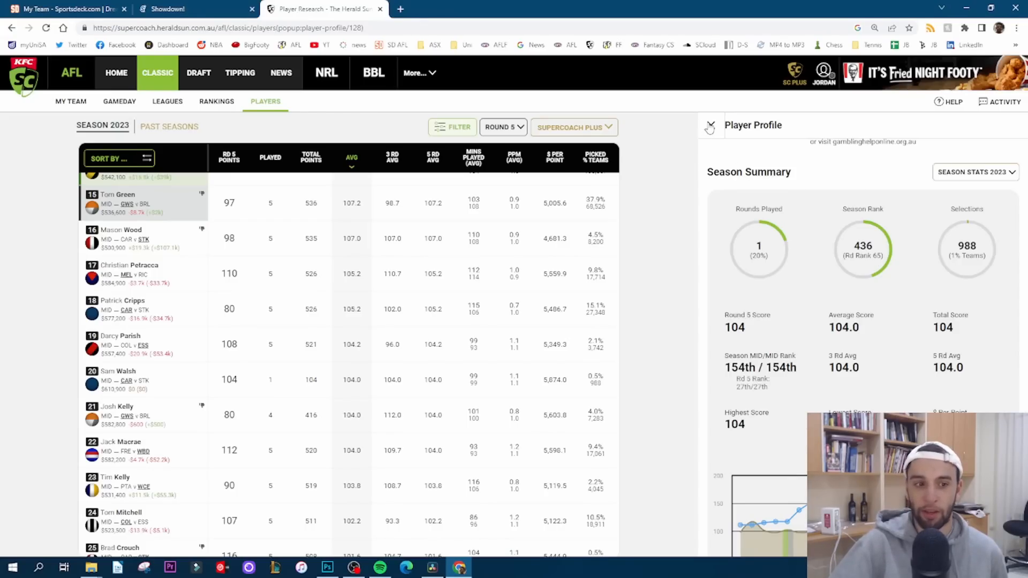
pyautogui.click(710, 128)
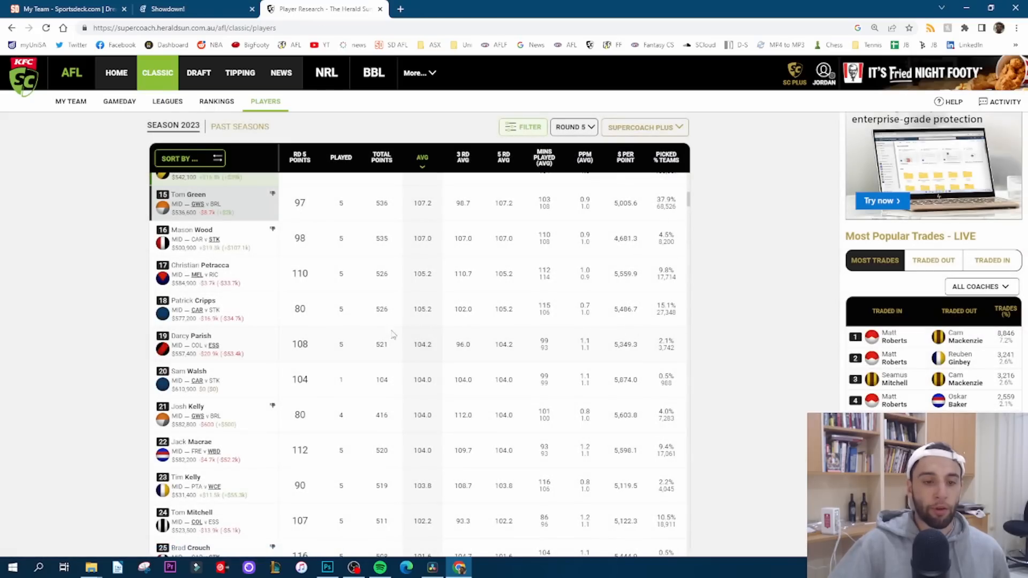
pyautogui.moveTo(258, 380)
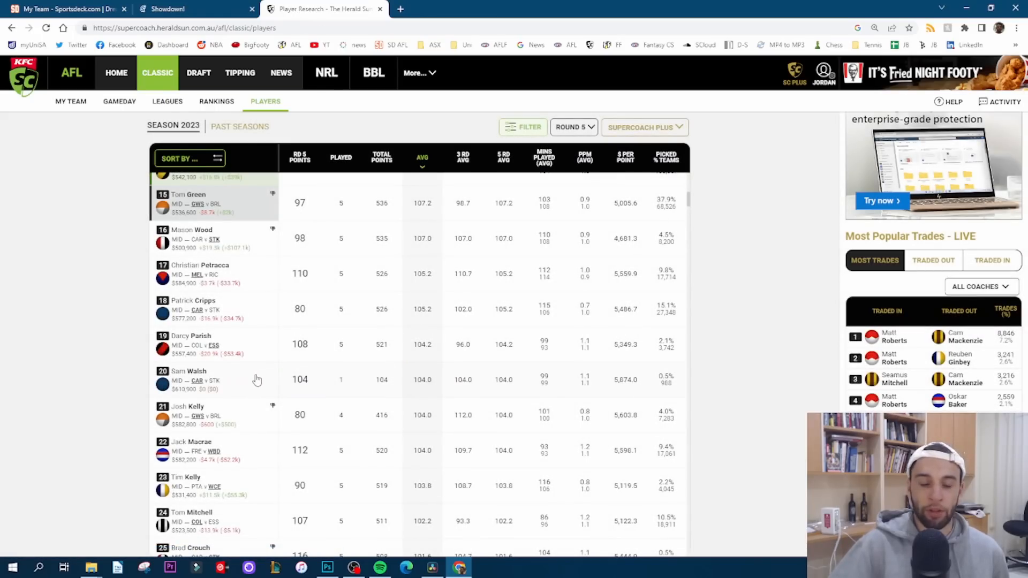
pyautogui.moveTo(243, 410)
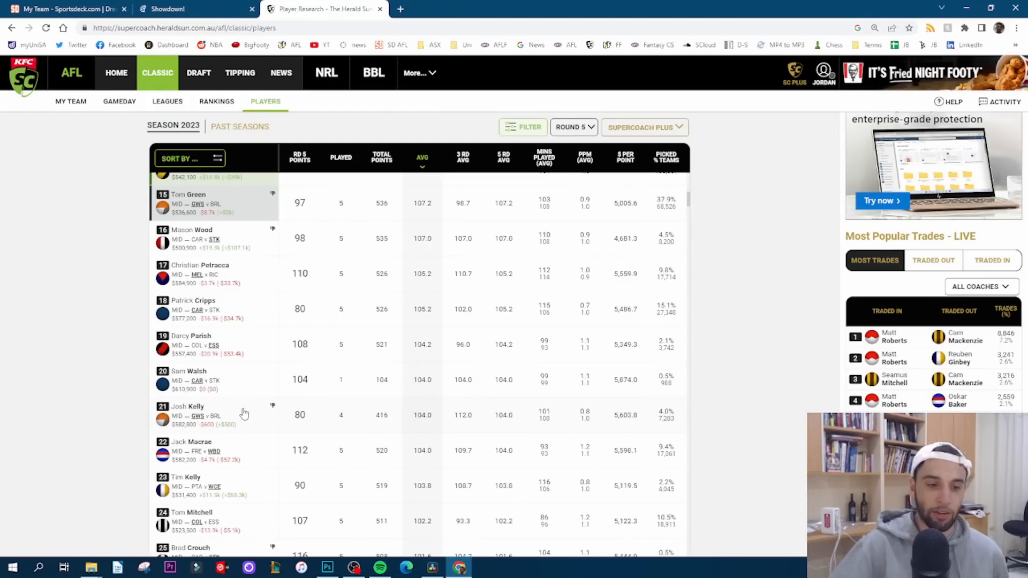
pyautogui.scroll(-3)
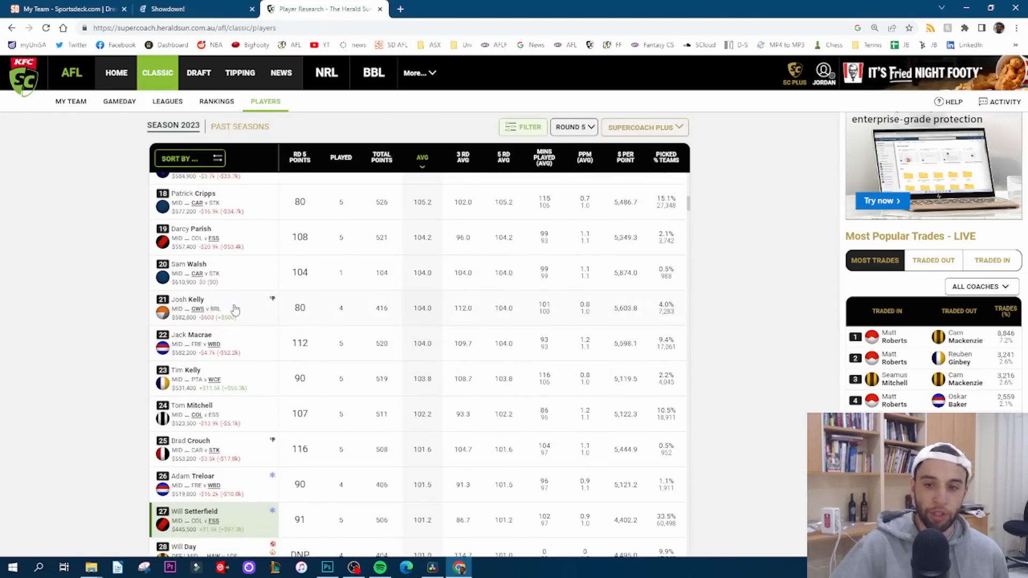
pyautogui.click(188, 300)
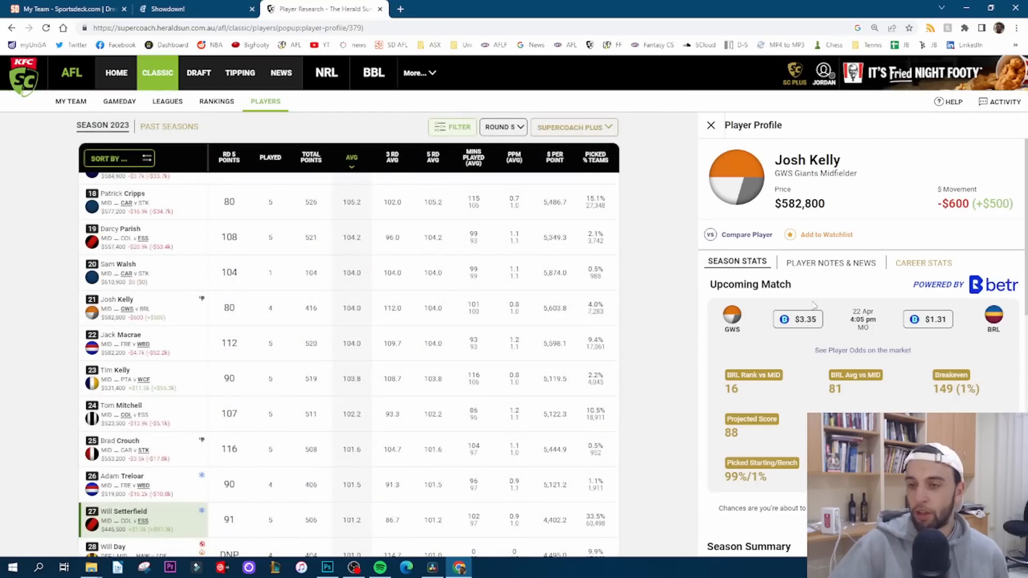
pyautogui.scroll(-3)
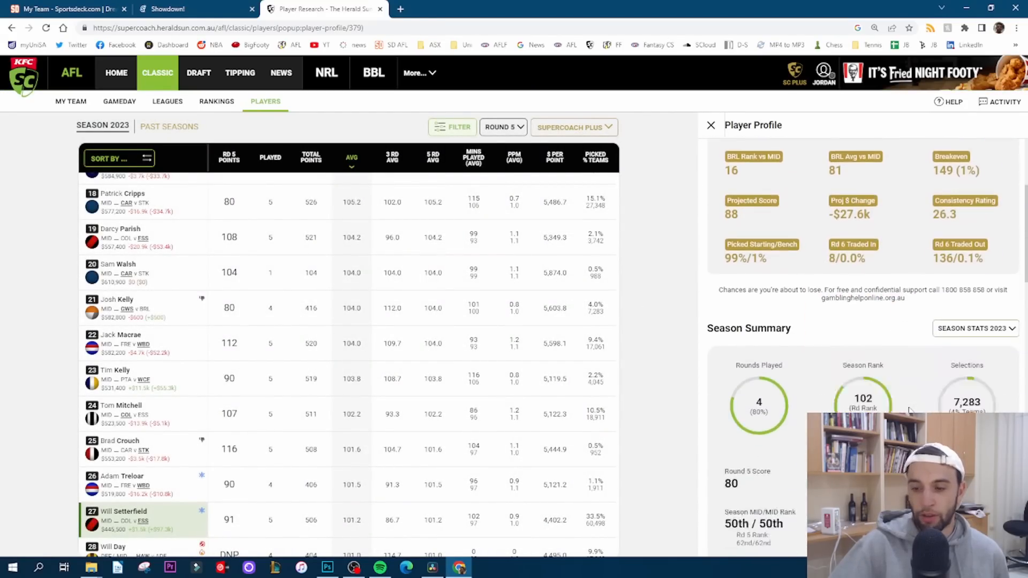
pyautogui.scroll(-3)
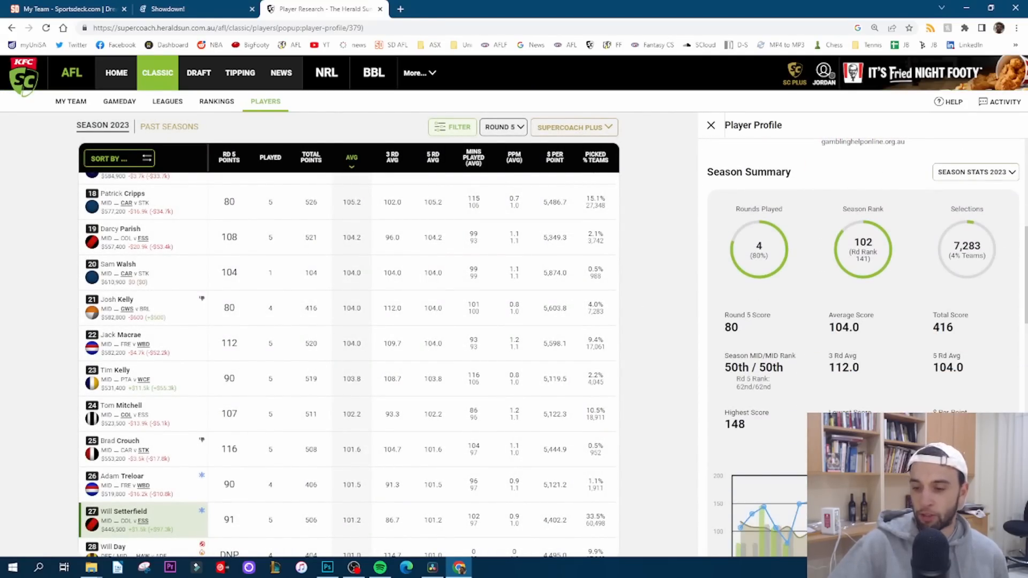
pyautogui.scroll(-3)
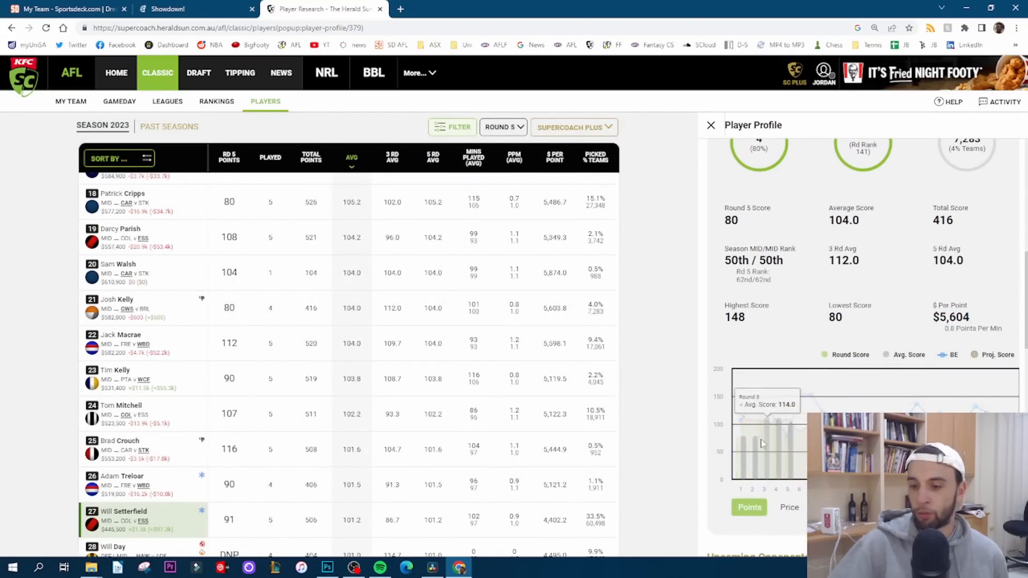
pyautogui.moveTo(779, 439)
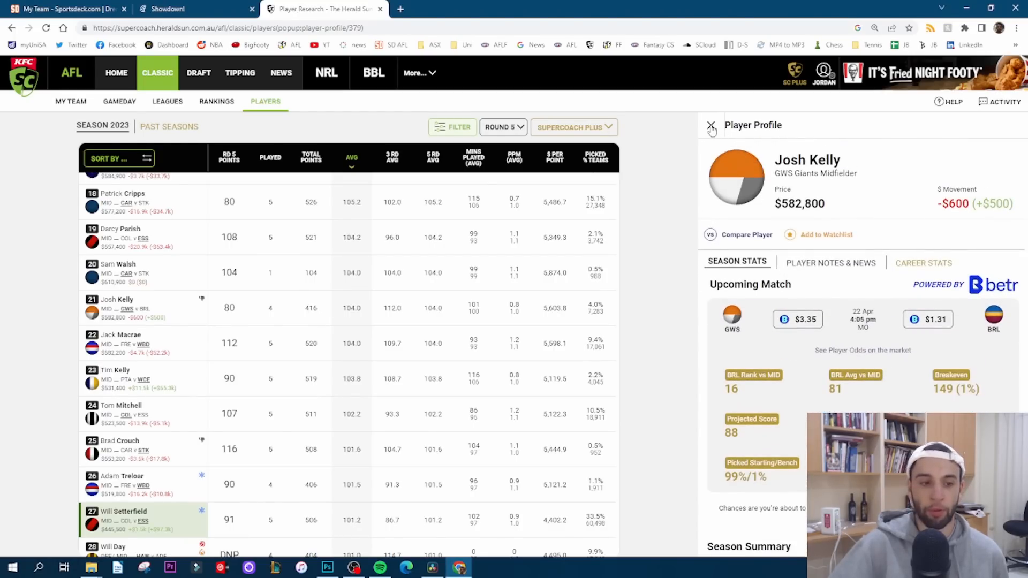
pyautogui.click(710, 125)
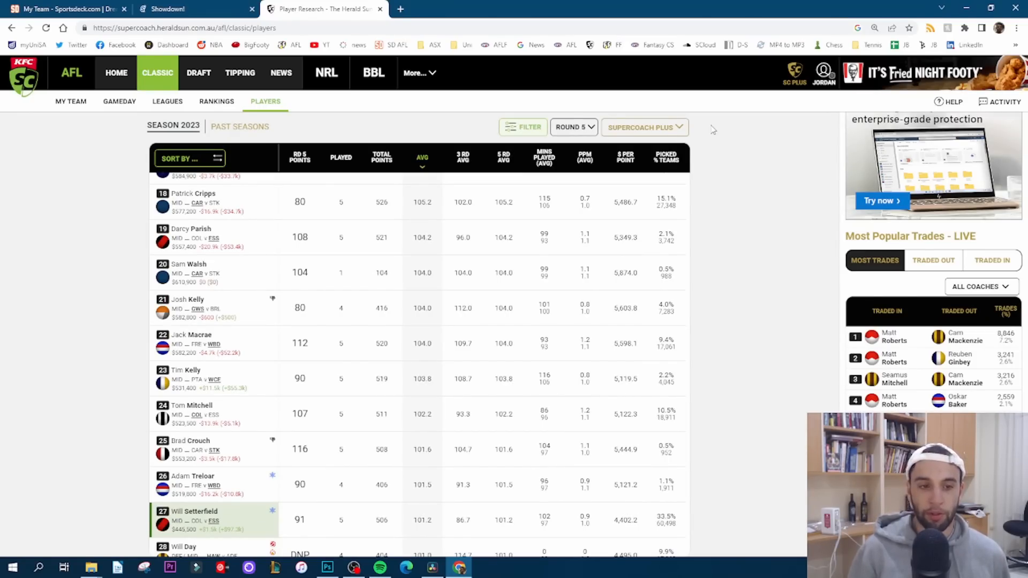
pyautogui.moveTo(596, 149)
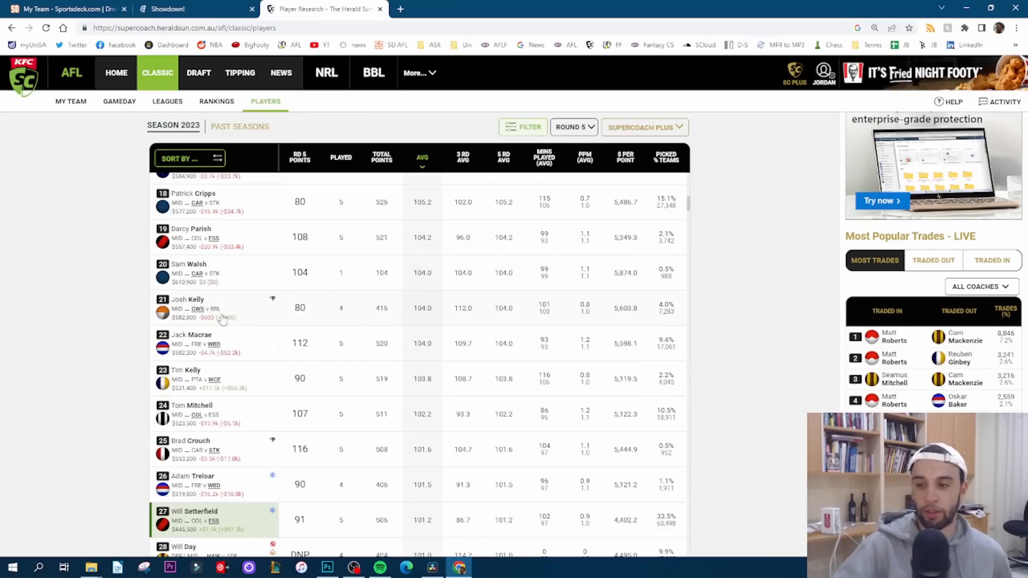
pyautogui.moveTo(306, 321)
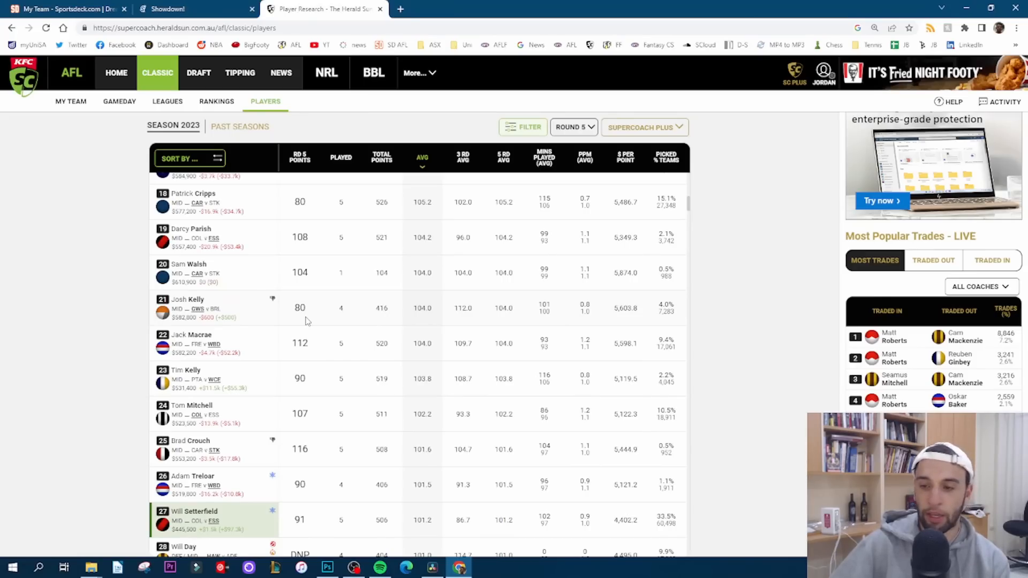
pyautogui.moveTo(259, 334)
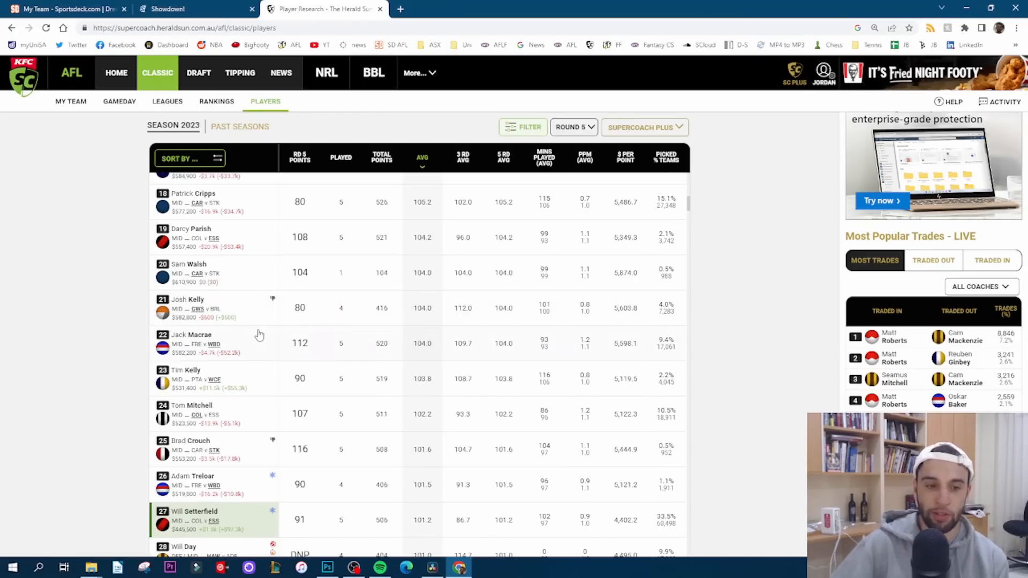
pyautogui.moveTo(230, 346)
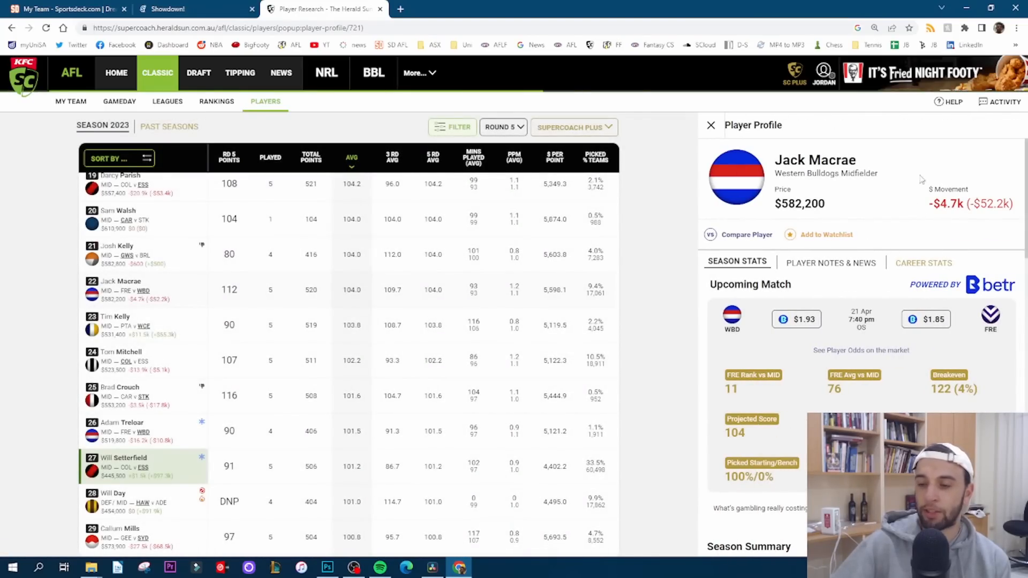
# Review Jack Macrae's breakeven of 122 and close his profile to return to the midfielder table.
pyautogui.scroll(-3)
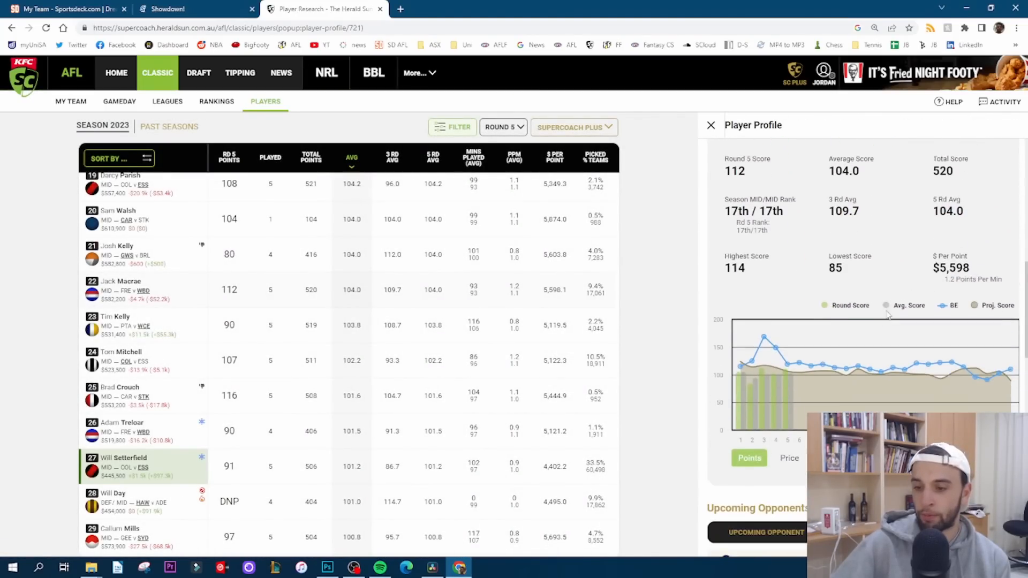
pyautogui.moveTo(753, 392)
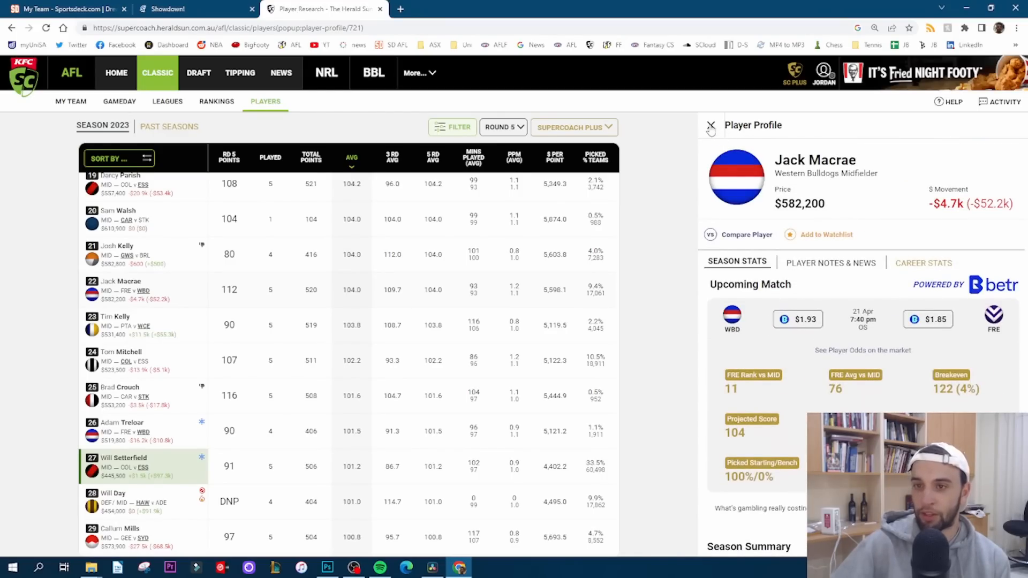
pyautogui.click(710, 125)
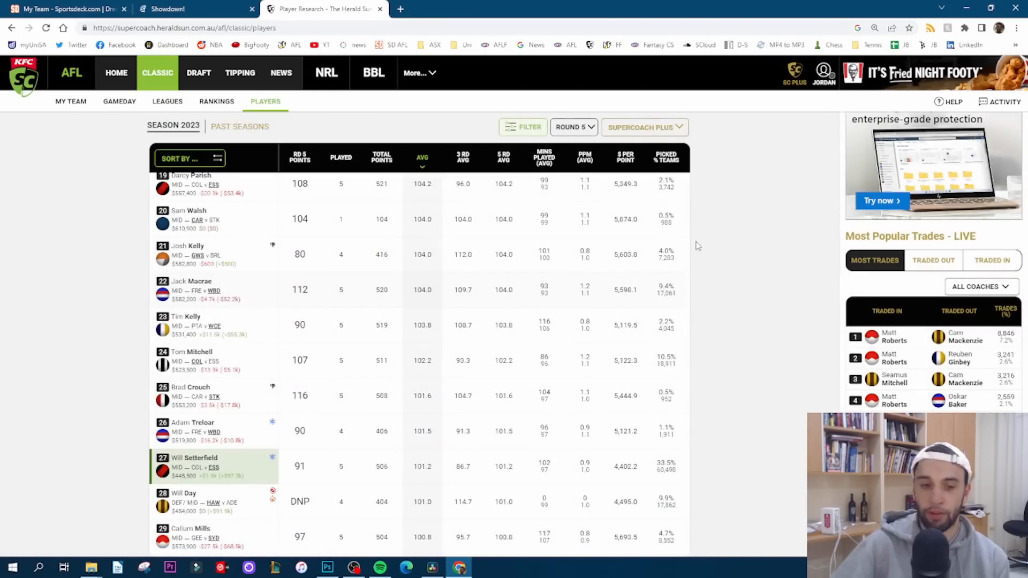
pyautogui.moveTo(346, 377)
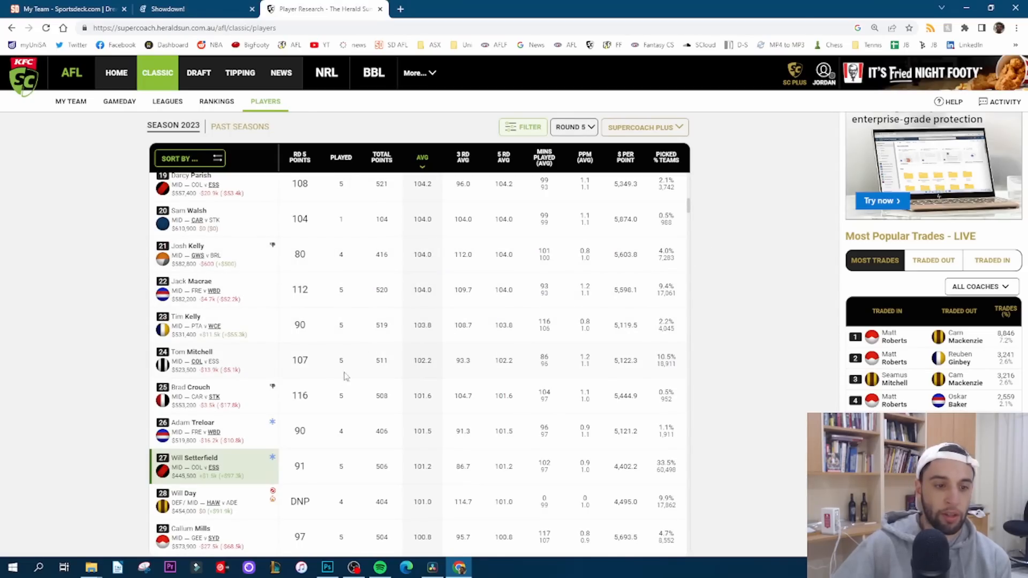
pyautogui.moveTo(249, 354)
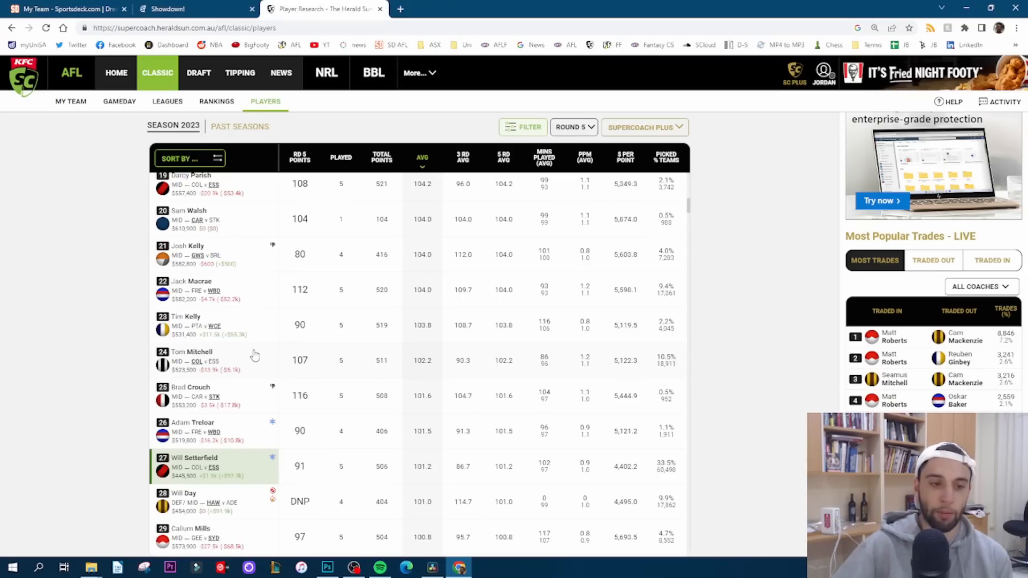
pyautogui.moveTo(298, 339)
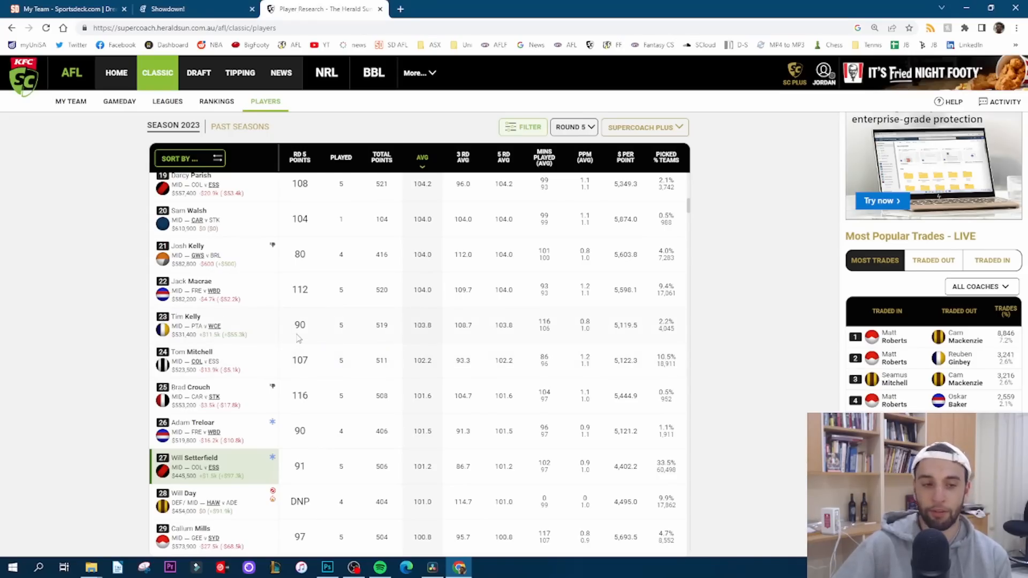
# Move down the midfielder rankings to Callum Mills and bring up his player profile.
pyautogui.scroll(-3)
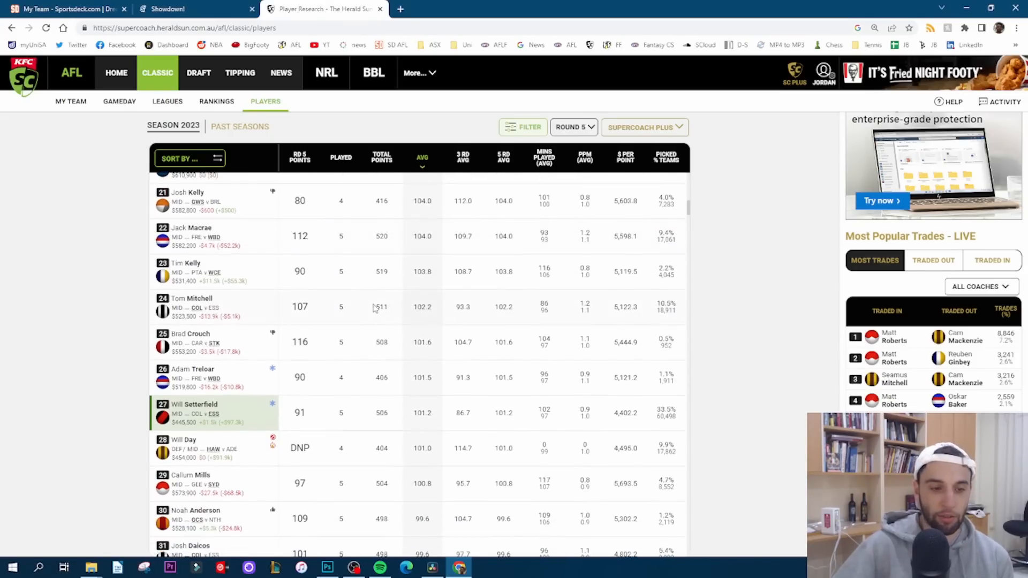
pyautogui.moveTo(318, 326)
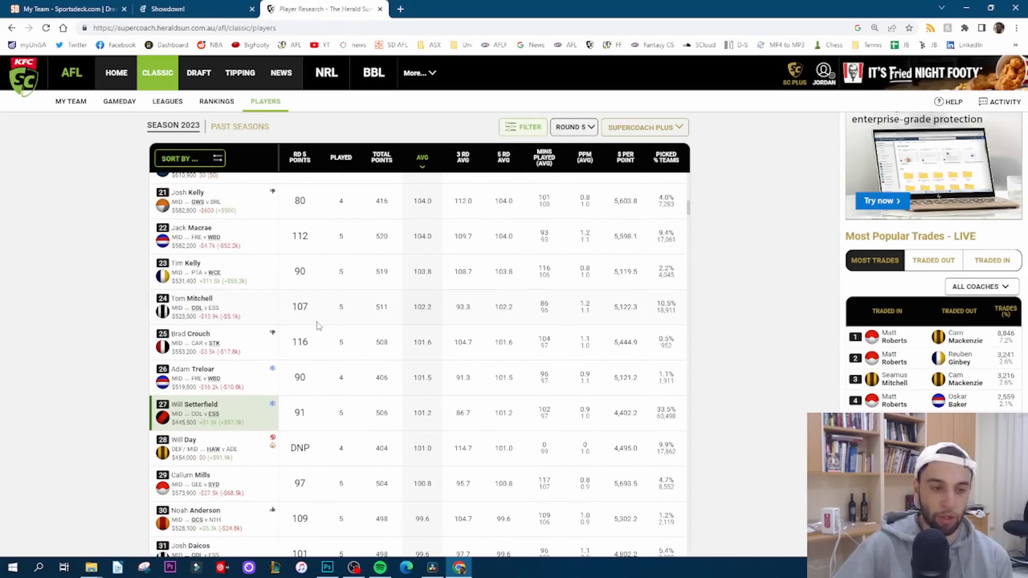
pyautogui.moveTo(246, 341)
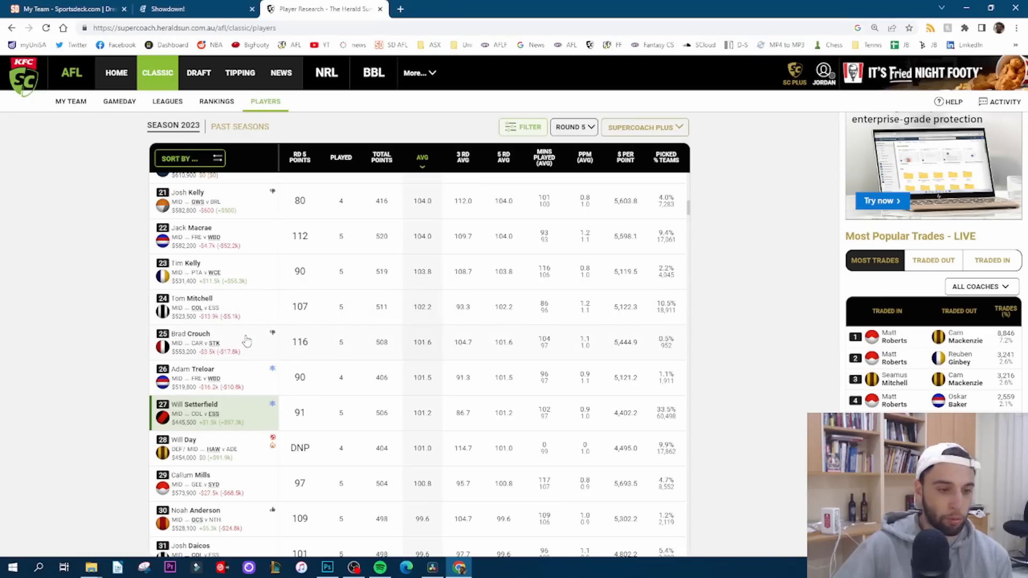
pyautogui.moveTo(357, 346)
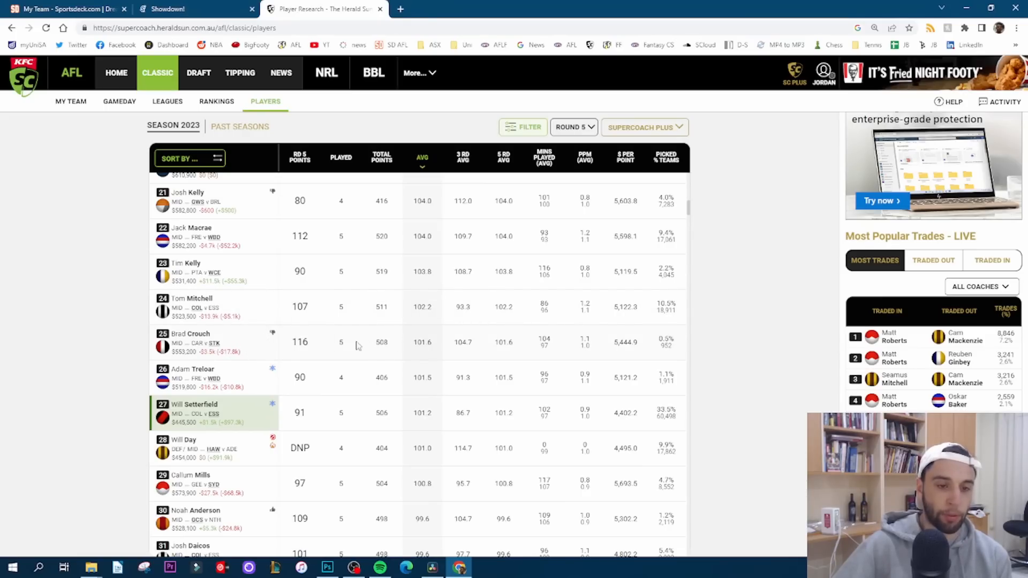
pyautogui.scroll(-3)
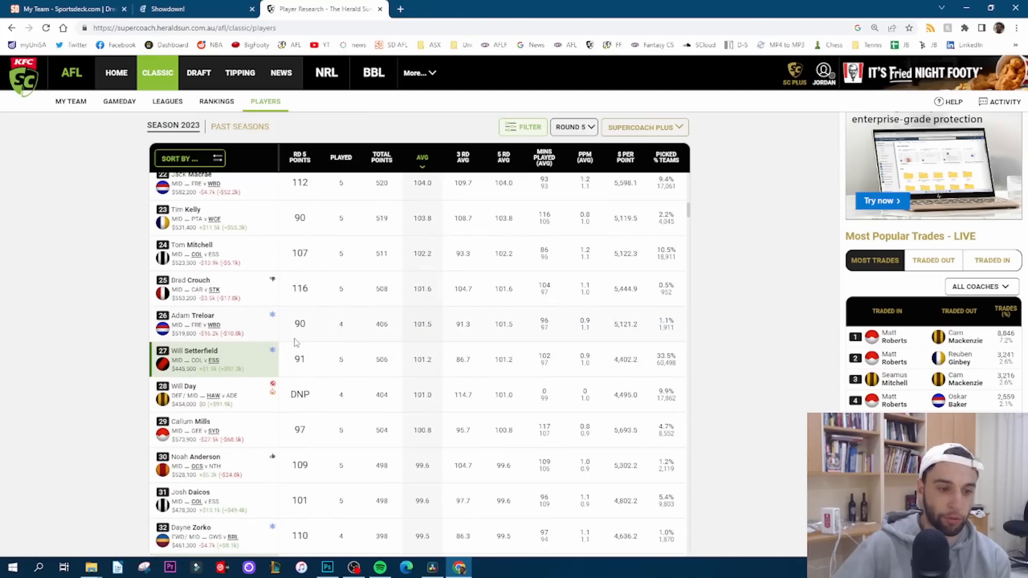
pyautogui.scroll(-3)
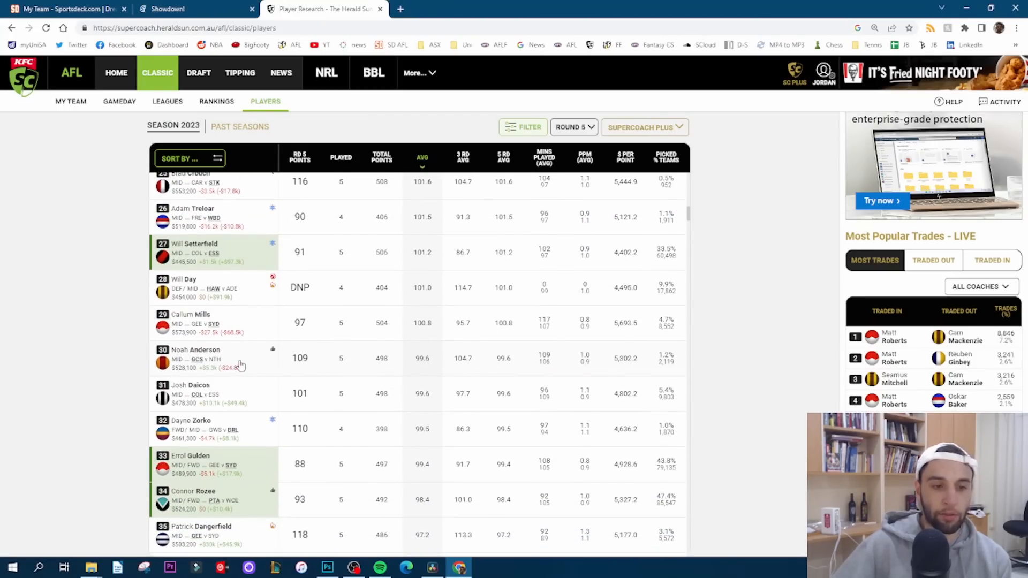
pyautogui.moveTo(244, 327)
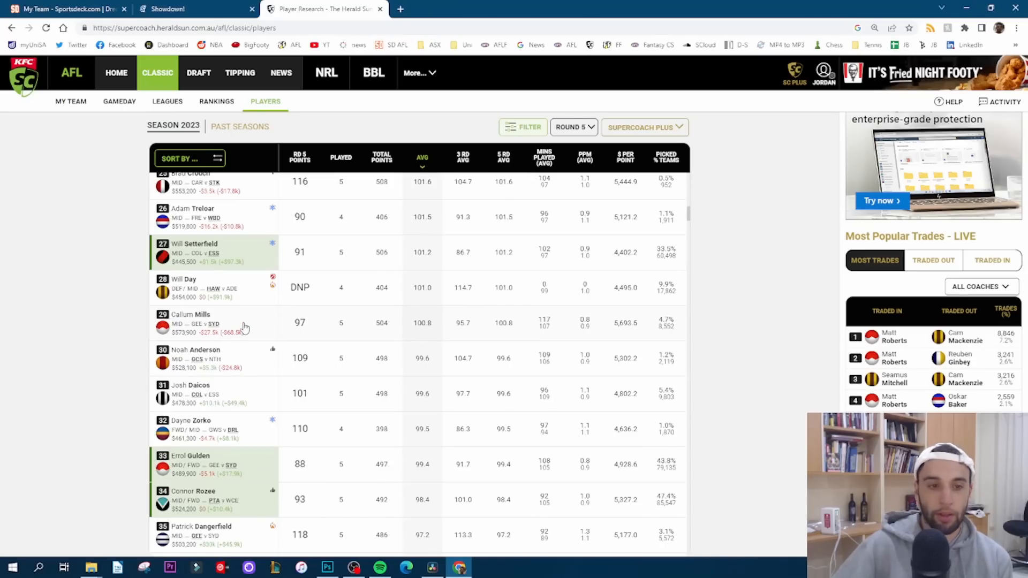
pyautogui.moveTo(260, 328)
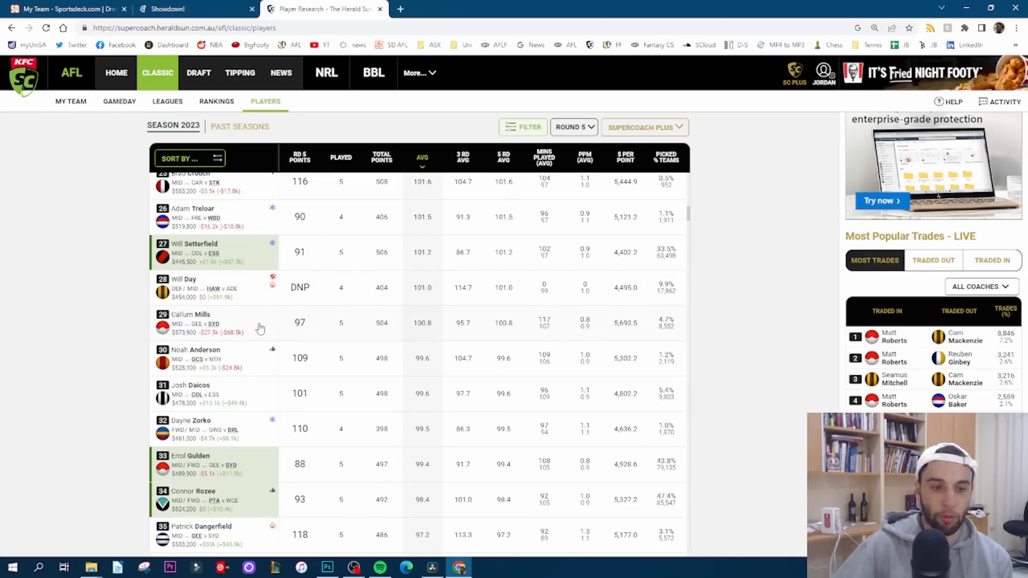
pyautogui.click(193, 319)
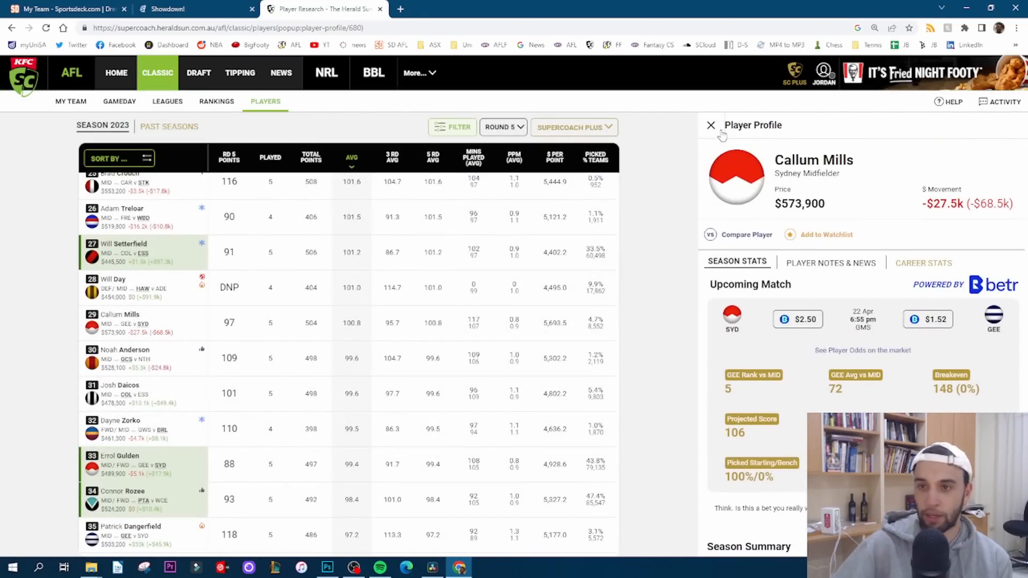
pyautogui.click(710, 125)
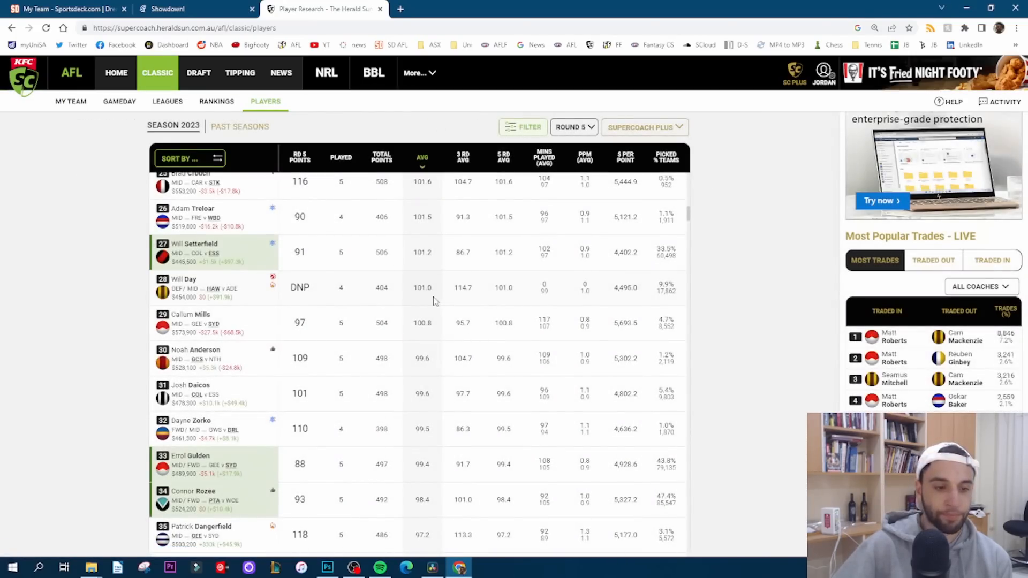
pyautogui.scroll(-3)
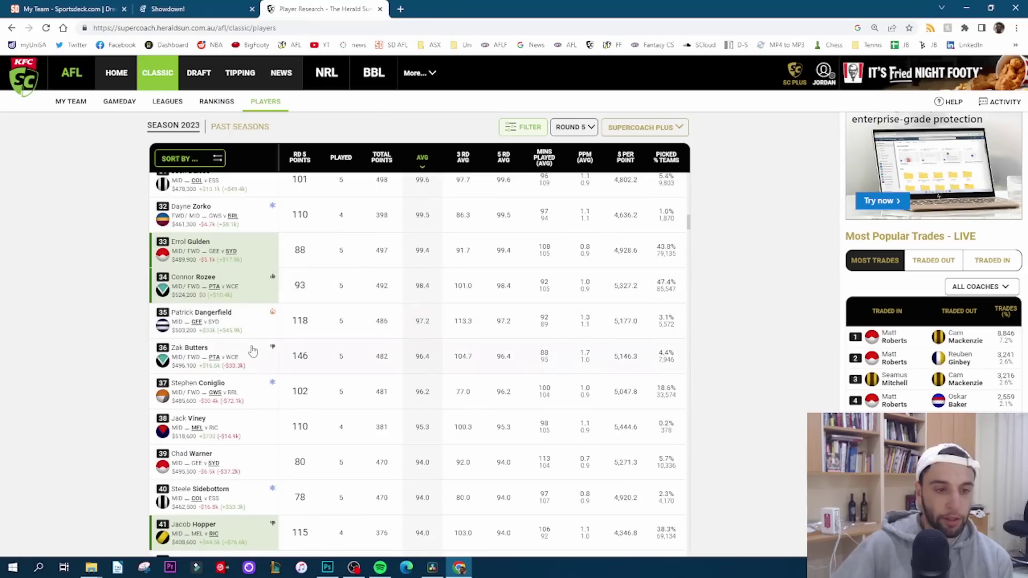
pyautogui.moveTo(240, 321)
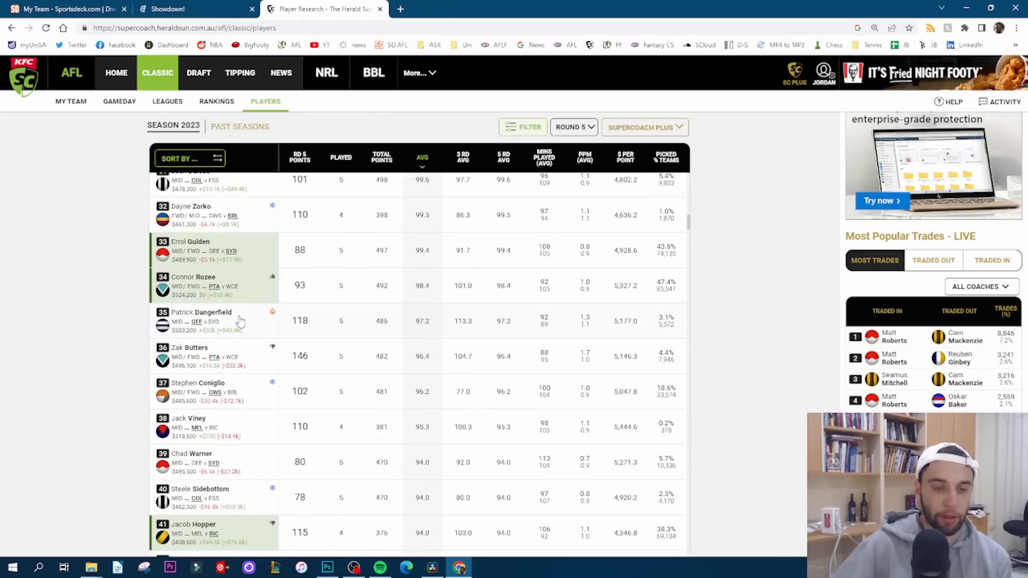
pyautogui.scroll(-3)
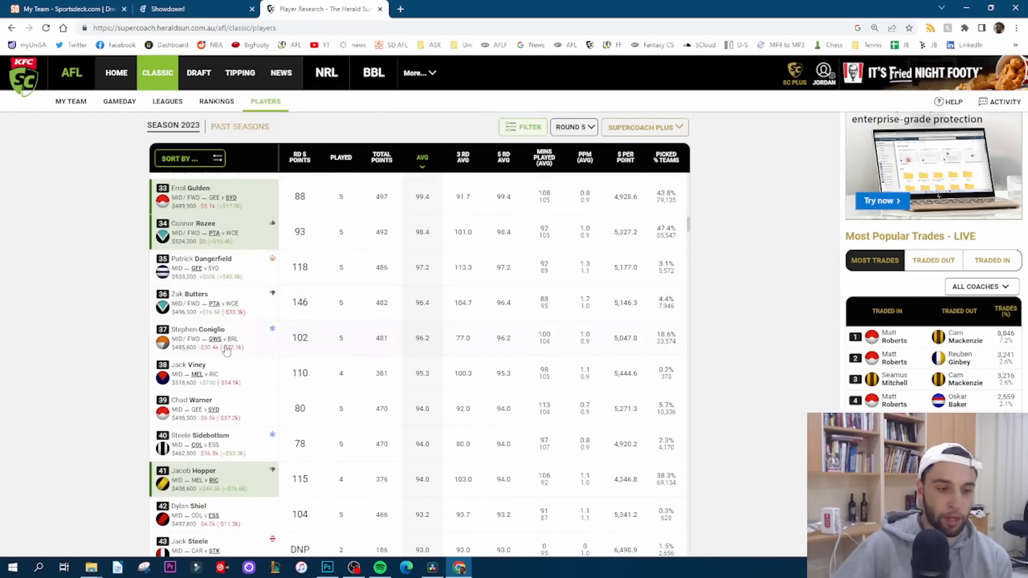
pyautogui.scroll(-3)
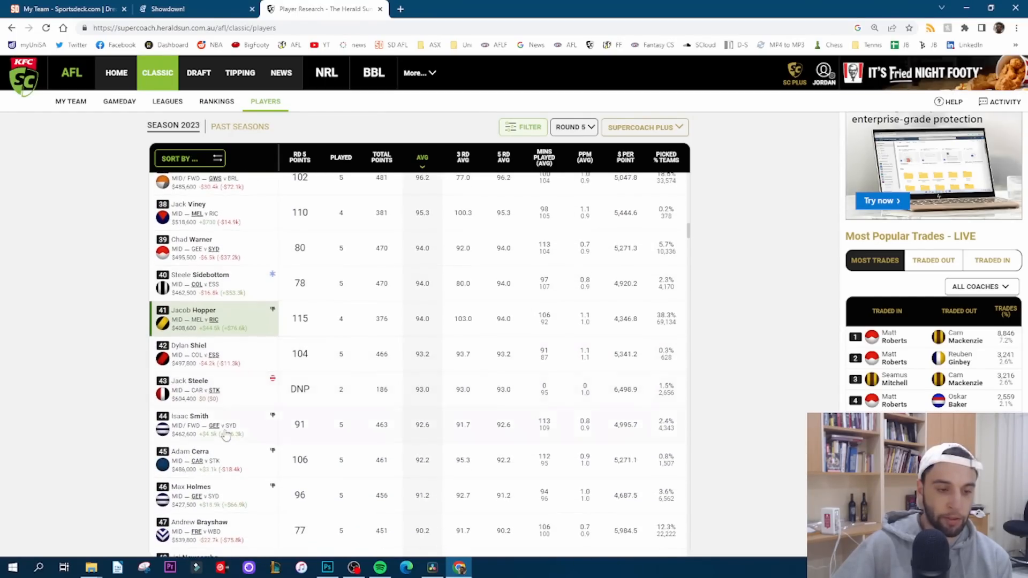
pyautogui.scroll(-3)
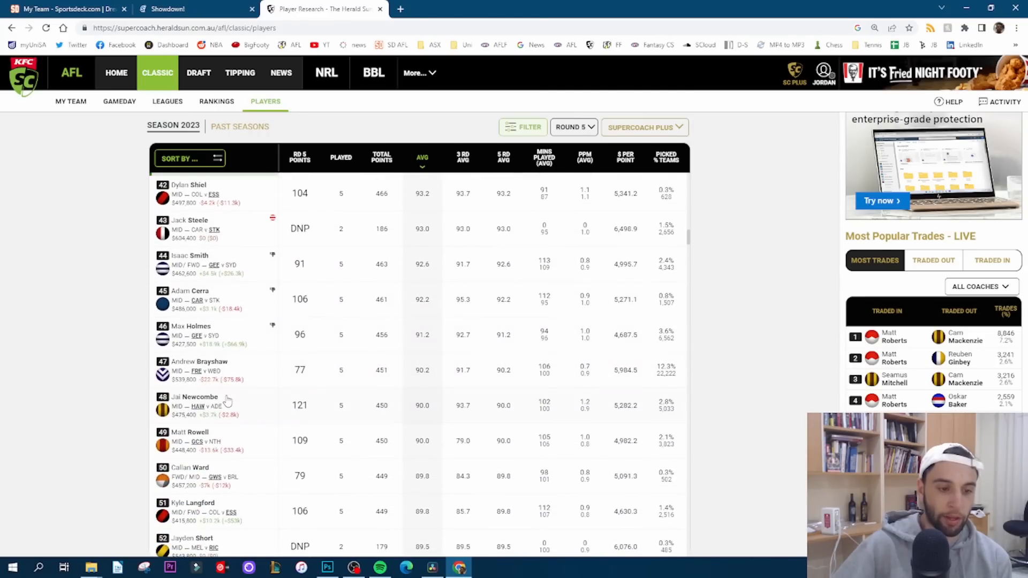
pyautogui.moveTo(223, 234)
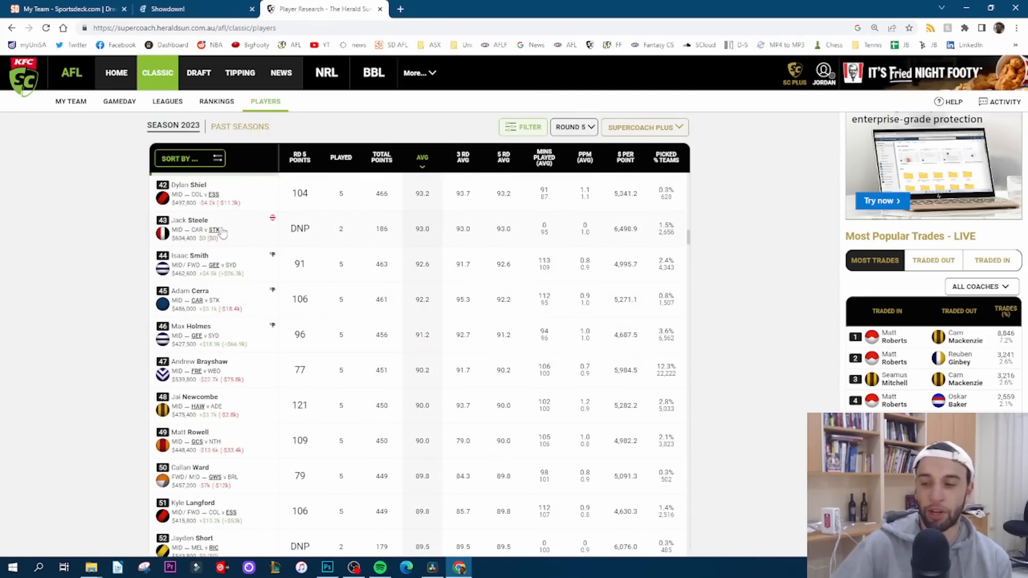
pyautogui.click(190, 220)
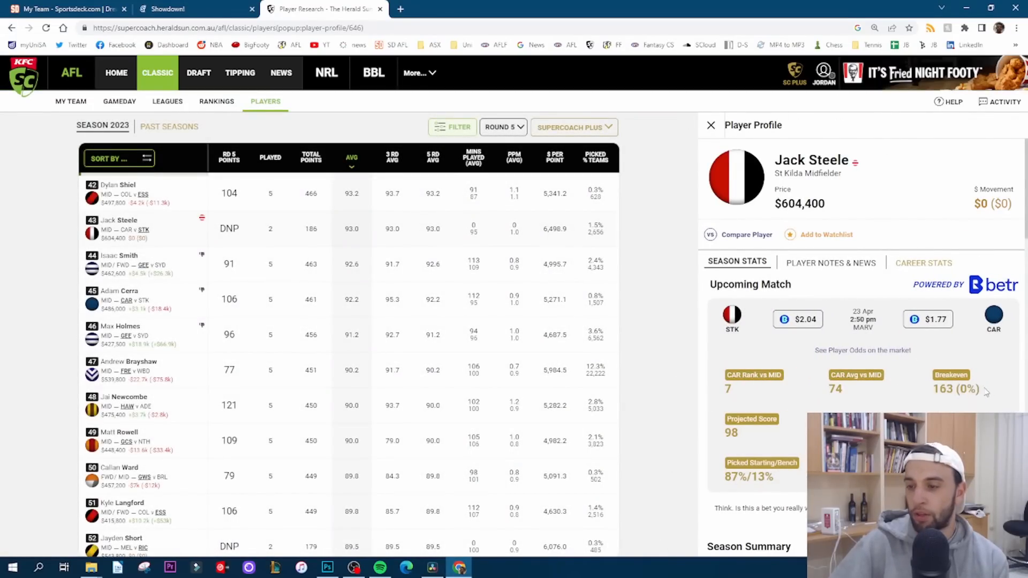
pyautogui.doubleClick(955, 389)
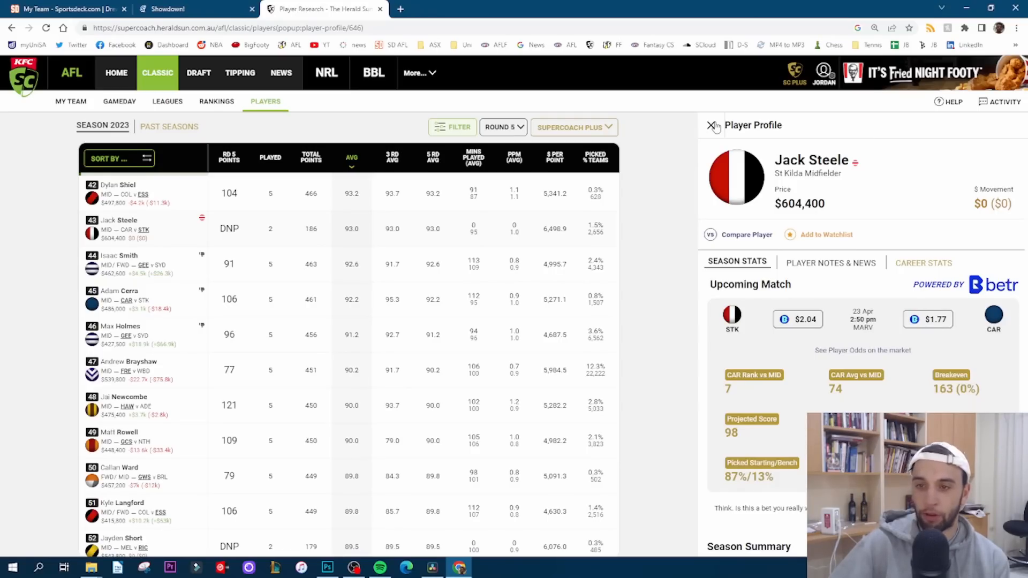
pyautogui.click(710, 124)
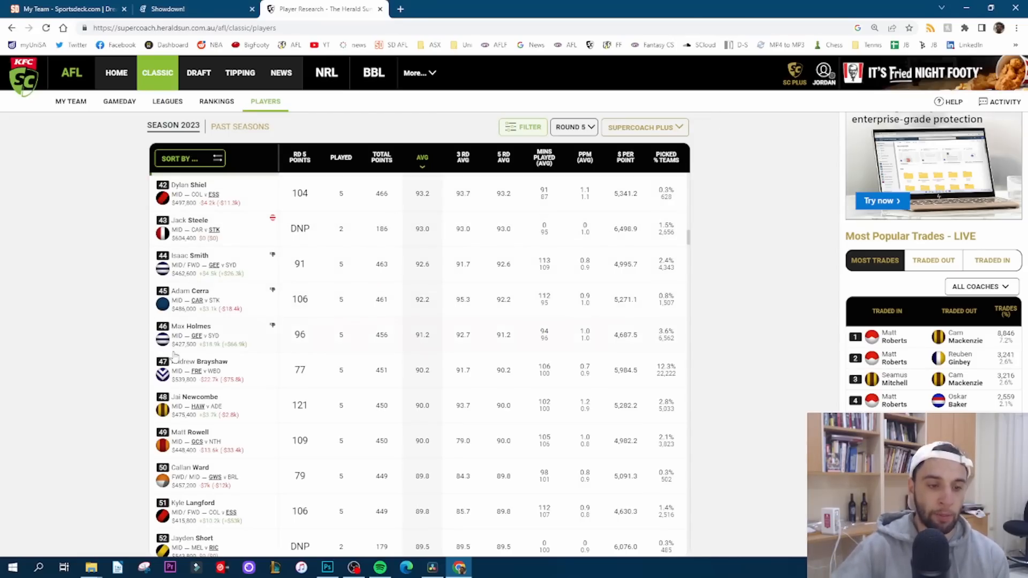
pyautogui.click(199, 362)
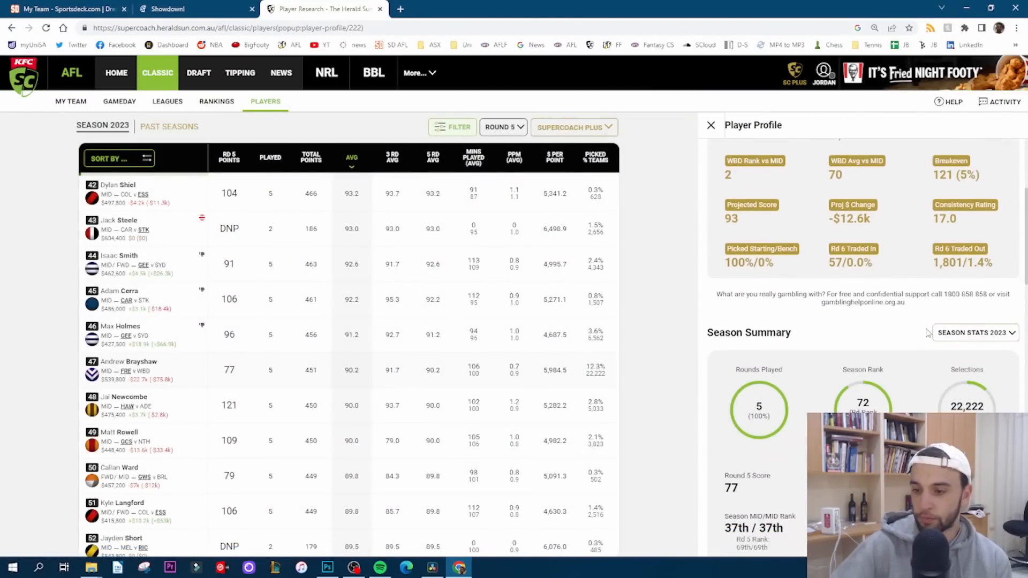
pyautogui.scroll(-3)
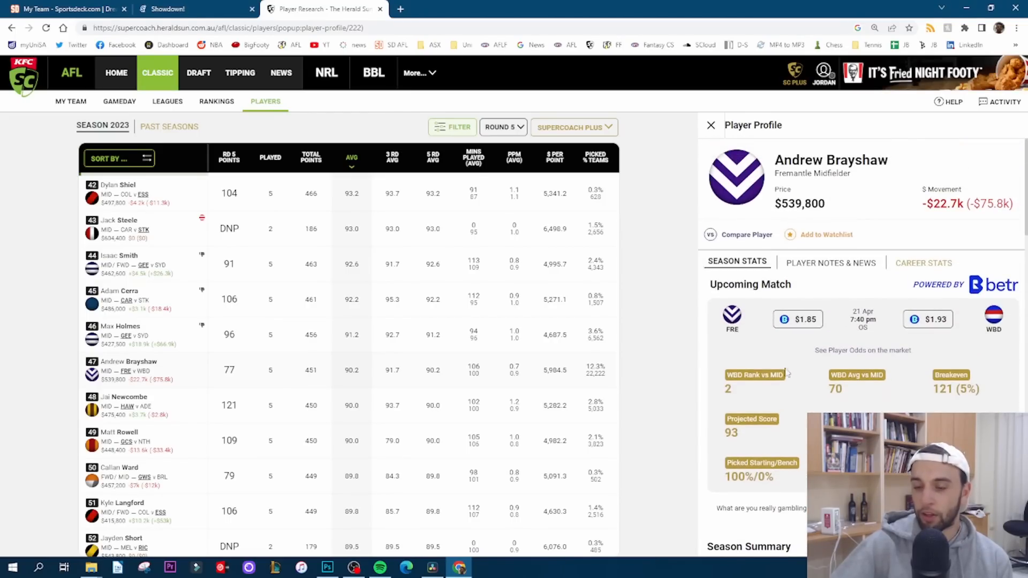
pyautogui.moveTo(798, 319)
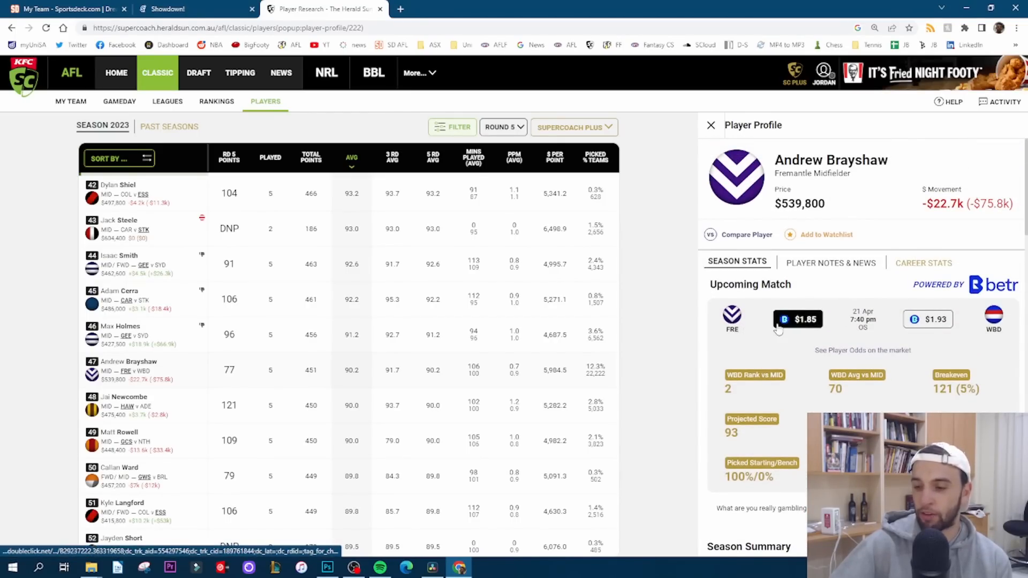
pyautogui.scroll(-3)
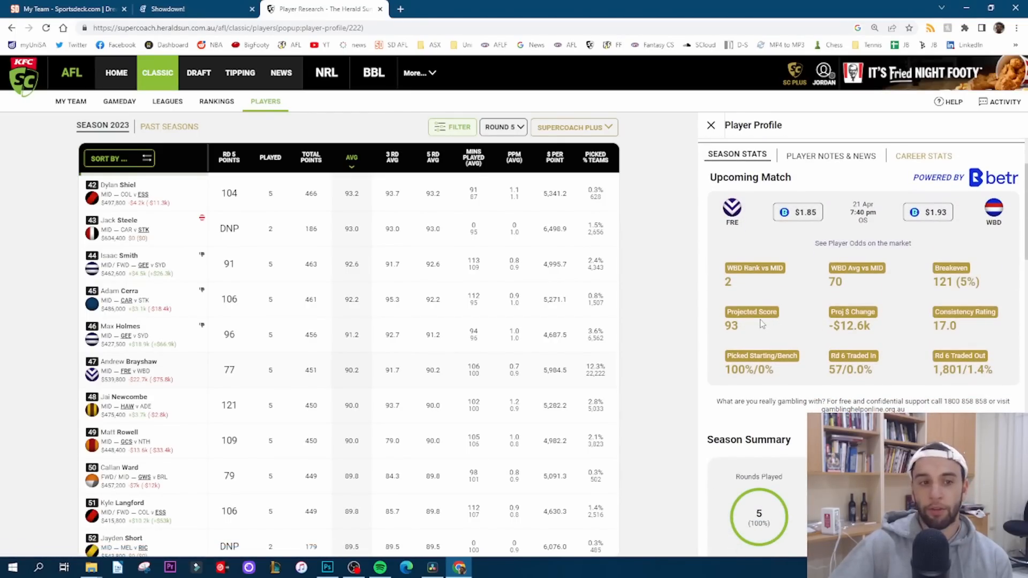
pyautogui.click(128, 362)
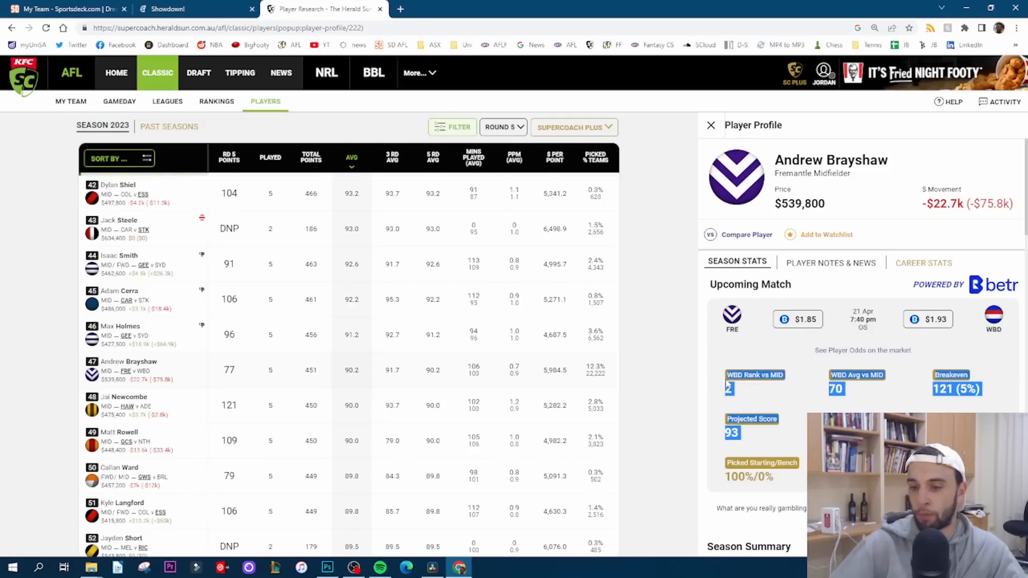
pyautogui.click(400, 8)
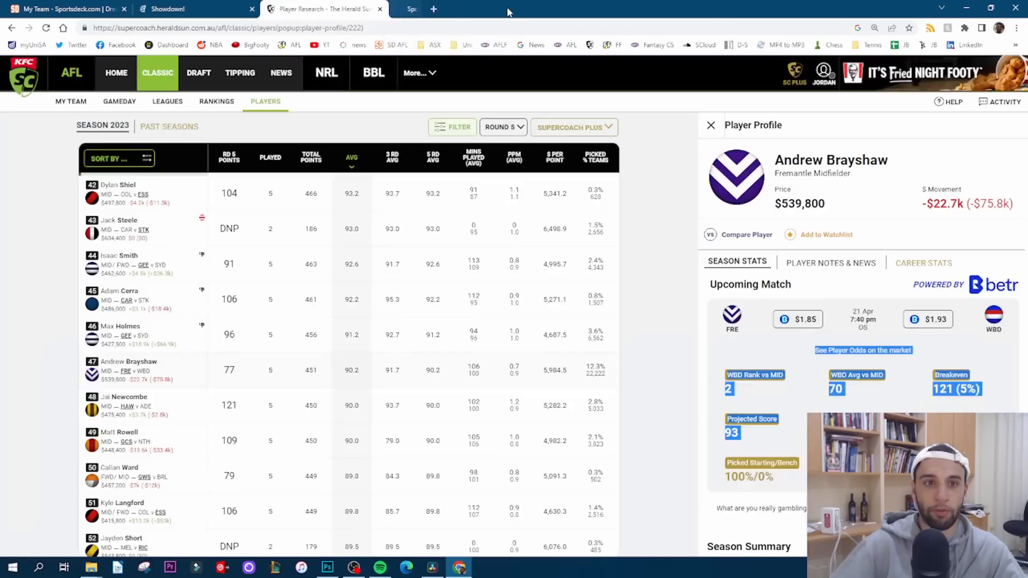
pyautogui.click(425, 9)
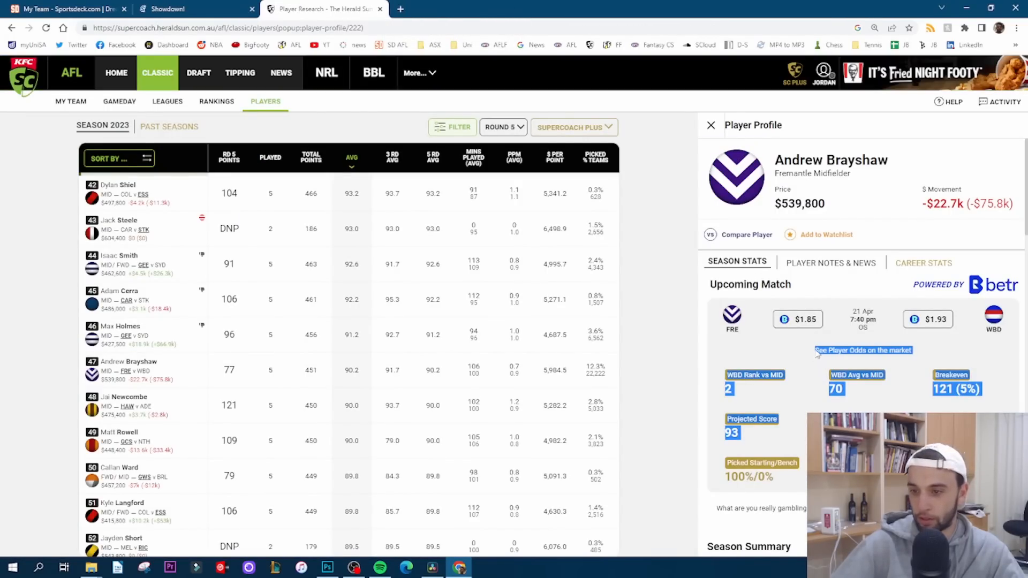
pyautogui.click(401, 8)
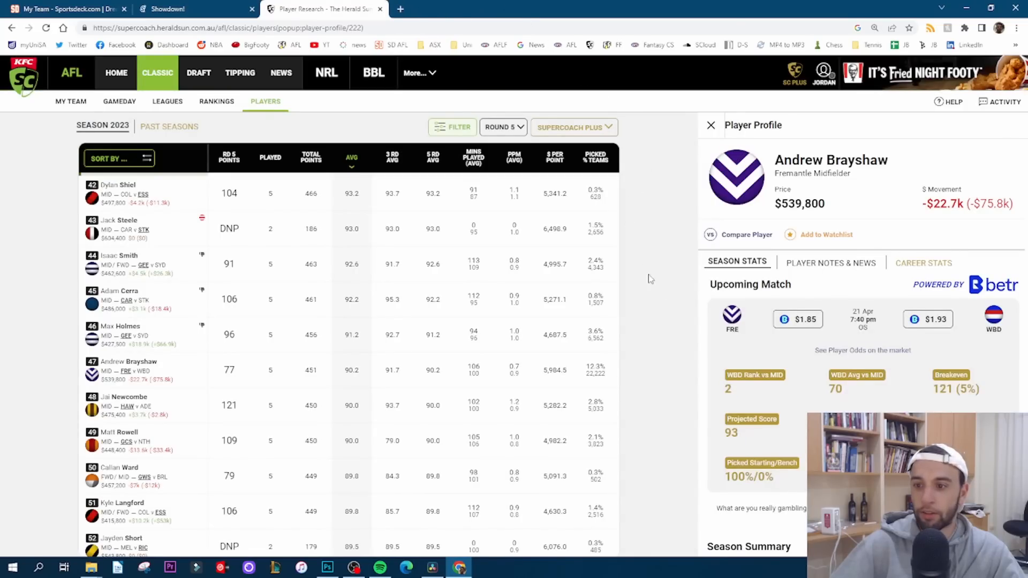
pyautogui.scroll(3)
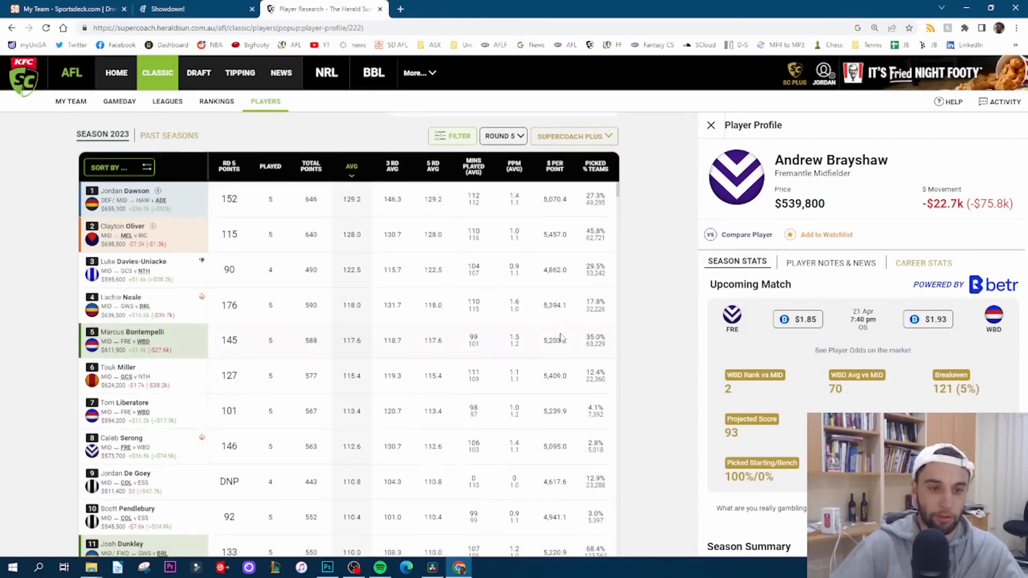
# Return to the midfielder table and bring the player filter sidebar back up.
pyautogui.scroll(3)
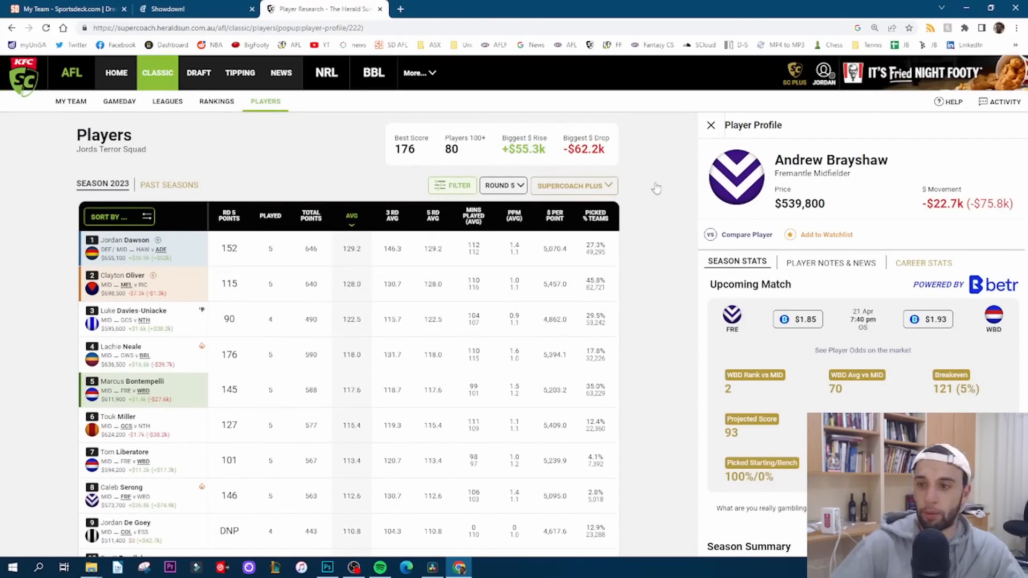
pyautogui.click(451, 186)
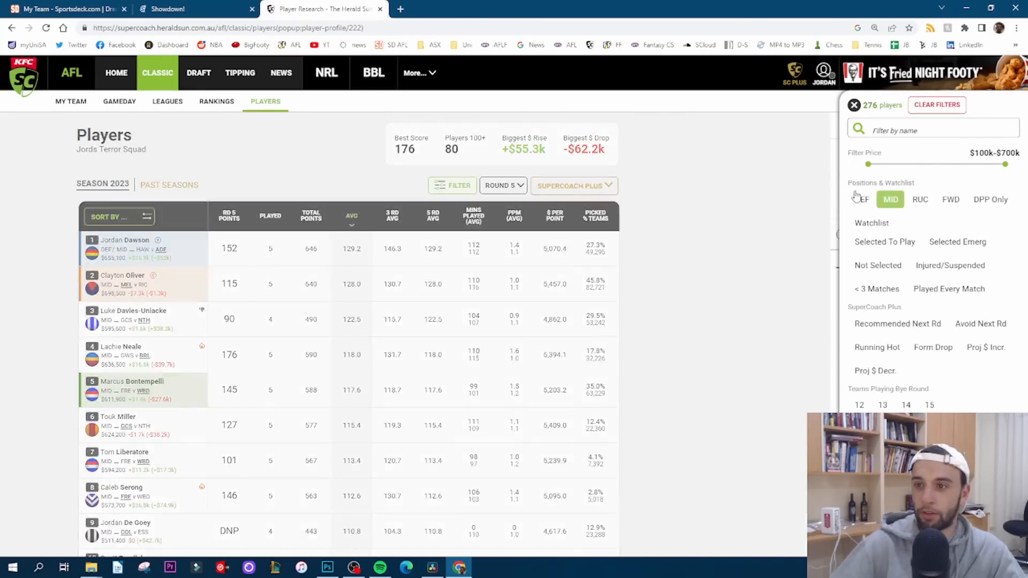
pyautogui.click(855, 105)
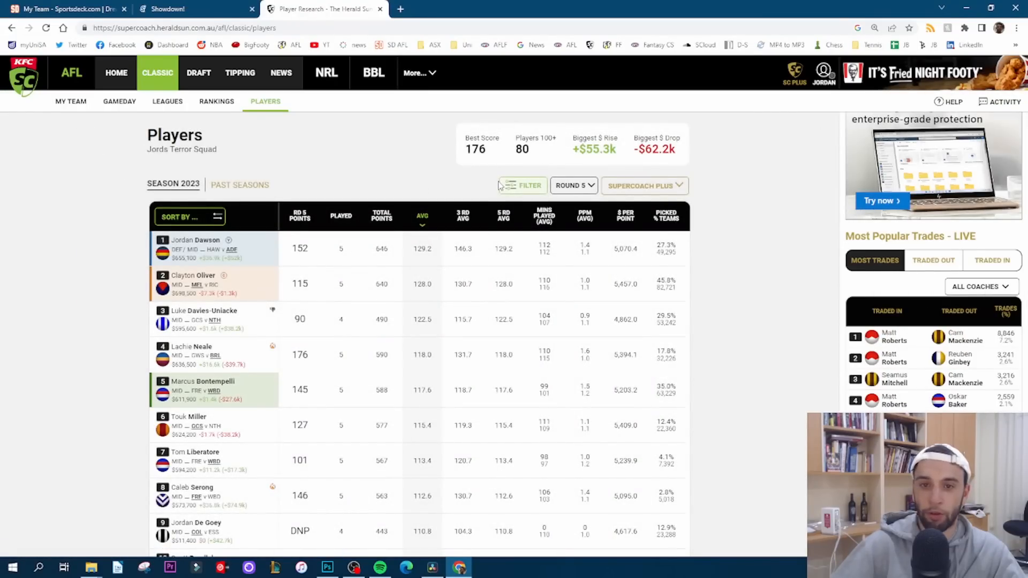
pyautogui.moveTo(523, 188)
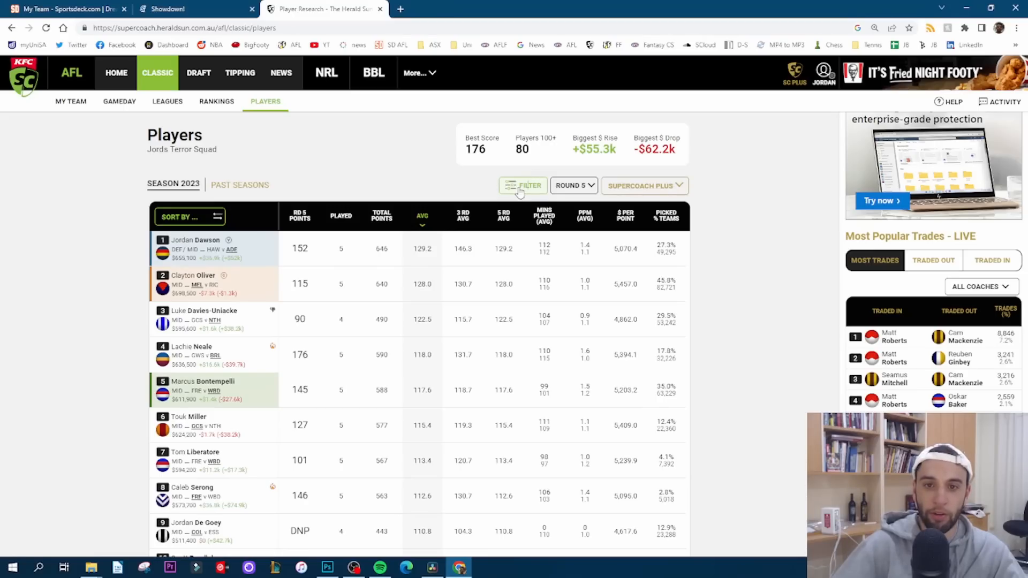
pyautogui.click(523, 186)
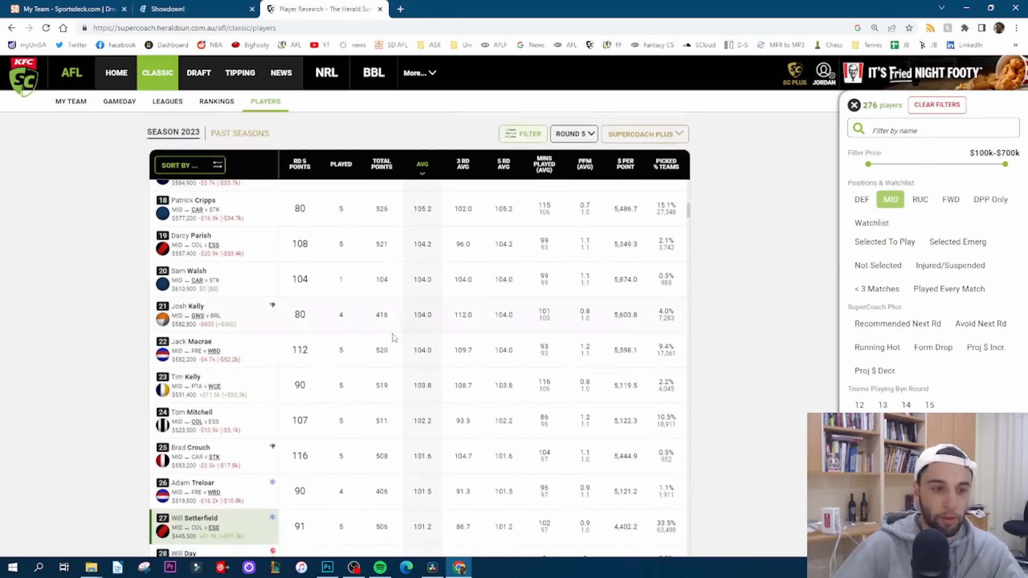
pyautogui.scroll(3)
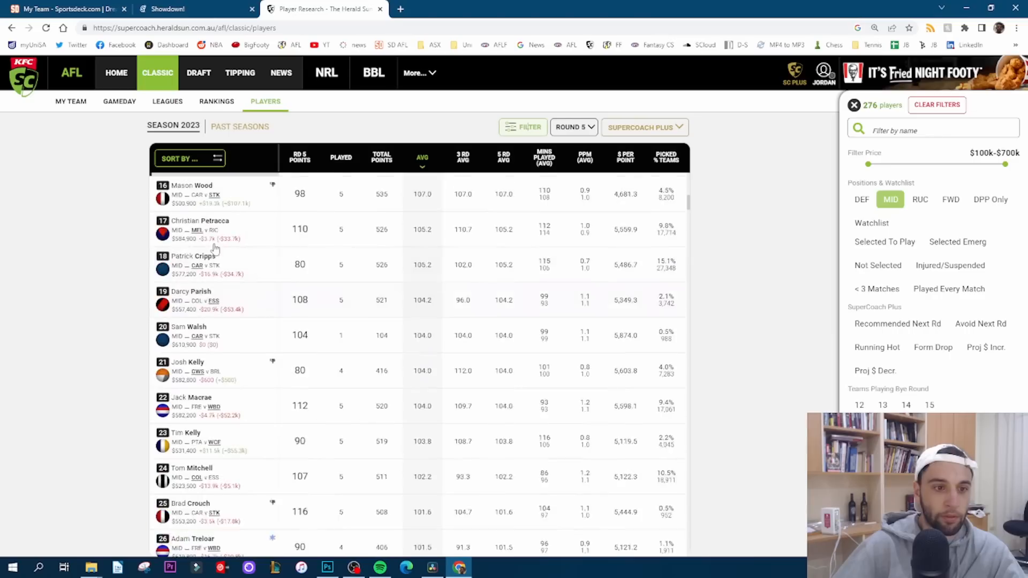
pyautogui.scroll(3)
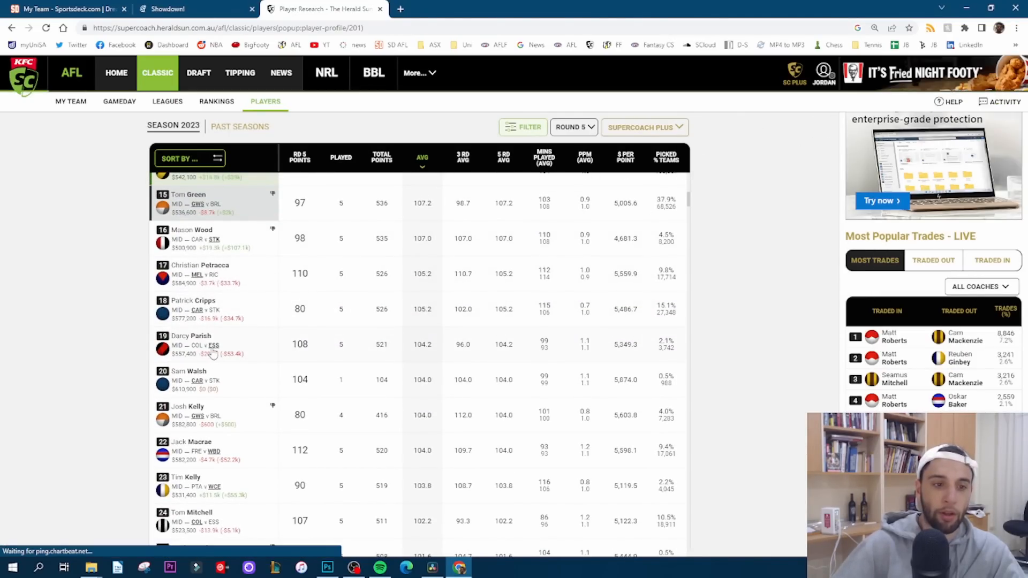
pyautogui.click(191, 336)
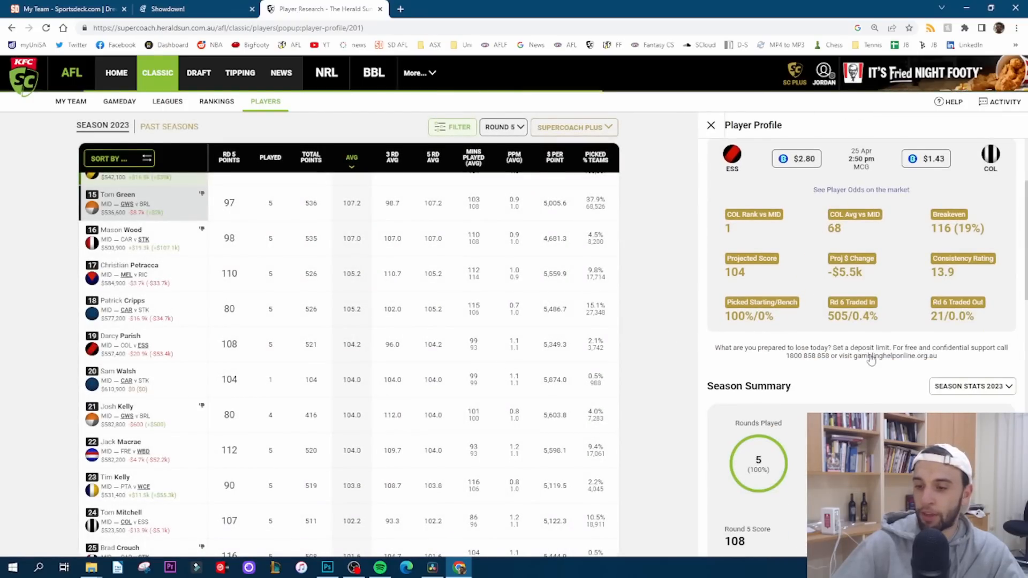
pyautogui.scroll(-3)
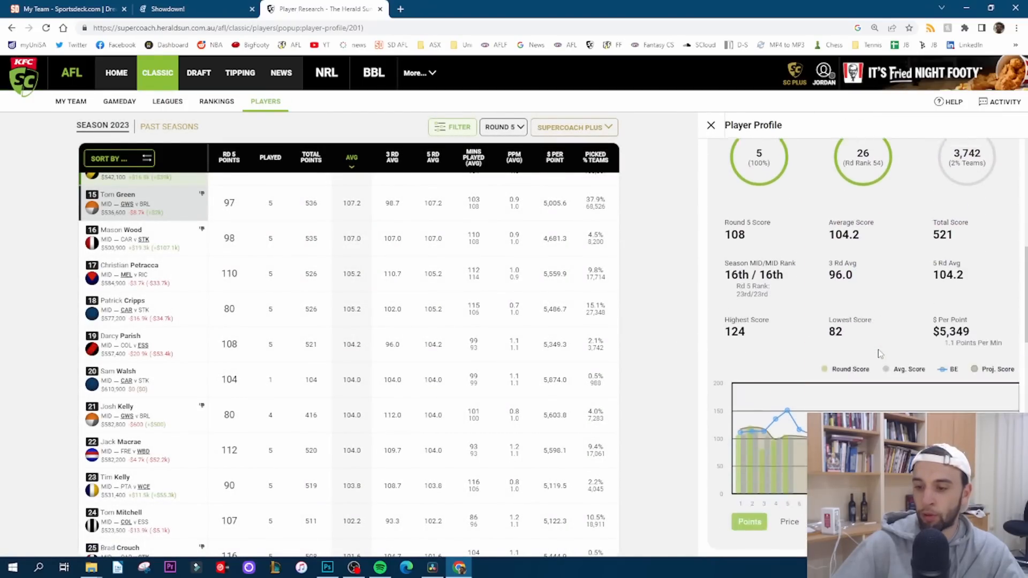
pyautogui.scroll(3)
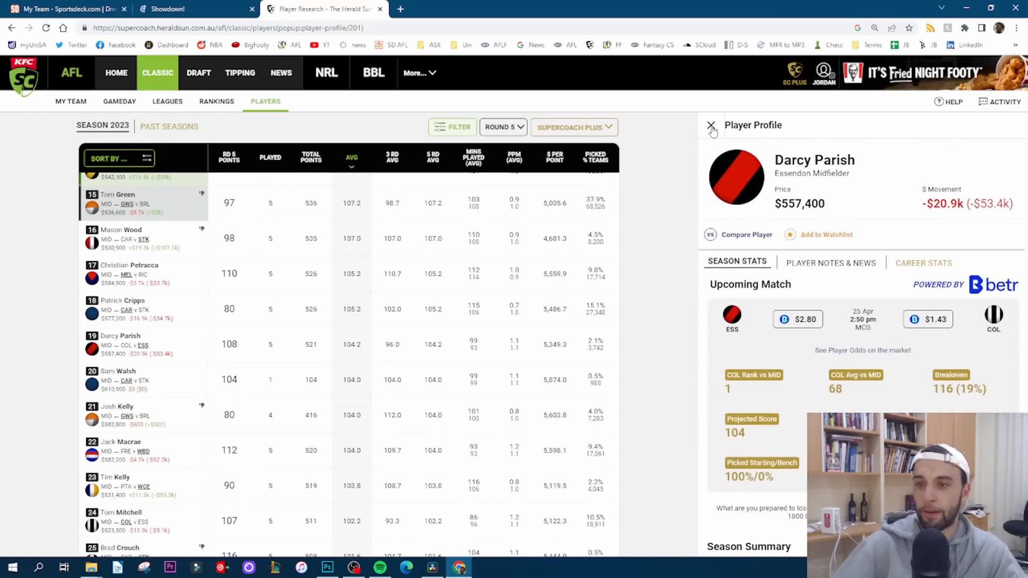
pyautogui.click(710, 125)
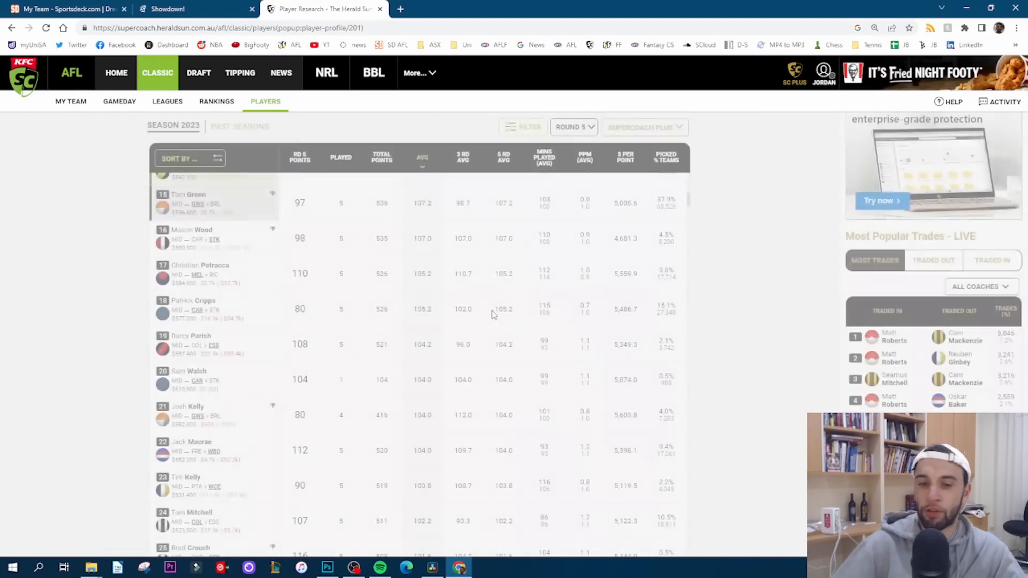
pyautogui.scroll(3)
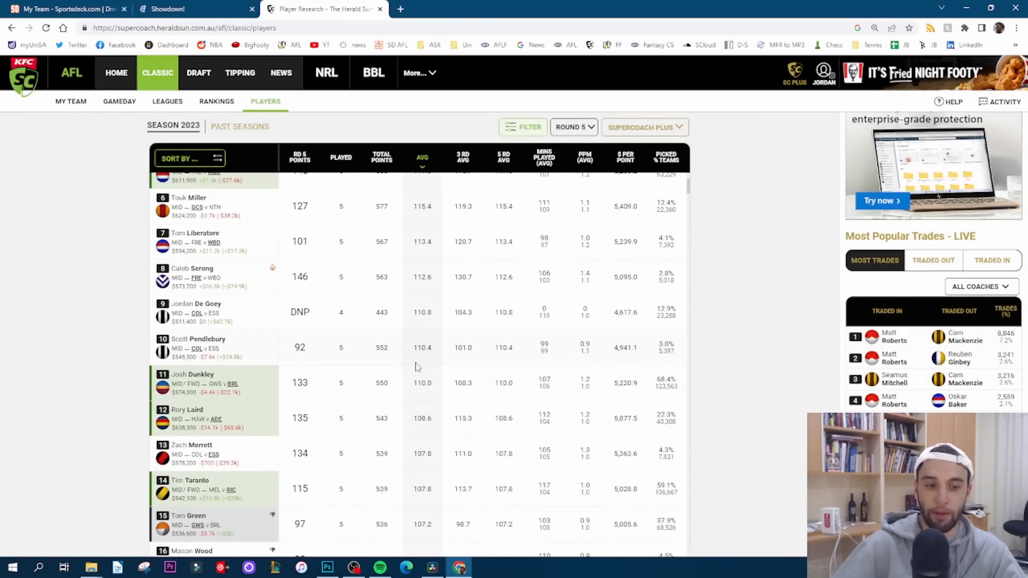
pyautogui.scroll(3)
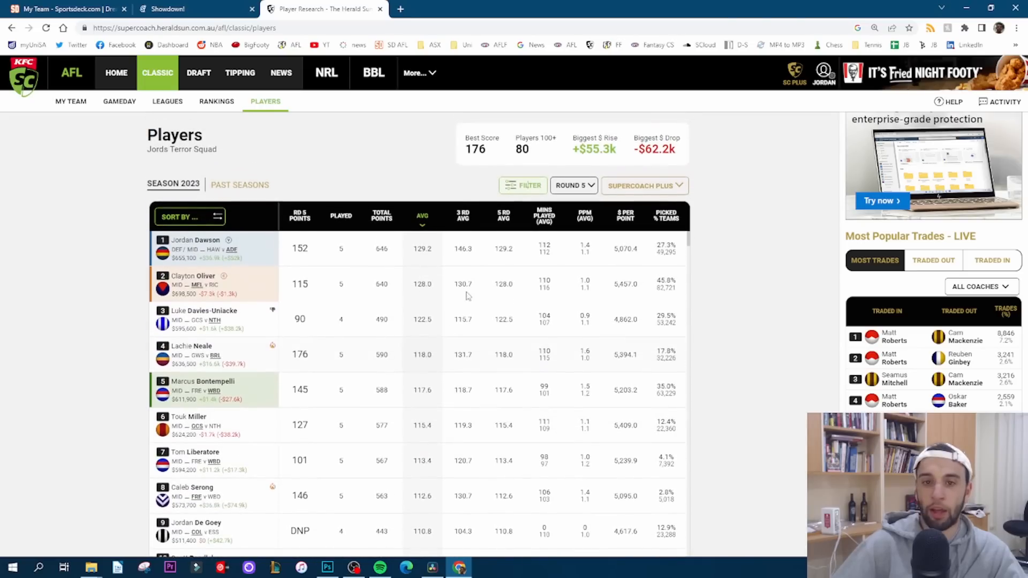
pyautogui.moveTo(414, 330)
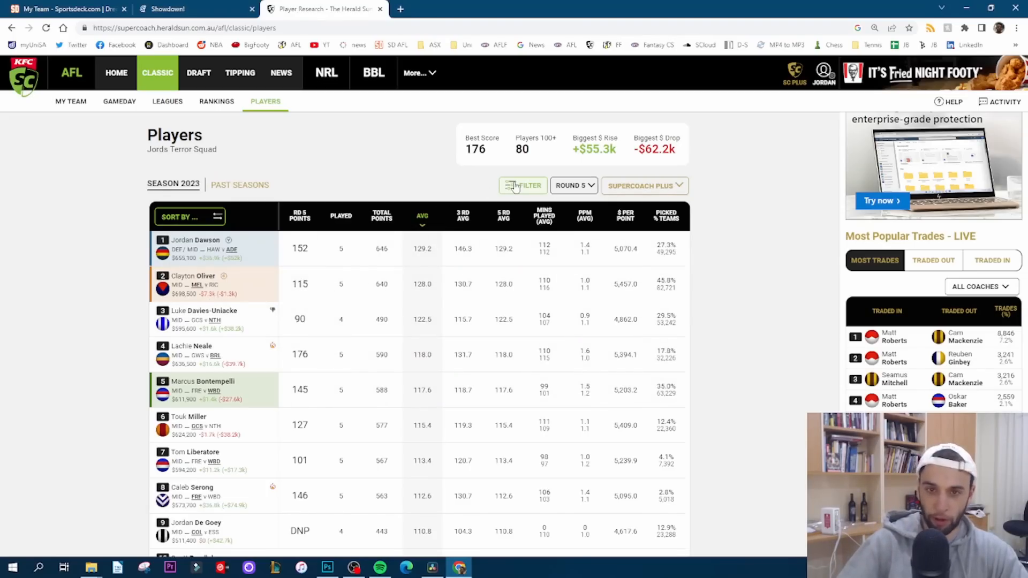
# Look through the midfielder rankings with the filter sidebar, then bring the filters up again.
pyautogui.click(523, 186)
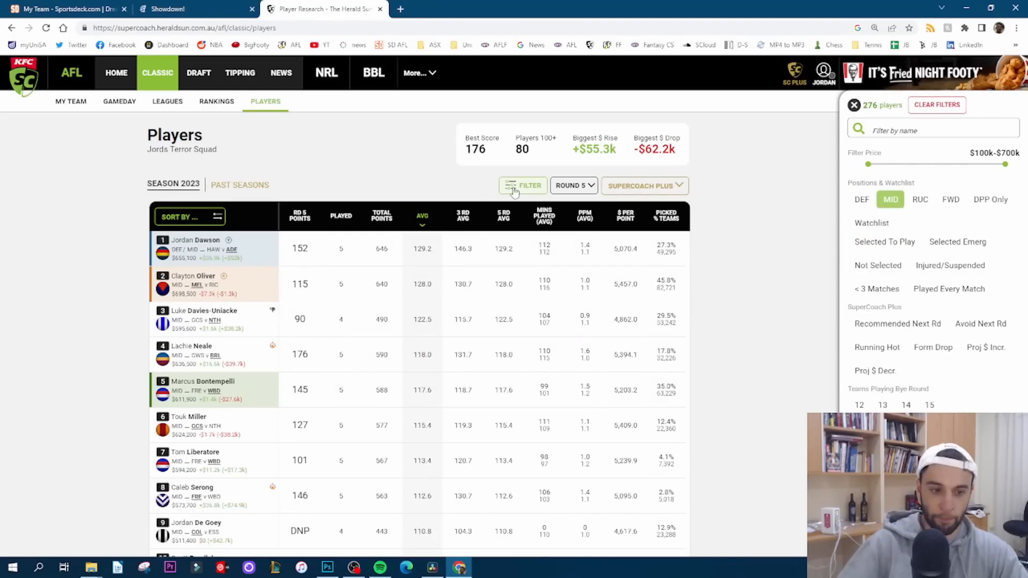
pyautogui.scroll(-3)
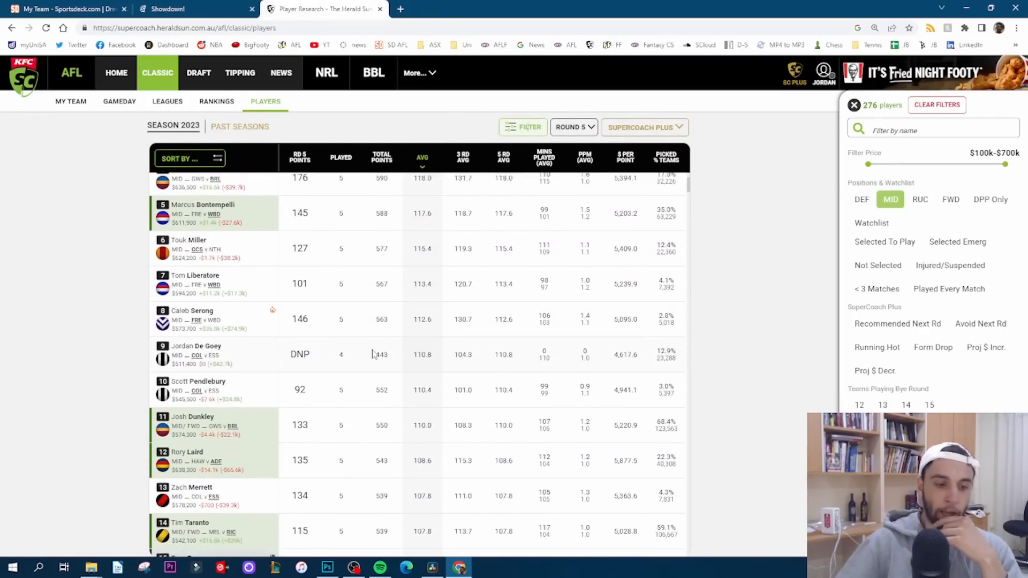
pyautogui.scroll(-3)
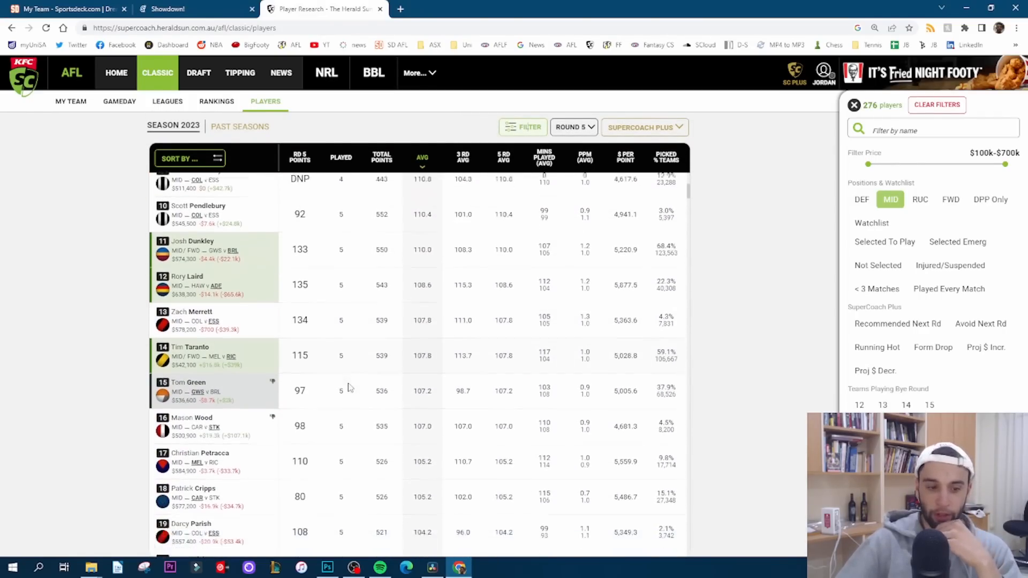
pyautogui.scroll(-3)
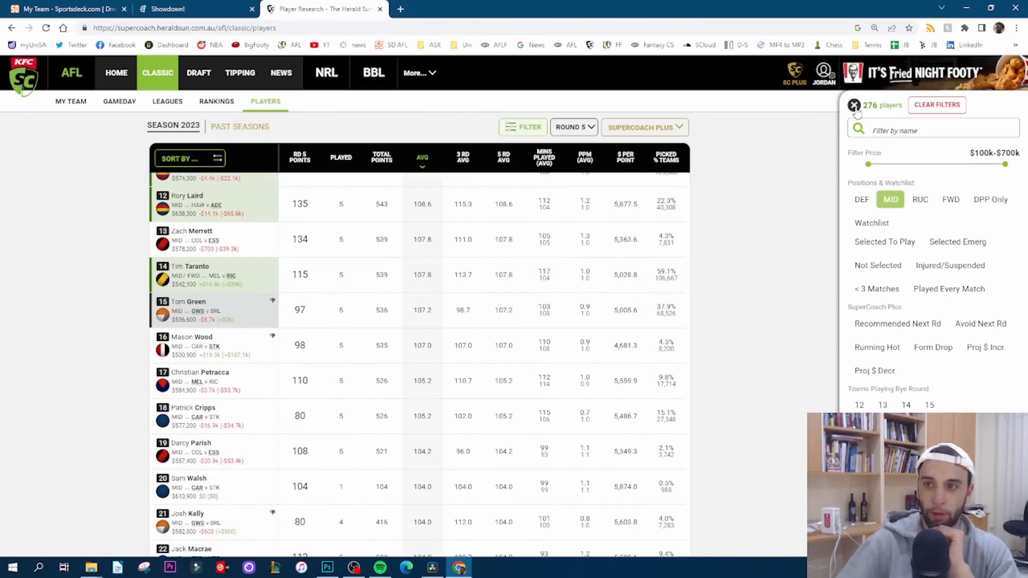
pyautogui.click(855, 105)
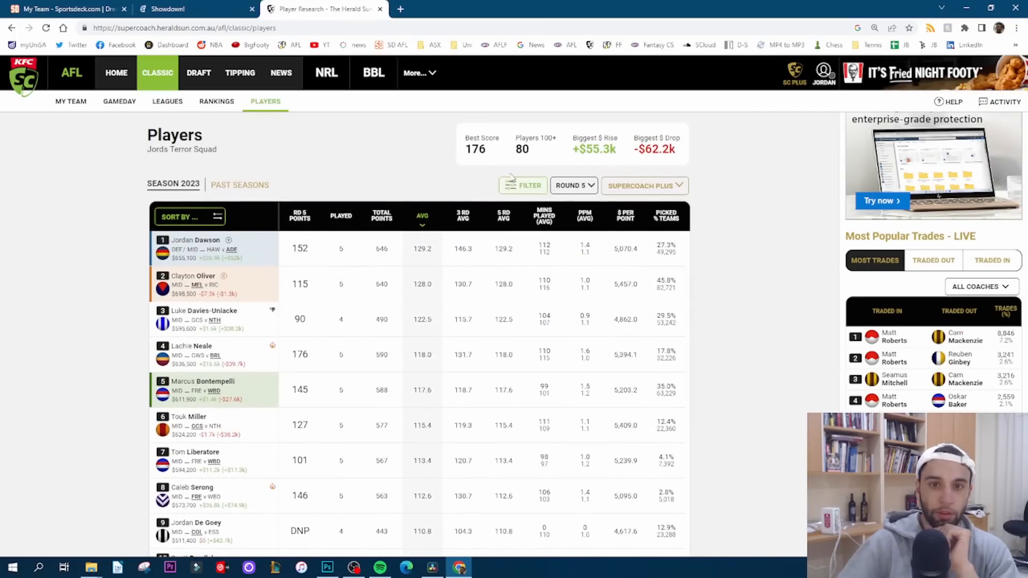
pyautogui.click(528, 186)
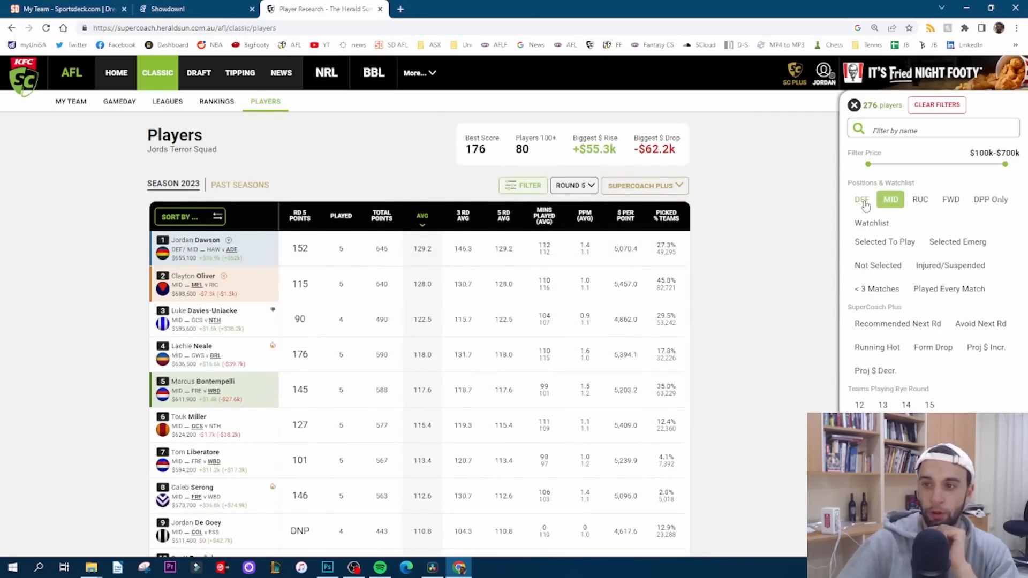
pyautogui.click(861, 199)
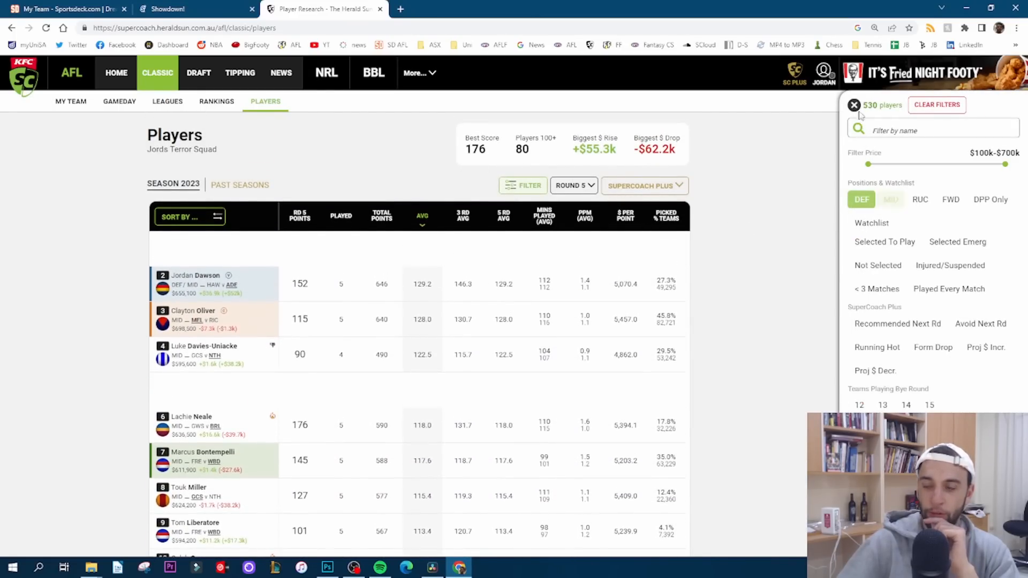
pyautogui.click(854, 105)
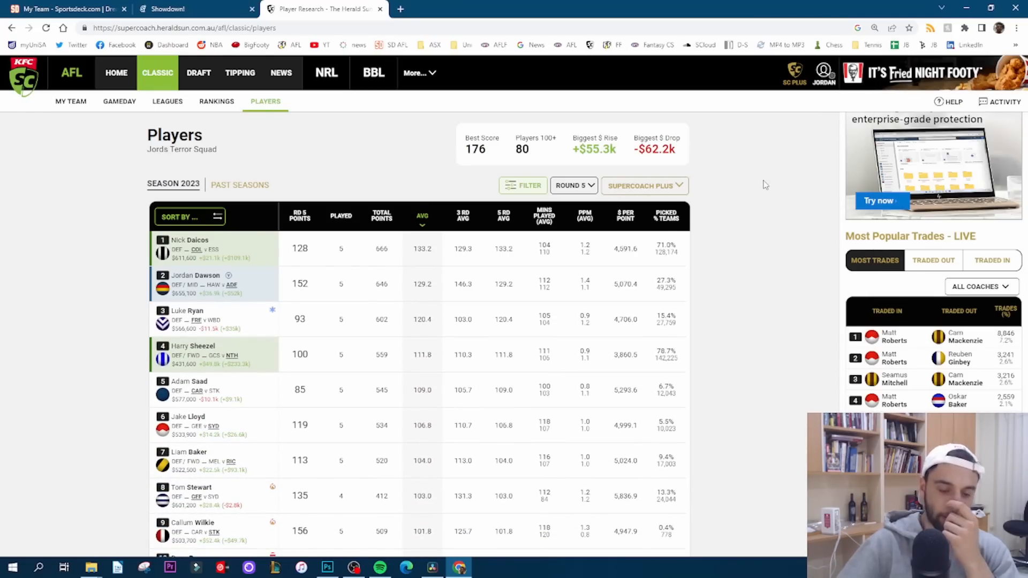
pyautogui.moveTo(699, 196)
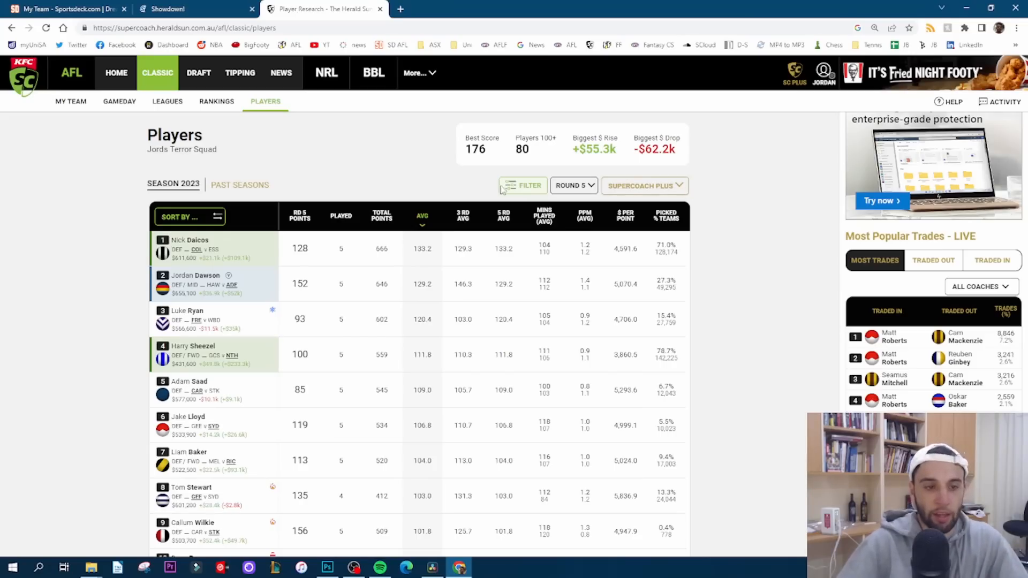
pyautogui.moveTo(441, 254)
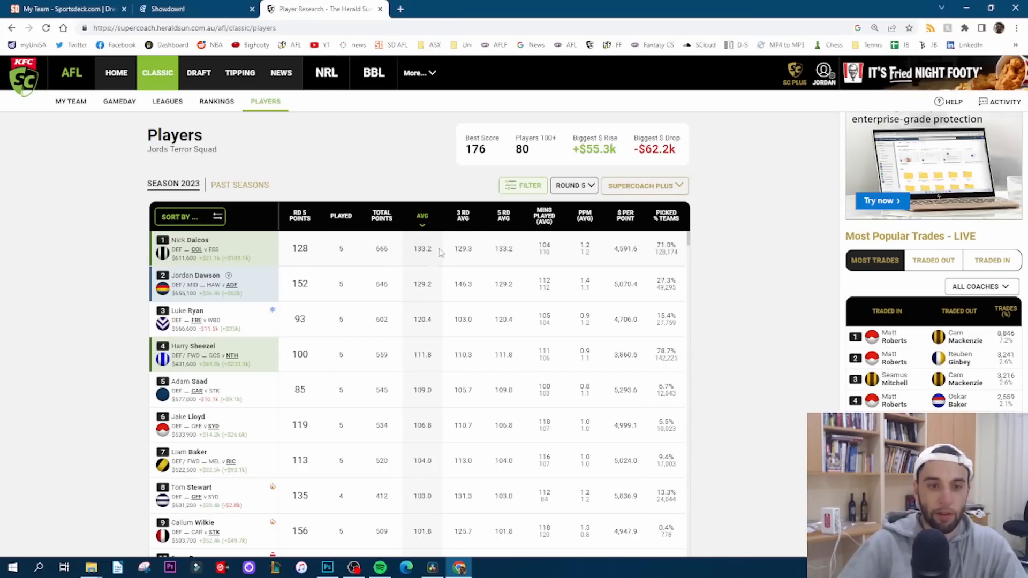
pyautogui.click(190, 245)
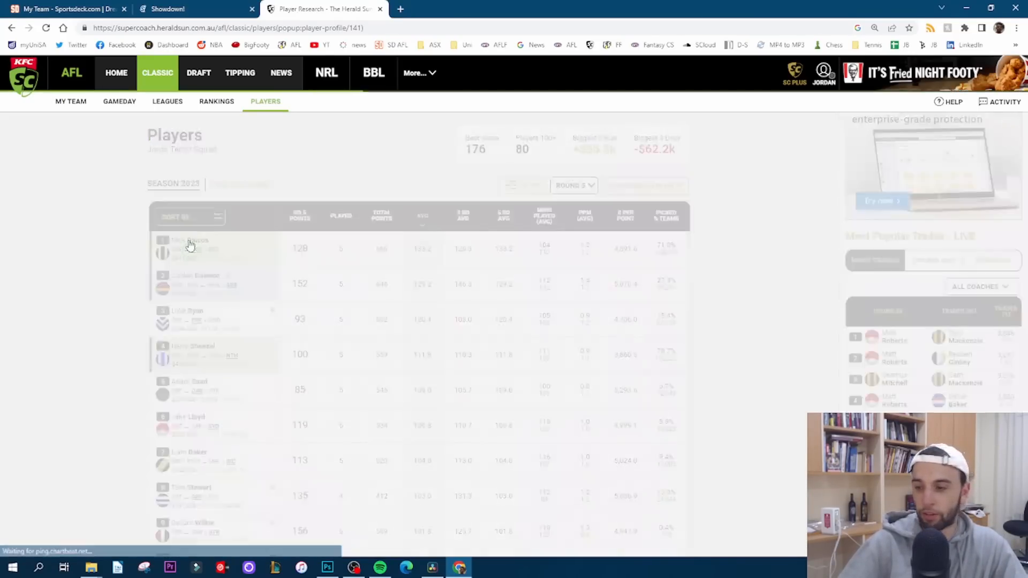
pyautogui.click(191, 248)
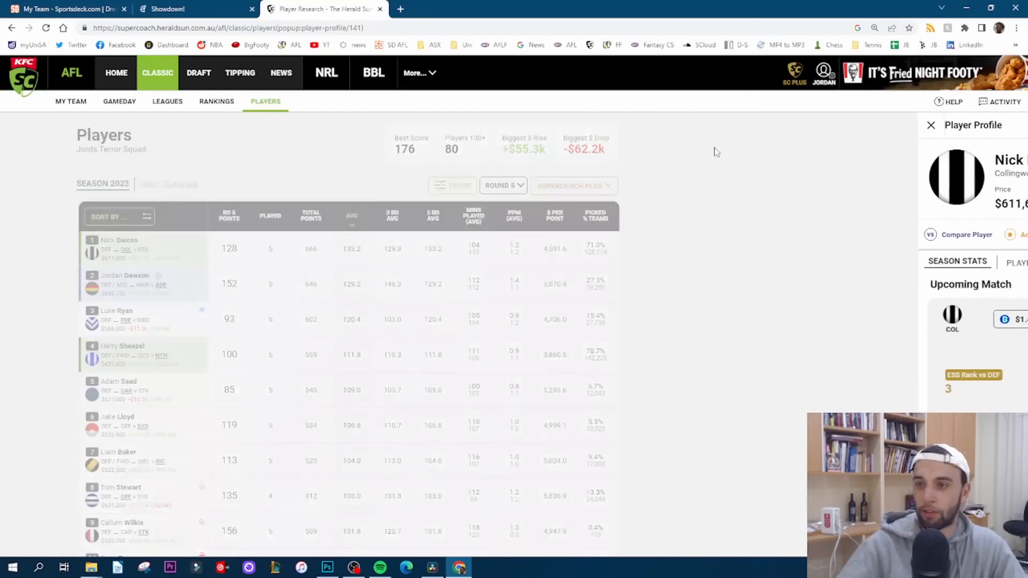
pyautogui.click(930, 125)
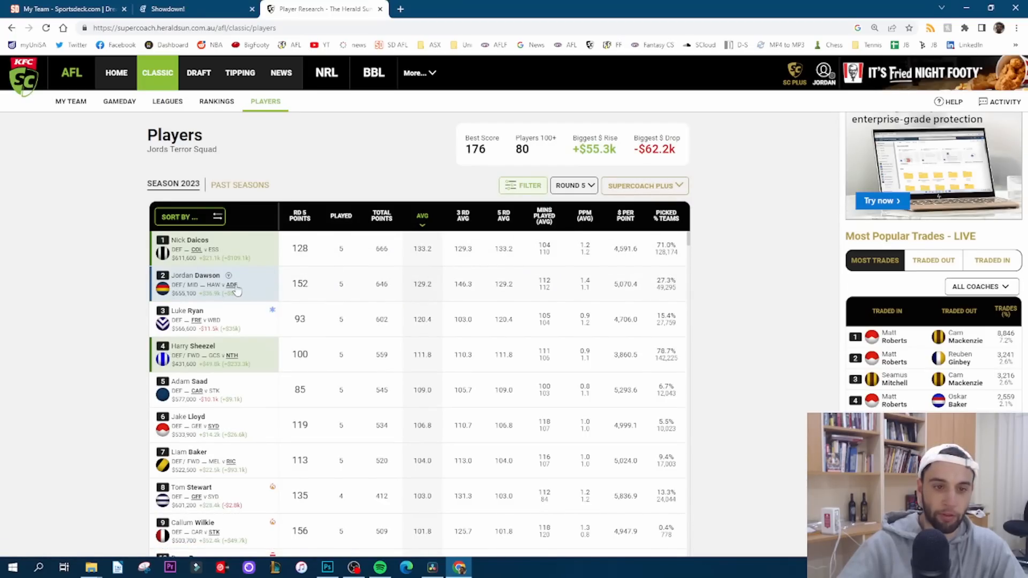
pyautogui.click(196, 275)
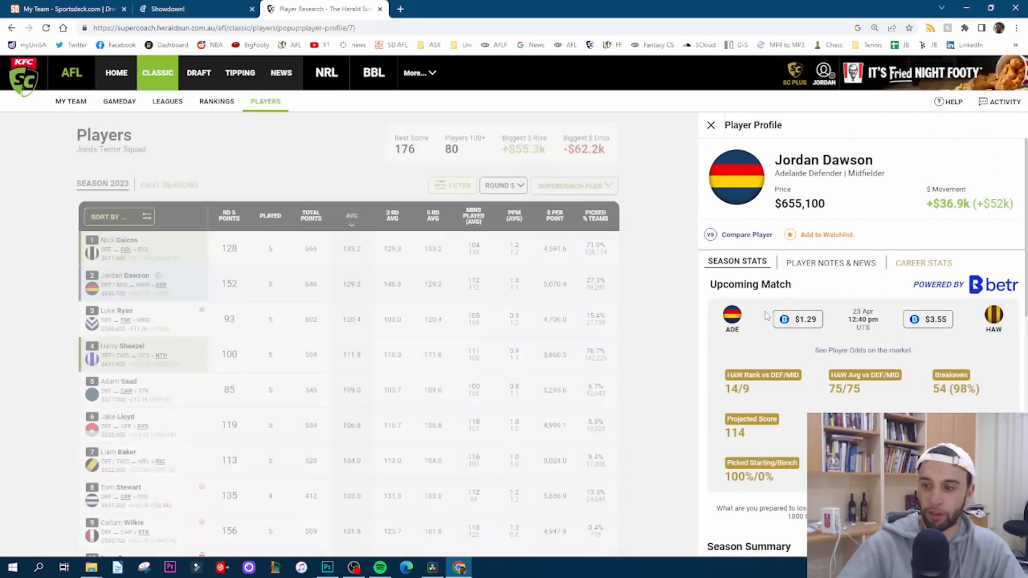
pyautogui.scroll(-3)
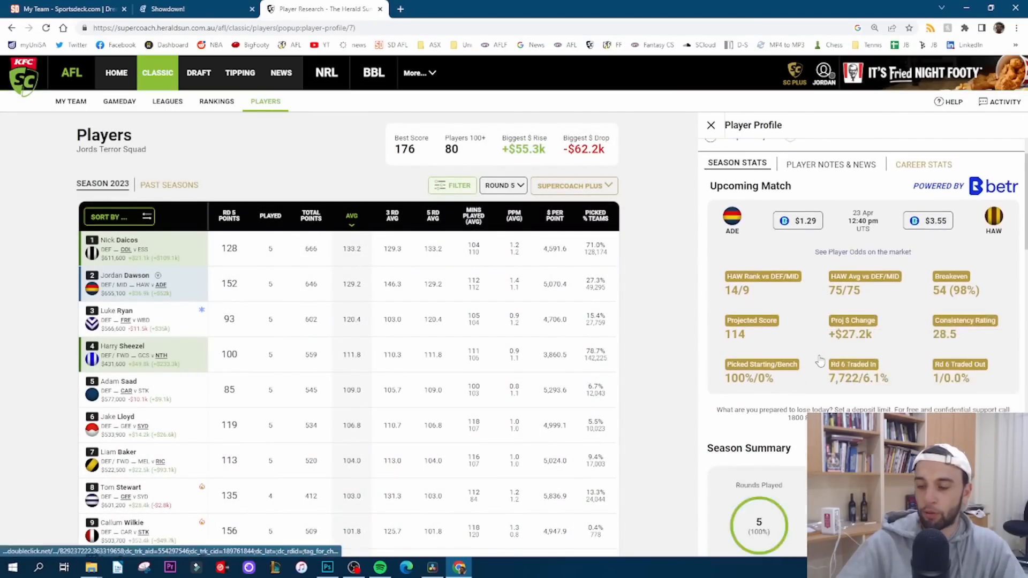
pyautogui.scroll(-3)
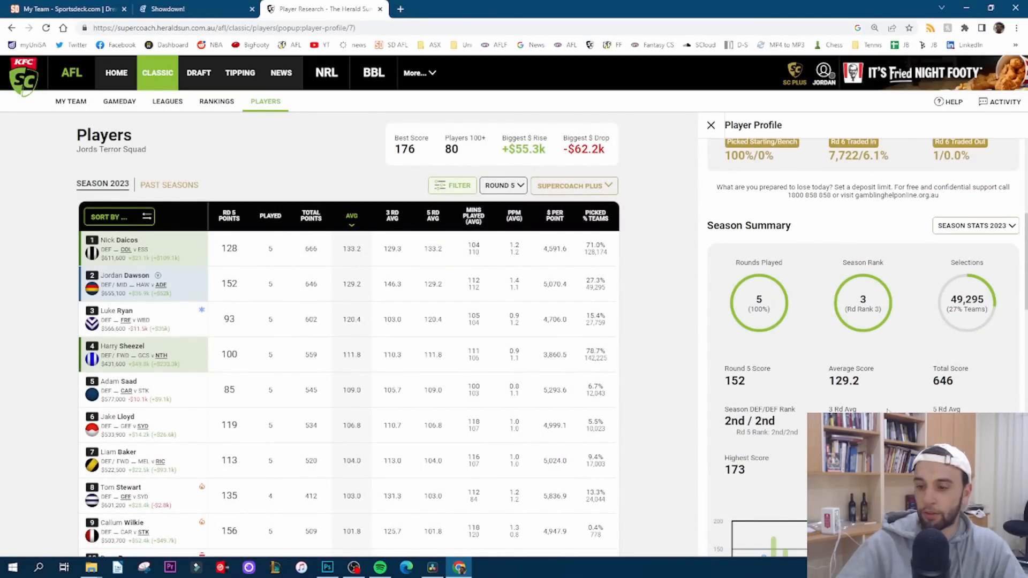
pyautogui.scroll(3)
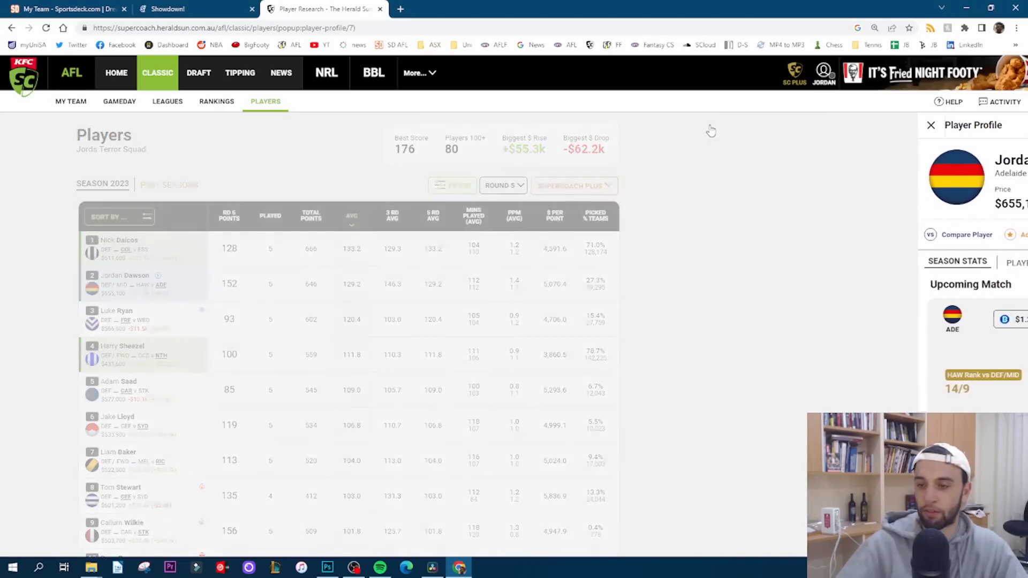
pyautogui.click(930, 125)
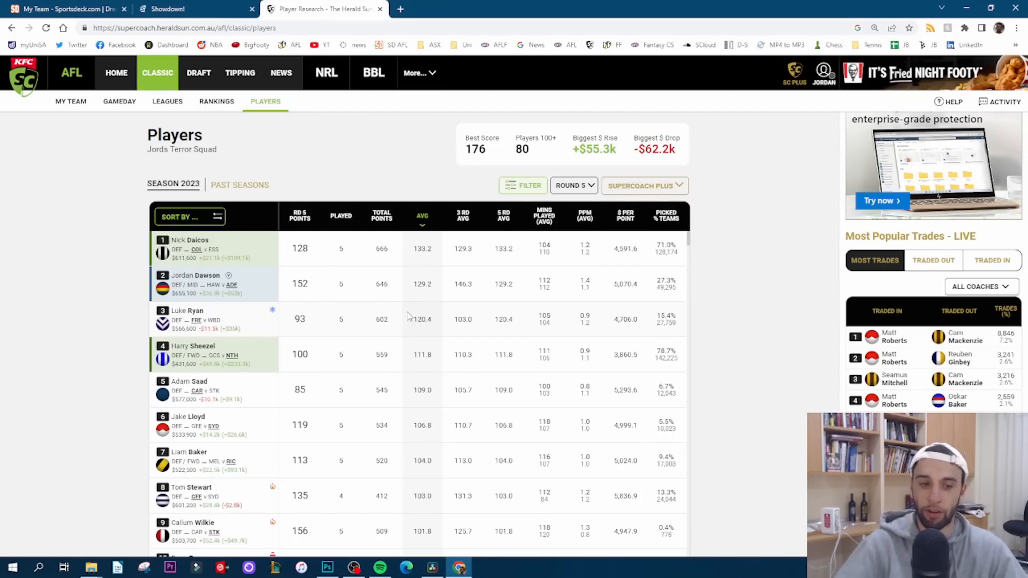
pyautogui.moveTo(298, 315)
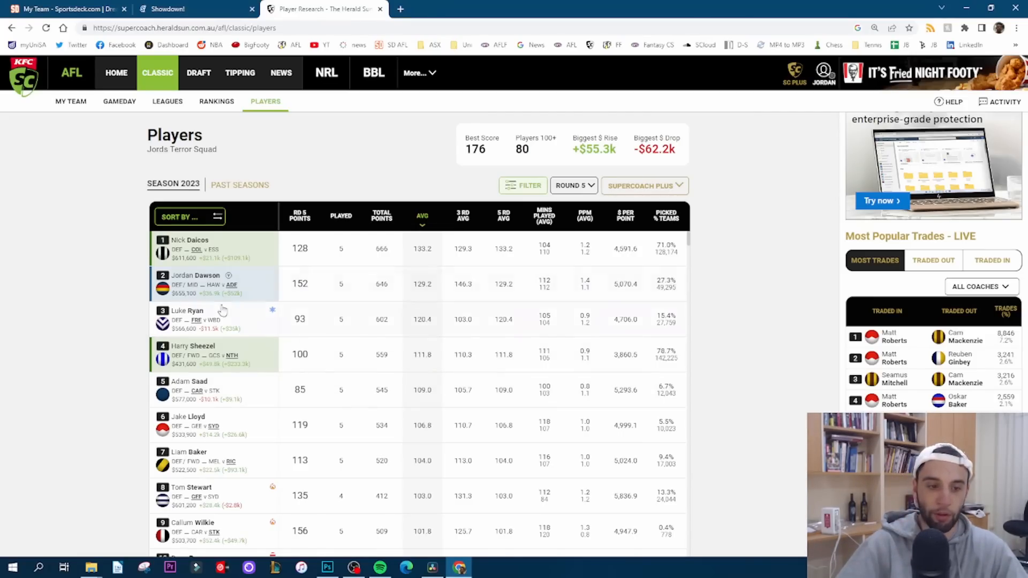
pyautogui.scroll(-3)
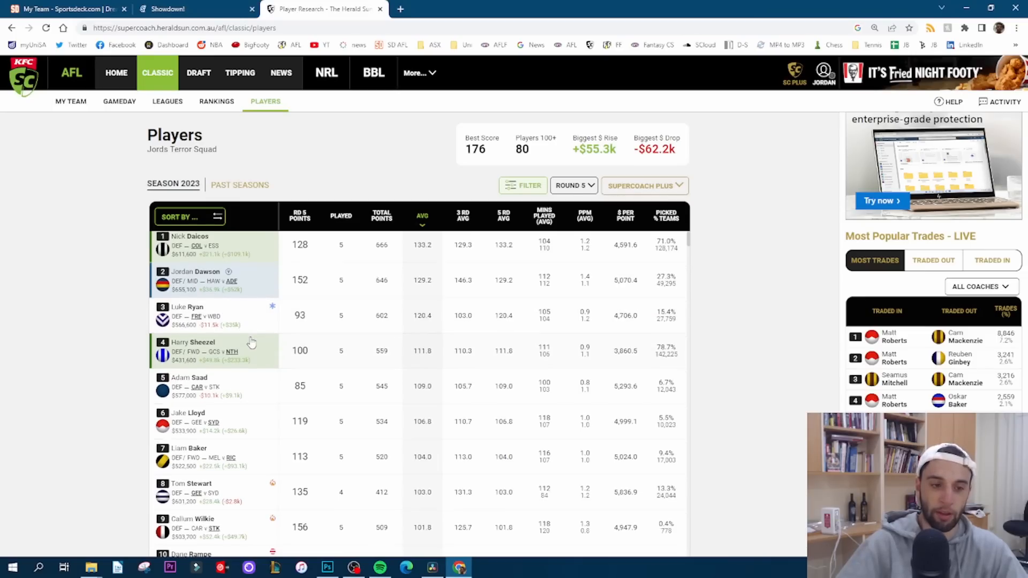
pyautogui.scroll(-3)
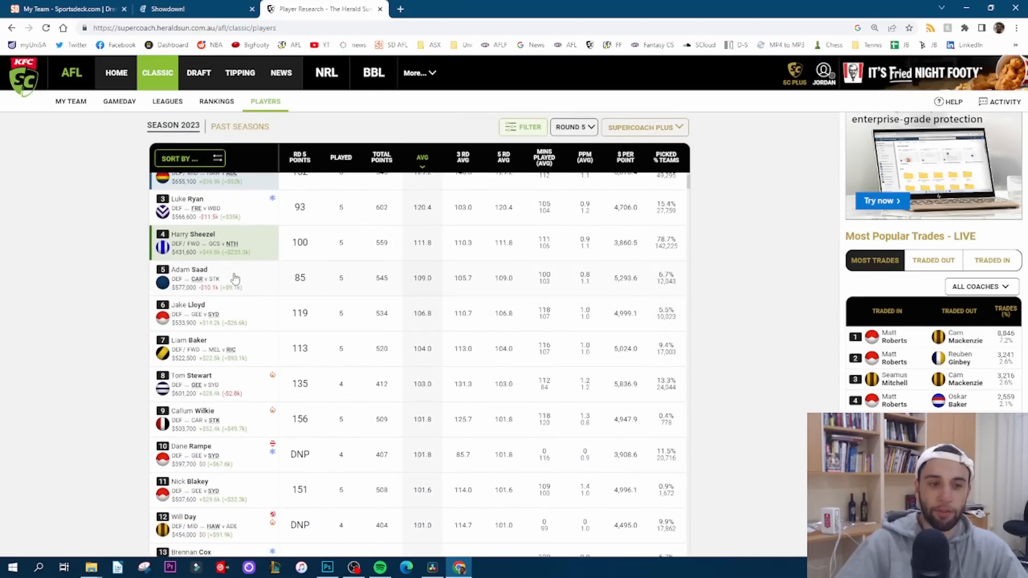
pyautogui.click(189, 269)
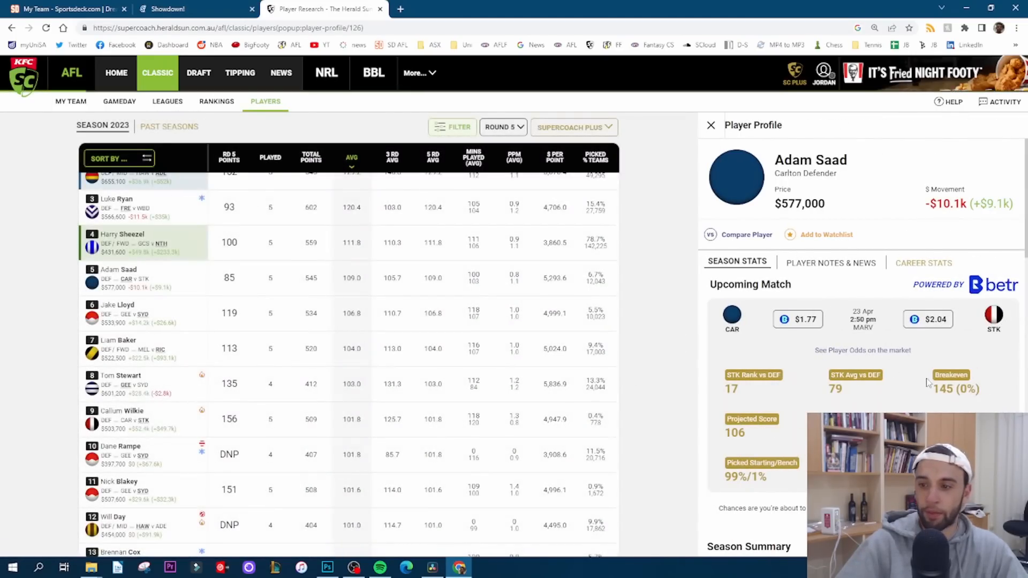
pyautogui.scroll(-3)
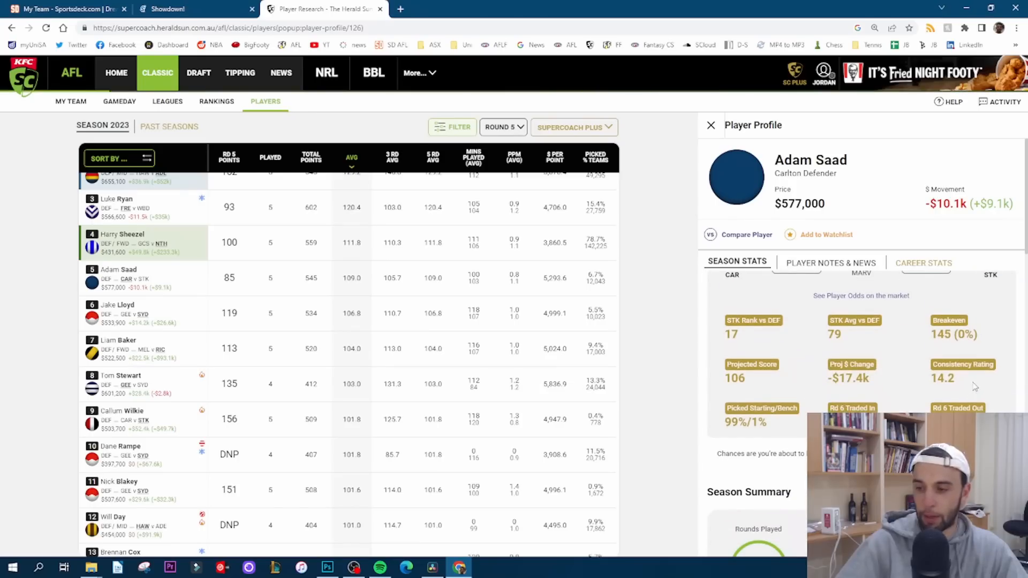
pyautogui.scroll(3)
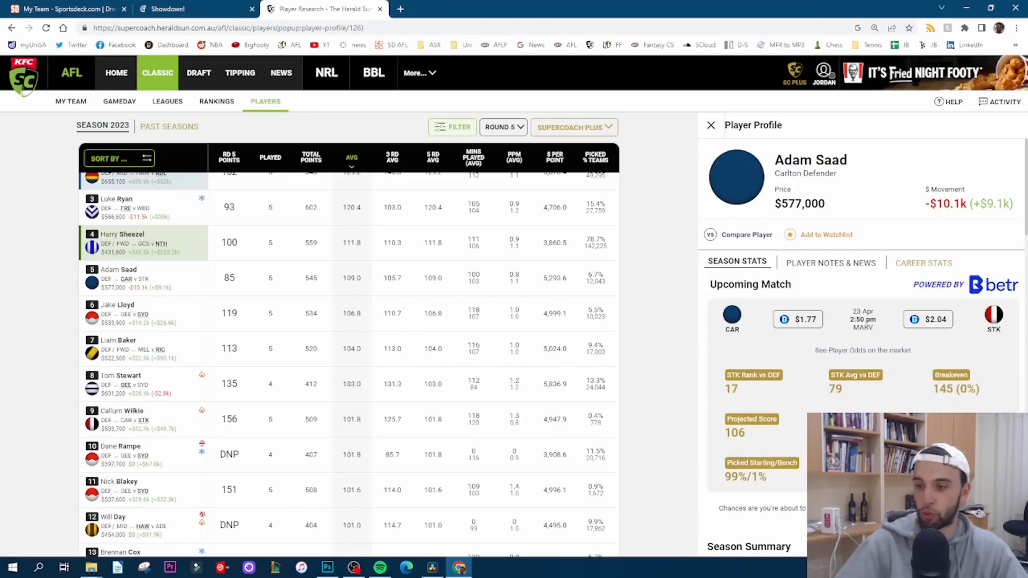
pyautogui.scroll(-3)
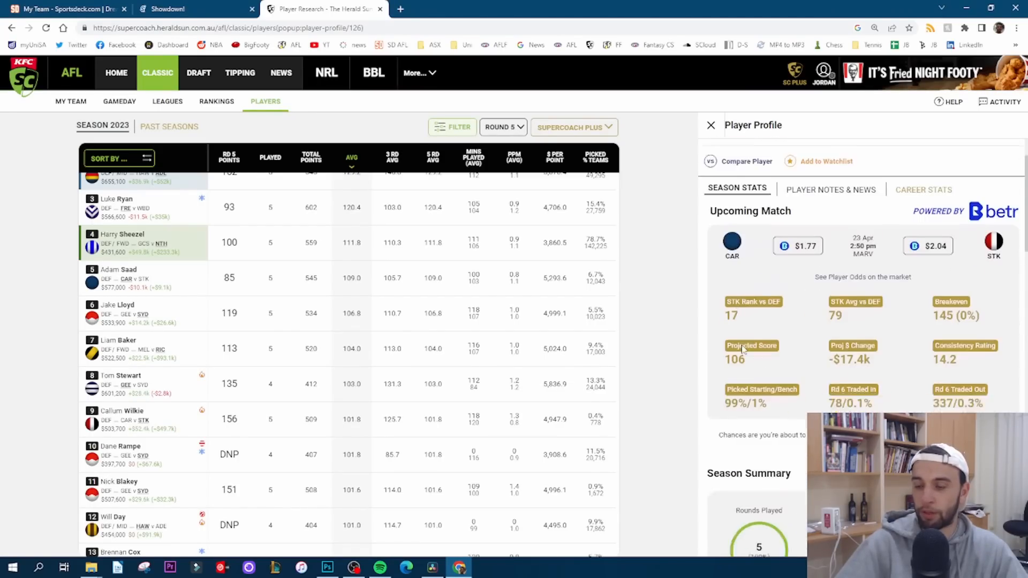
pyautogui.click(710, 125)
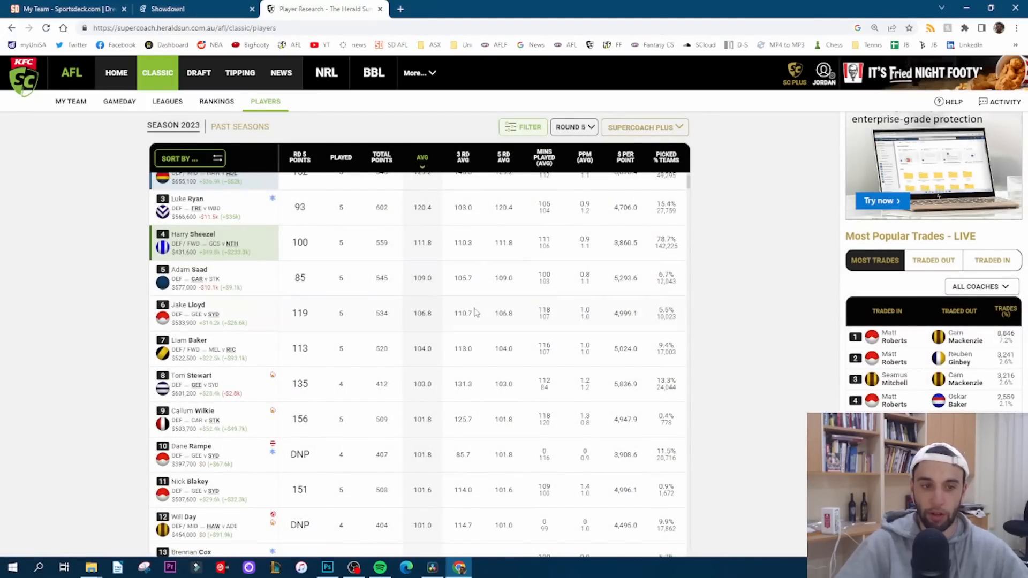
pyautogui.moveTo(296, 314)
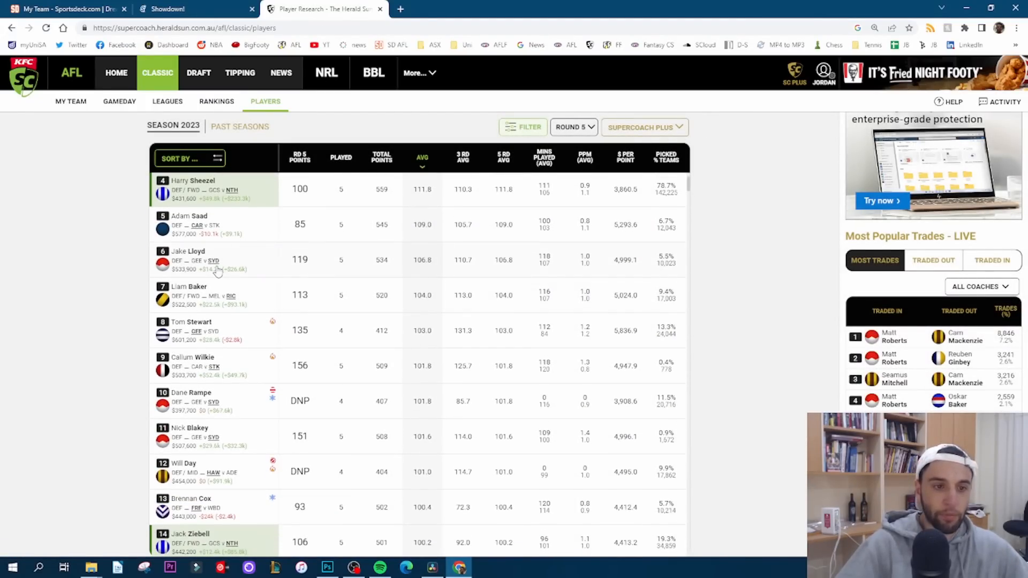
pyautogui.moveTo(226, 263)
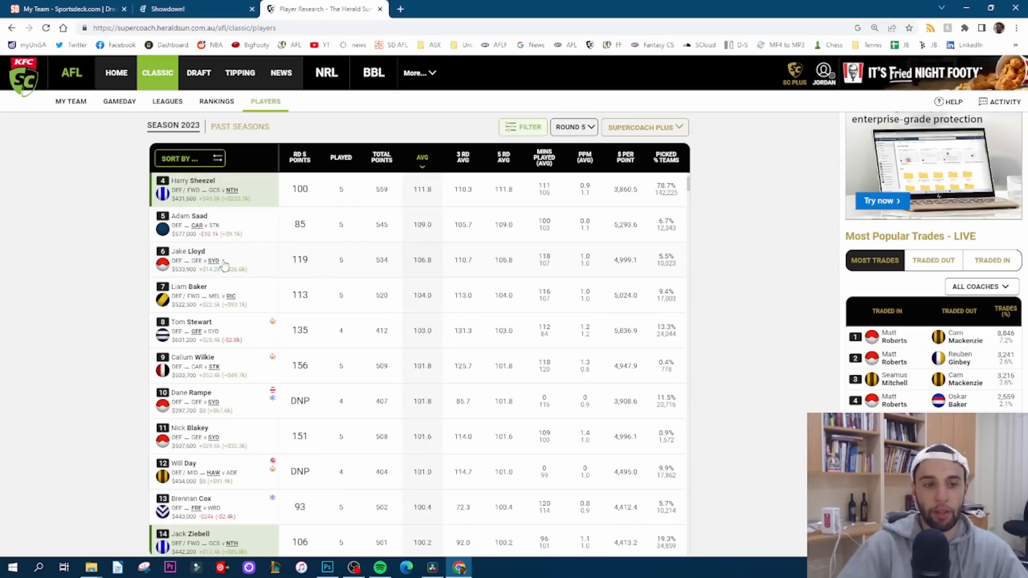
pyautogui.click(190, 260)
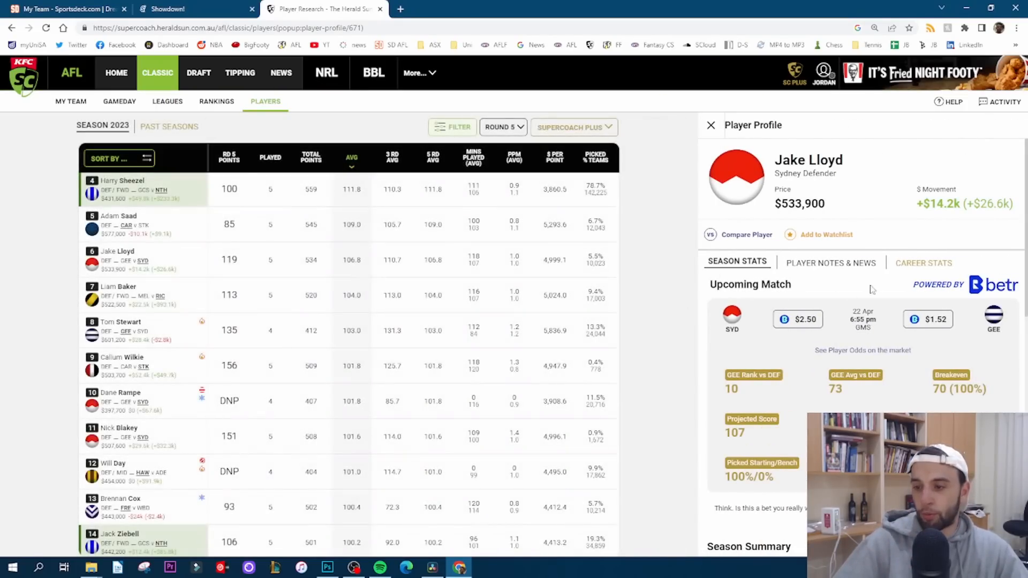
pyautogui.scroll(-3)
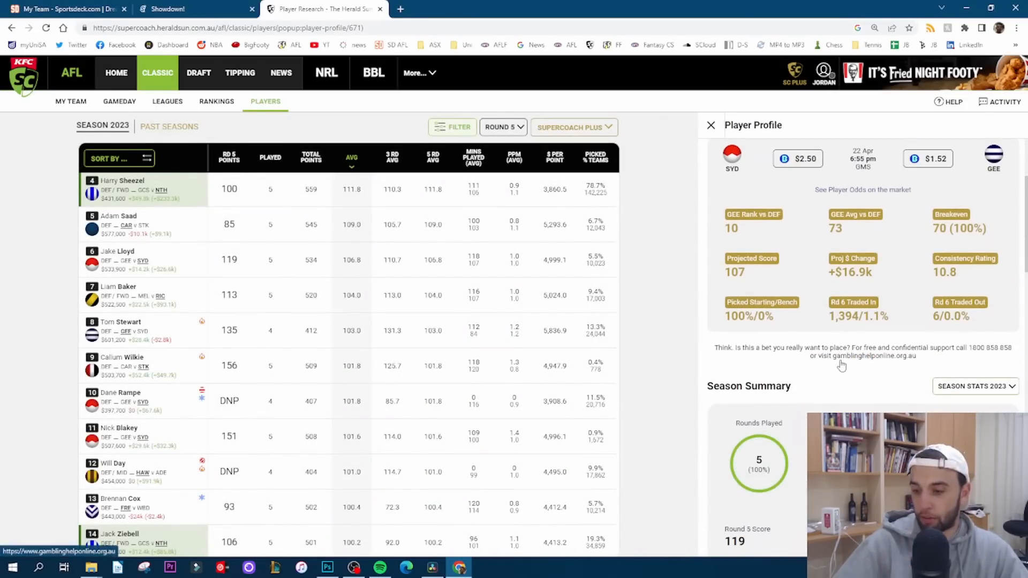
pyautogui.scroll(-3)
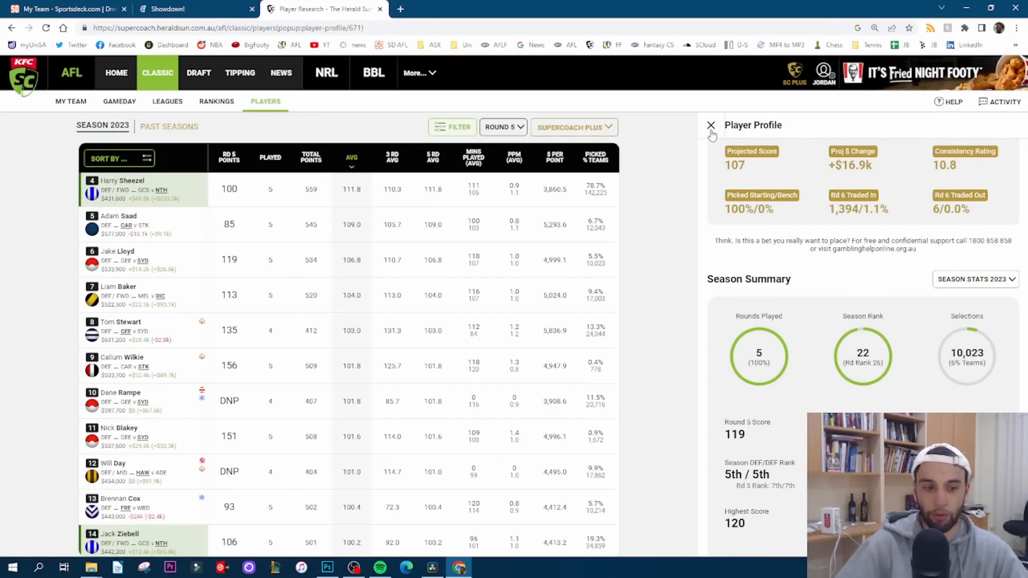
pyautogui.click(710, 124)
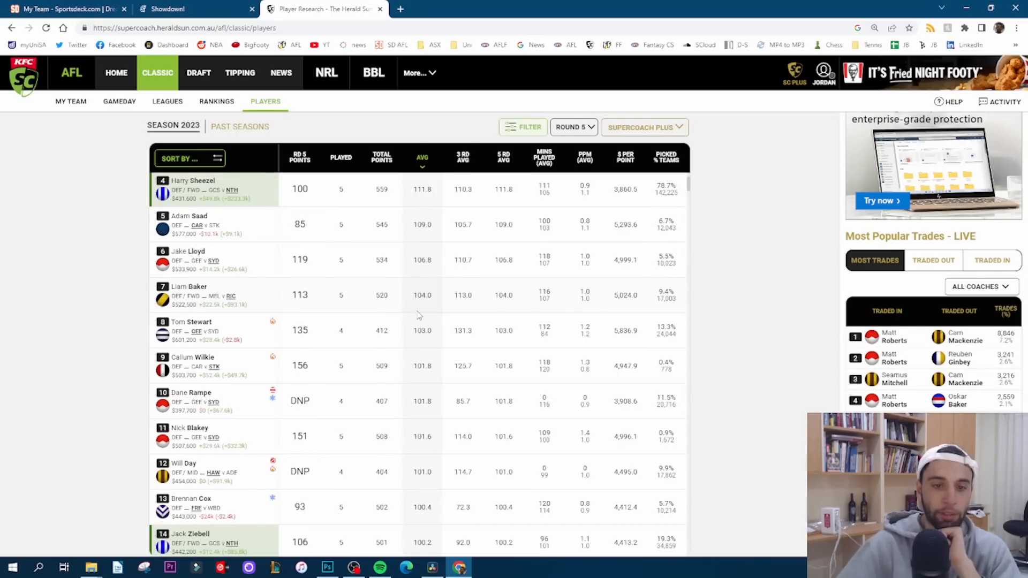
pyautogui.moveTo(420, 311)
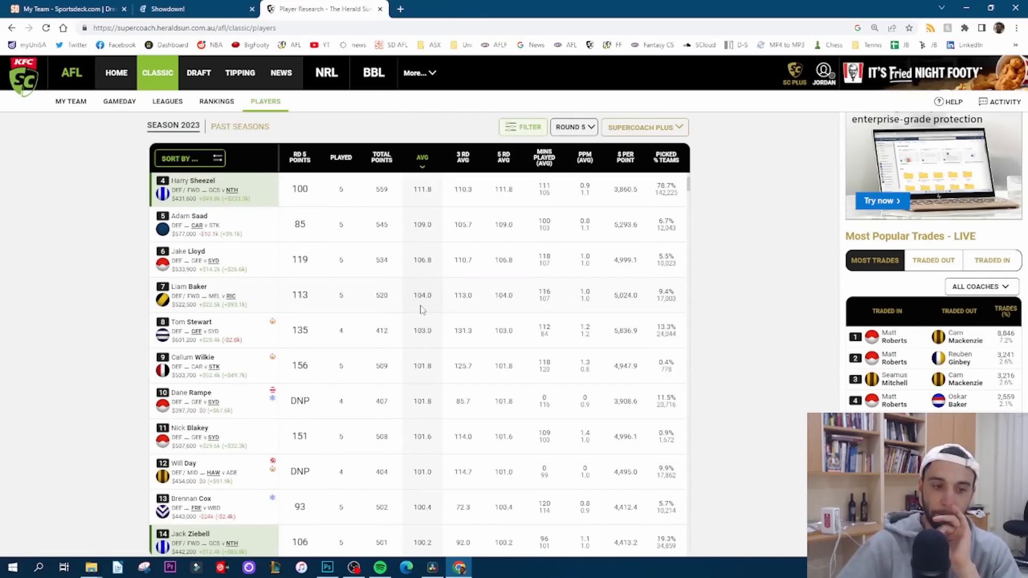
pyautogui.moveTo(201, 431)
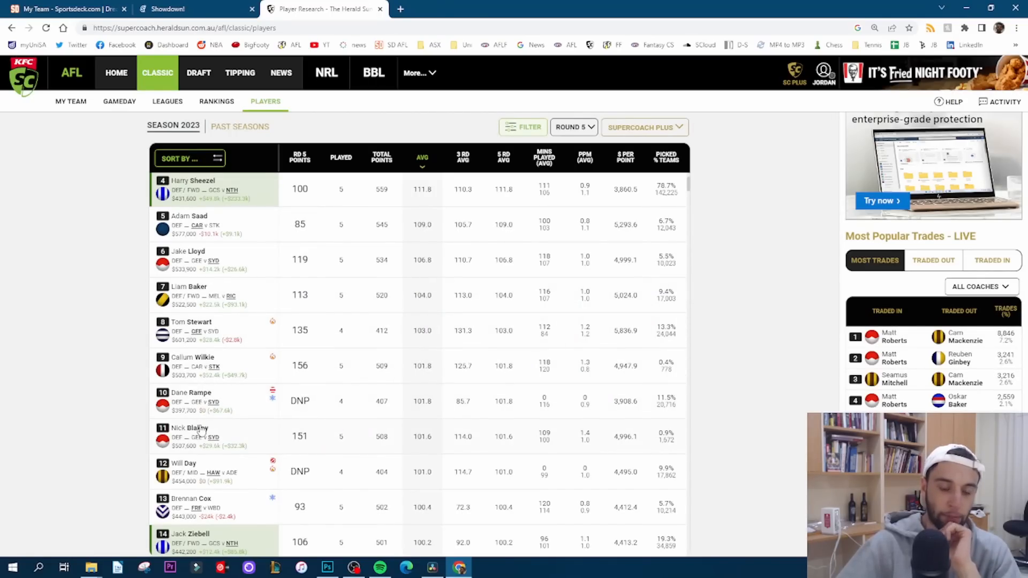
pyautogui.moveTo(220, 441)
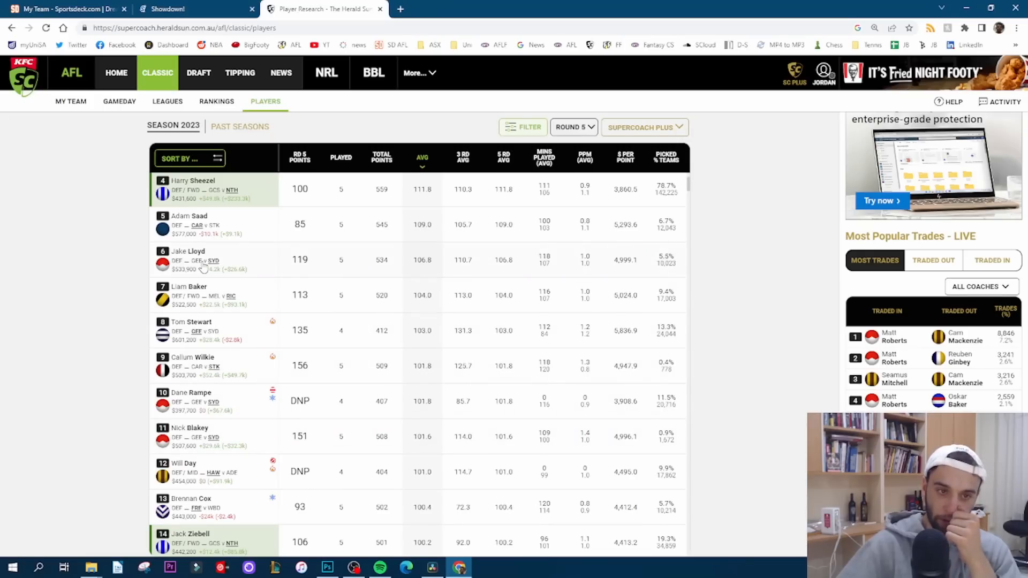
pyautogui.moveTo(211, 269)
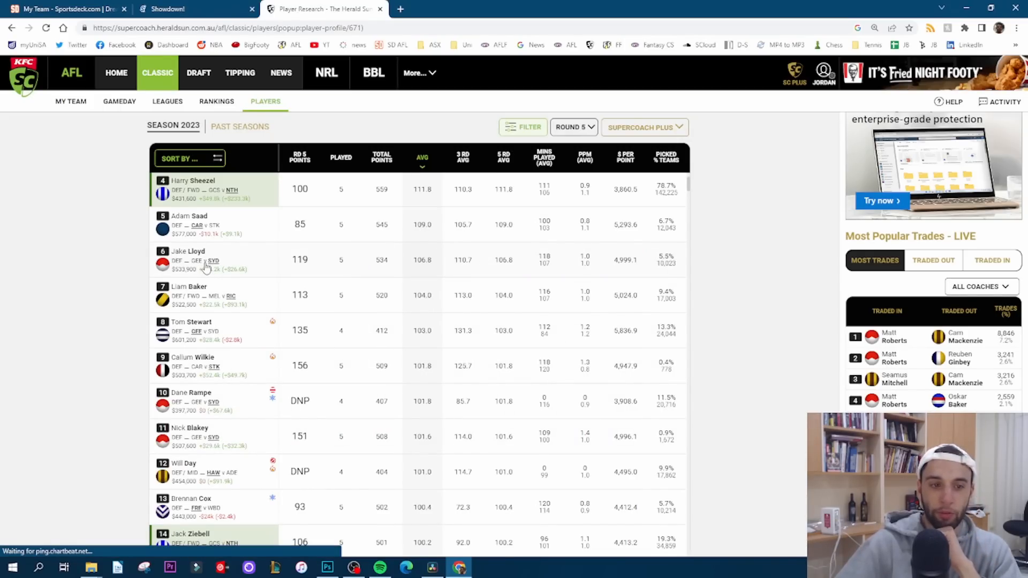
pyautogui.click(187, 259)
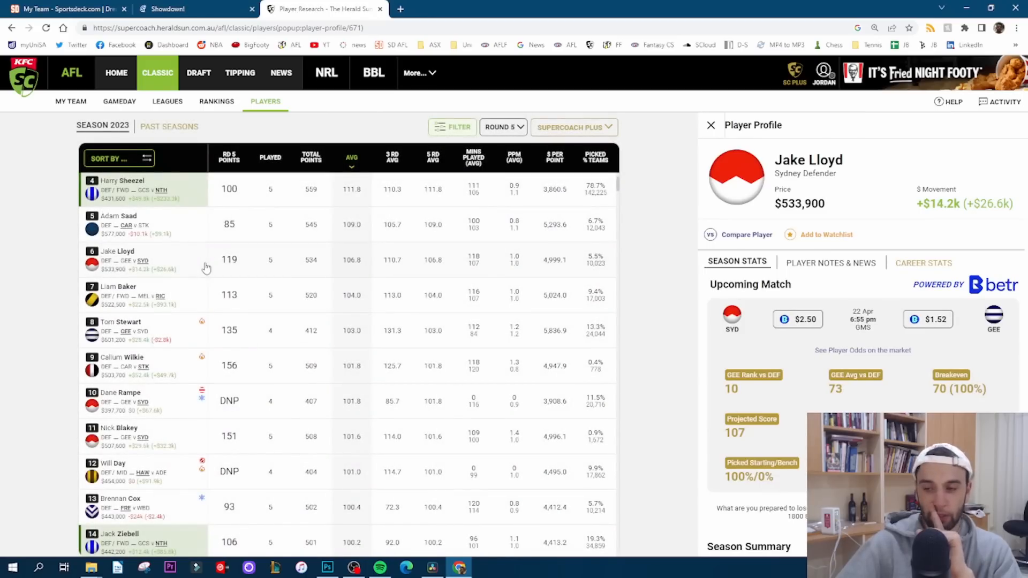
pyautogui.scroll(-3)
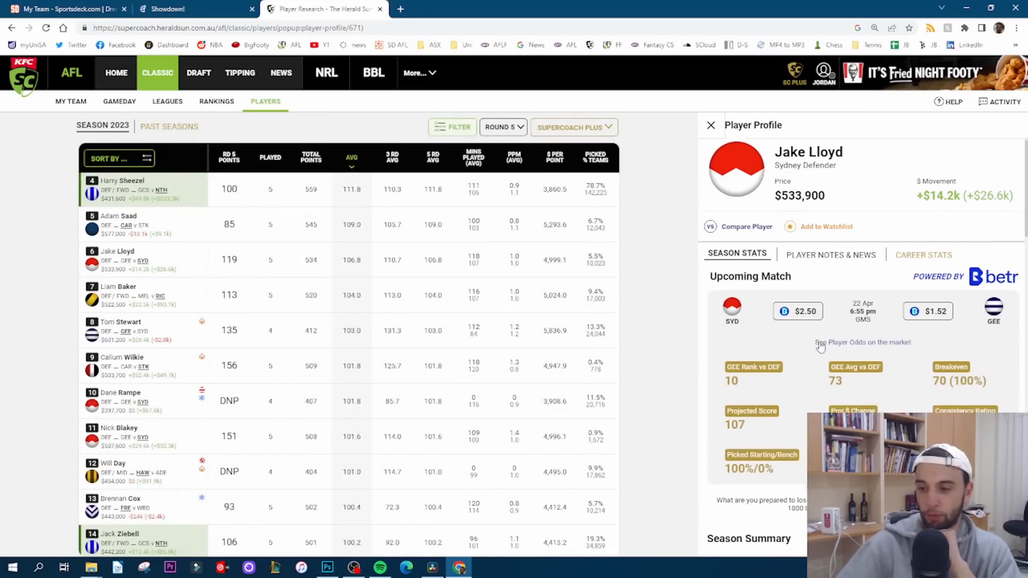
pyautogui.scroll(-3)
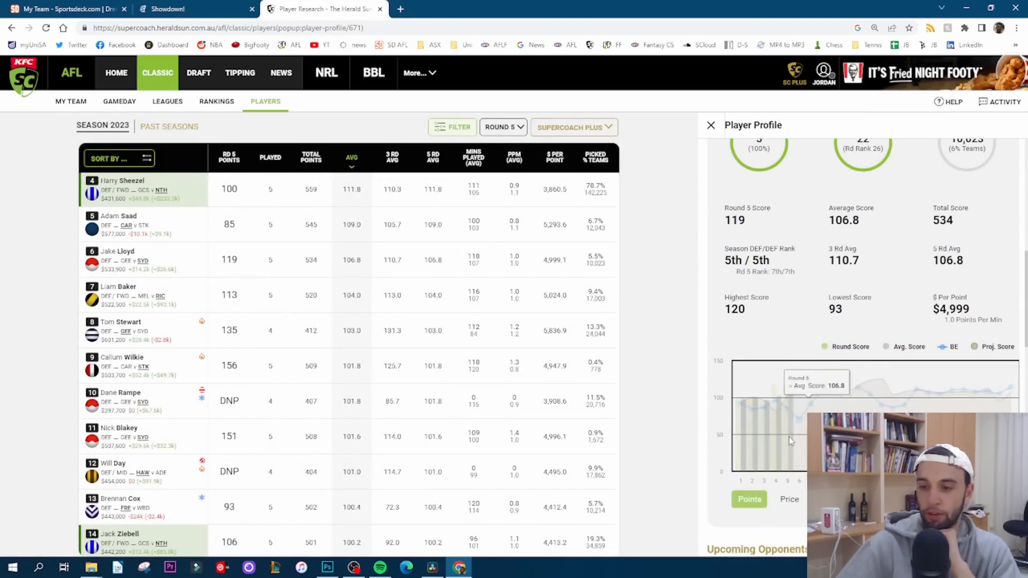
pyautogui.scroll(-3)
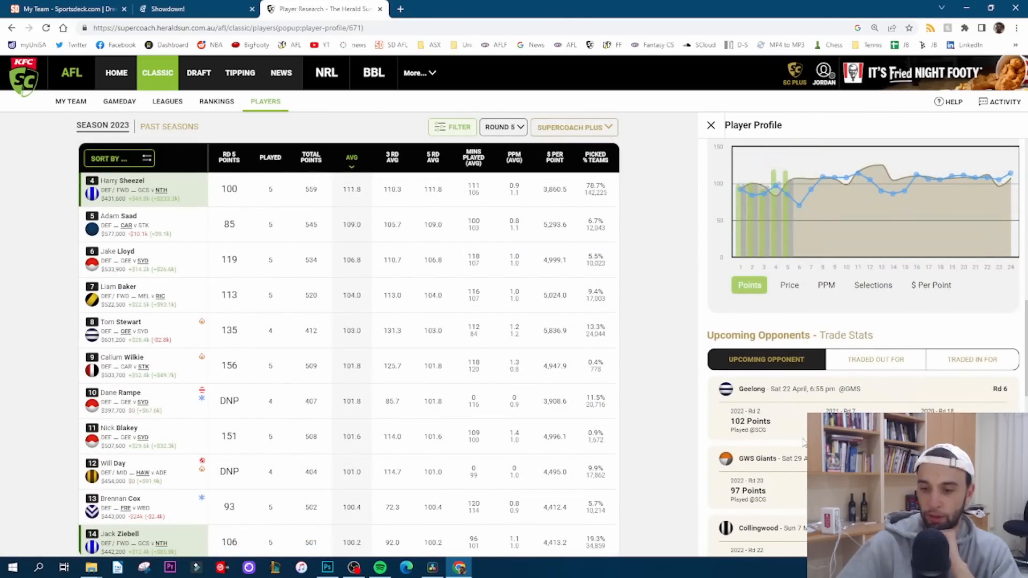
pyautogui.click(118, 256)
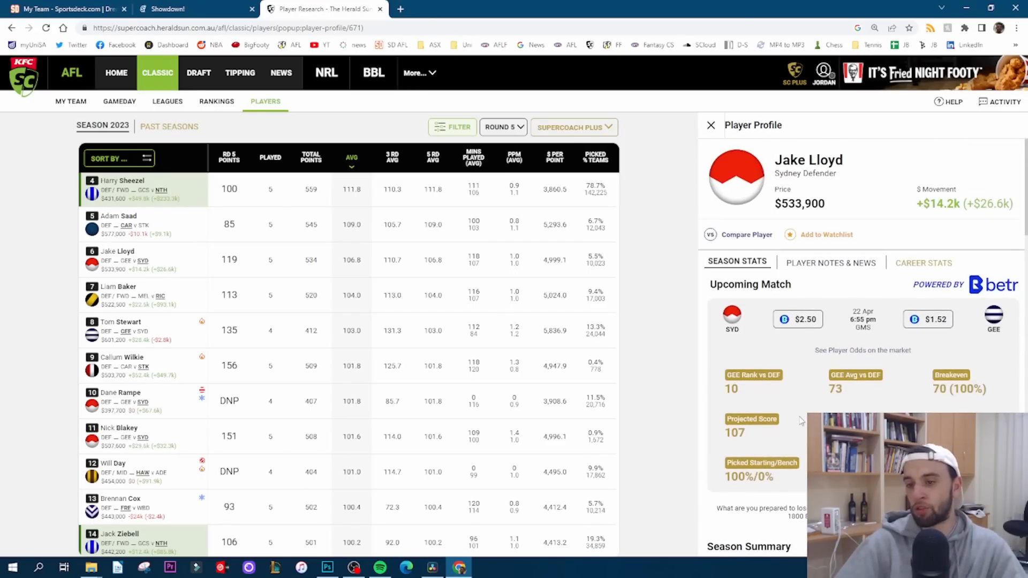
pyautogui.moveTo(716, 136)
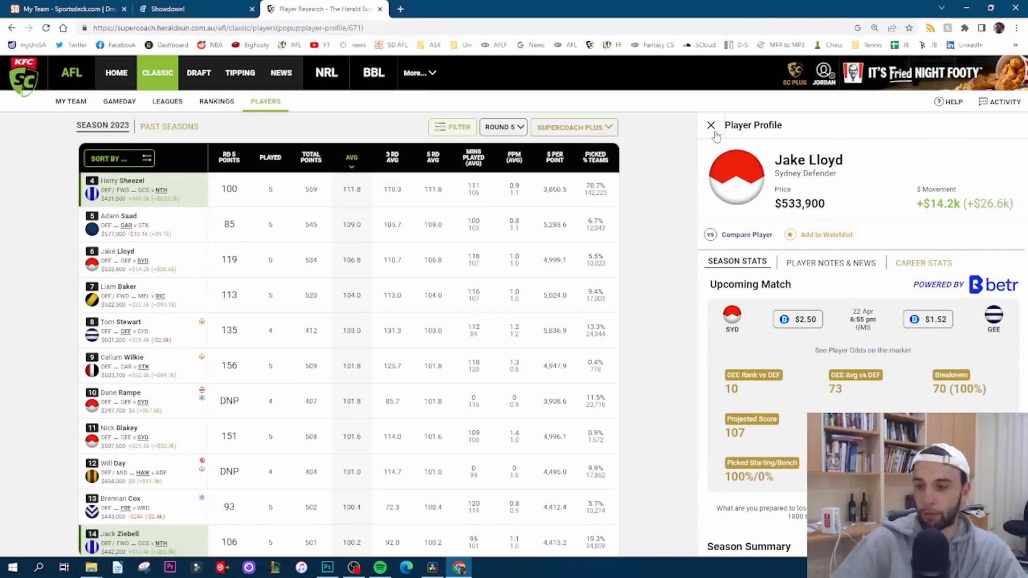
pyautogui.moveTo(520, 272)
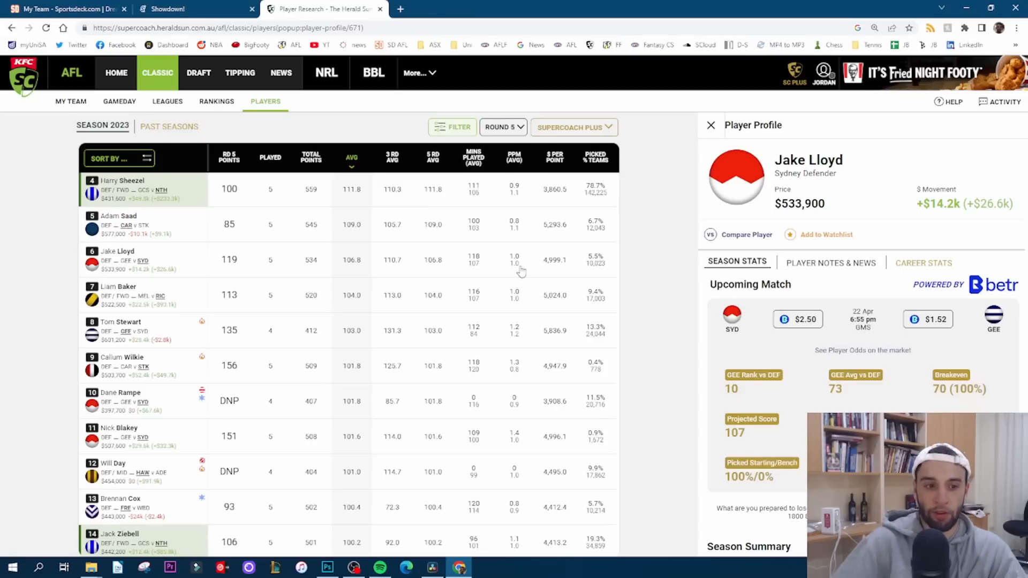
pyautogui.click(710, 126)
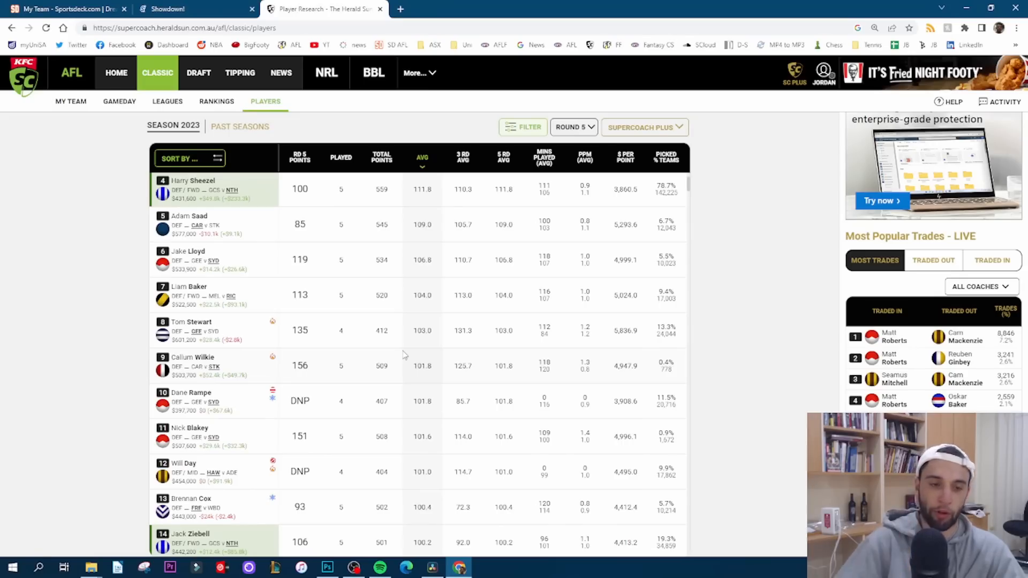
pyautogui.moveTo(254, 244)
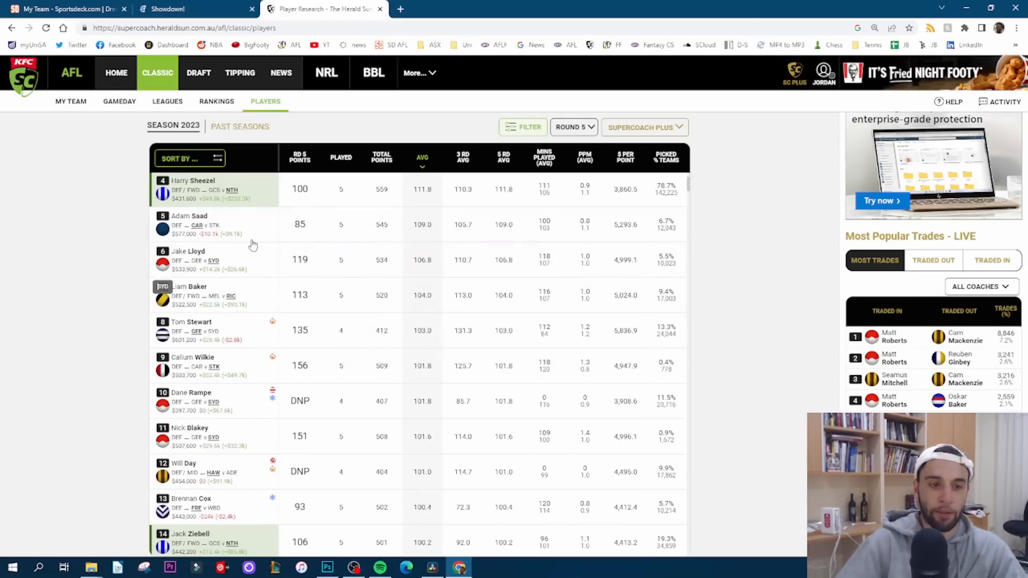
pyautogui.moveTo(250, 289)
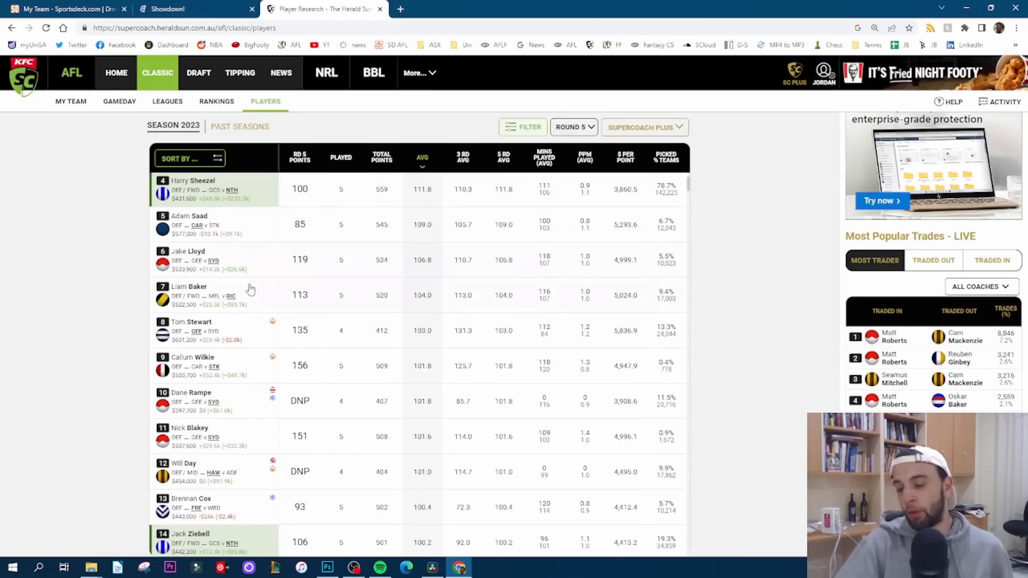
pyautogui.moveTo(251, 294)
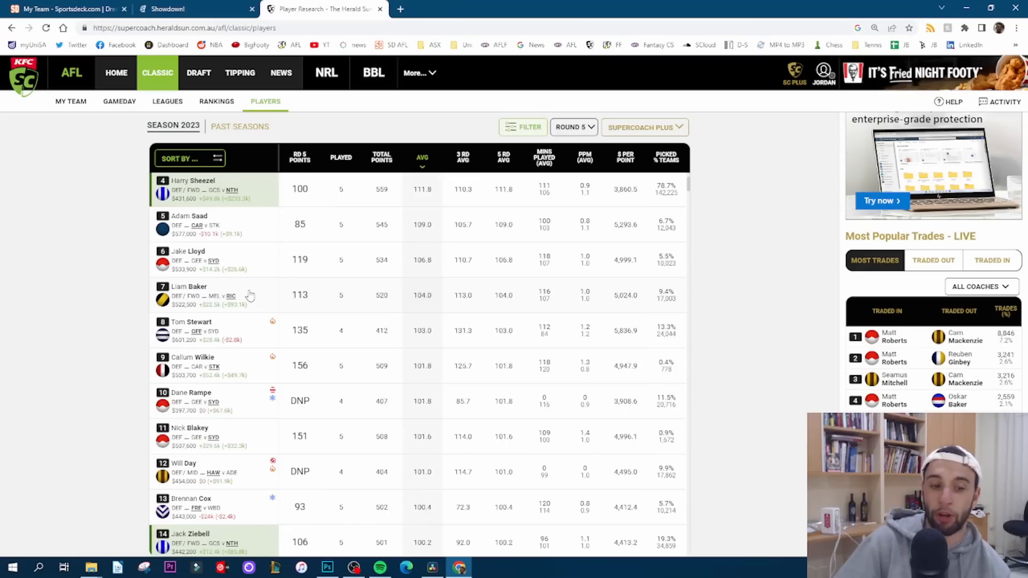
pyautogui.moveTo(251, 295)
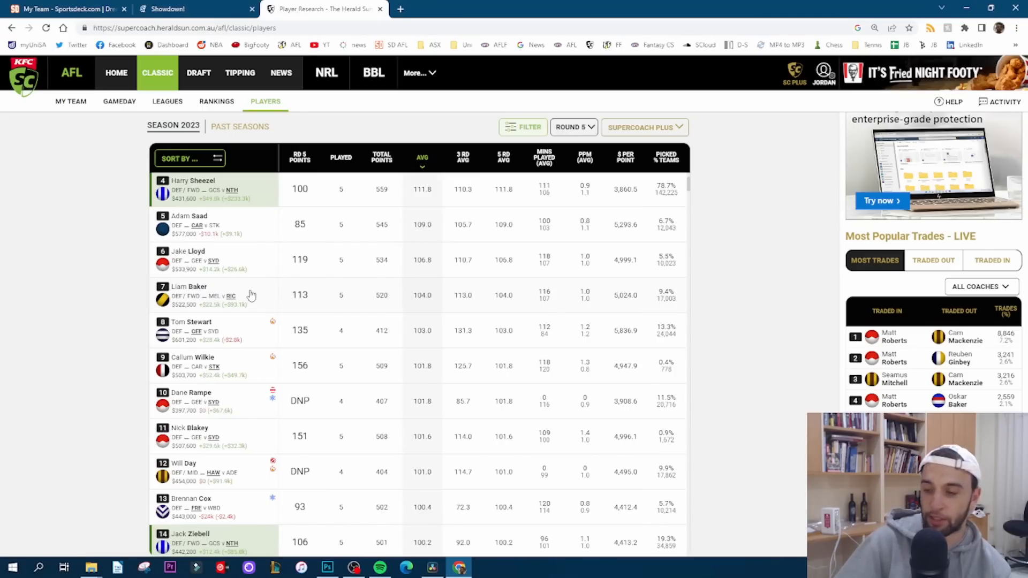
pyautogui.moveTo(248, 266)
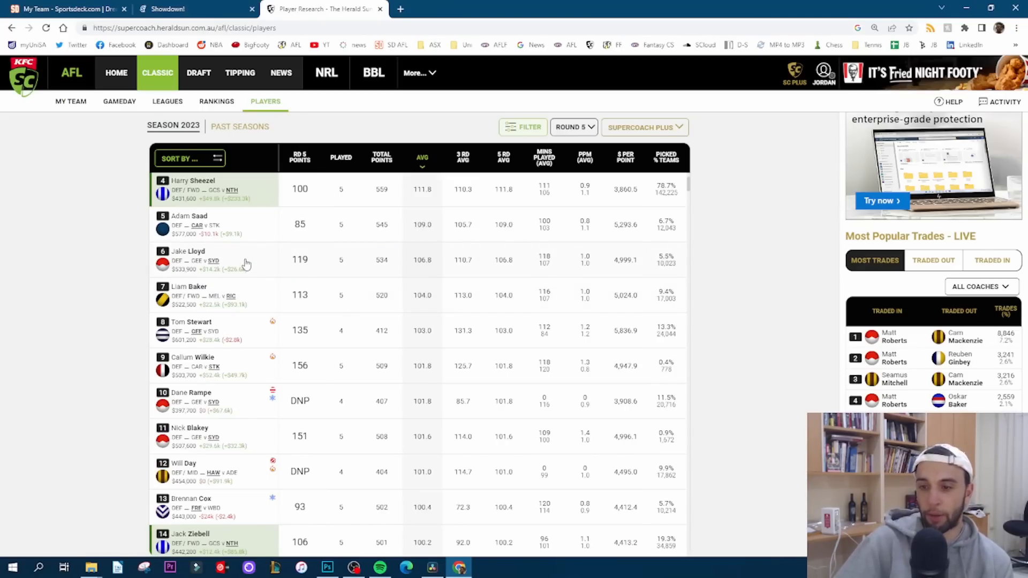
pyautogui.moveTo(229, 262)
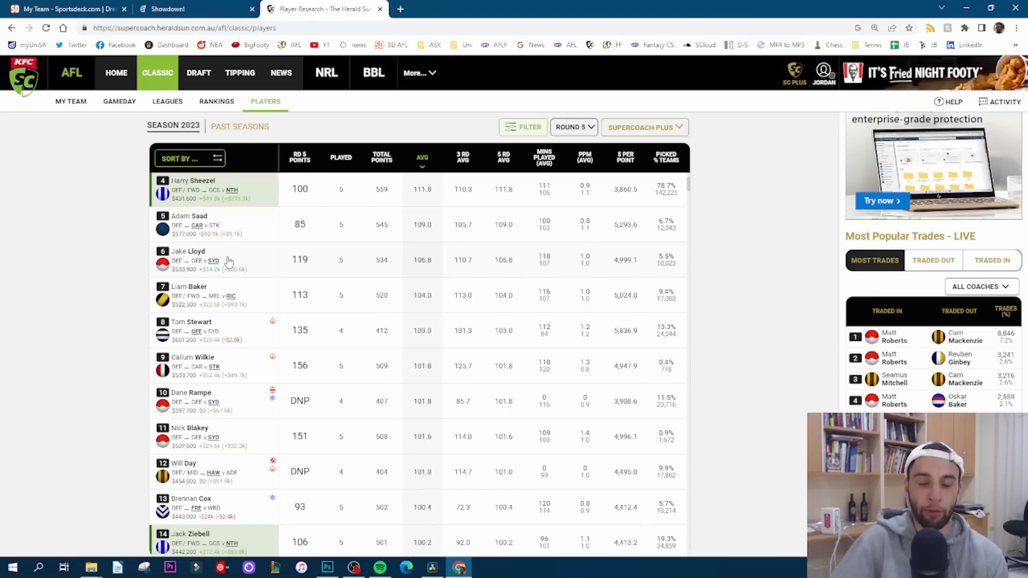
pyautogui.moveTo(230, 266)
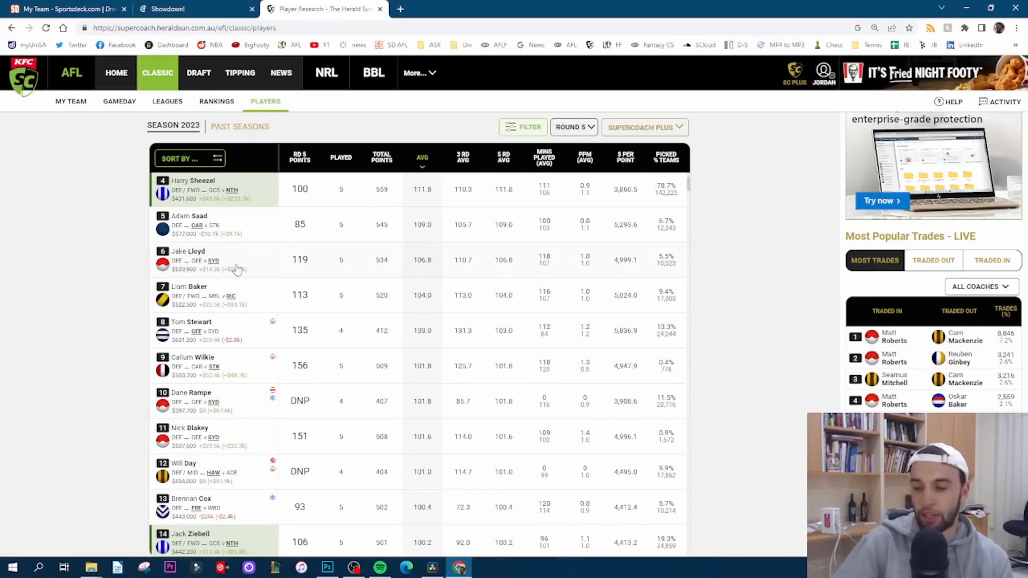
pyautogui.moveTo(231, 263)
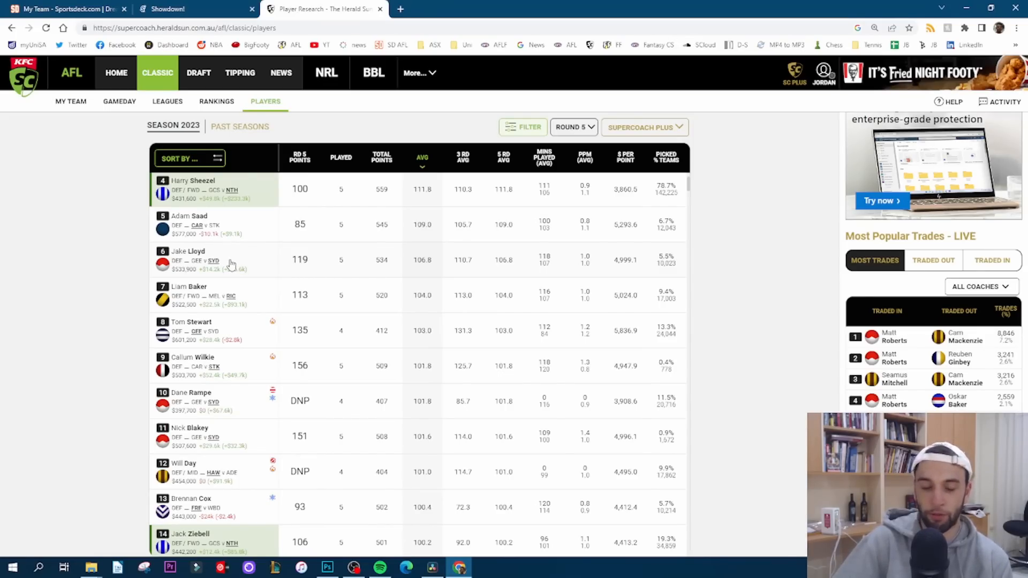
pyautogui.moveTo(183, 243)
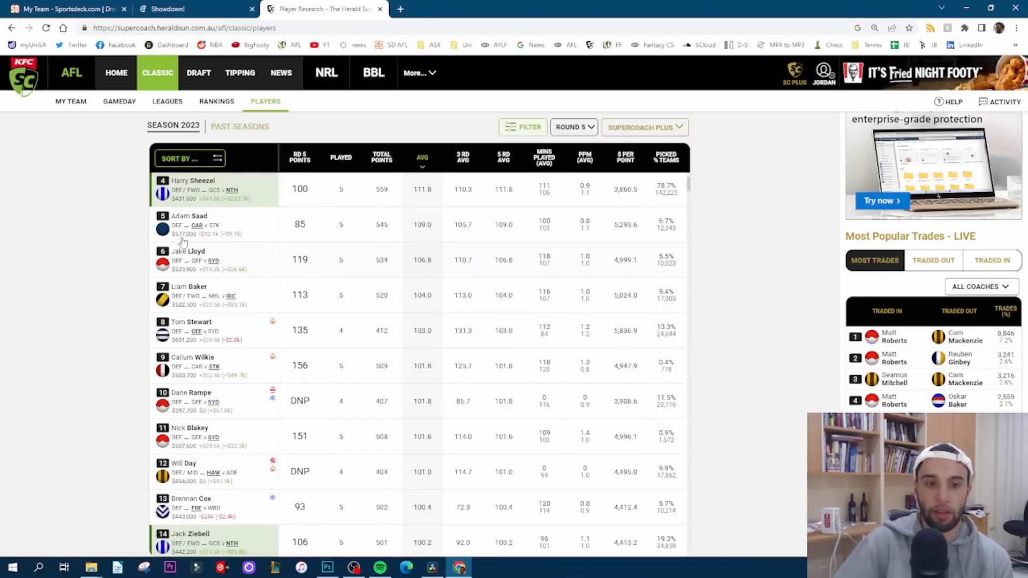
pyautogui.moveTo(206, 275)
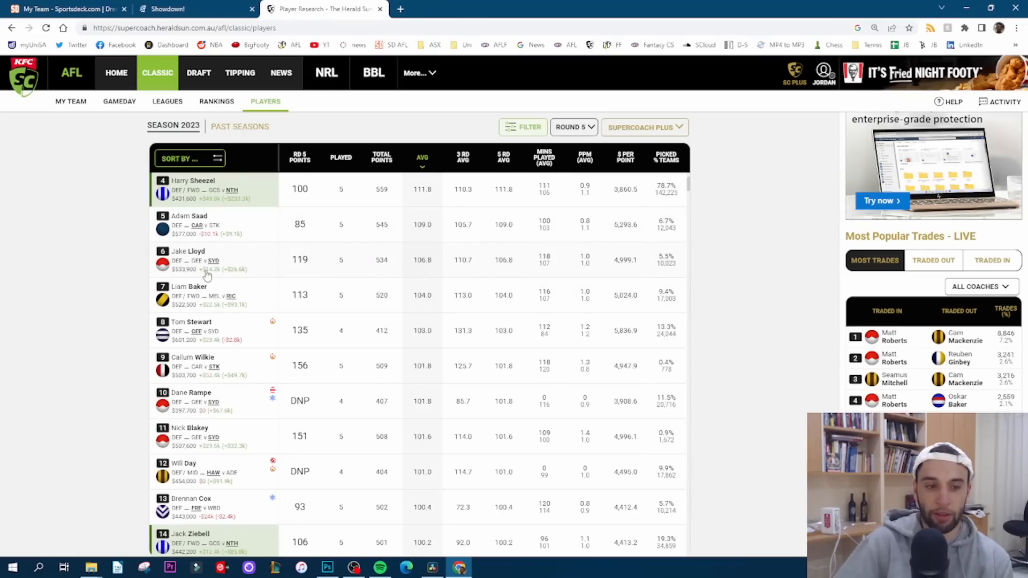
pyautogui.moveTo(235, 334)
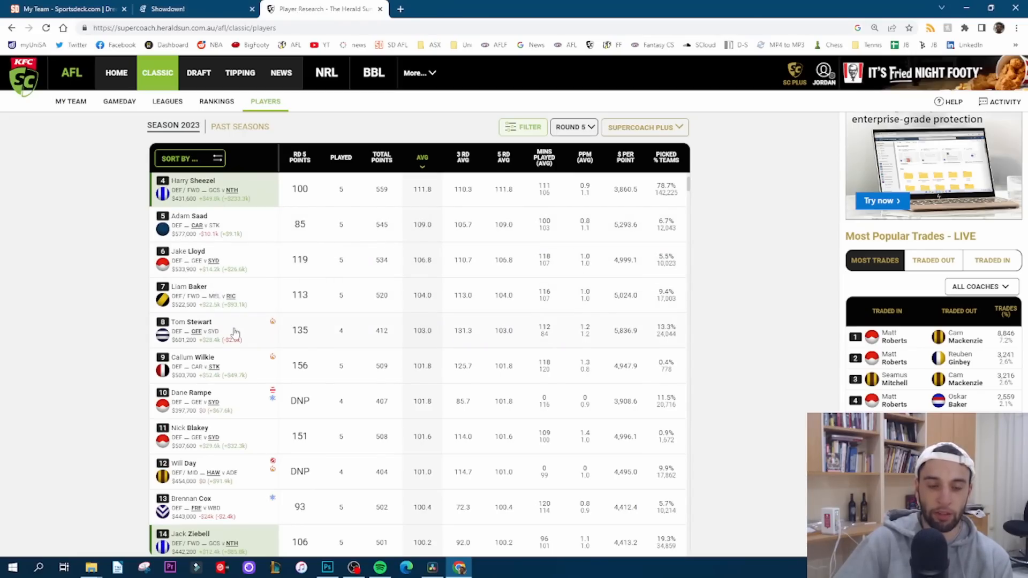
pyautogui.scroll(-3)
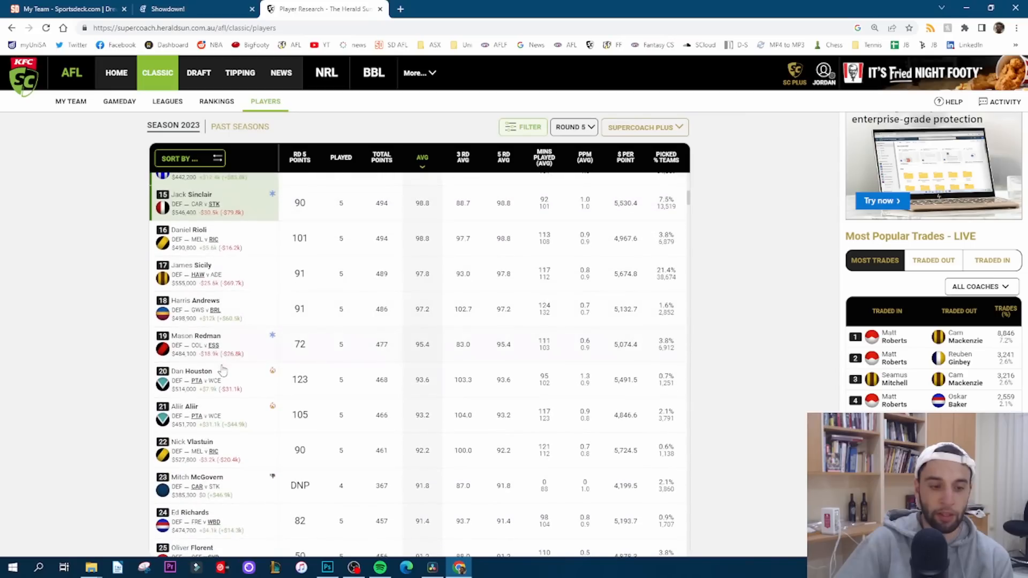
pyautogui.scroll(-3)
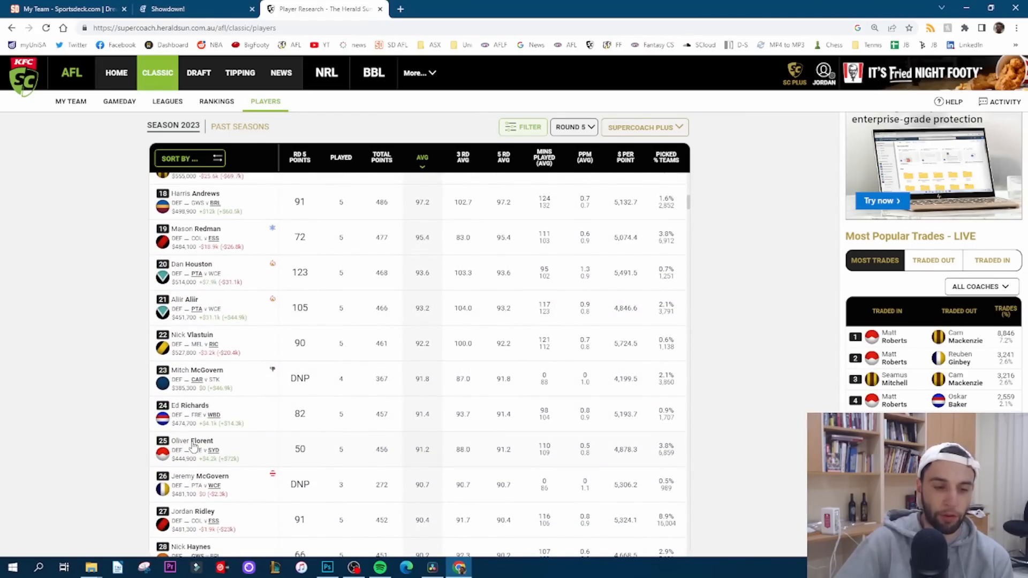
pyautogui.scroll(3)
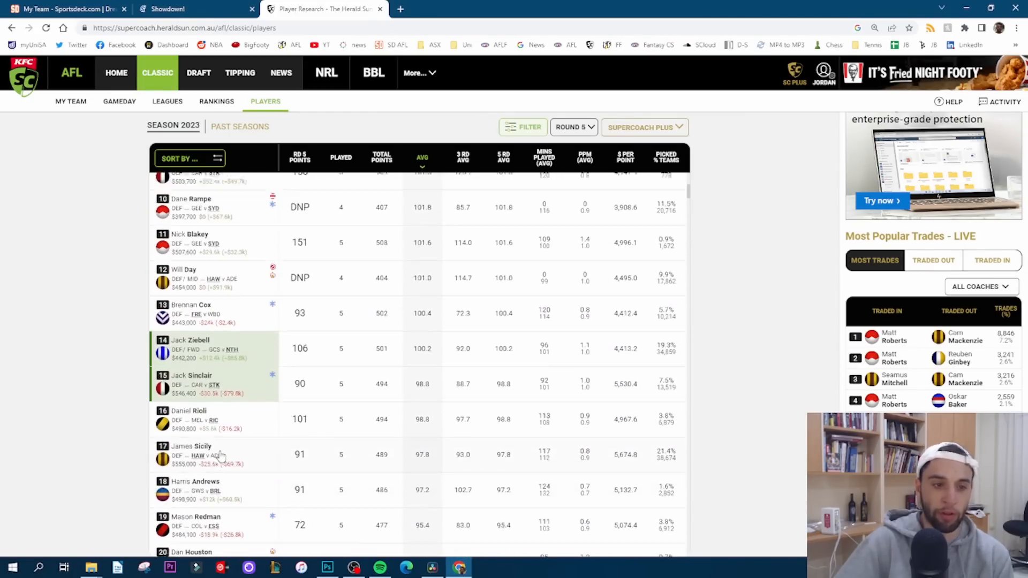
pyautogui.scroll(3)
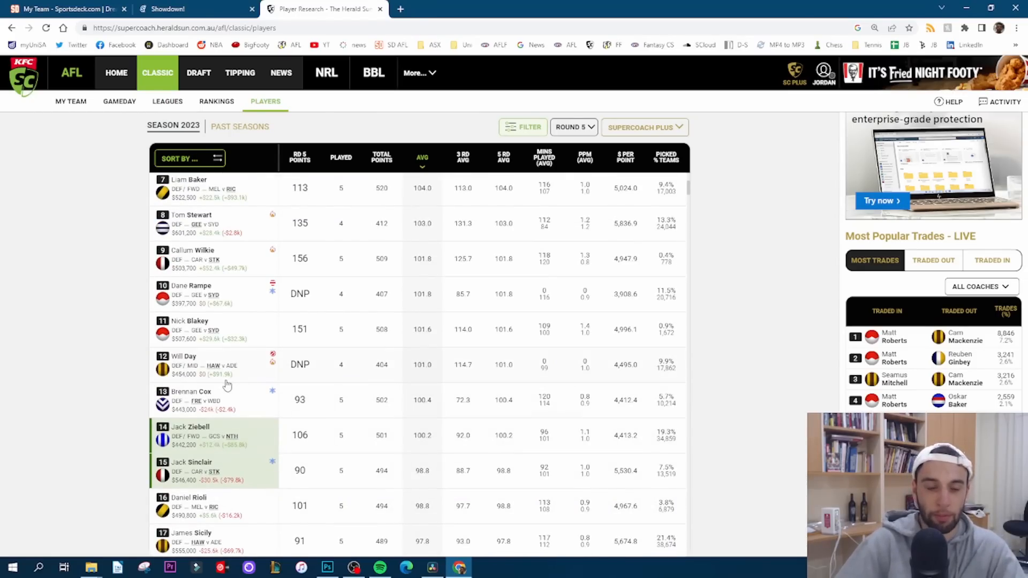
pyautogui.moveTo(233, 274)
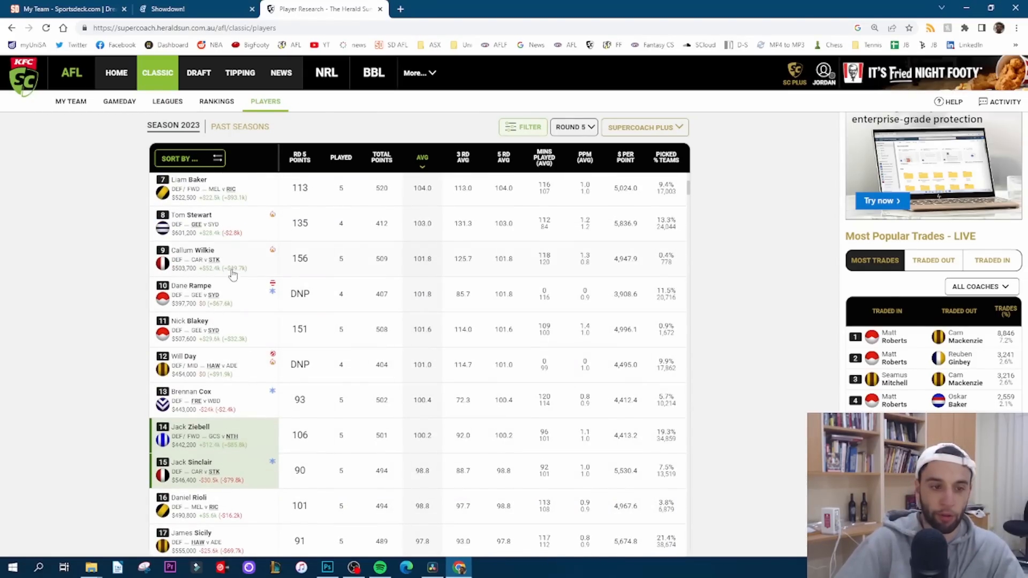
pyautogui.scroll(3)
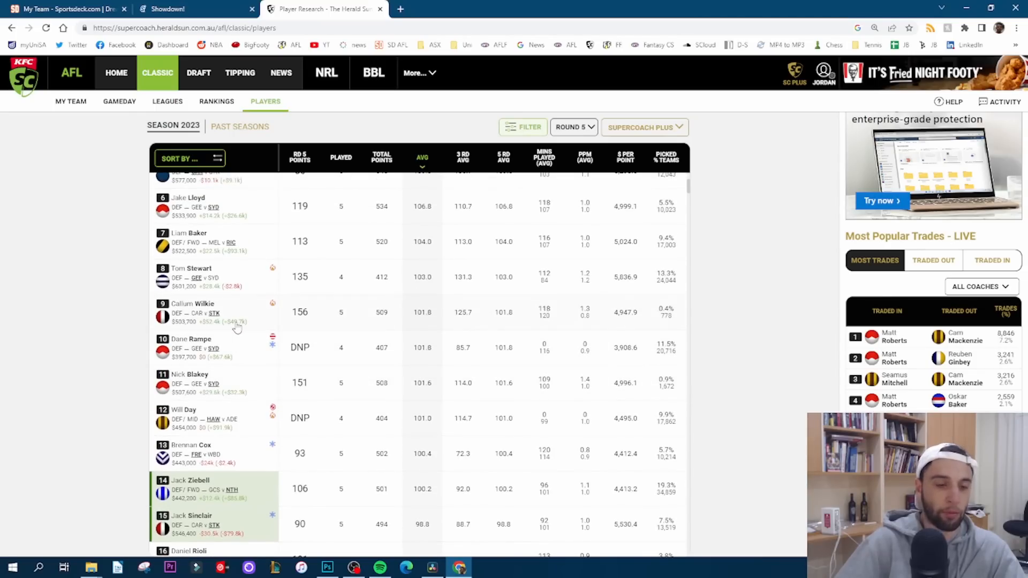
pyautogui.moveTo(207, 418)
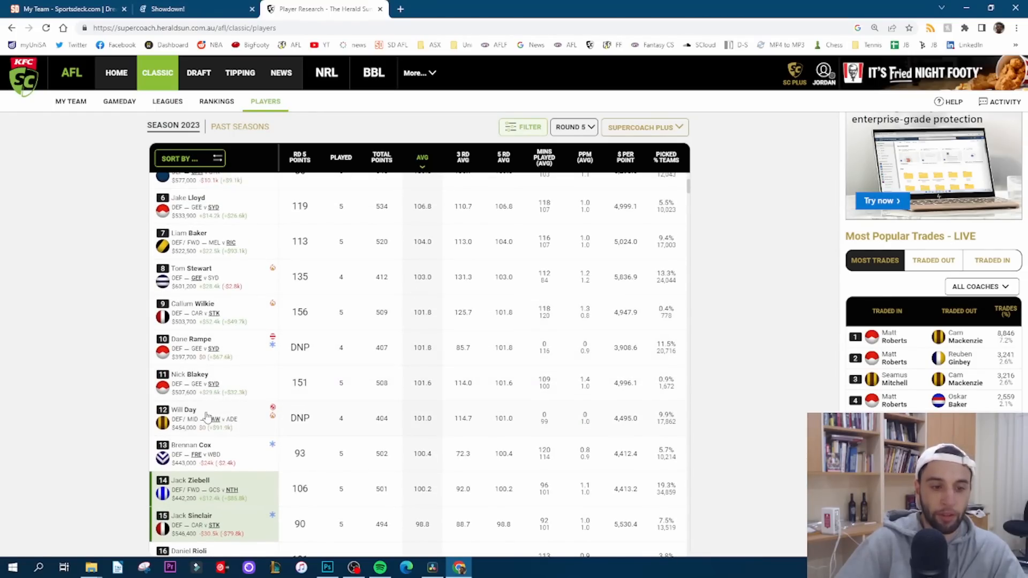
pyautogui.click(184, 410)
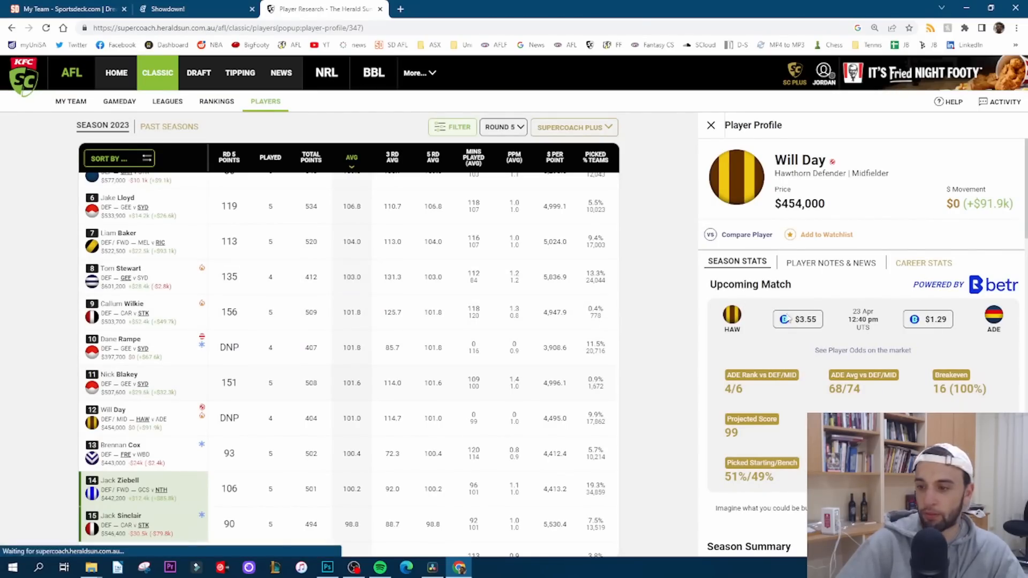
pyautogui.click(120, 268)
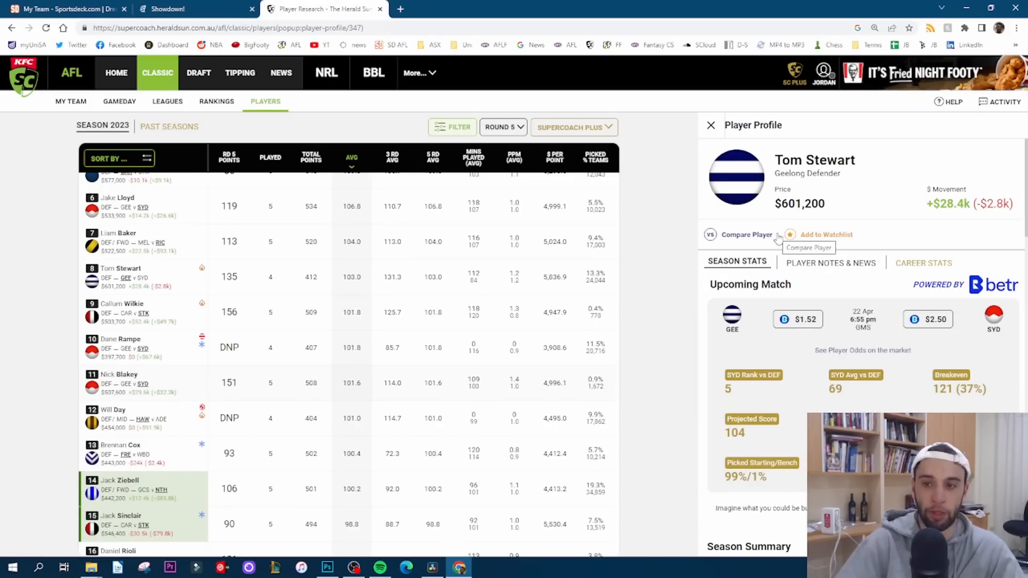
pyautogui.scroll(-3)
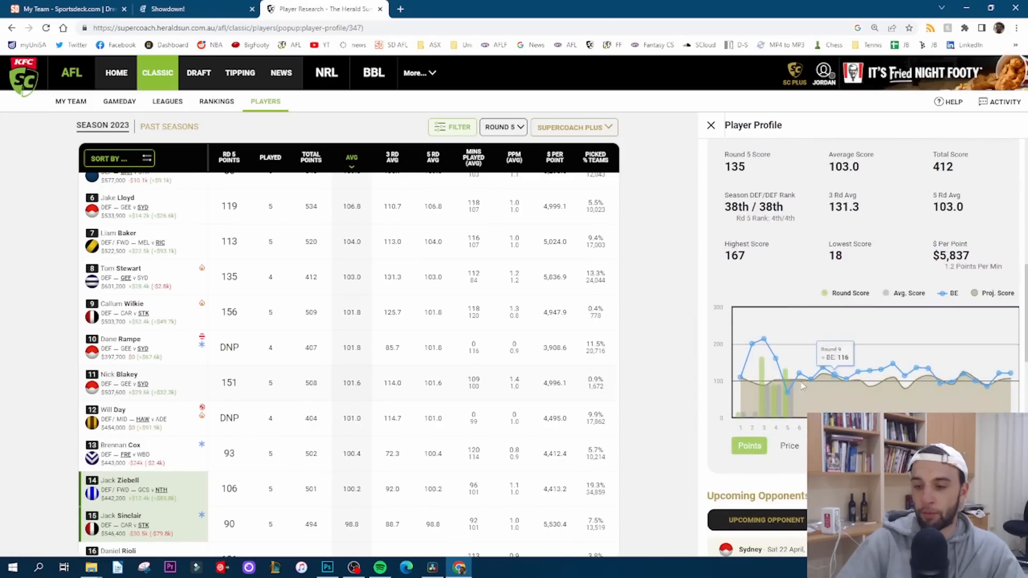
pyautogui.scroll(3)
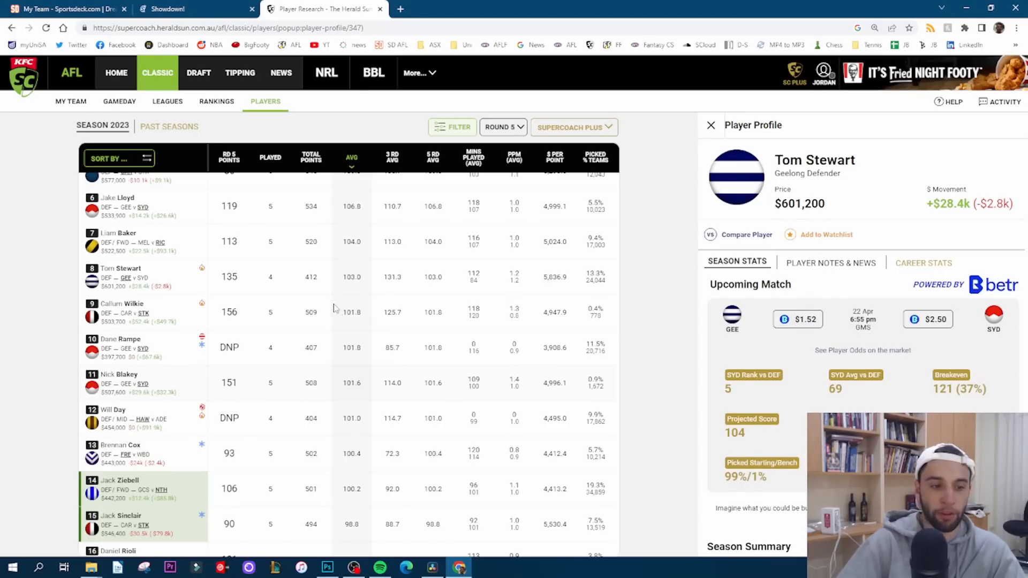
pyautogui.click(710, 126)
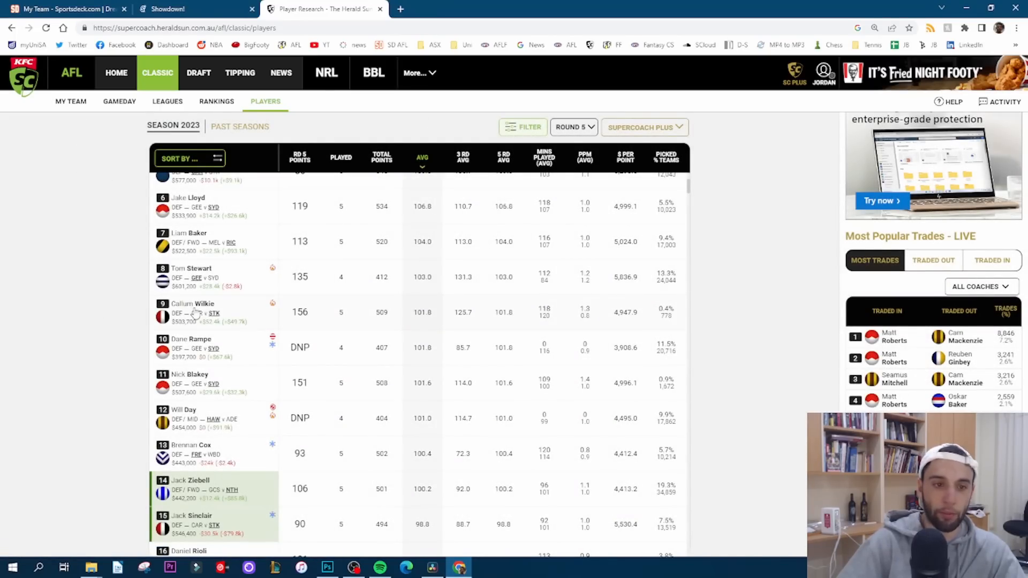
pyautogui.moveTo(221, 322)
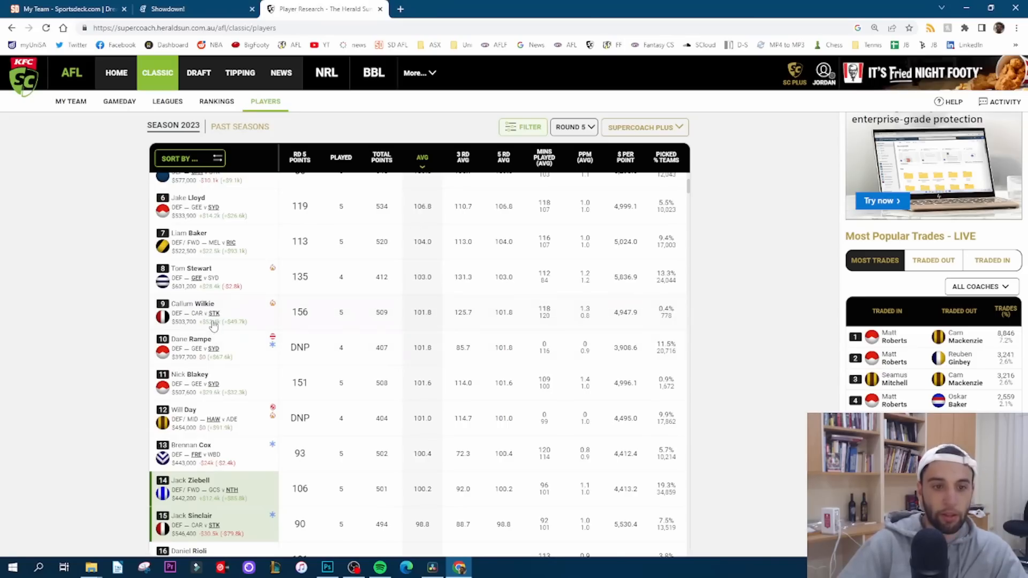
pyautogui.moveTo(213, 331)
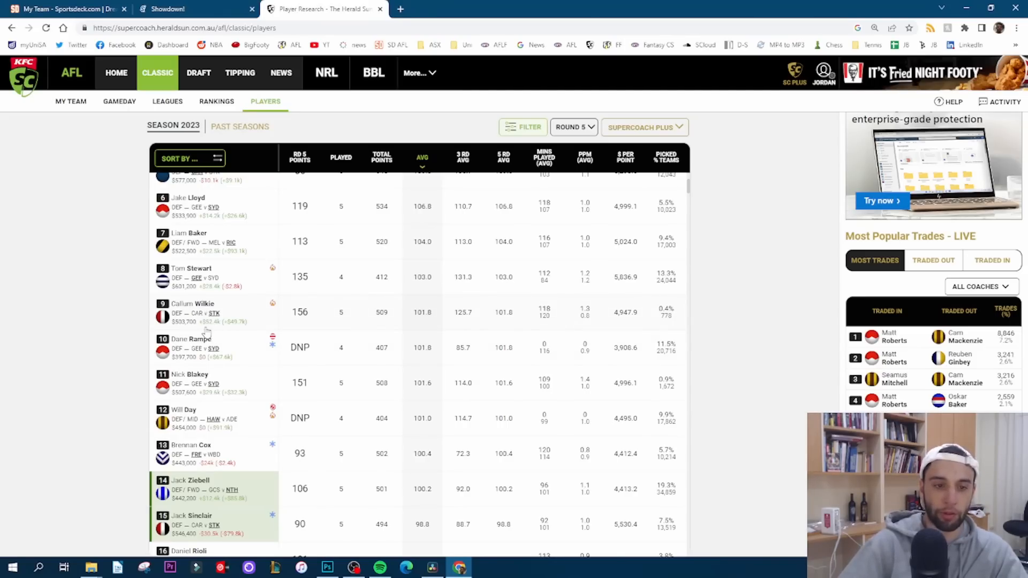
pyautogui.moveTo(194, 416)
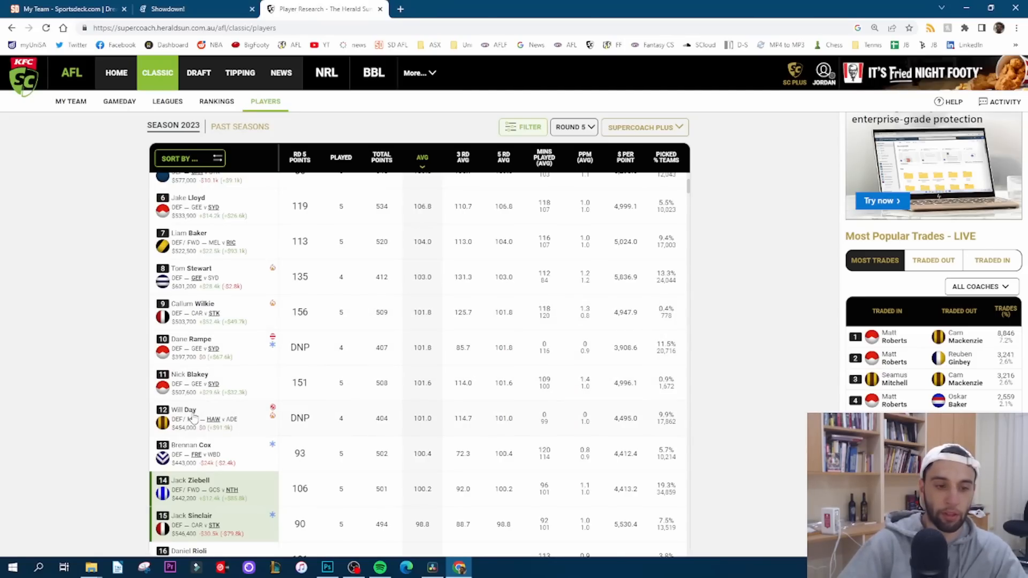
pyautogui.click(184, 410)
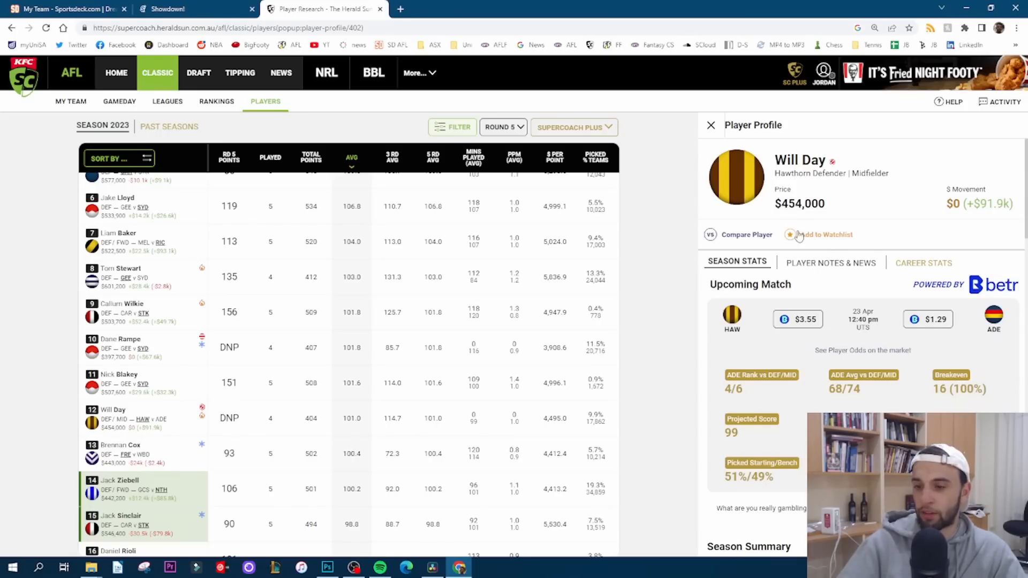
pyautogui.scroll(-3)
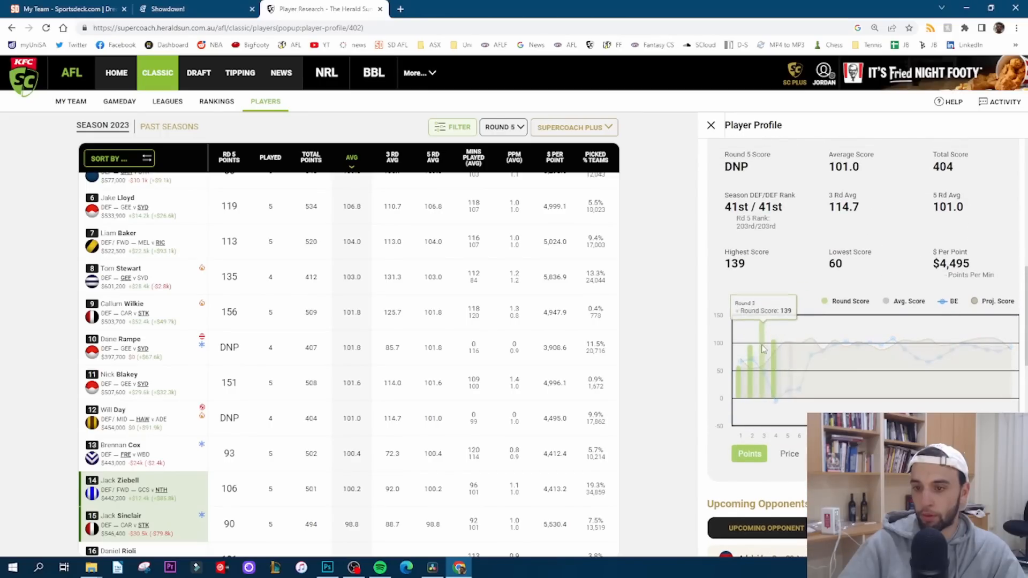
pyautogui.moveTo(766, 351)
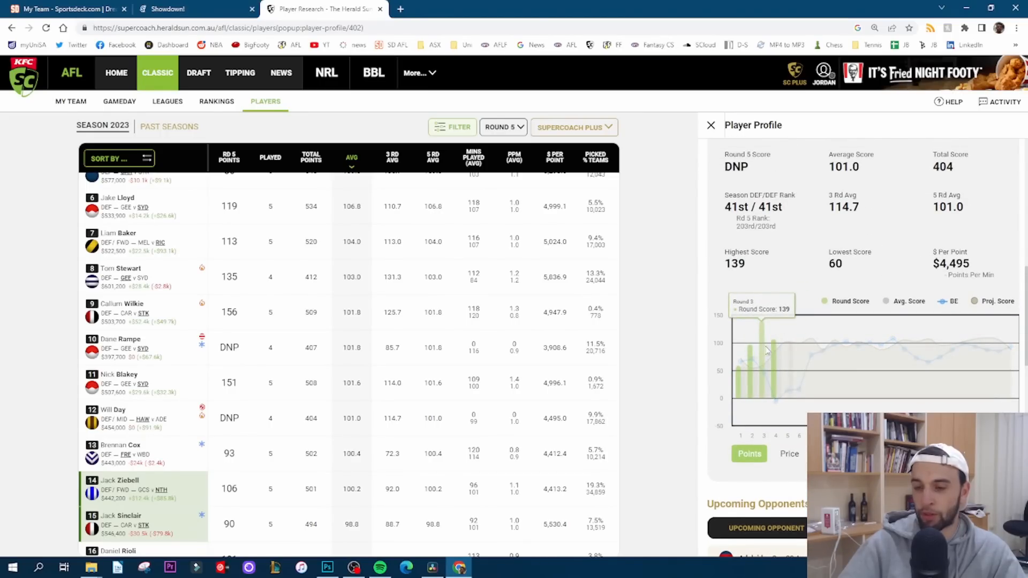
pyautogui.scroll(3)
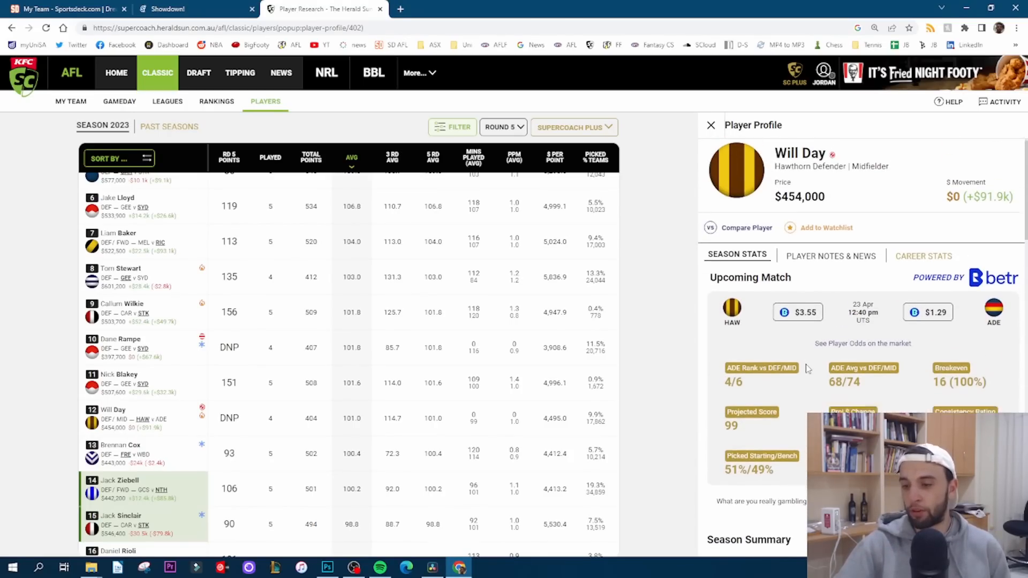
pyautogui.scroll(-3)
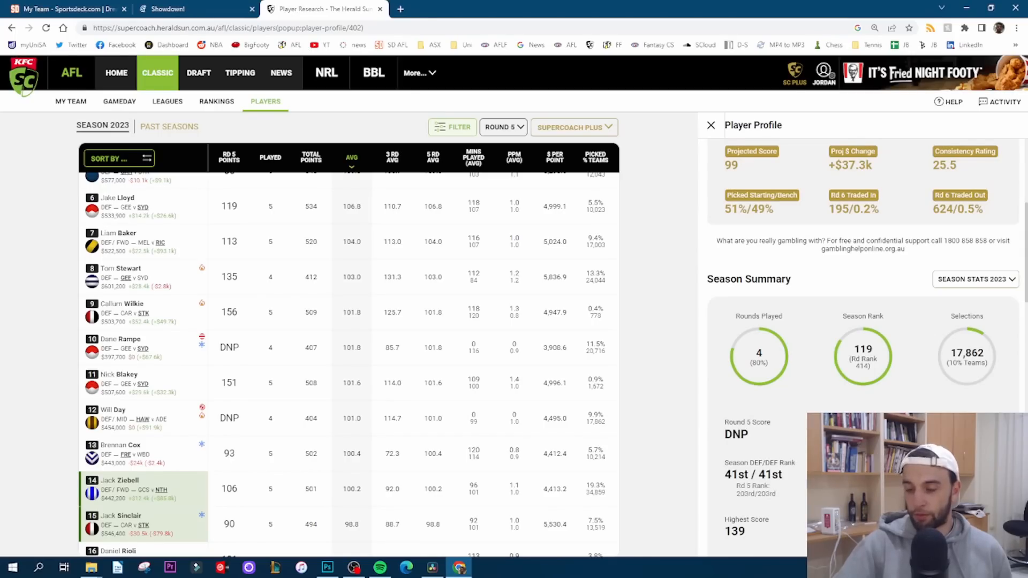
pyautogui.scroll(-3)
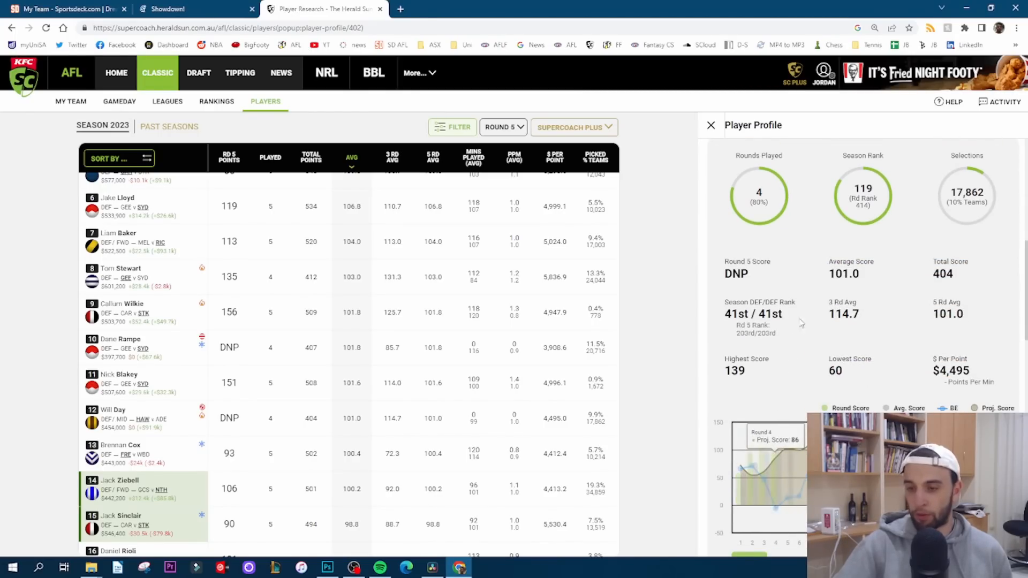
pyautogui.scroll(-3)
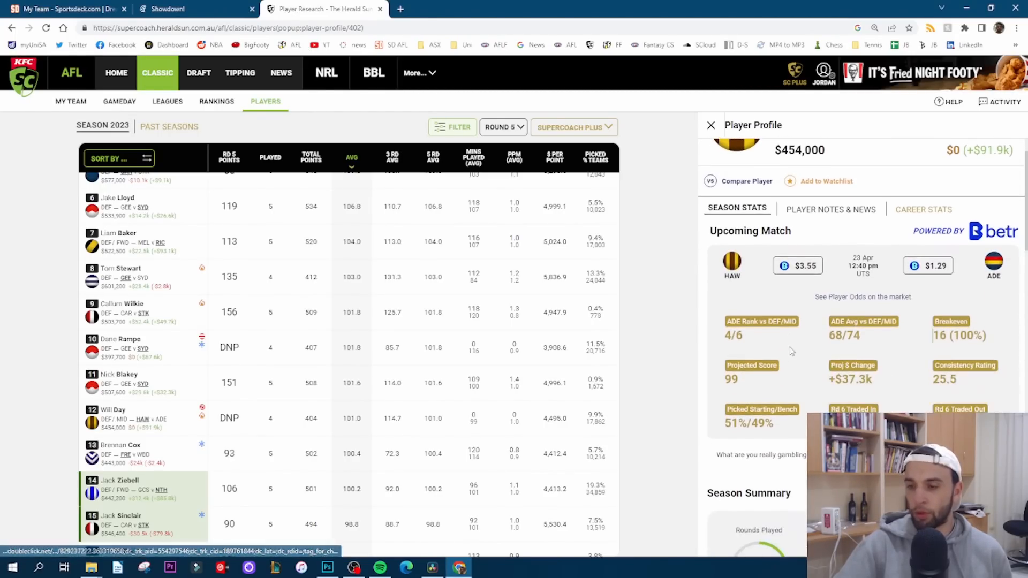
pyautogui.scroll(-3)
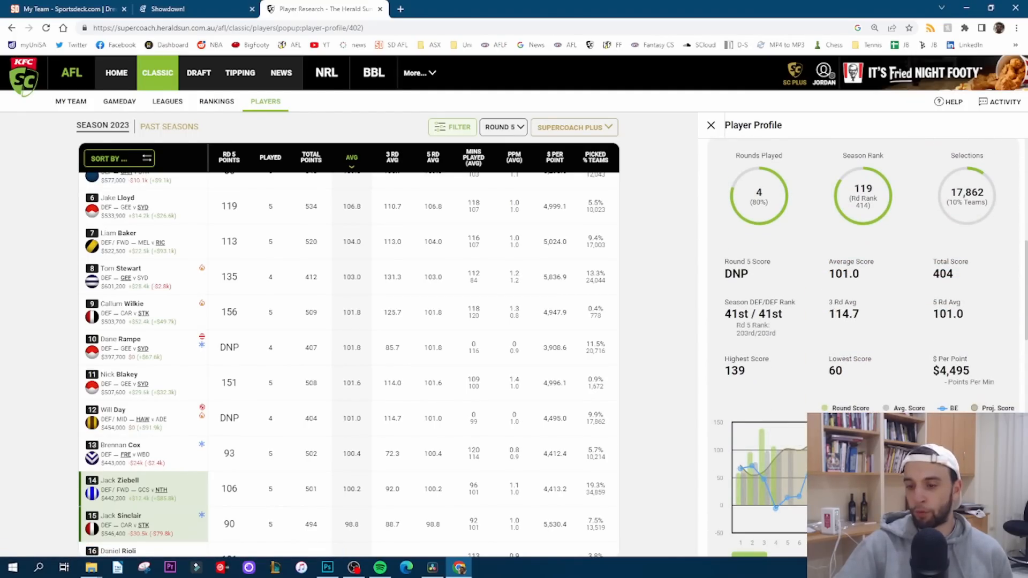
pyautogui.moveTo(776, 467)
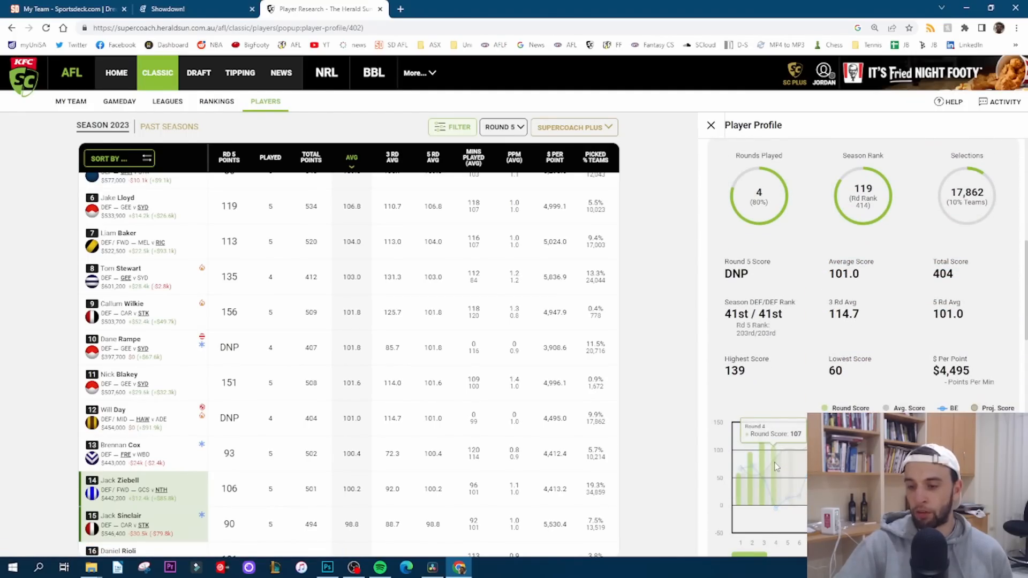
pyautogui.moveTo(750, 462)
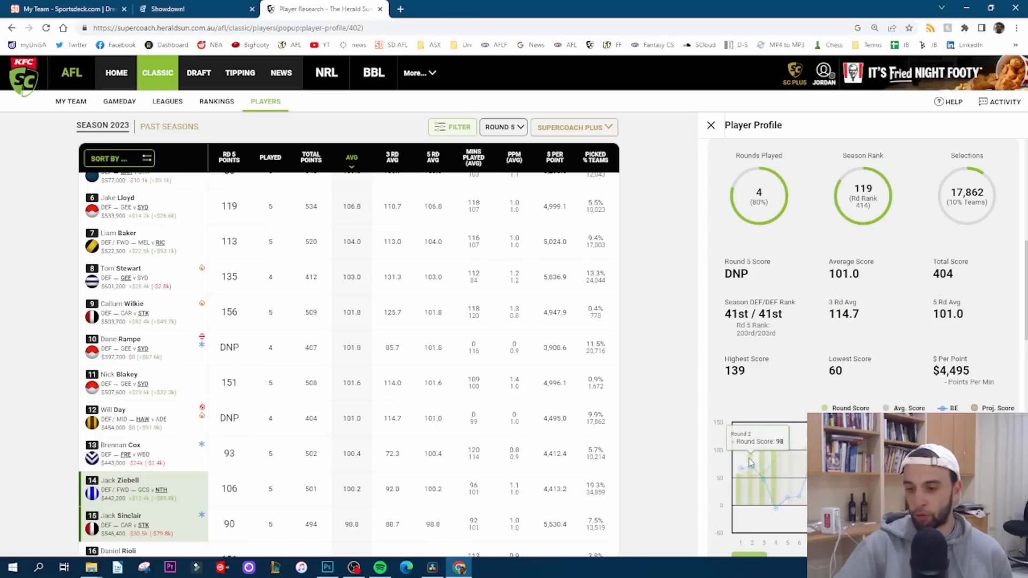
pyautogui.moveTo(778, 451)
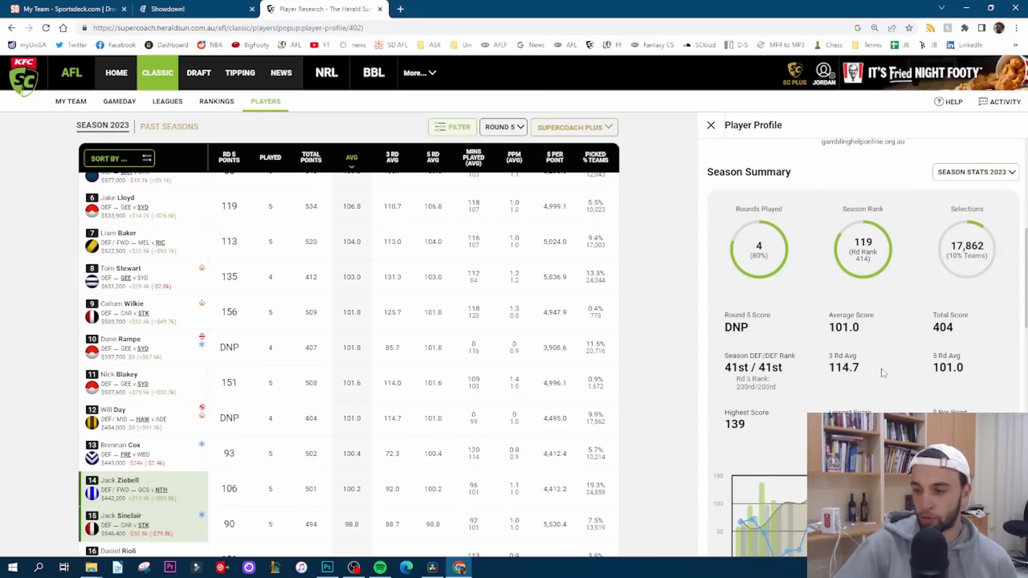
pyautogui.moveTo(983, 369)
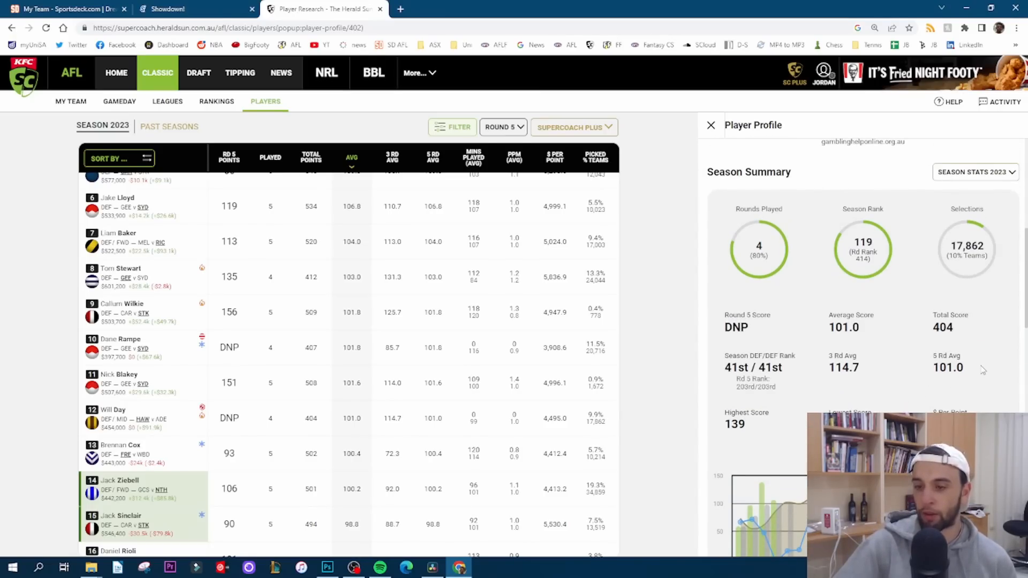
pyautogui.scroll(3)
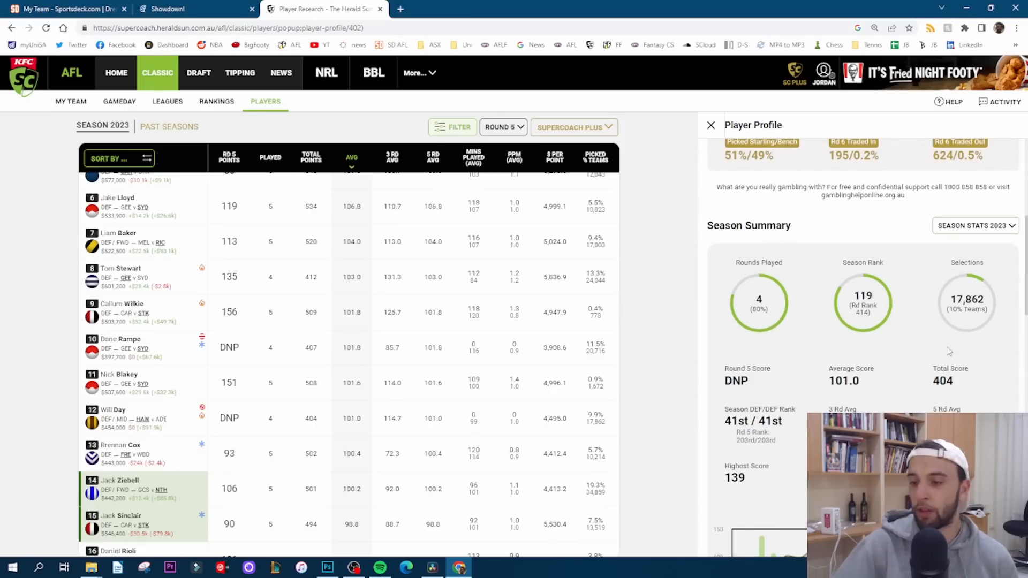
pyautogui.scroll(3)
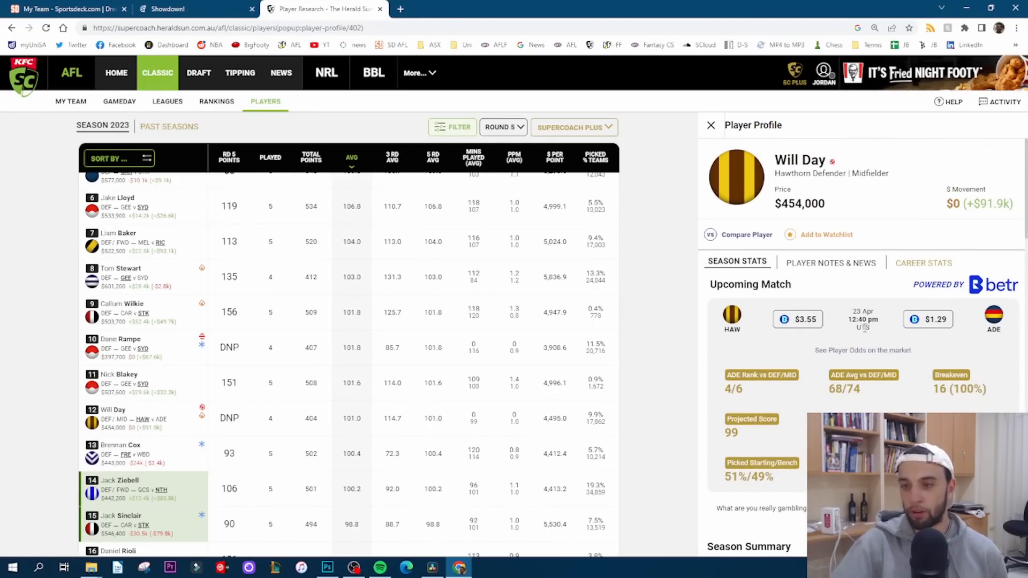
pyautogui.moveTo(839, 321)
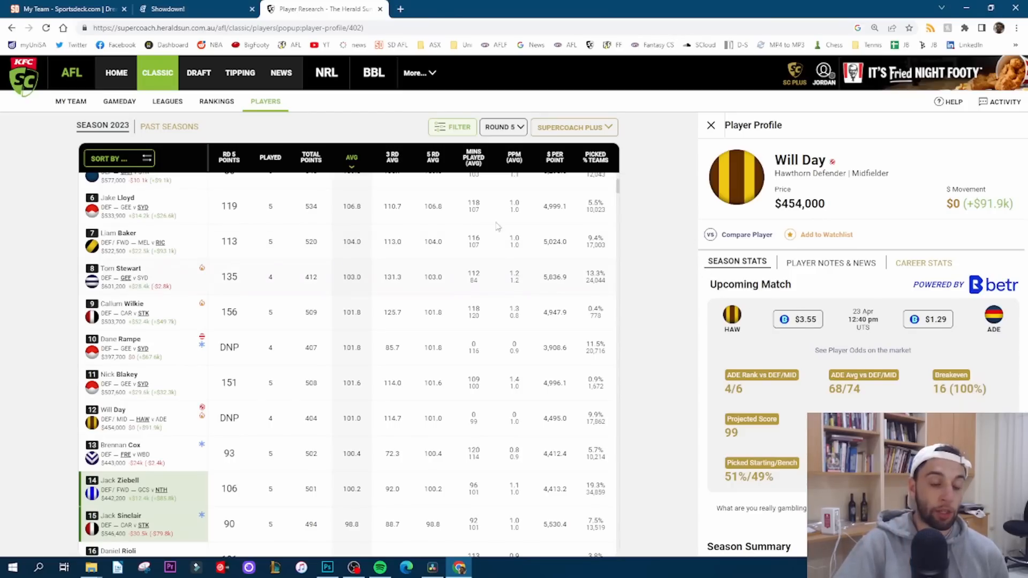
pyautogui.moveTo(547, 225)
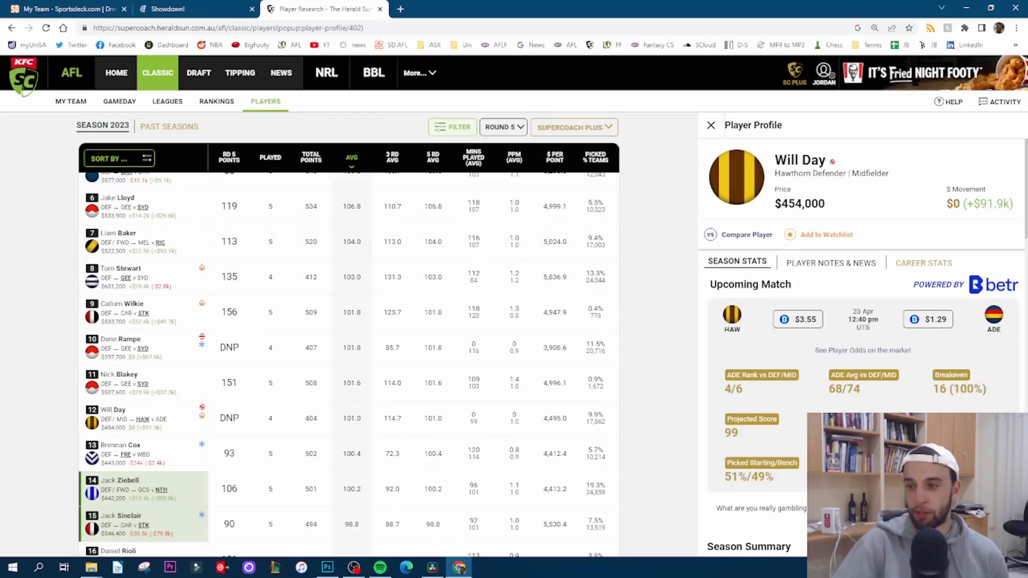
pyautogui.doubleClick(799, 204)
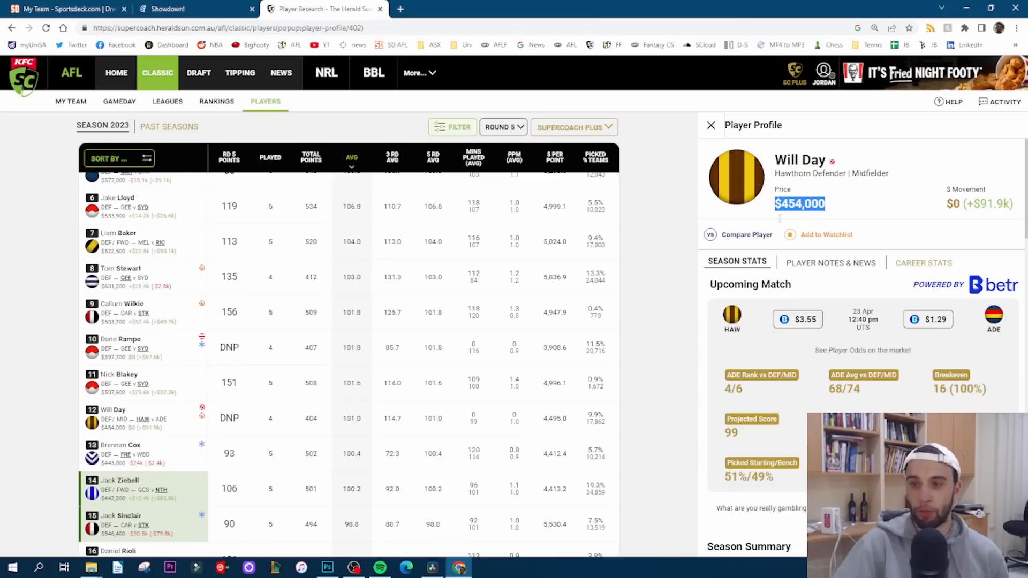
pyautogui.scroll(-3)
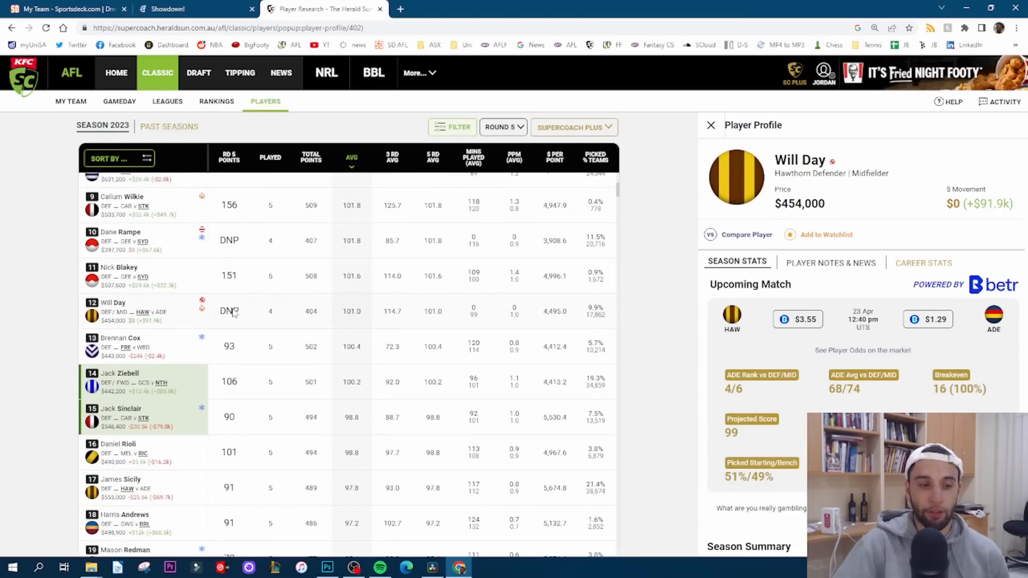
pyautogui.moveTo(205, 316)
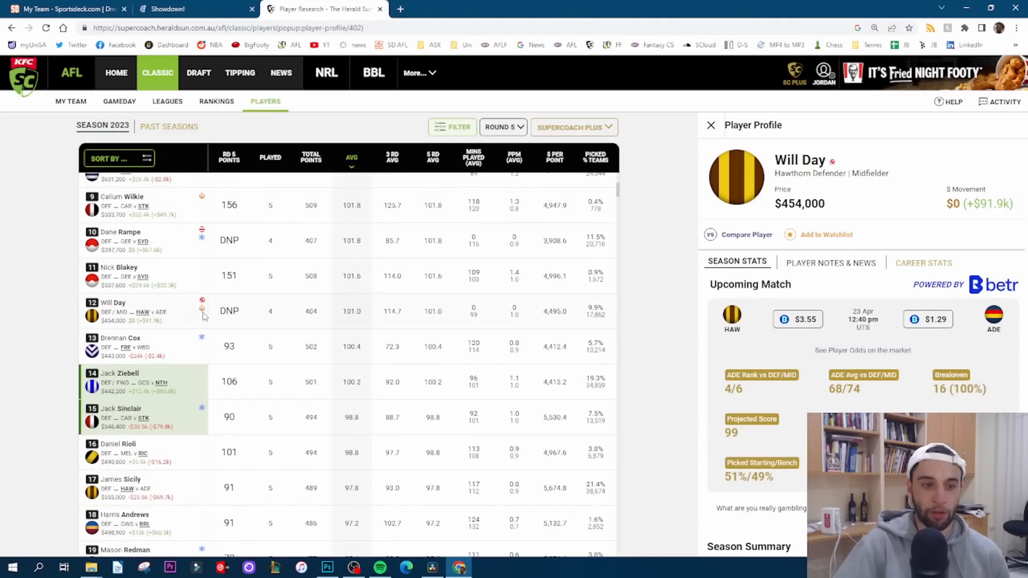
pyautogui.moveTo(204, 311)
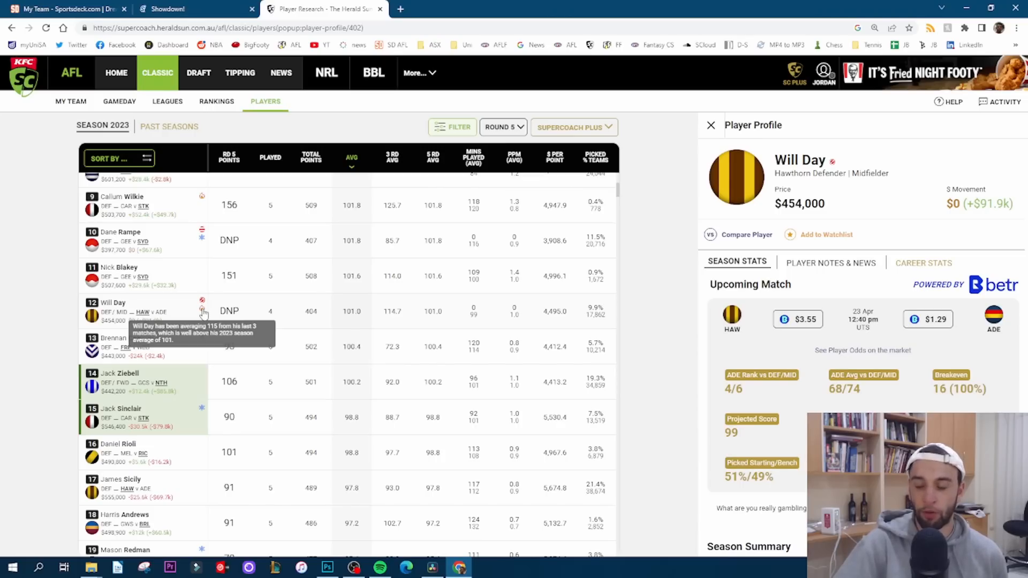
pyautogui.moveTo(202, 301)
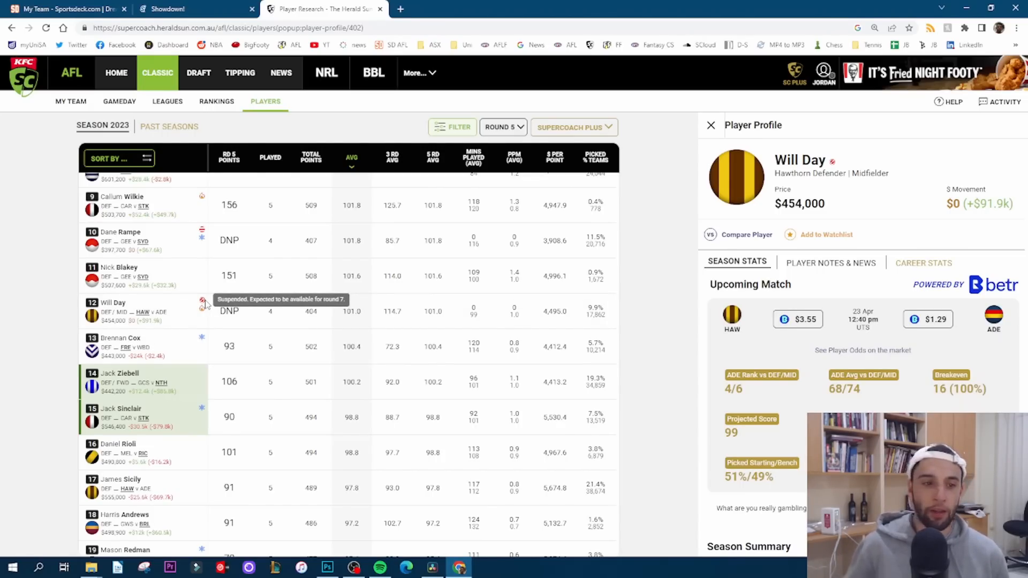
pyautogui.moveTo(196, 341)
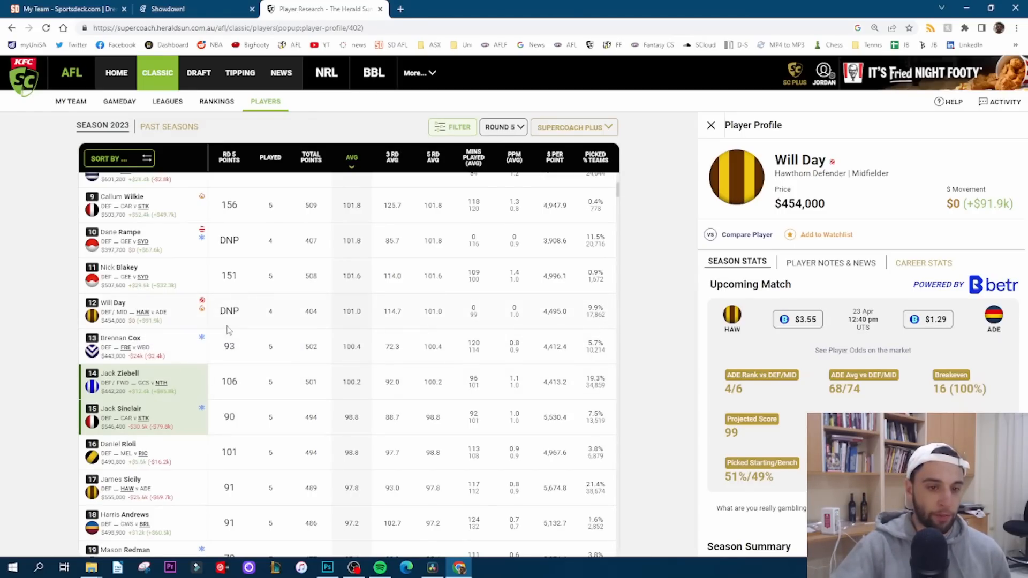
pyautogui.scroll(-3)
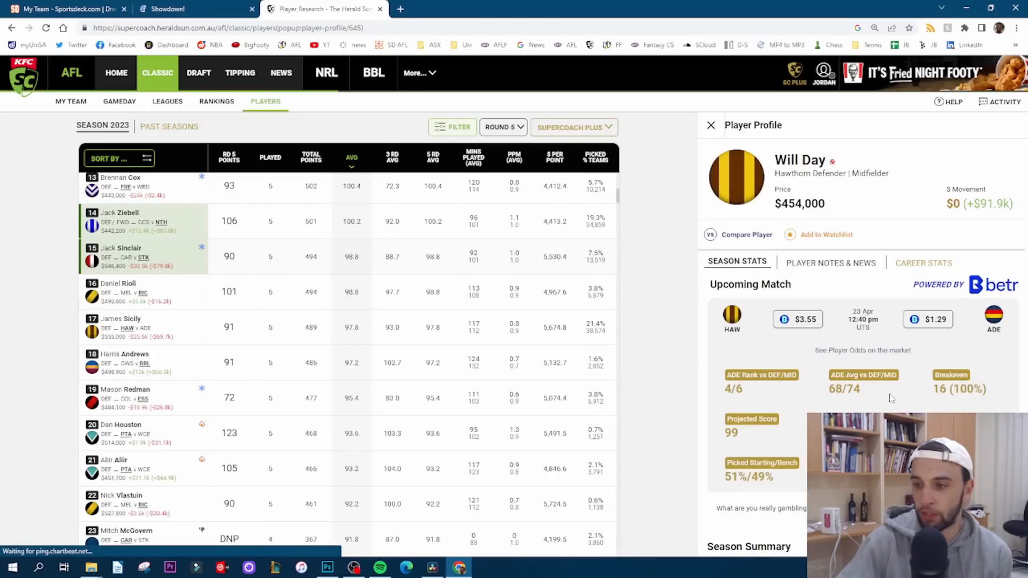
pyautogui.click(120, 248)
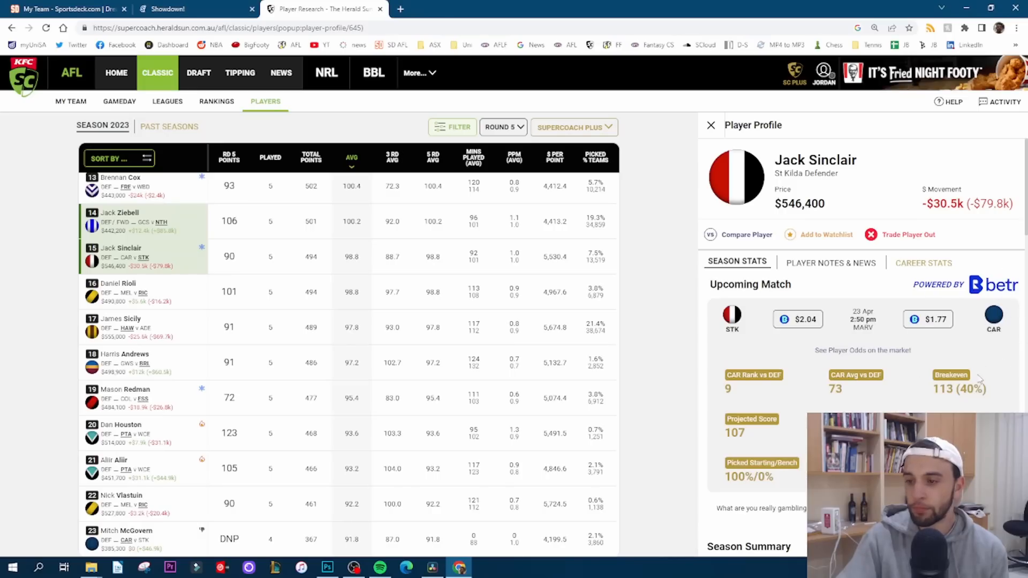
pyautogui.moveTo(956, 403)
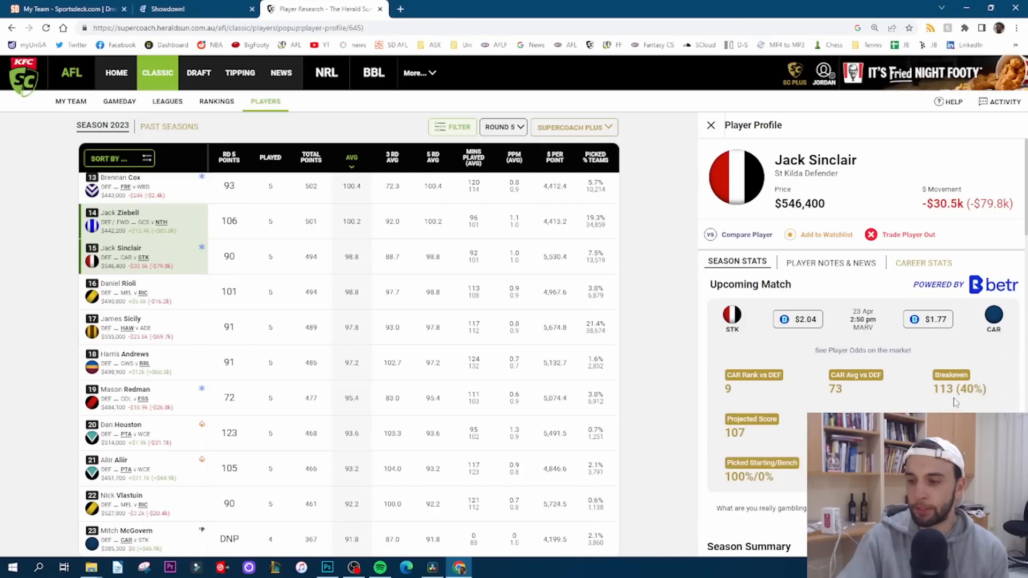
pyautogui.scroll(-3)
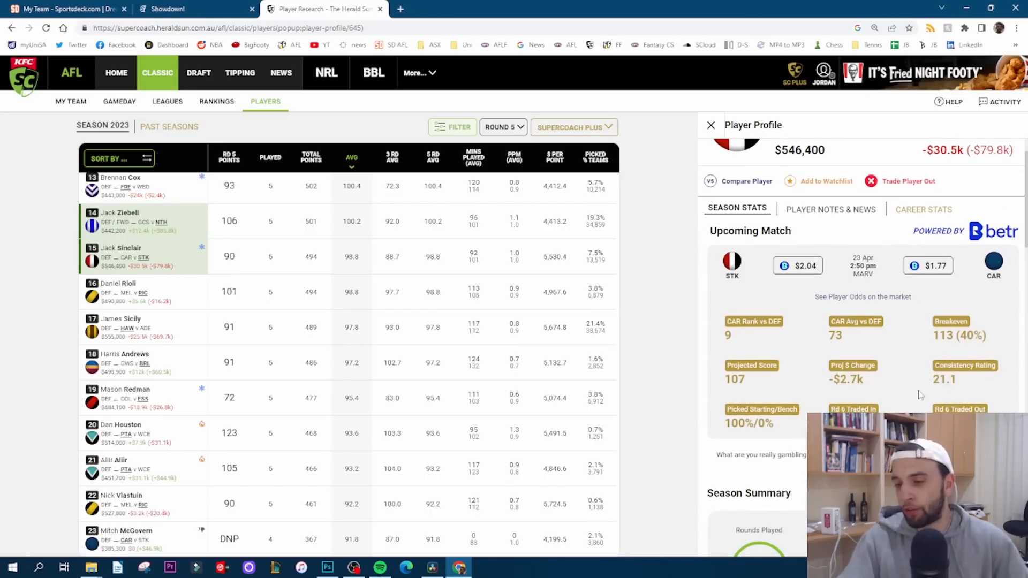
pyautogui.moveTo(911, 402)
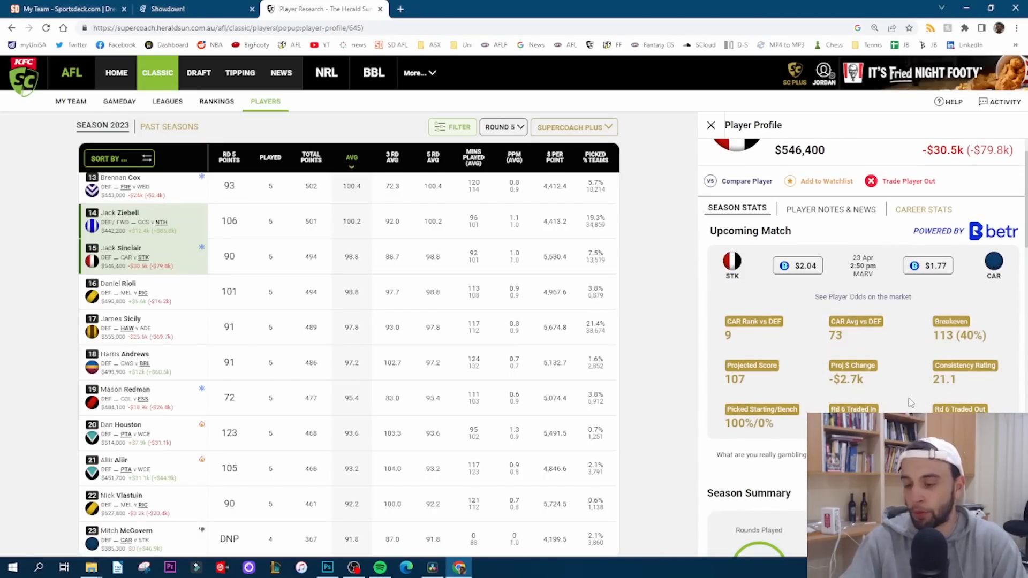
pyautogui.scroll(3)
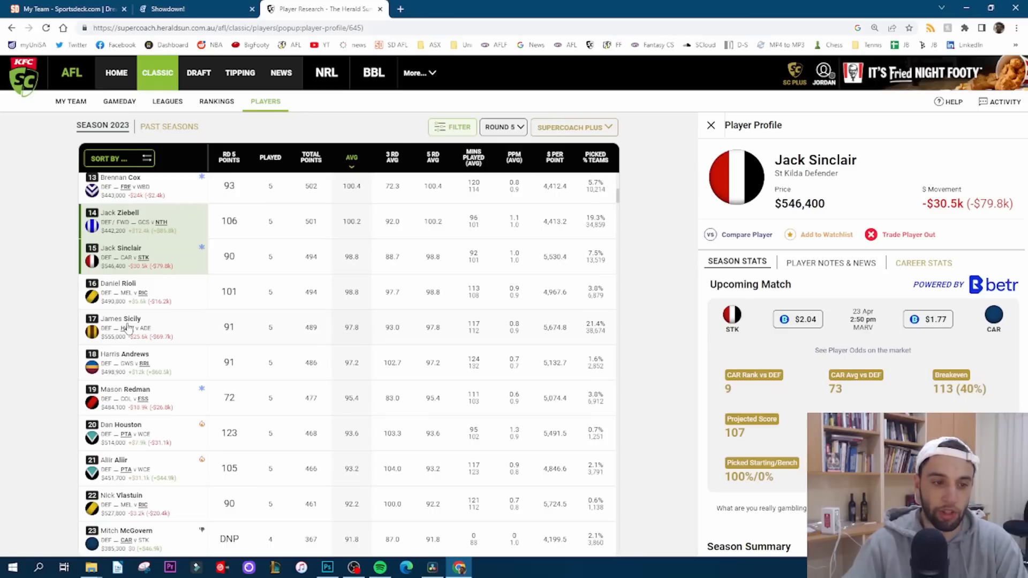
pyautogui.click(122, 319)
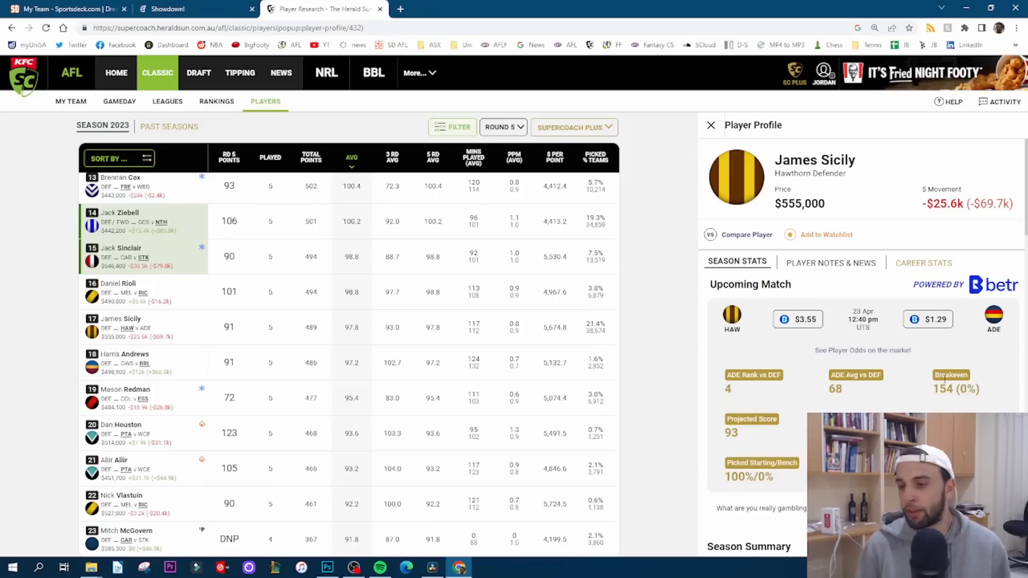
pyautogui.scroll(-3)
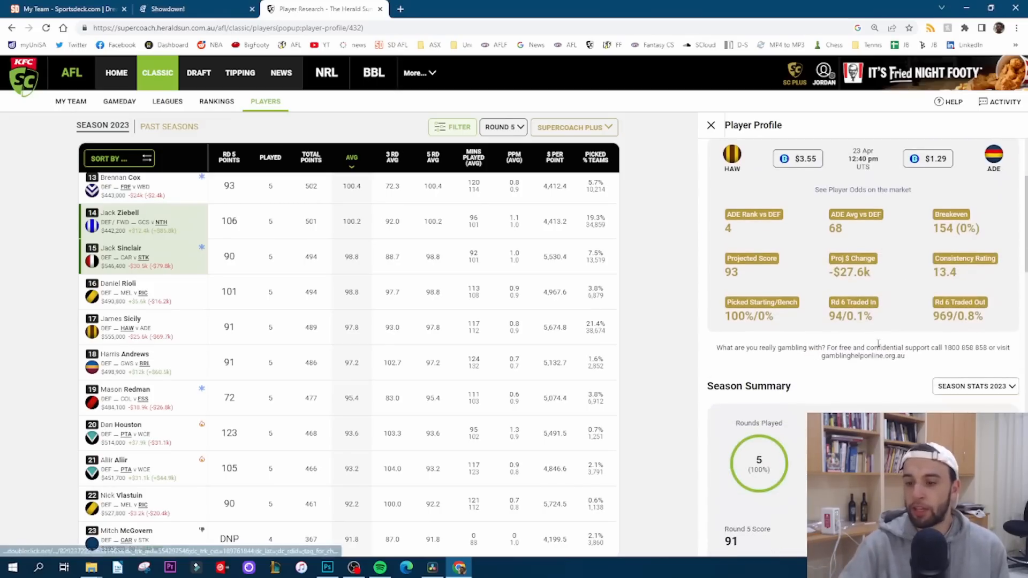
pyautogui.scroll(-3)
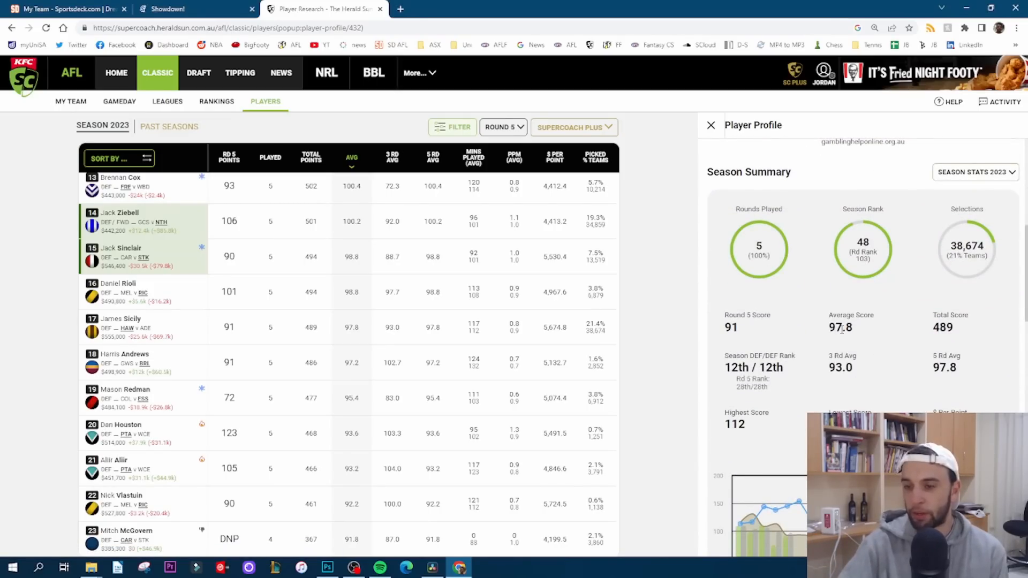
pyautogui.scroll(-3)
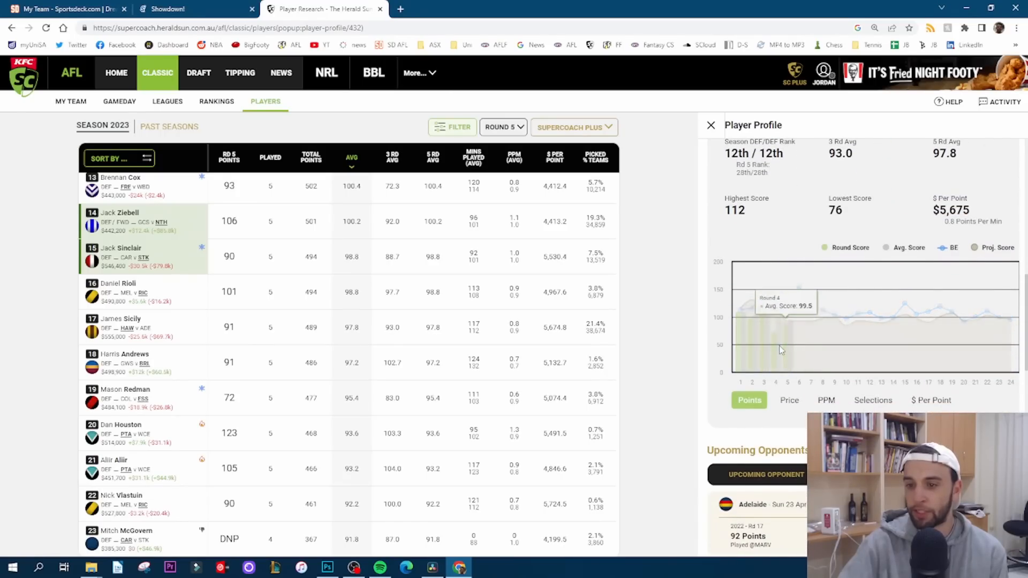
pyautogui.moveTo(763, 337)
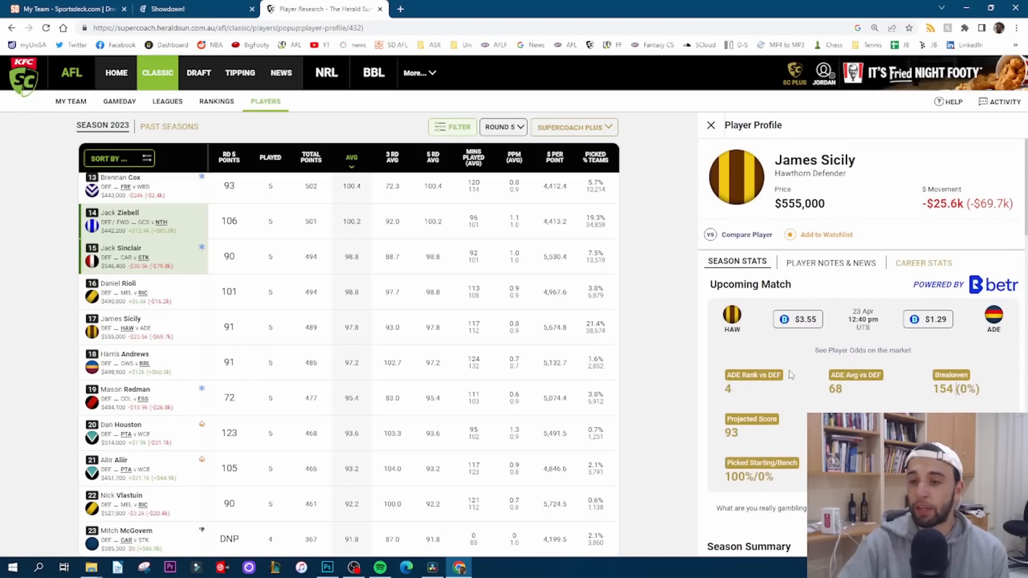
pyautogui.moveTo(703, 369)
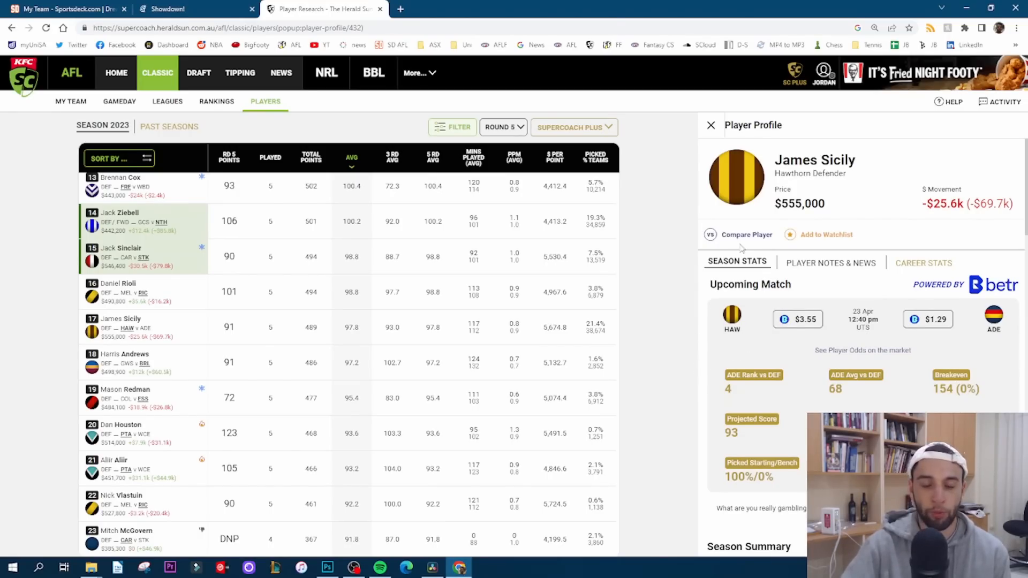
pyautogui.moveTo(715, 136)
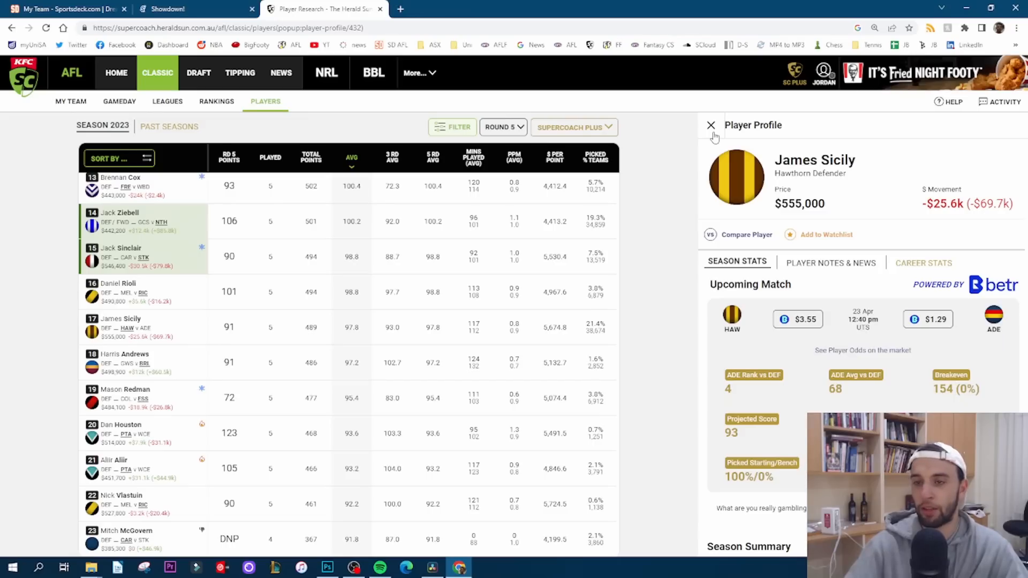
pyautogui.click(710, 125)
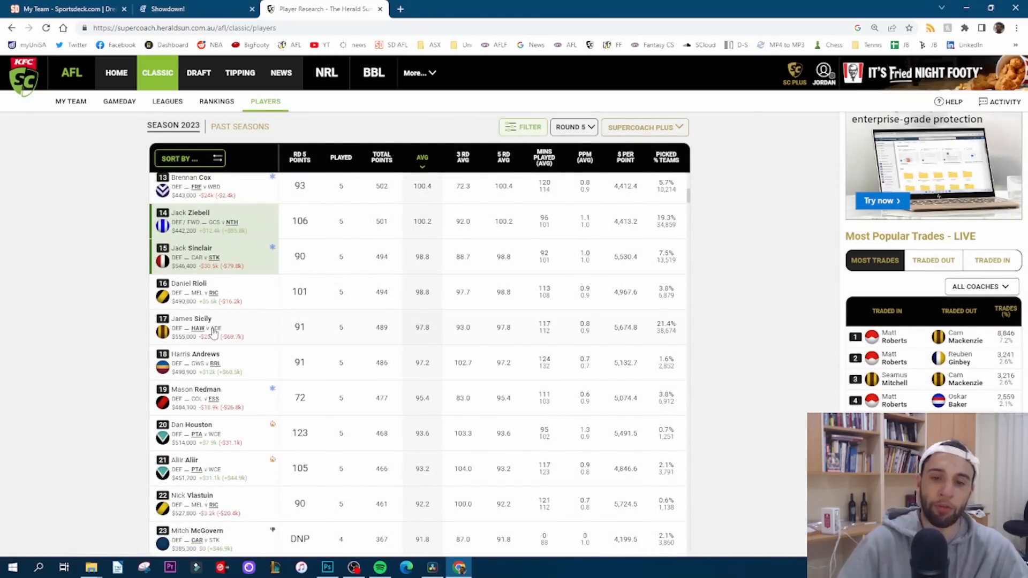
pyautogui.moveTo(299, 349)
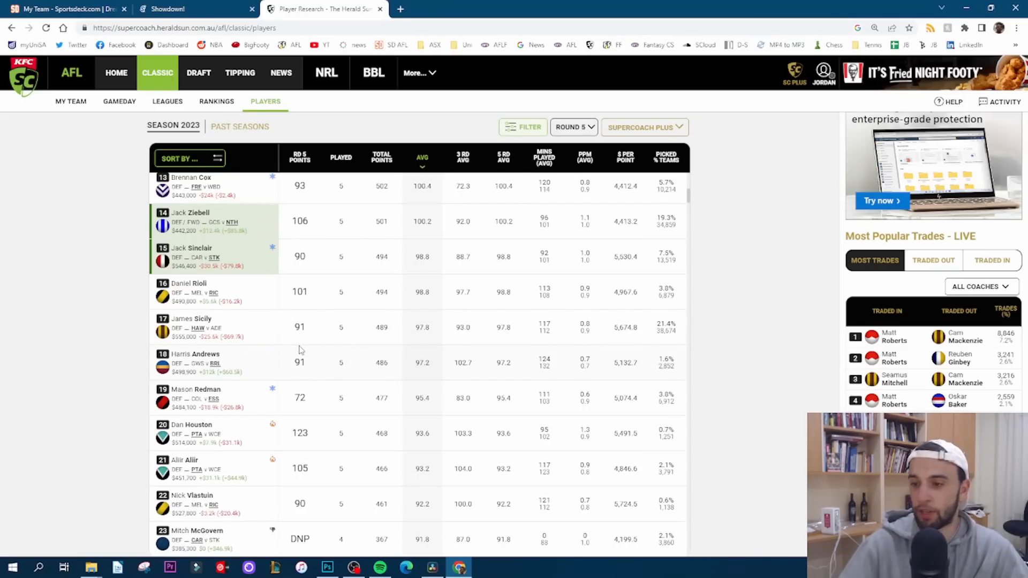
pyautogui.moveTo(373, 371)
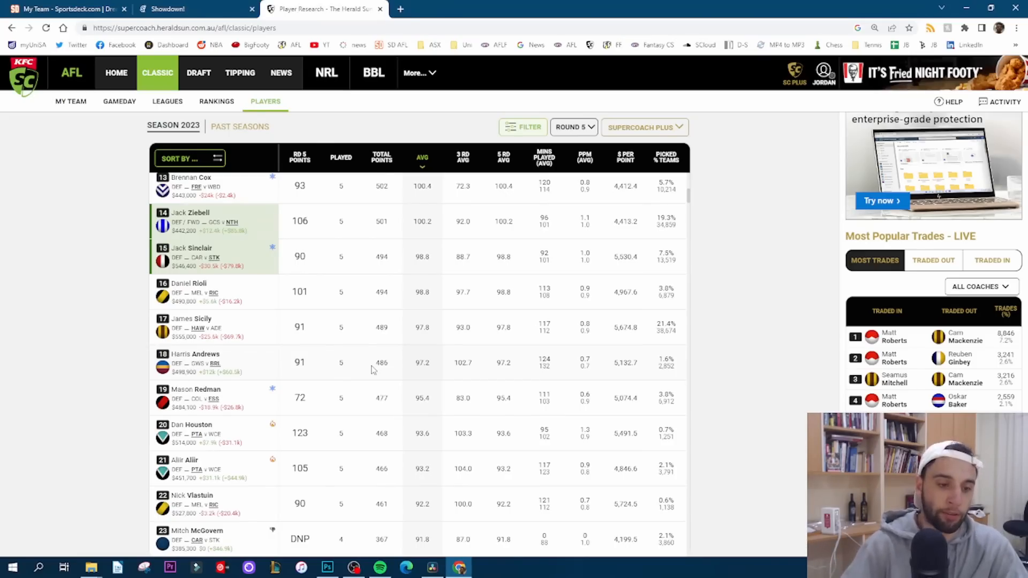
pyautogui.scroll(-3)
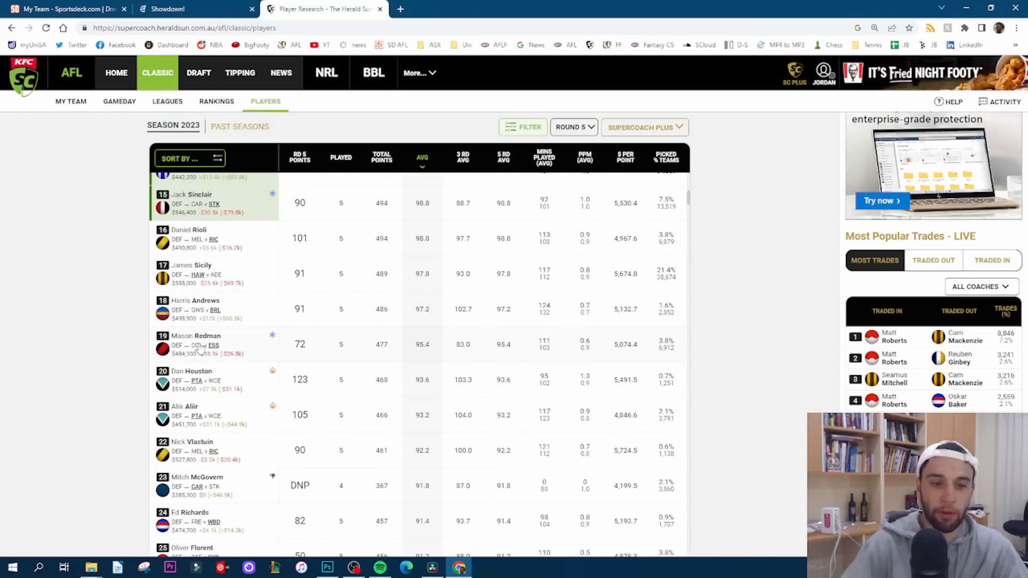
pyautogui.click(196, 336)
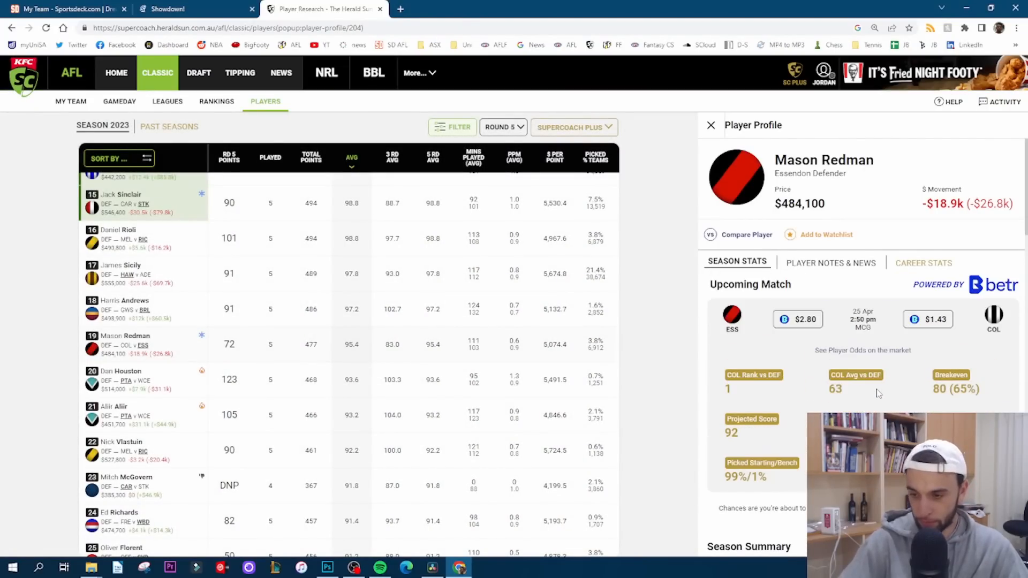
pyautogui.scroll(-3)
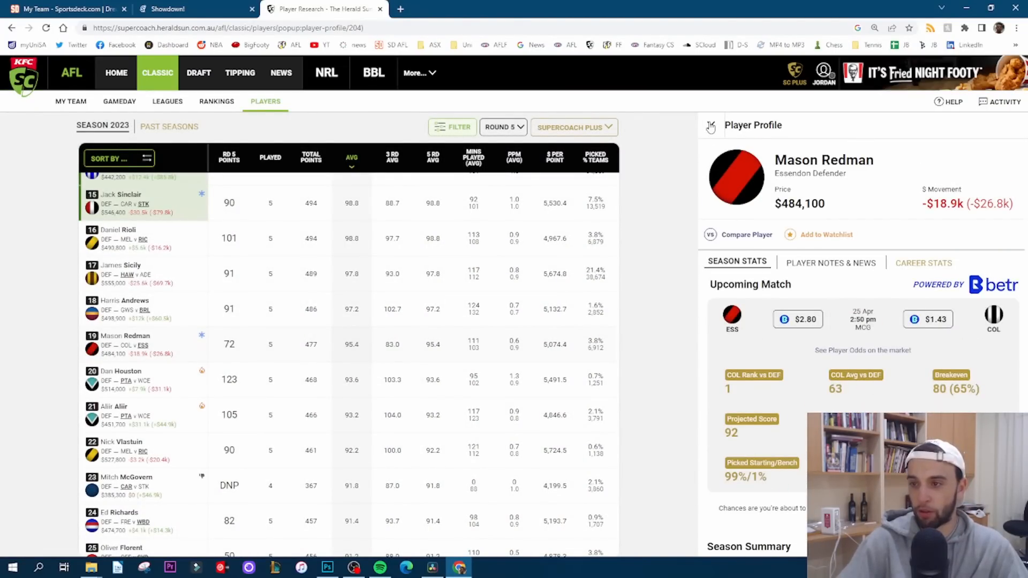
pyautogui.click(711, 126)
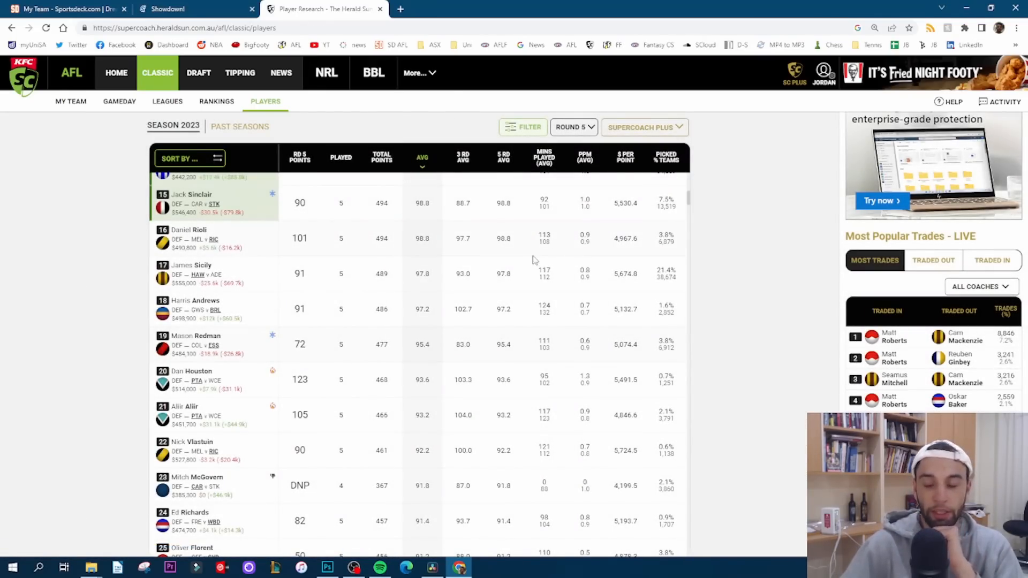
pyautogui.moveTo(322, 248)
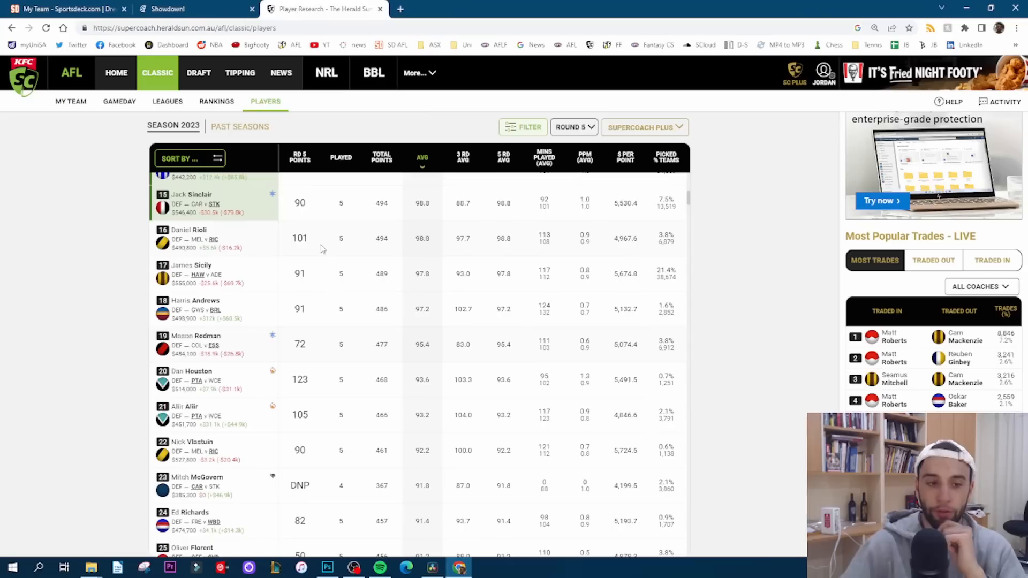
pyautogui.scroll(3)
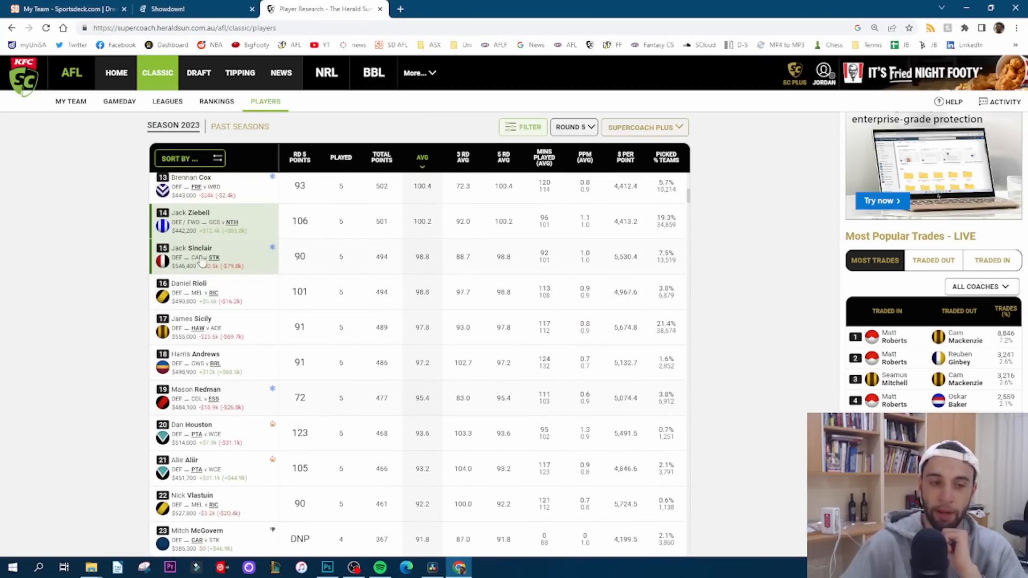
pyautogui.moveTo(203, 260)
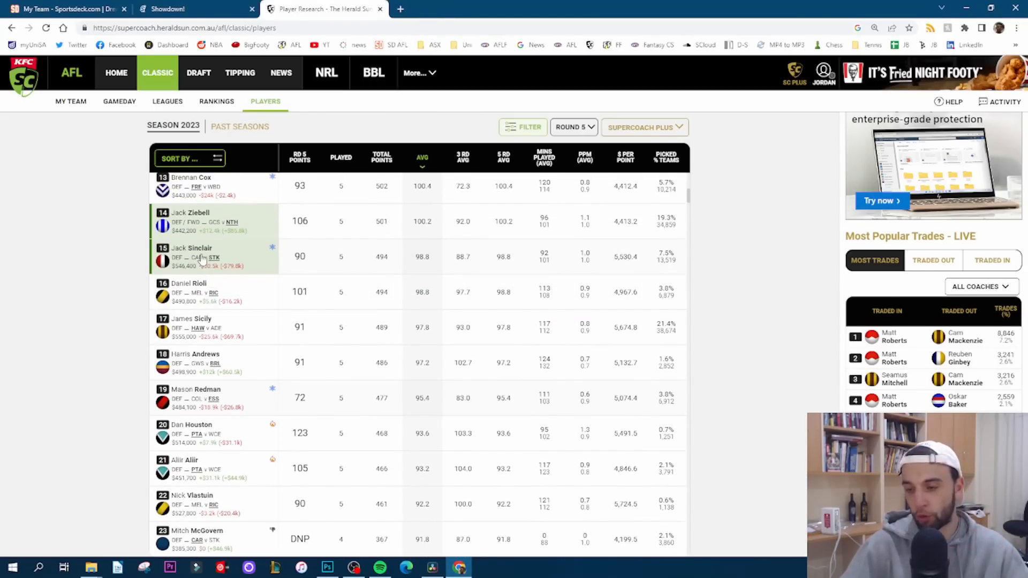
pyautogui.moveTo(200, 261)
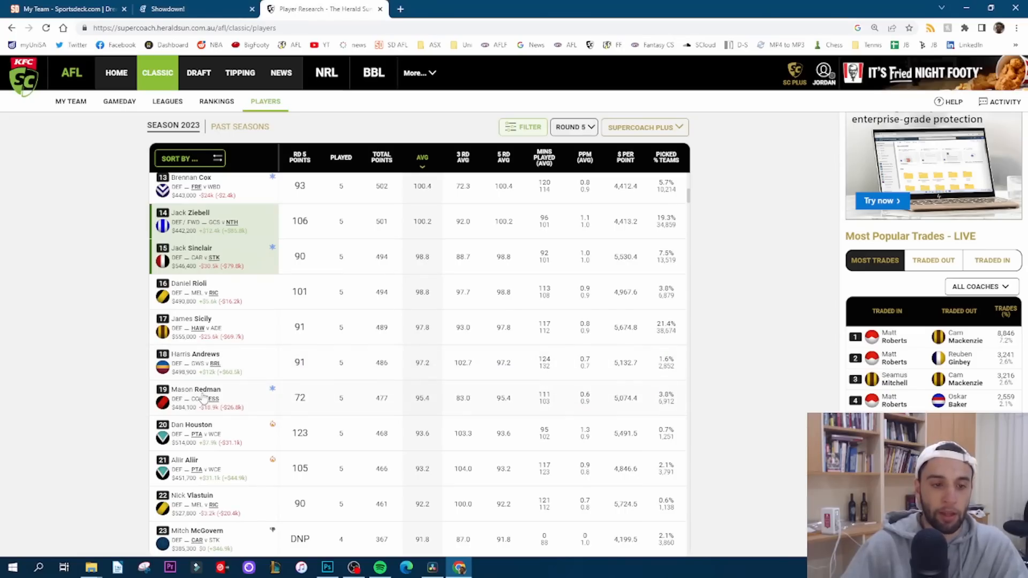
pyautogui.moveTo(205, 397)
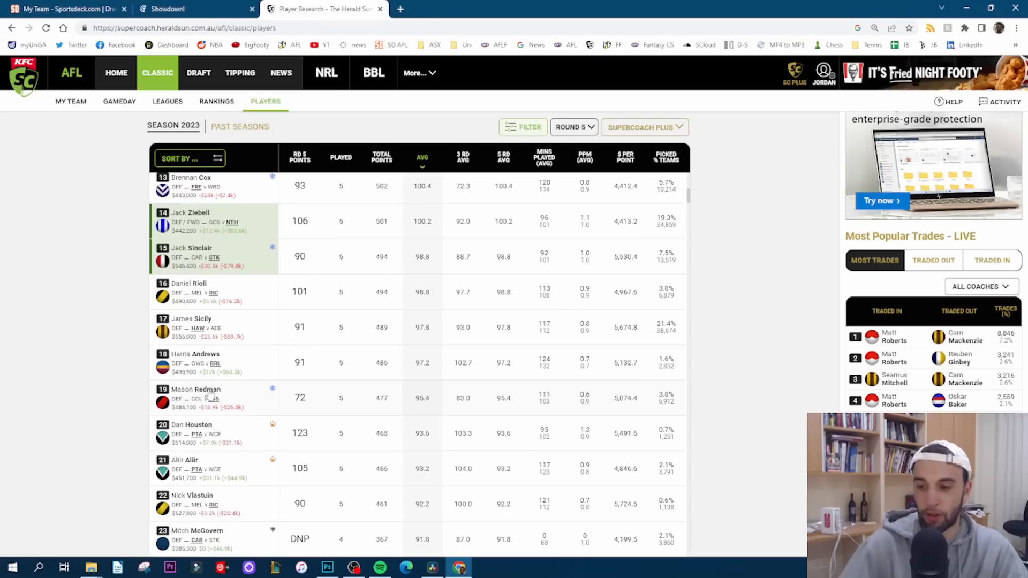
pyautogui.moveTo(360, 458)
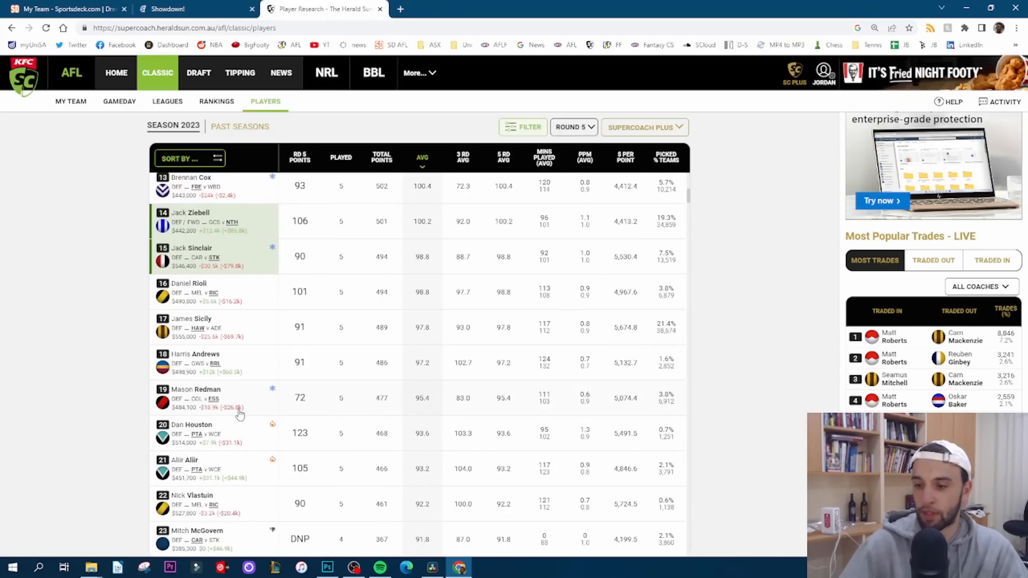
pyautogui.scroll(-3)
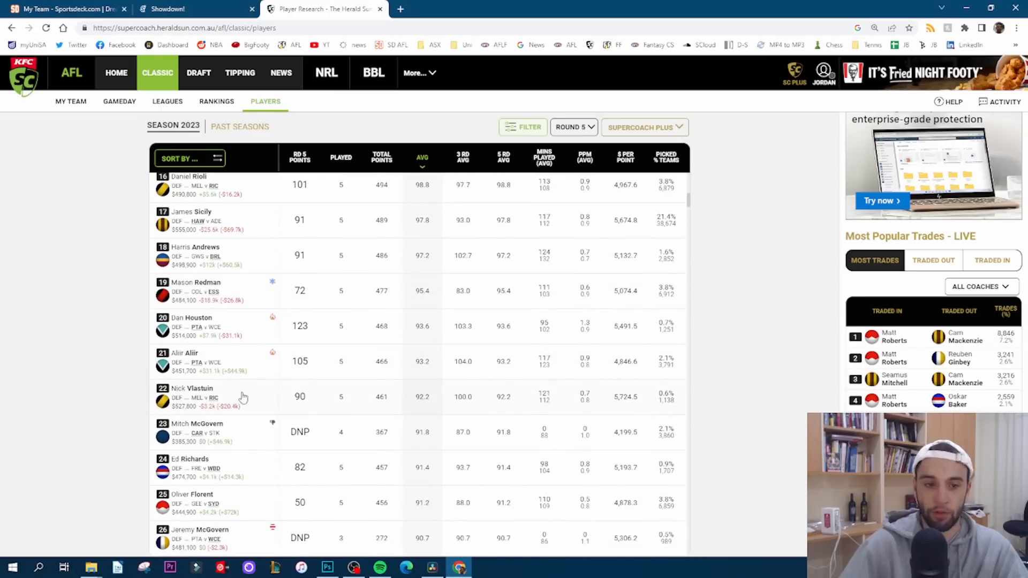
pyautogui.moveTo(264, 284)
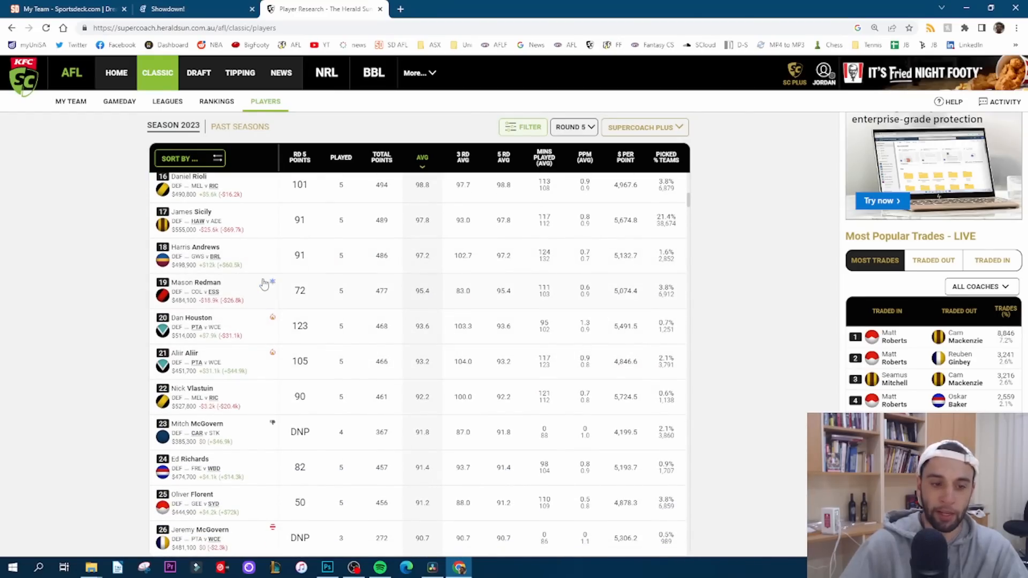
pyautogui.moveTo(218, 304)
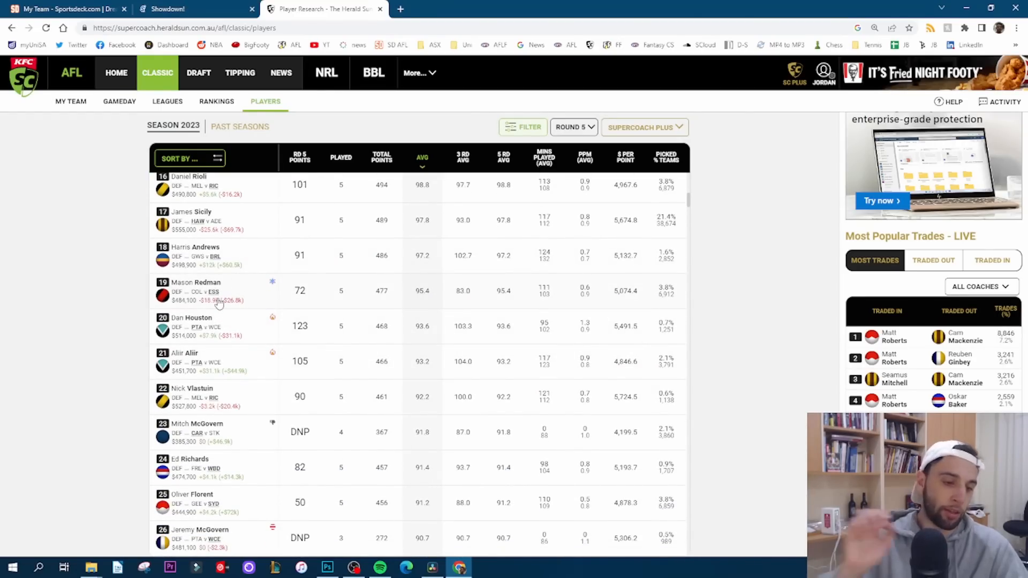
pyautogui.scroll(-3)
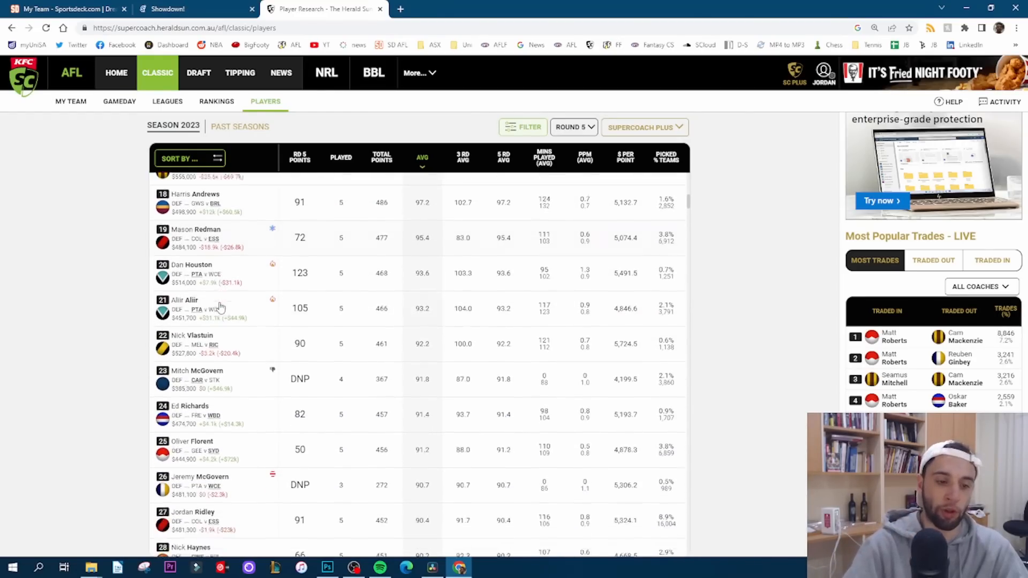
pyautogui.scroll(3)
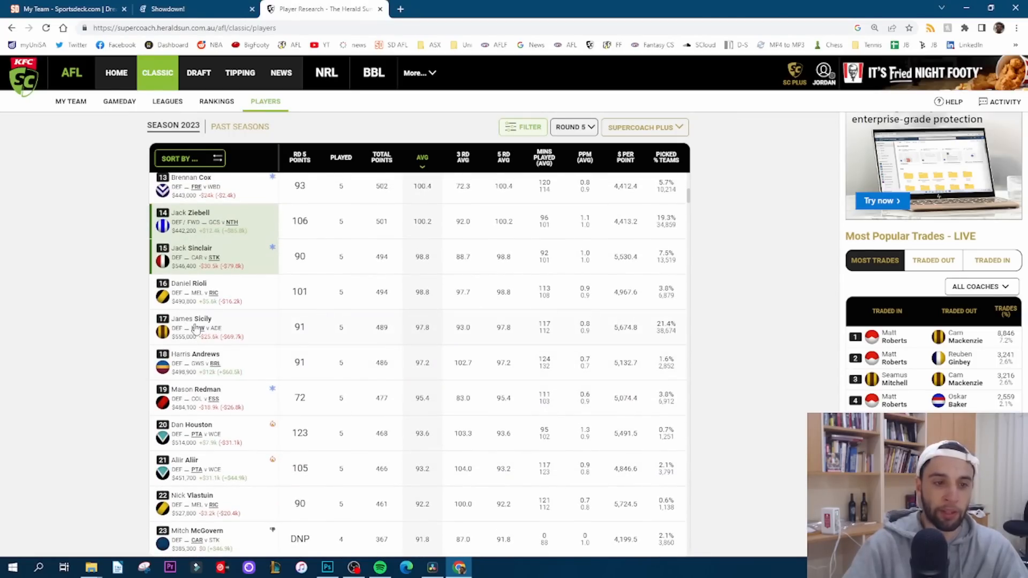
pyautogui.scroll(3)
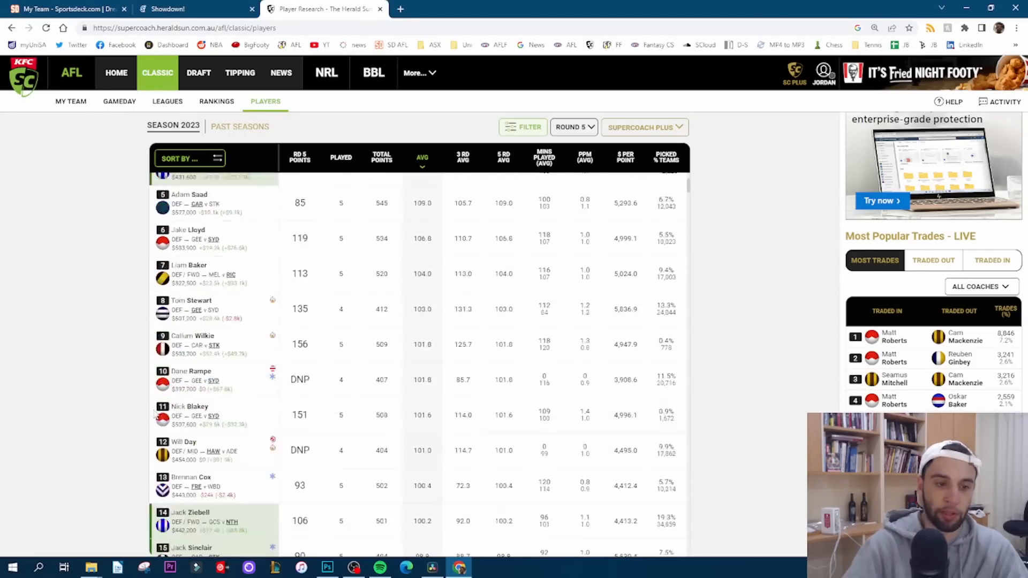
pyautogui.scroll(3)
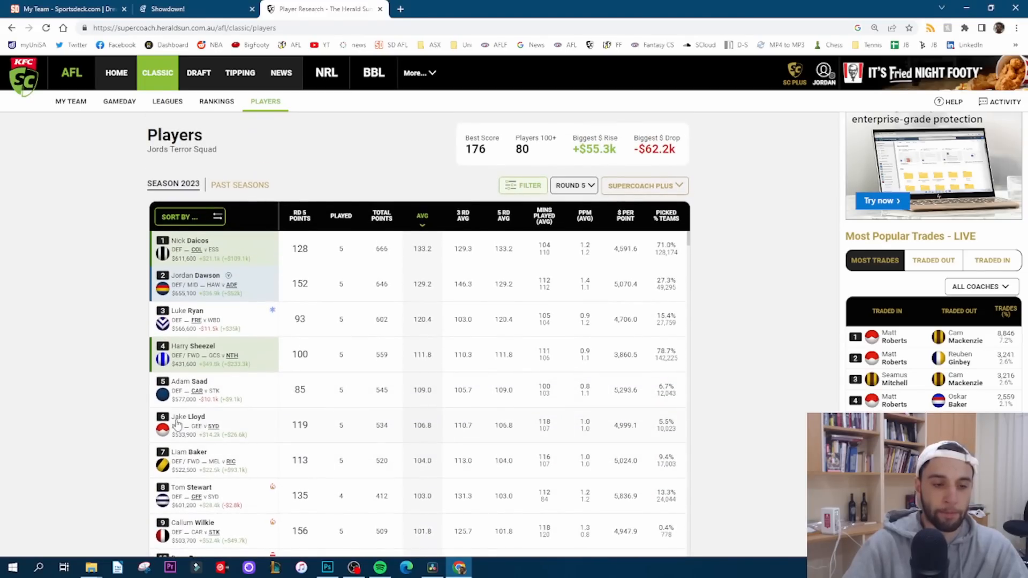
pyautogui.scroll(-3)
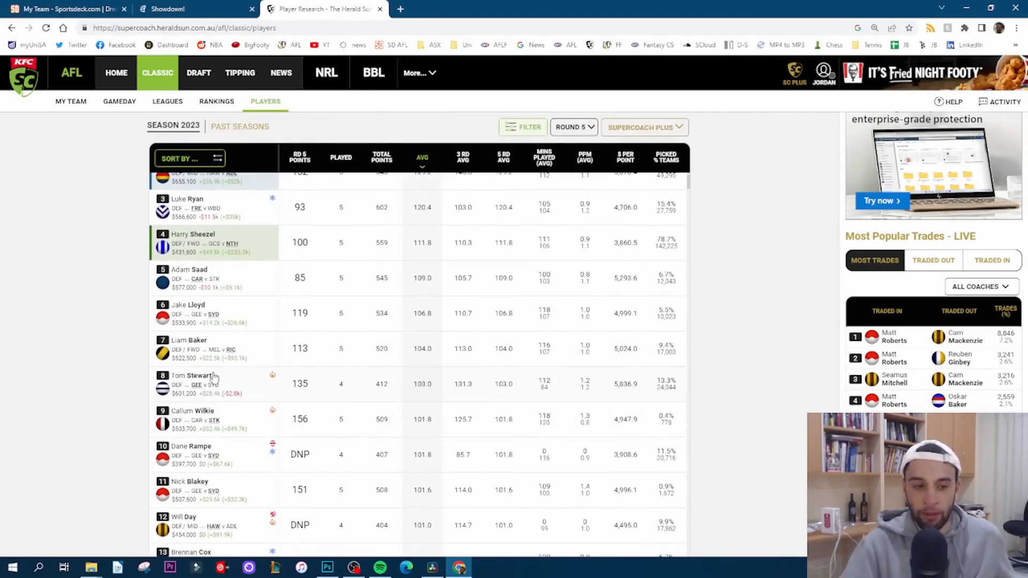
pyautogui.scroll(-3)
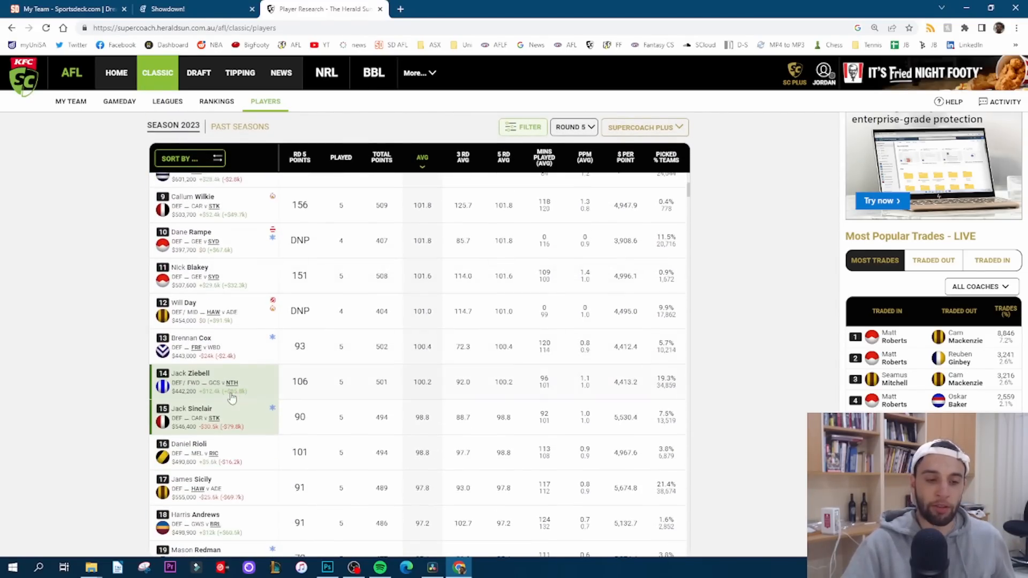
pyautogui.scroll(-3)
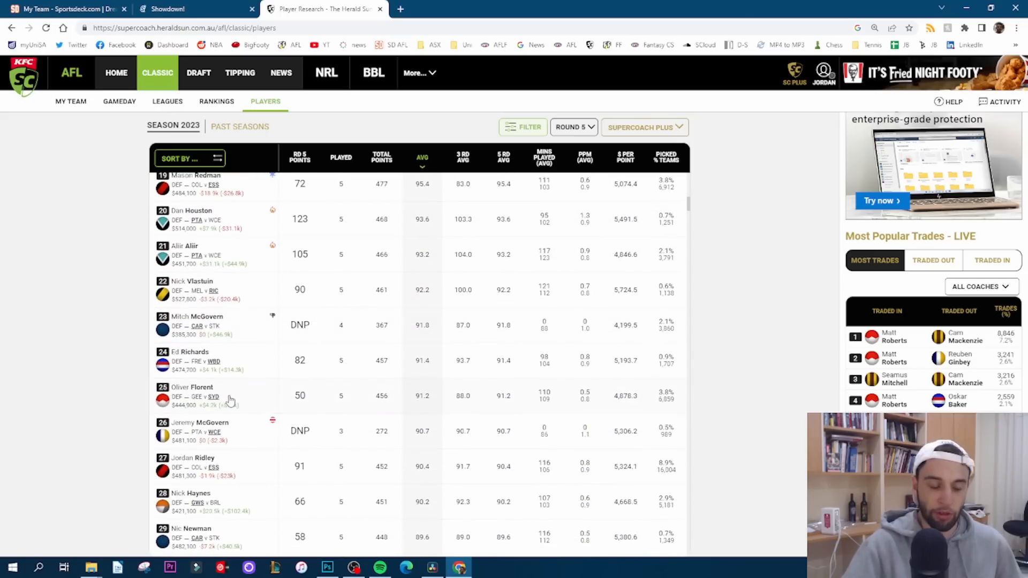
pyautogui.scroll(-3)
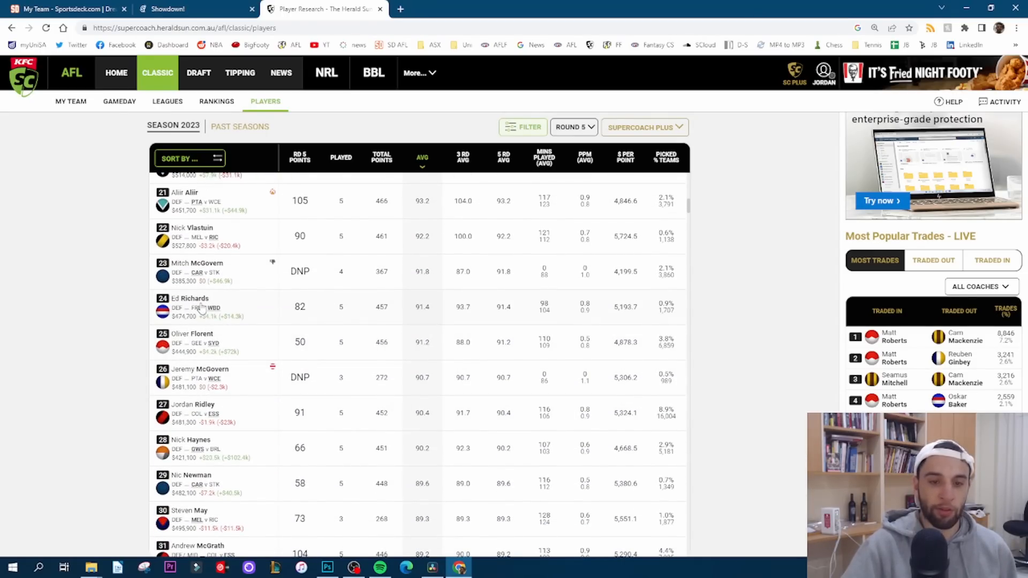
pyautogui.moveTo(225, 322)
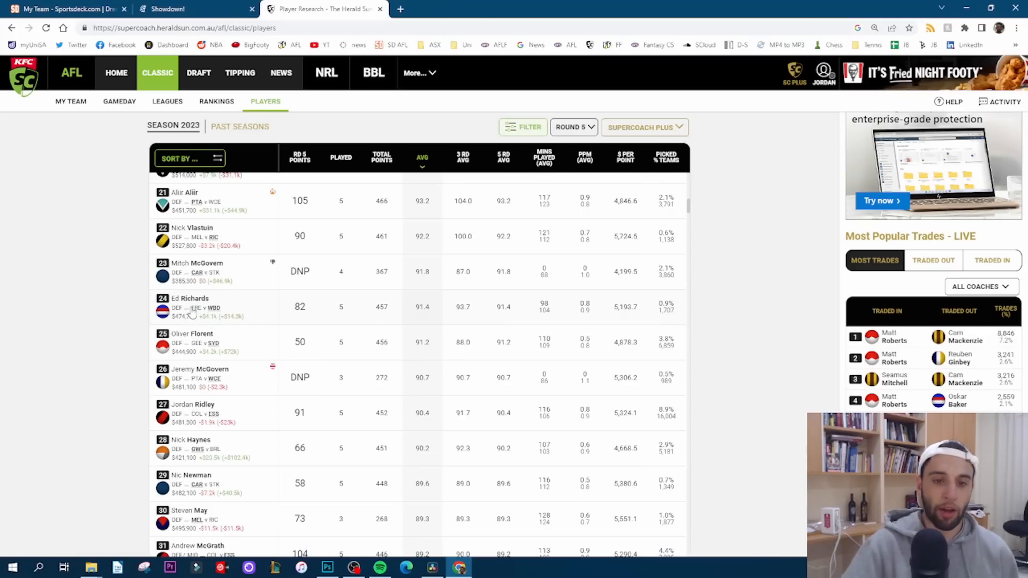
pyautogui.moveTo(198, 310)
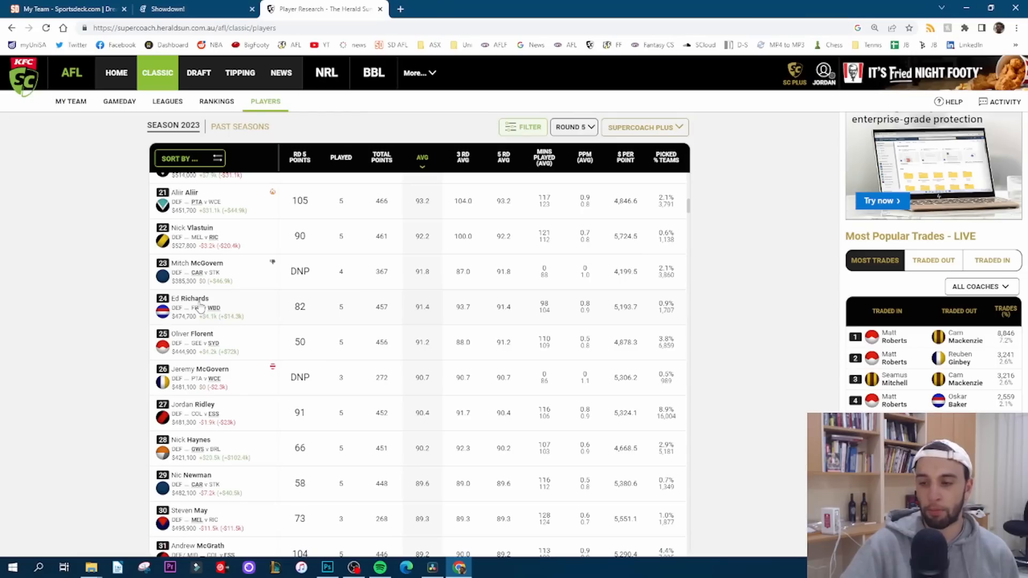
pyautogui.moveTo(199, 305)
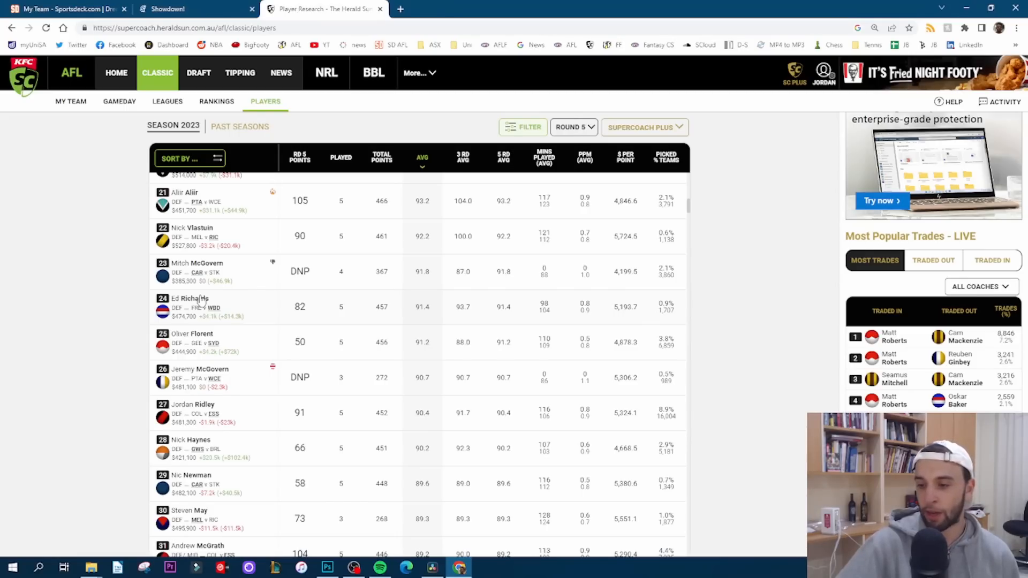
pyautogui.scroll(-3)
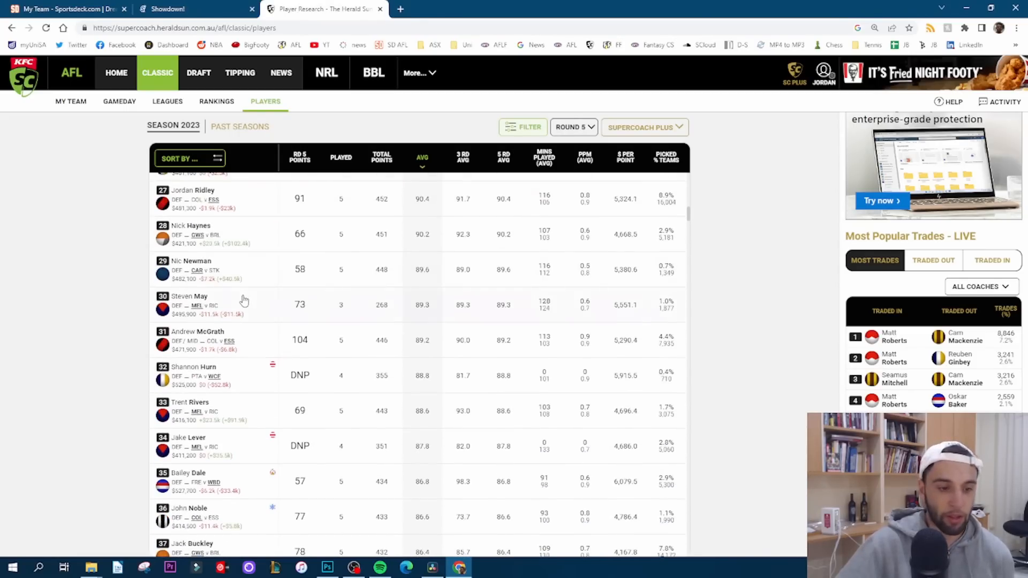
pyautogui.scroll(-3)
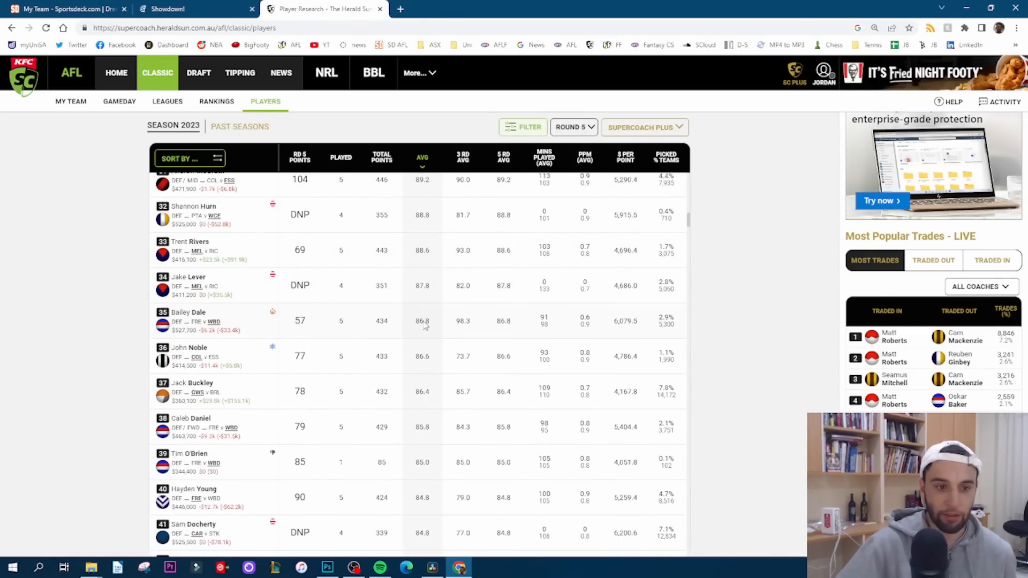
pyautogui.moveTo(290, 339)
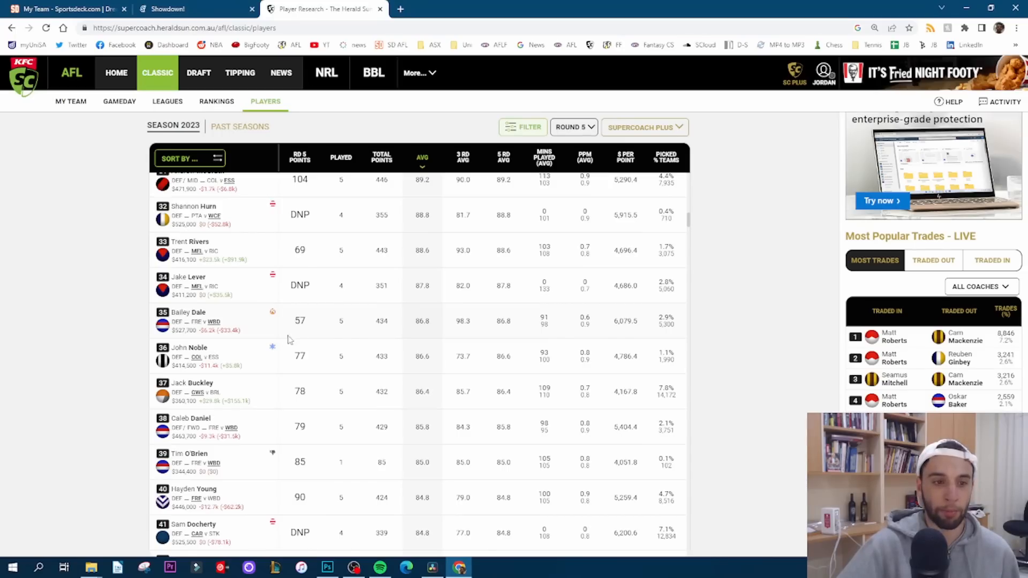
pyautogui.moveTo(235, 369)
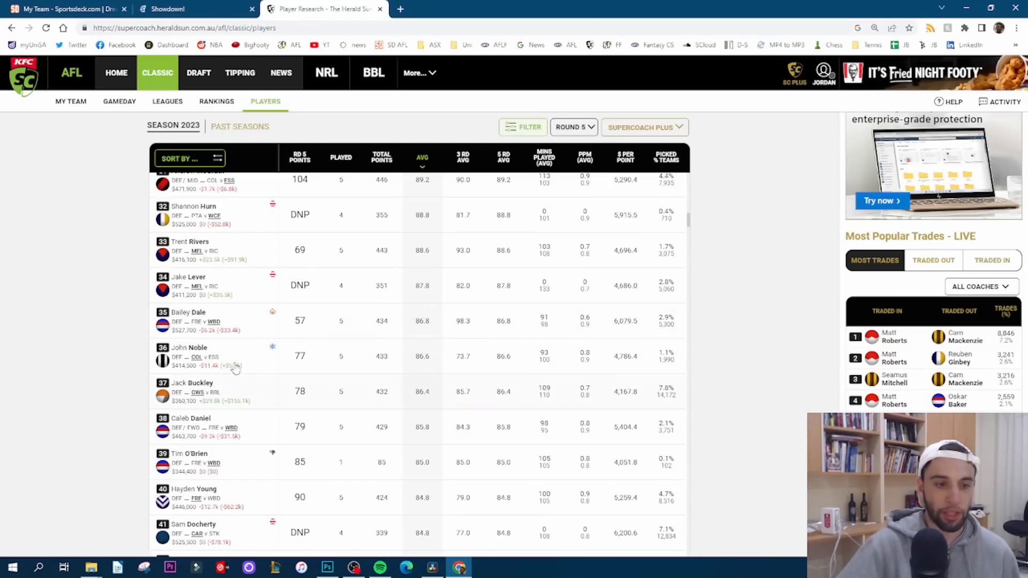
pyautogui.scroll(3)
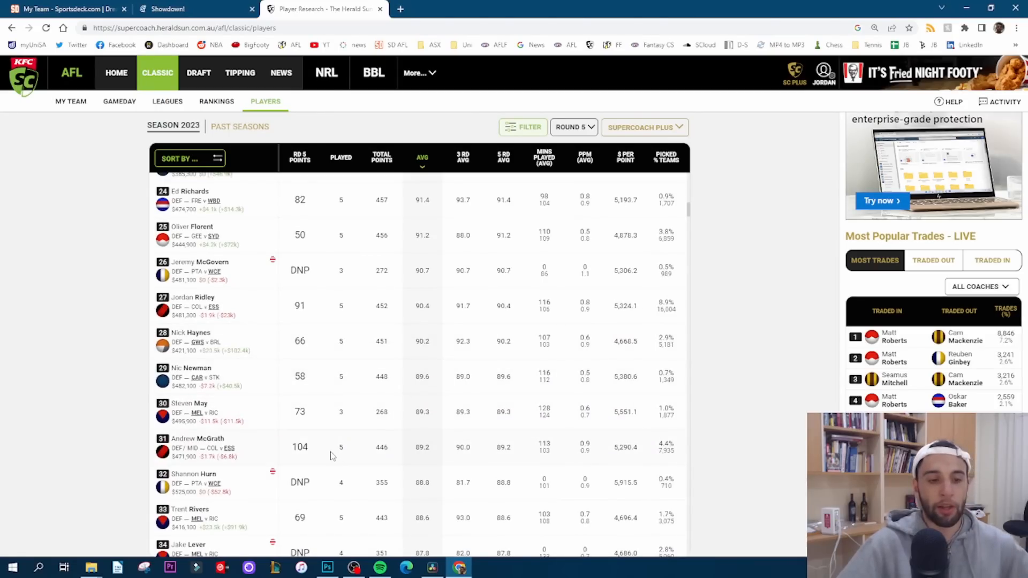
pyautogui.scroll(3)
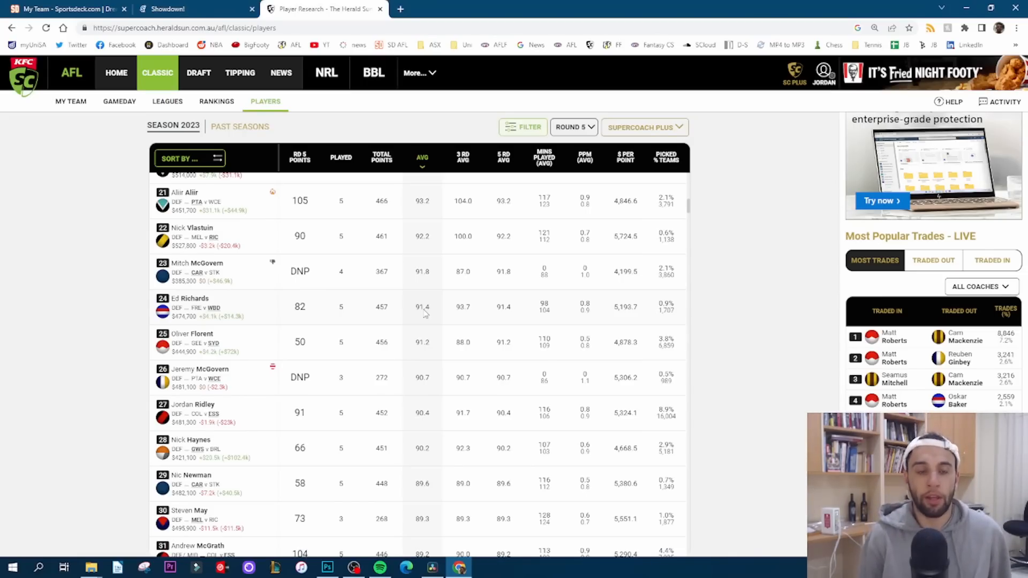
pyautogui.scroll(3)
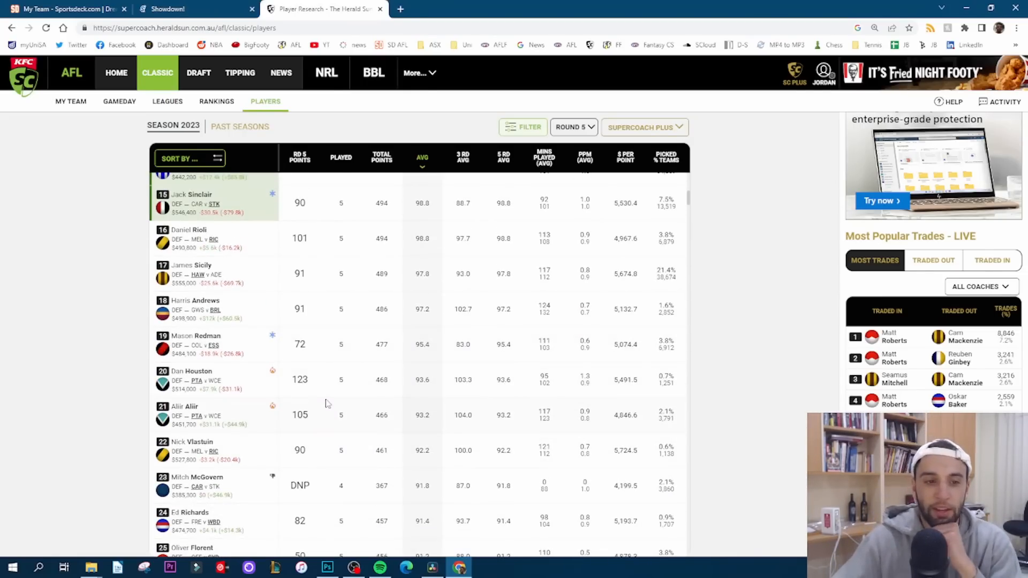
pyautogui.scroll(3)
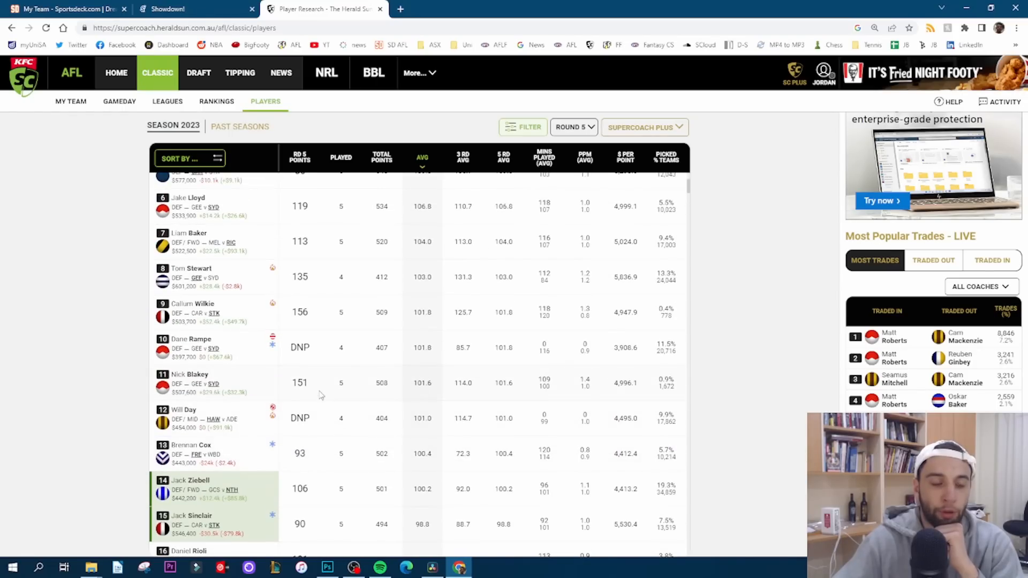
pyautogui.scroll(3)
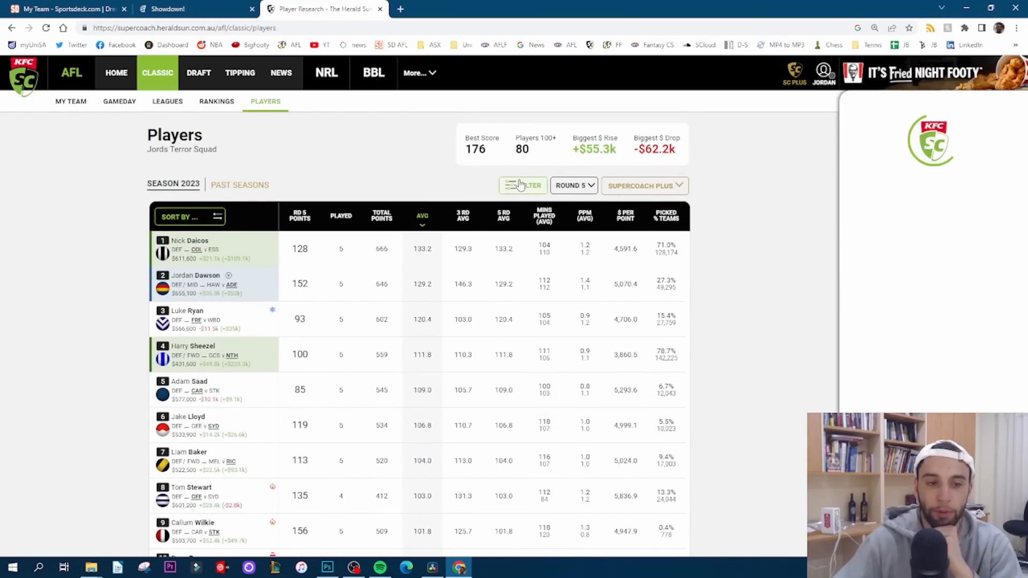
pyautogui.click(523, 184)
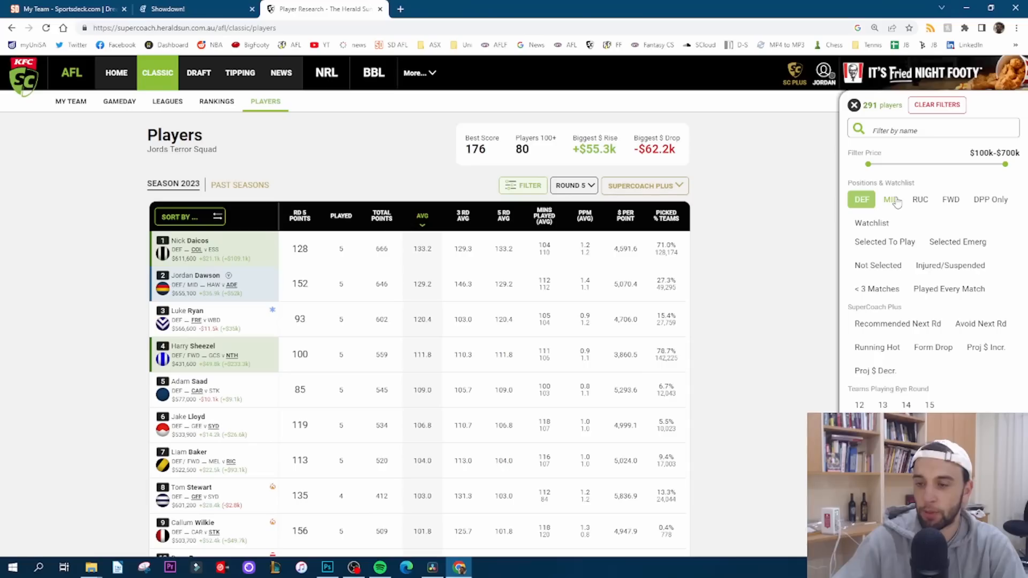
pyautogui.click(892, 199)
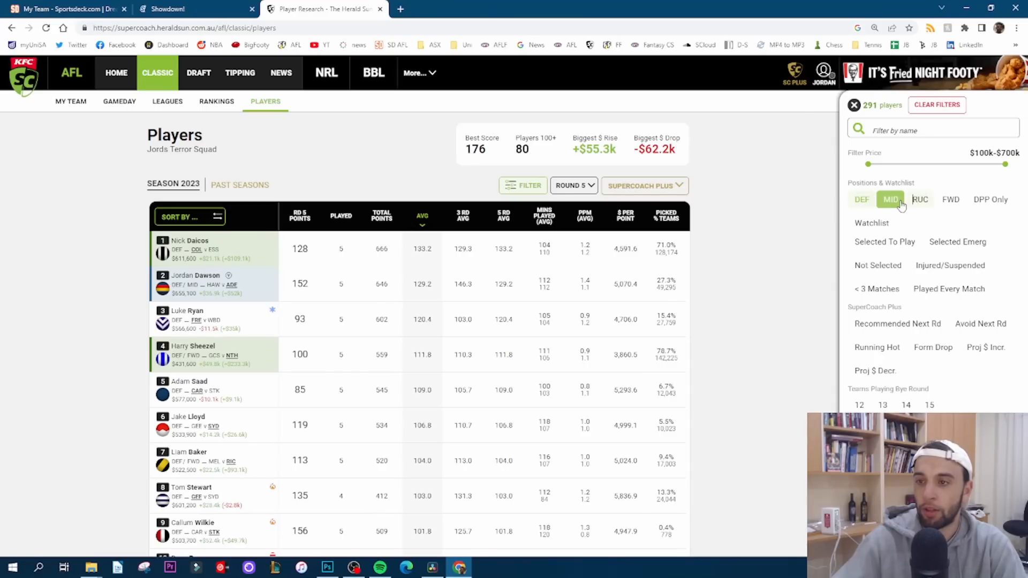
pyautogui.click(919, 199)
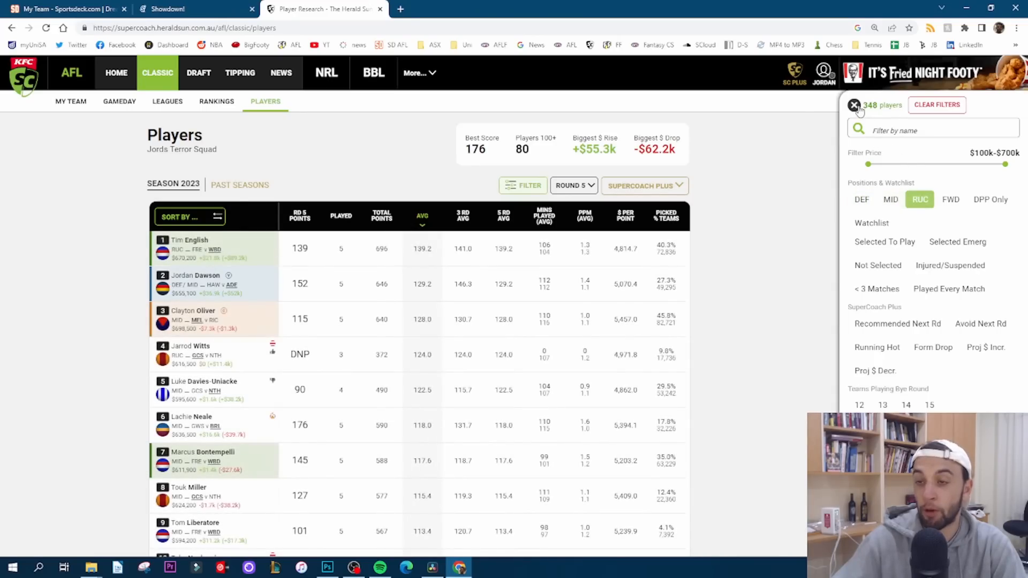
pyautogui.click(854, 105)
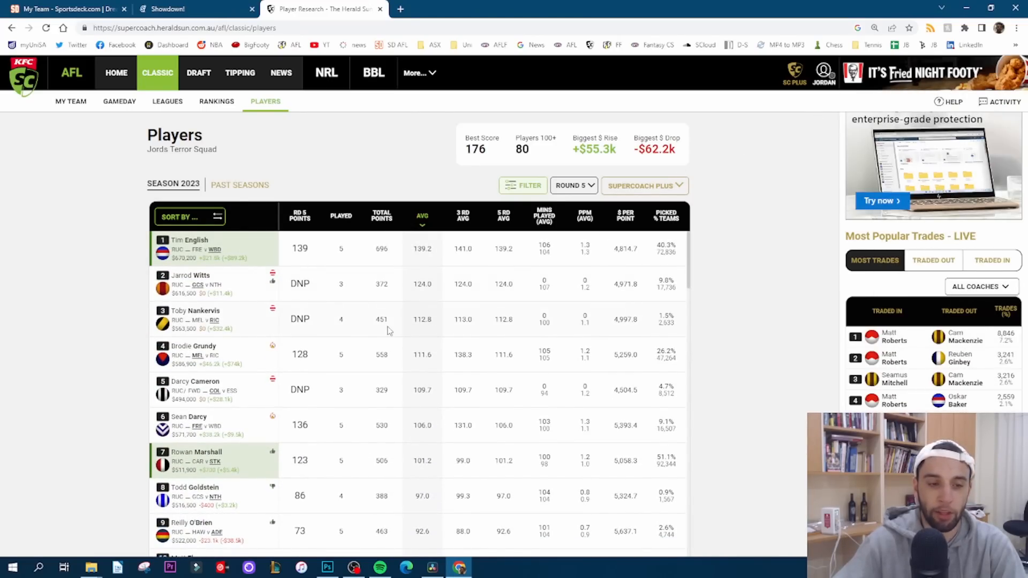
pyautogui.moveTo(248, 267)
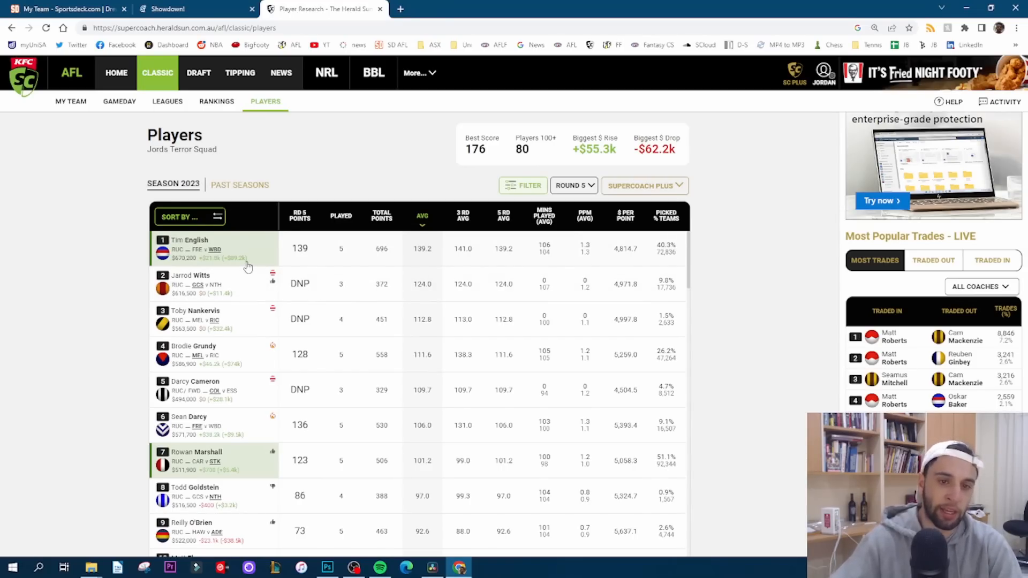
pyautogui.moveTo(247, 204)
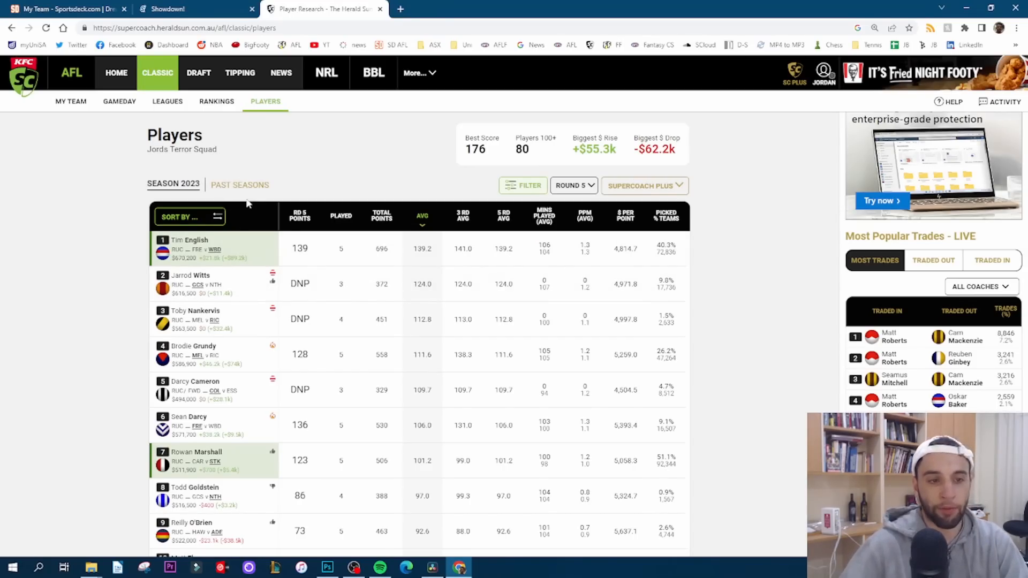
pyautogui.moveTo(221, 254)
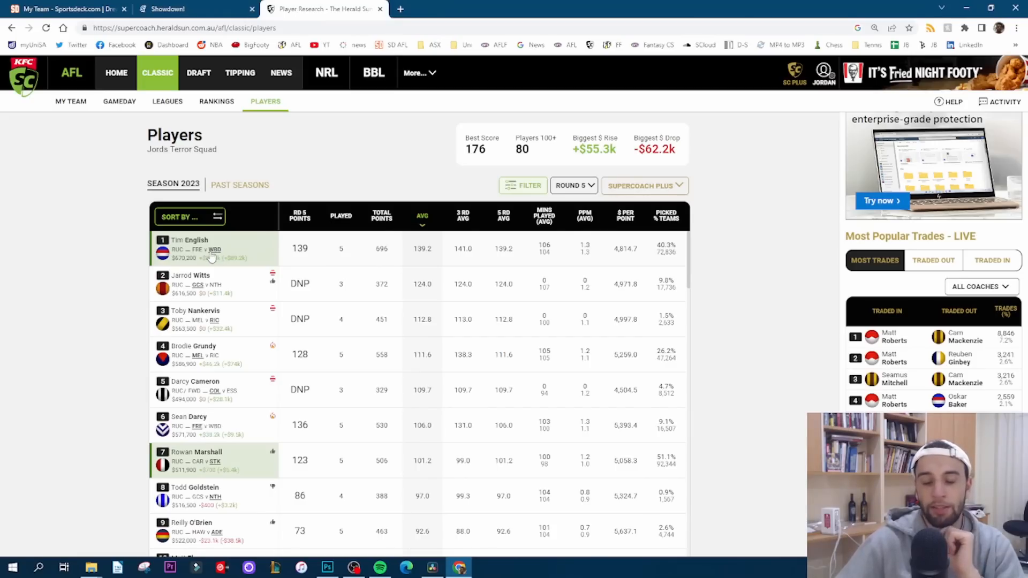
pyautogui.moveTo(214, 271)
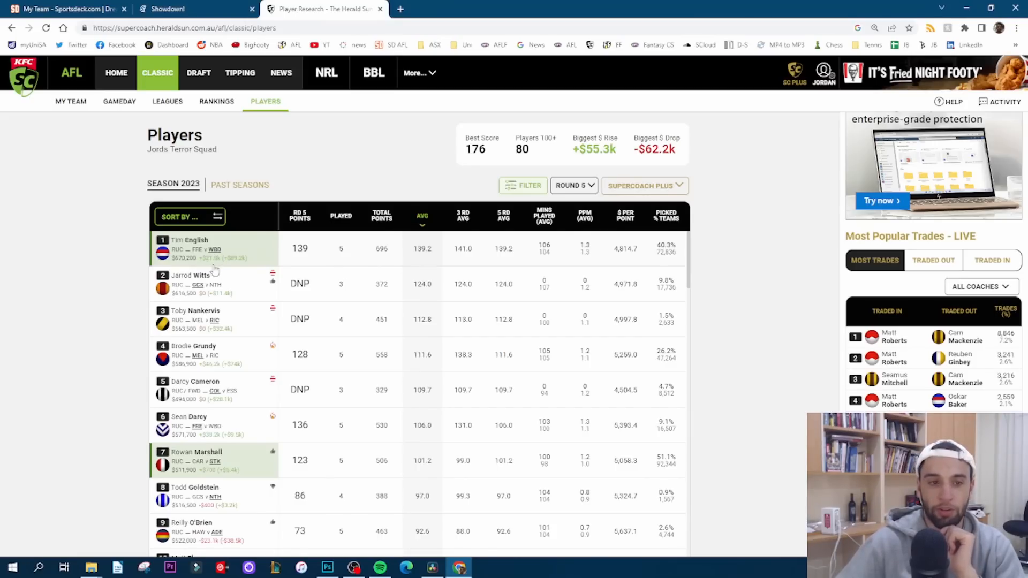
pyautogui.scroll(-3)
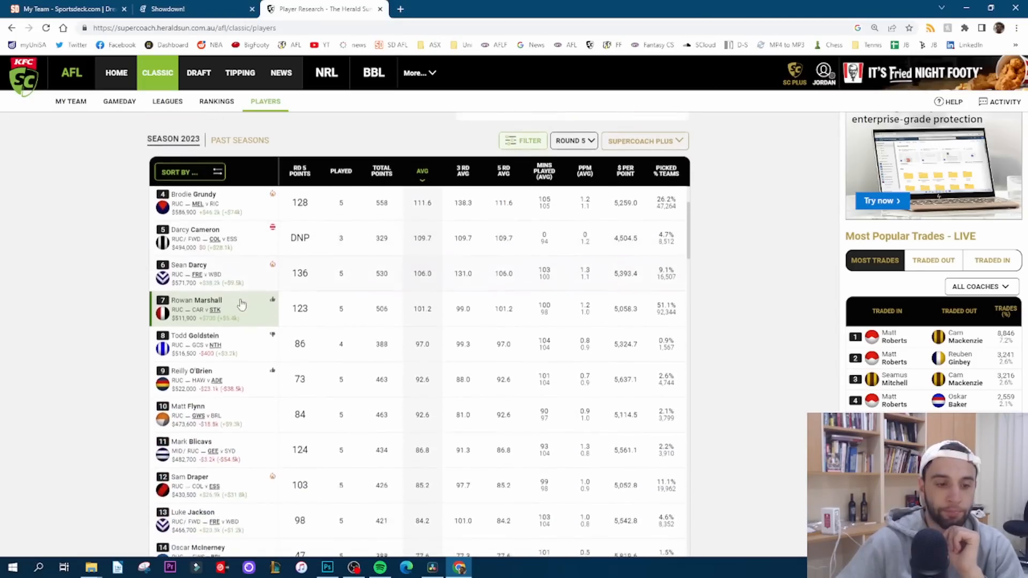
pyautogui.scroll(-3)
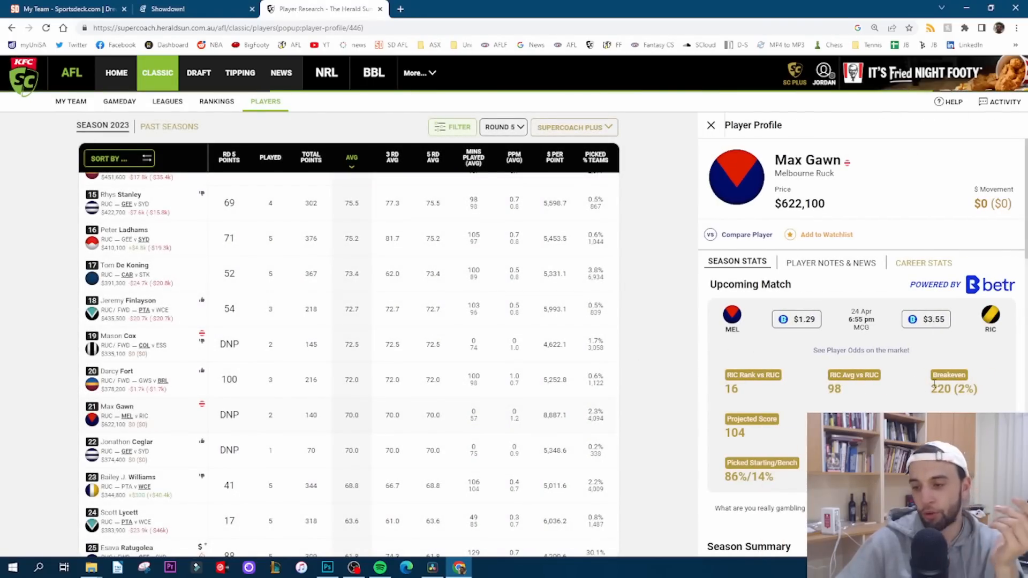
pyautogui.scroll(-3)
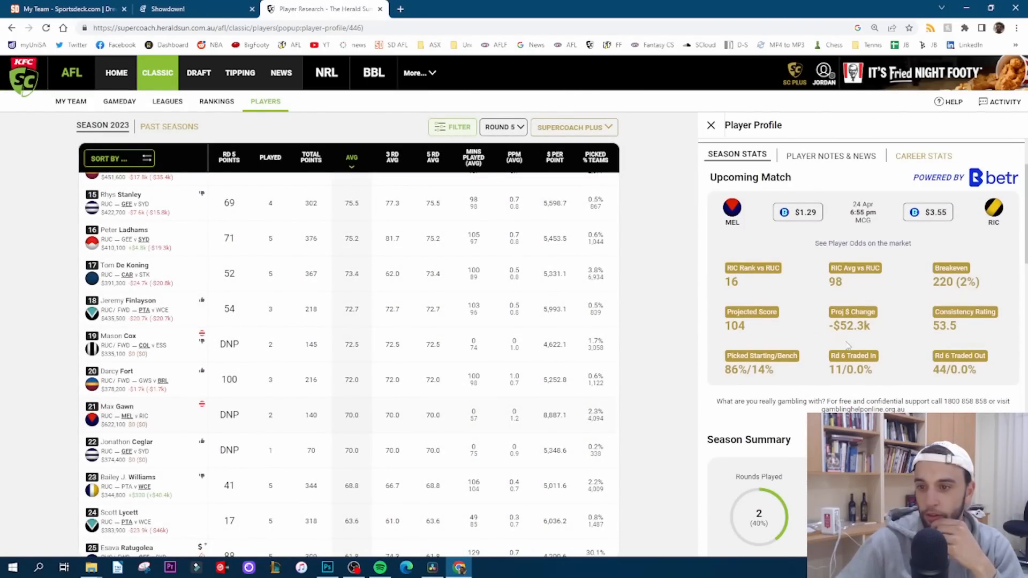
pyautogui.scroll(-3)
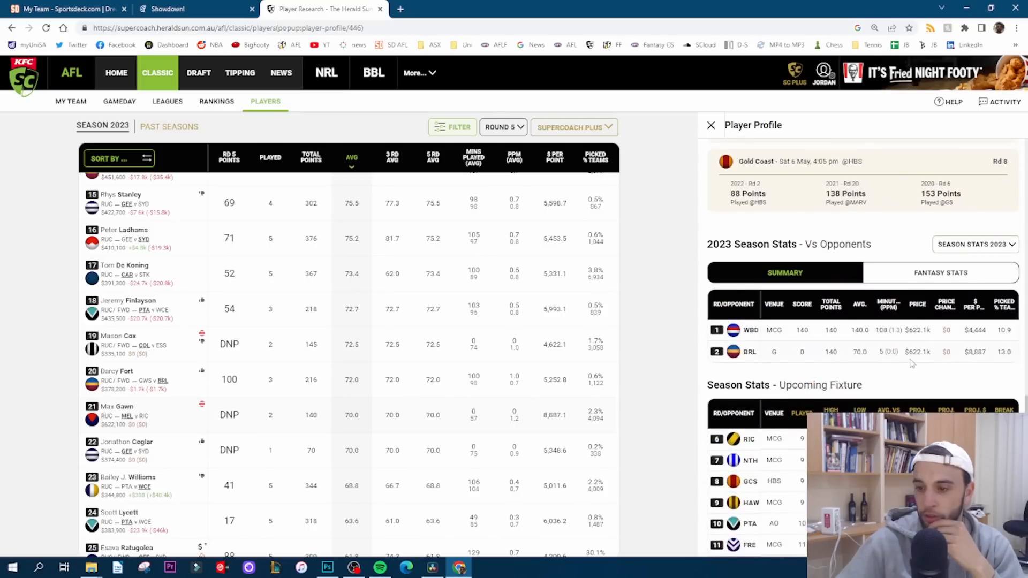
pyautogui.scroll(-3)
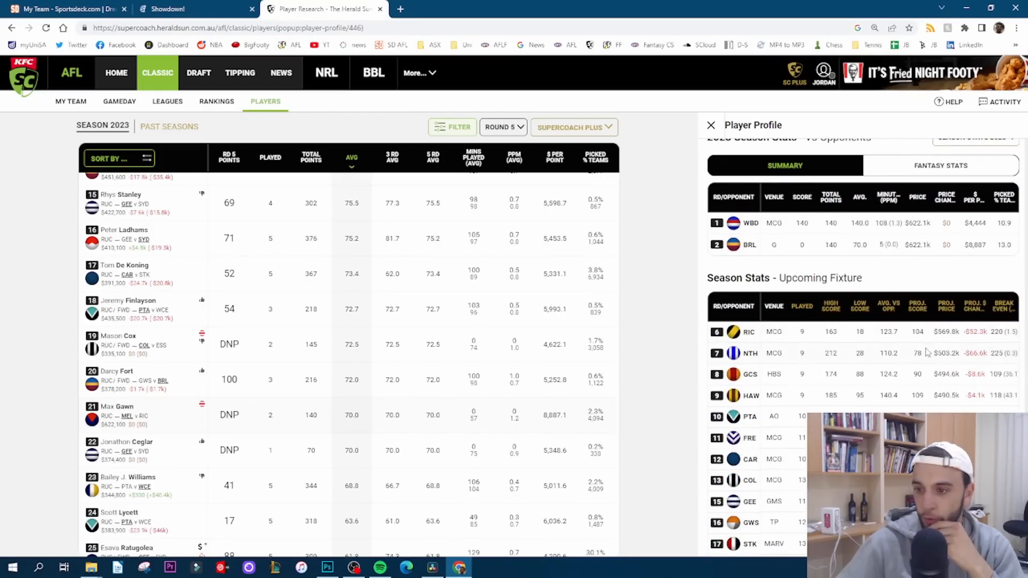
pyautogui.moveTo(923, 360)
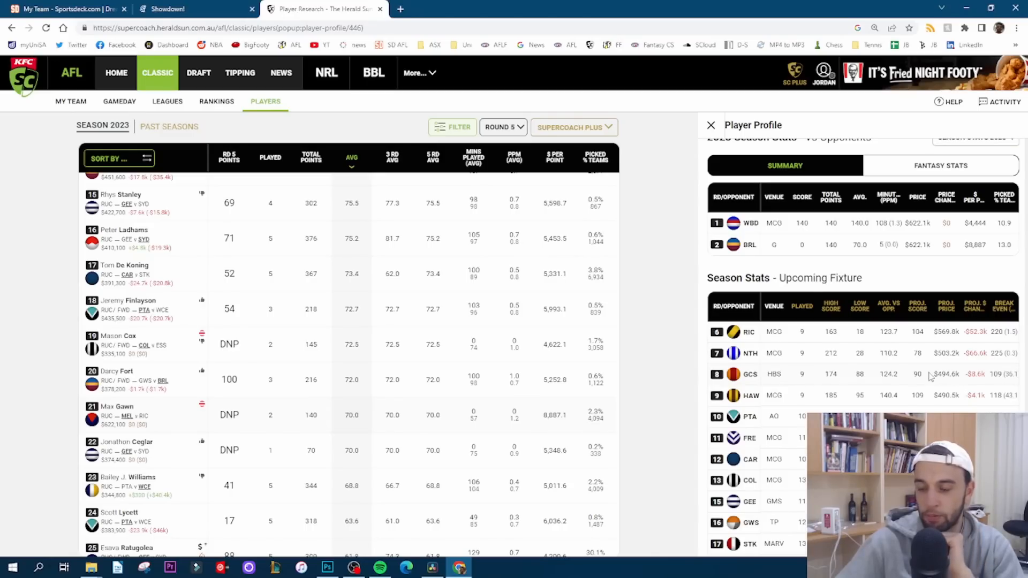
pyautogui.moveTo(917, 340)
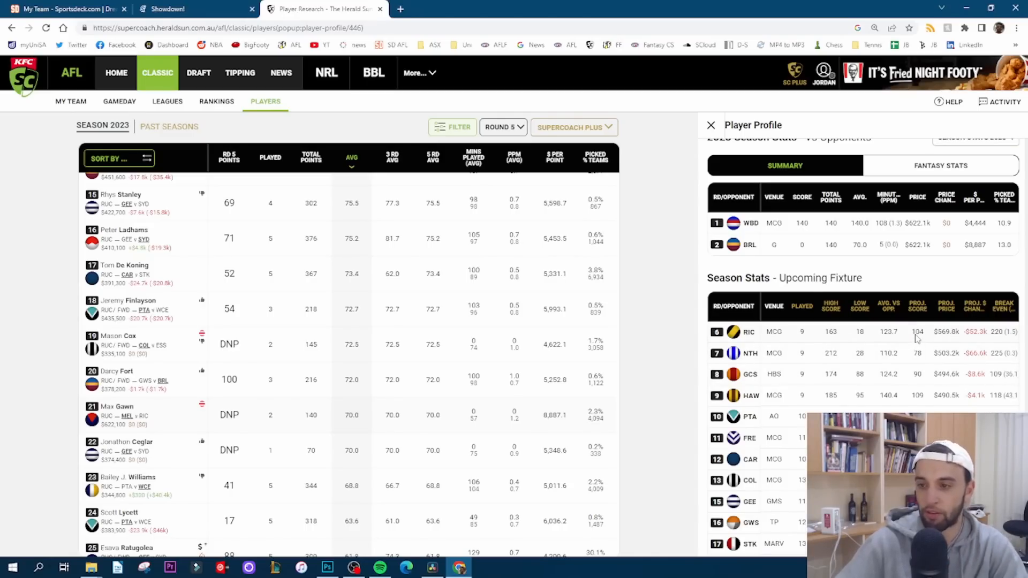
pyautogui.moveTo(894, 348)
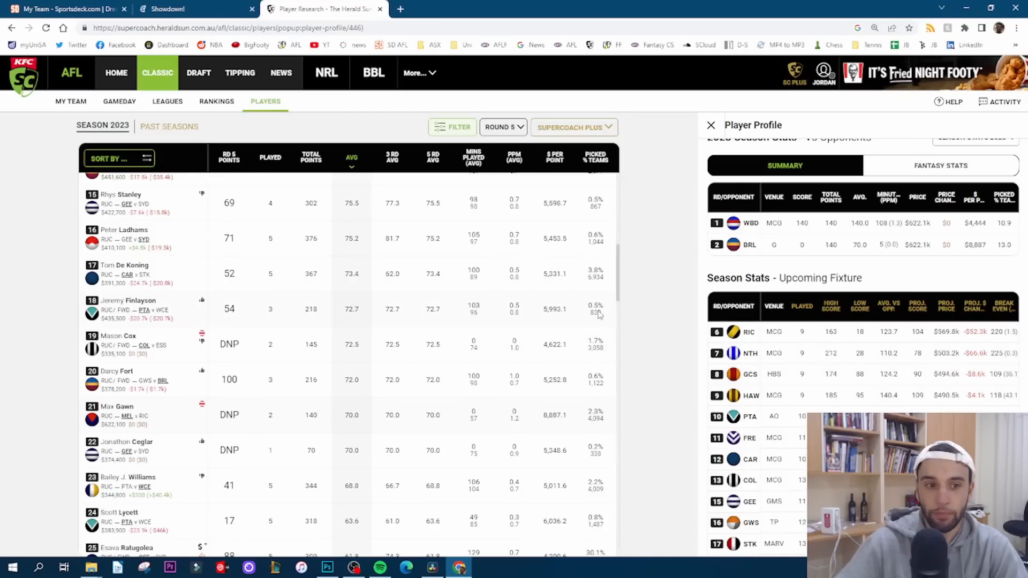
pyautogui.scroll(3)
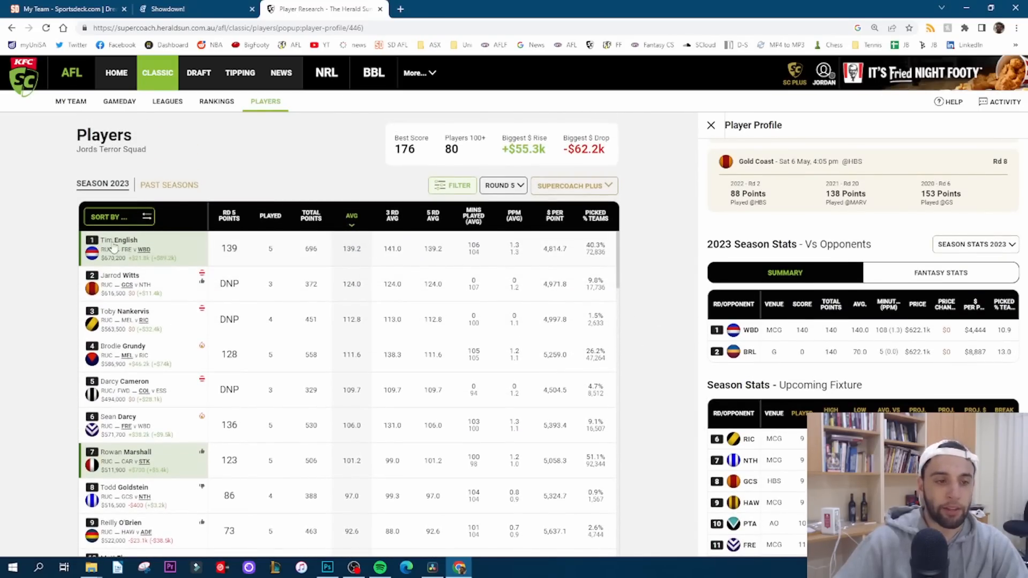
pyautogui.moveTo(170, 421)
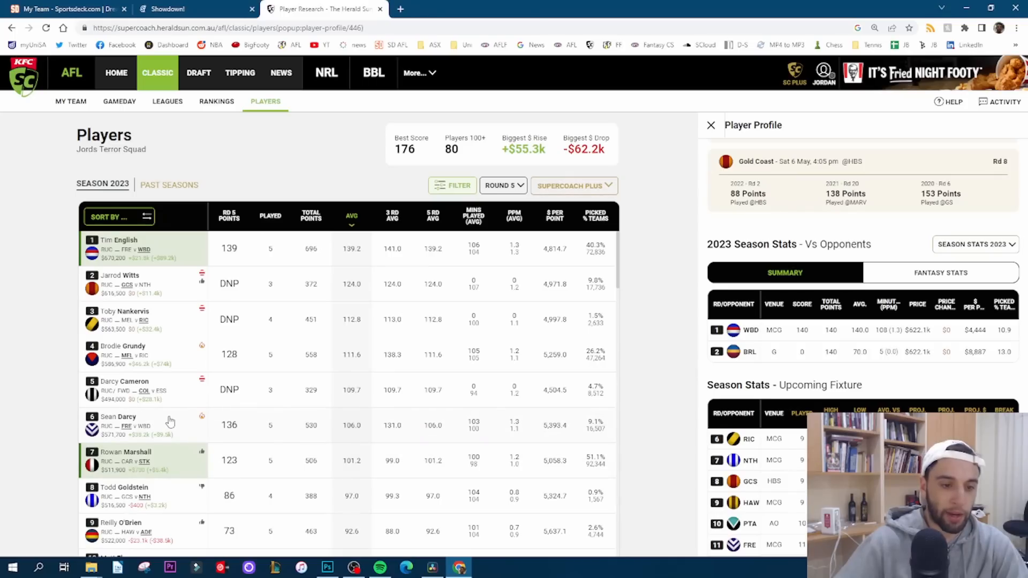
pyautogui.moveTo(136, 418)
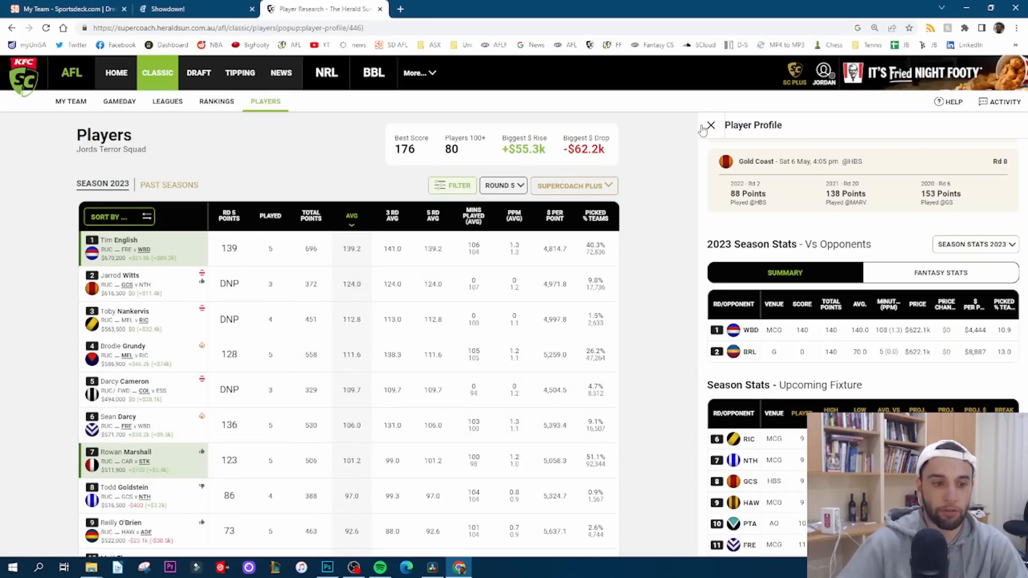
pyautogui.click(710, 126)
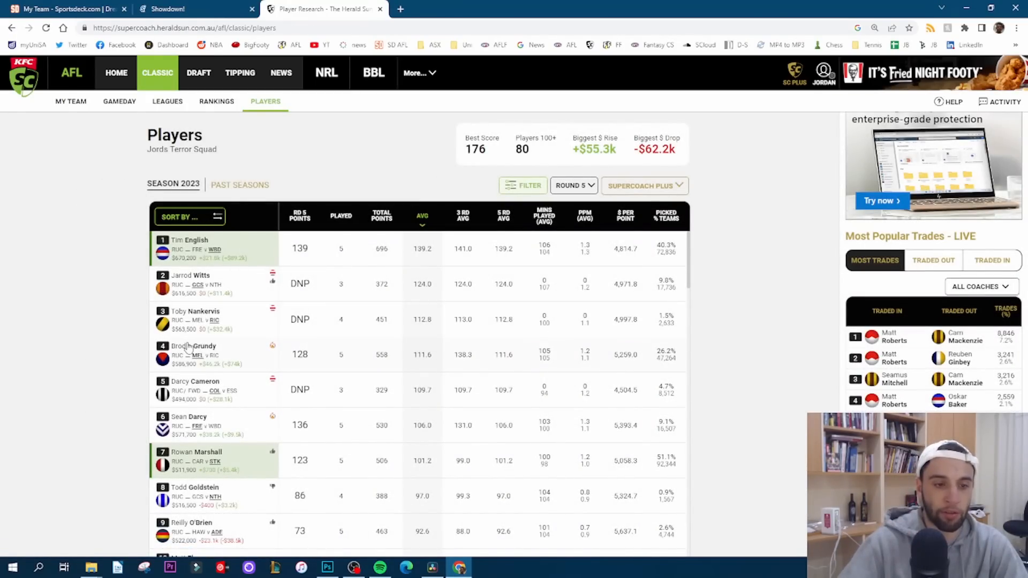
pyautogui.click(193, 351)
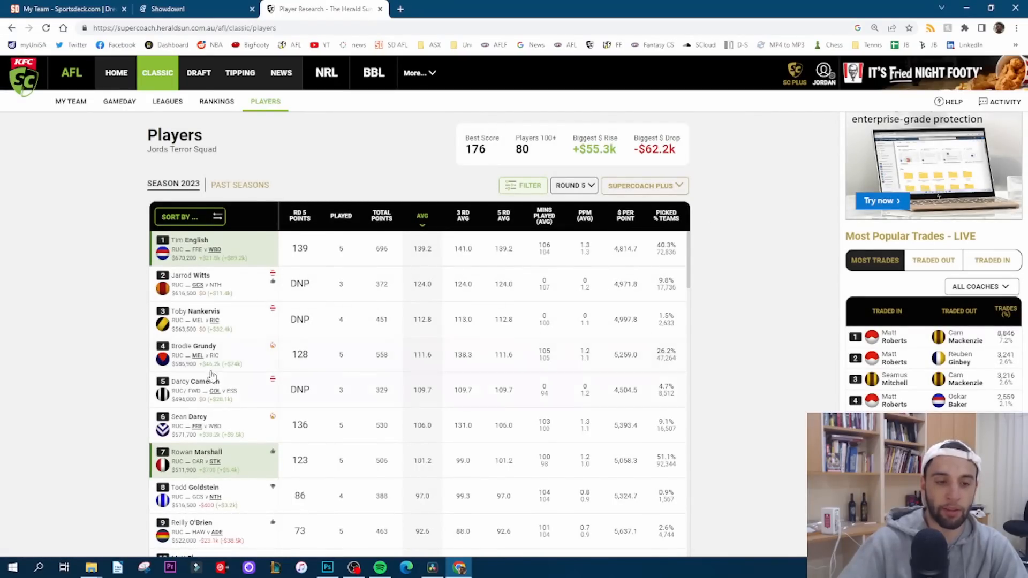
pyautogui.moveTo(236, 354)
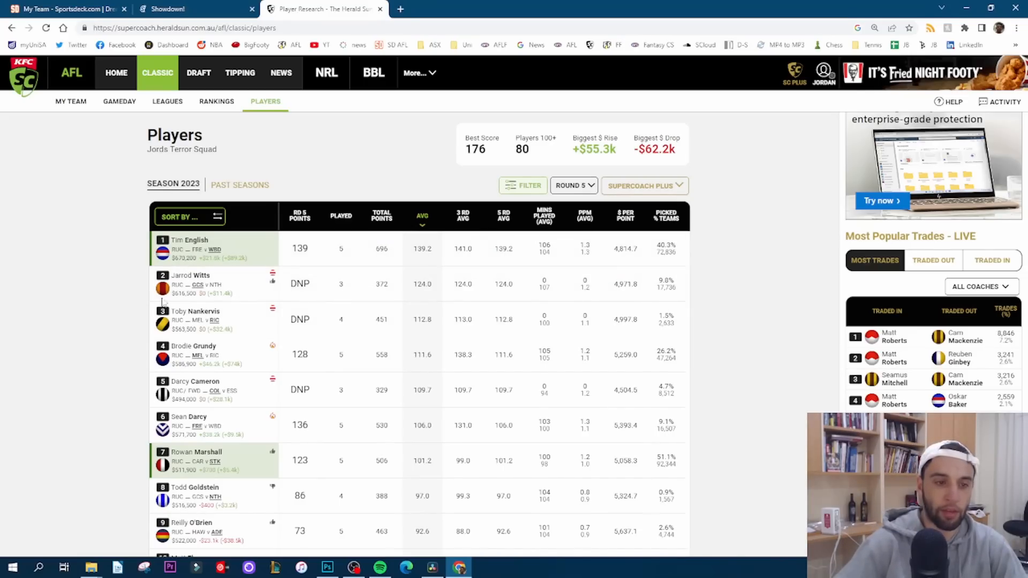
pyautogui.moveTo(173, 293)
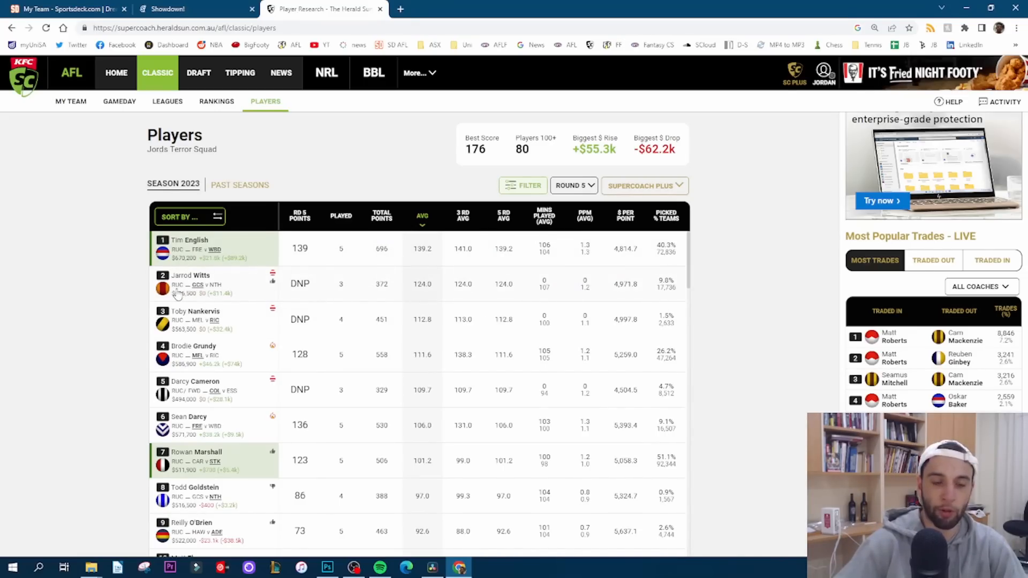
pyautogui.moveTo(203, 308)
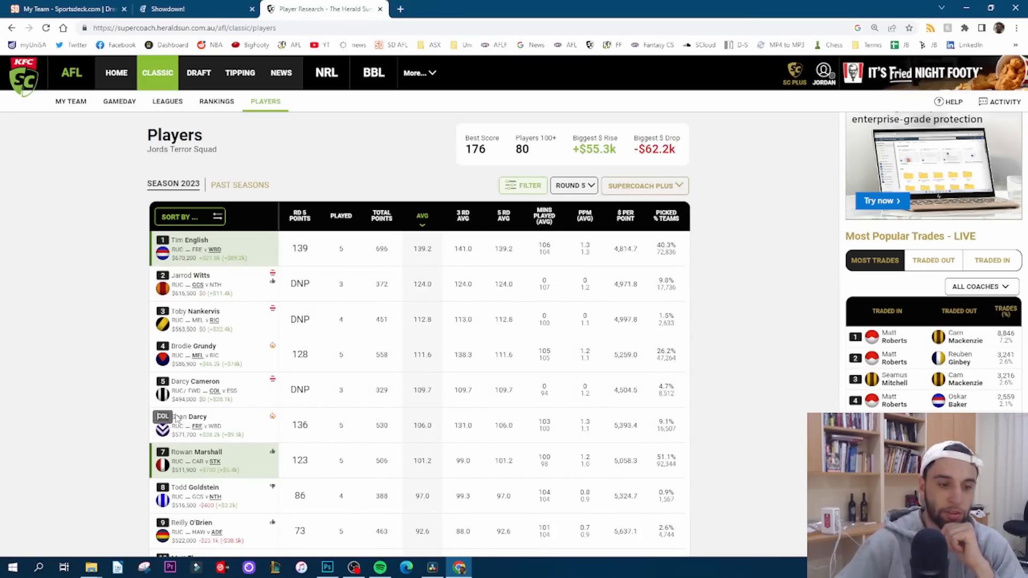
pyautogui.moveTo(101, 427)
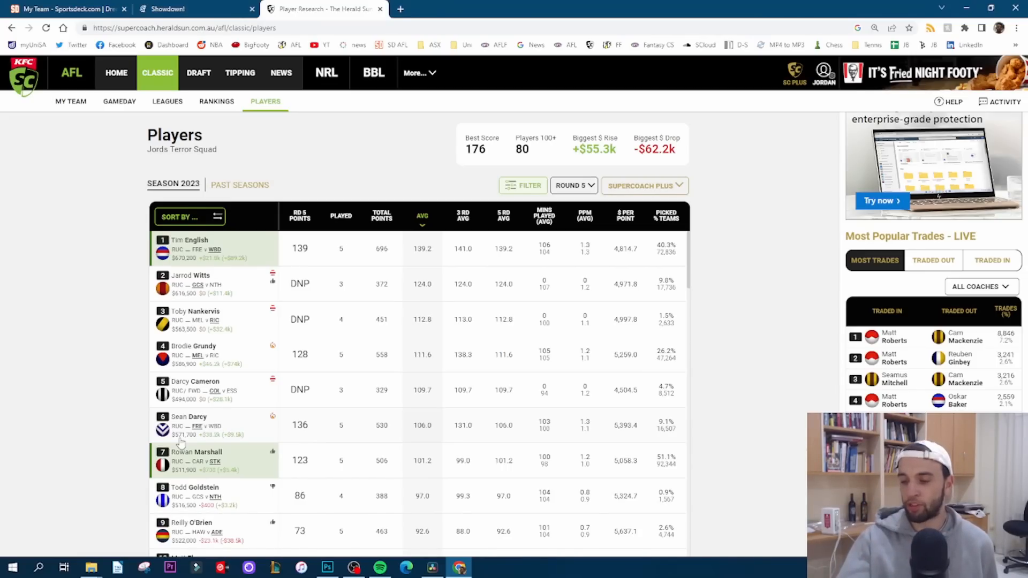
pyautogui.moveTo(226, 333)
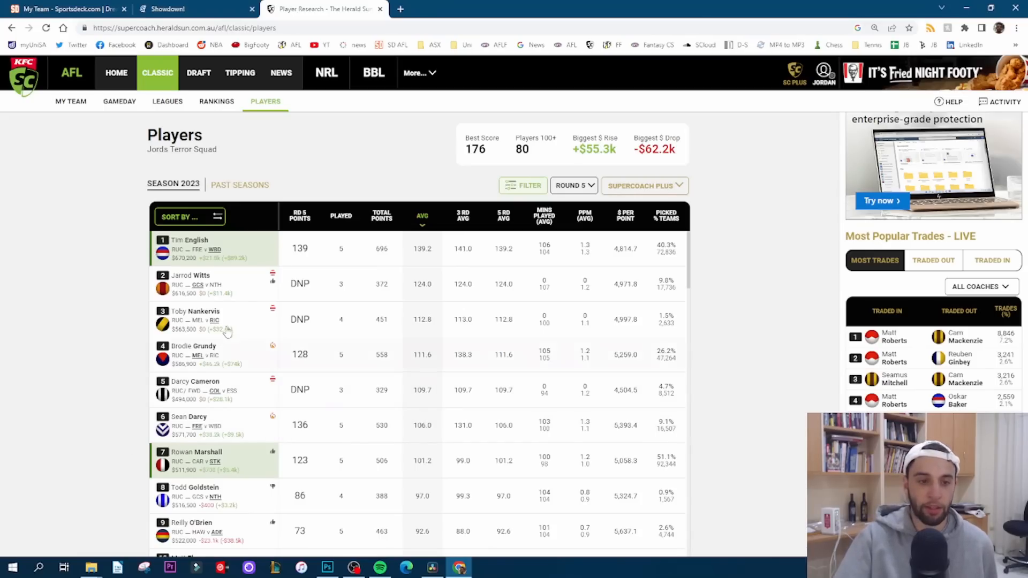
pyautogui.moveTo(318, 190)
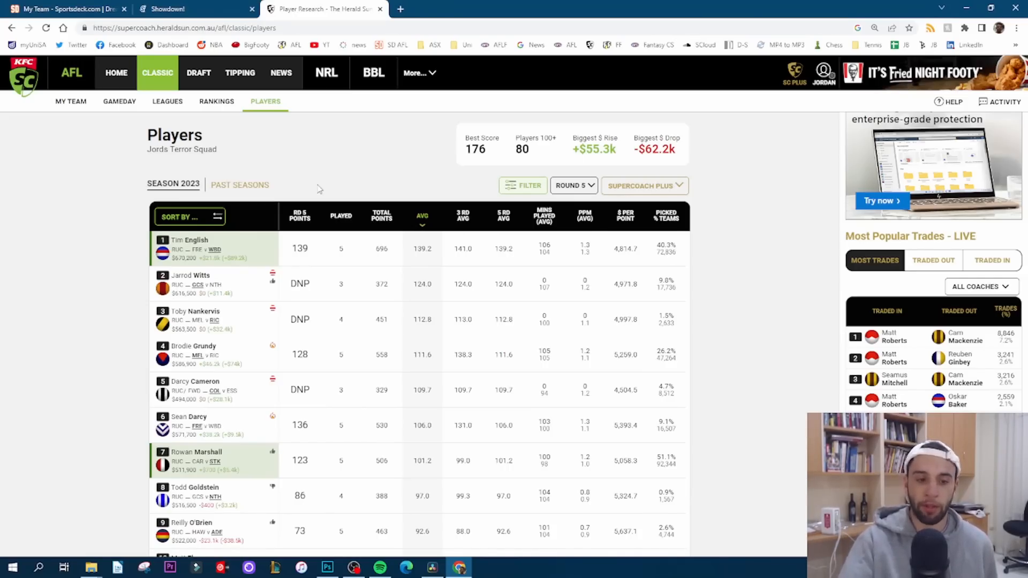
pyautogui.moveTo(322, 184)
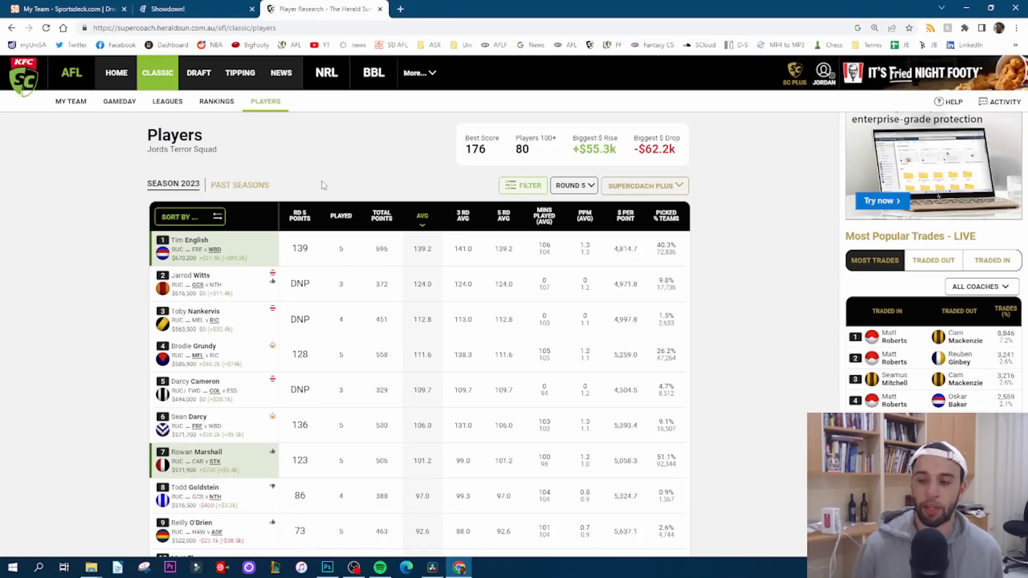
pyautogui.scroll(-3)
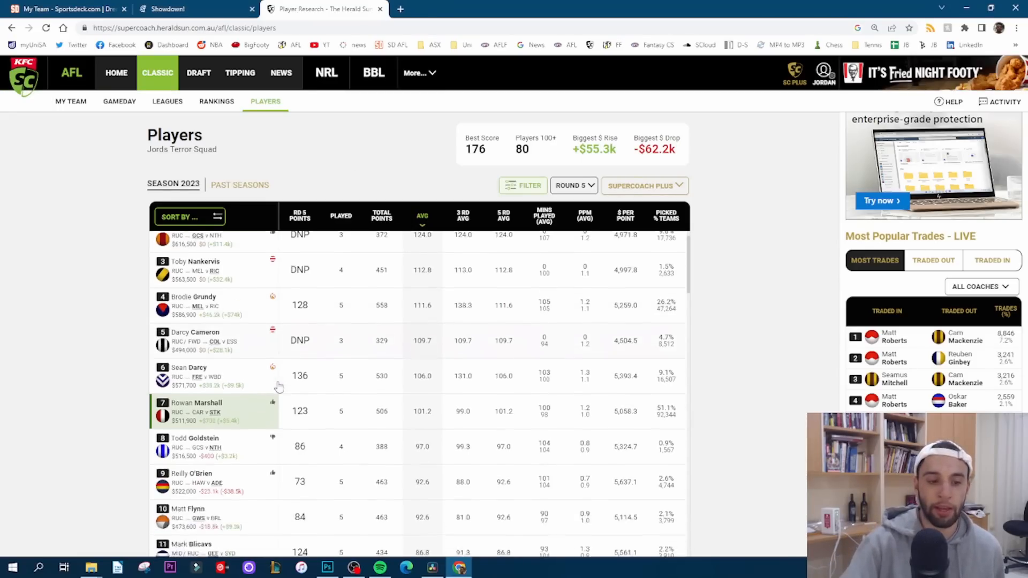
pyautogui.scroll(-3)
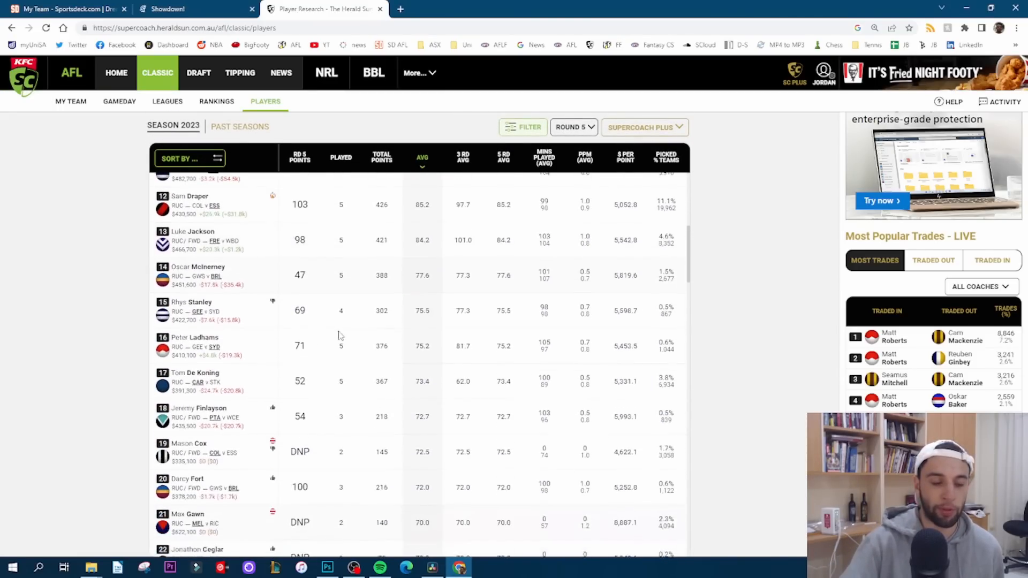
pyautogui.scroll(3)
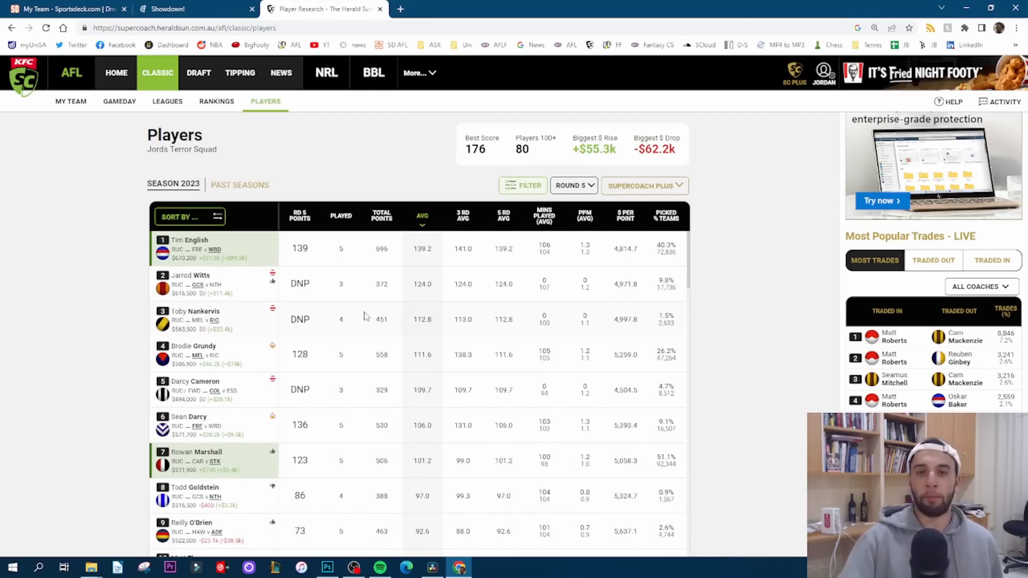
pyautogui.moveTo(357, 144)
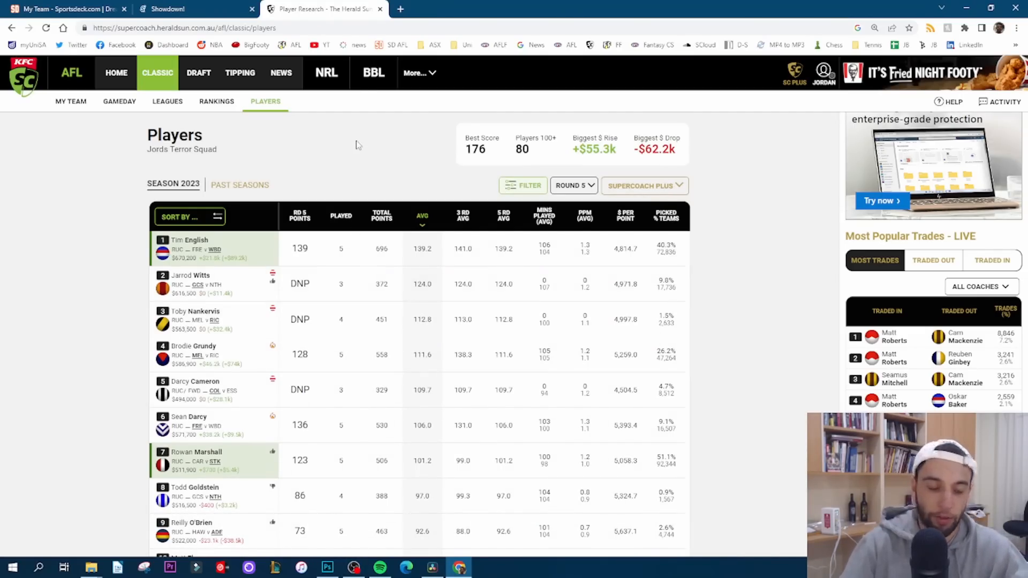
pyautogui.moveTo(354, 567)
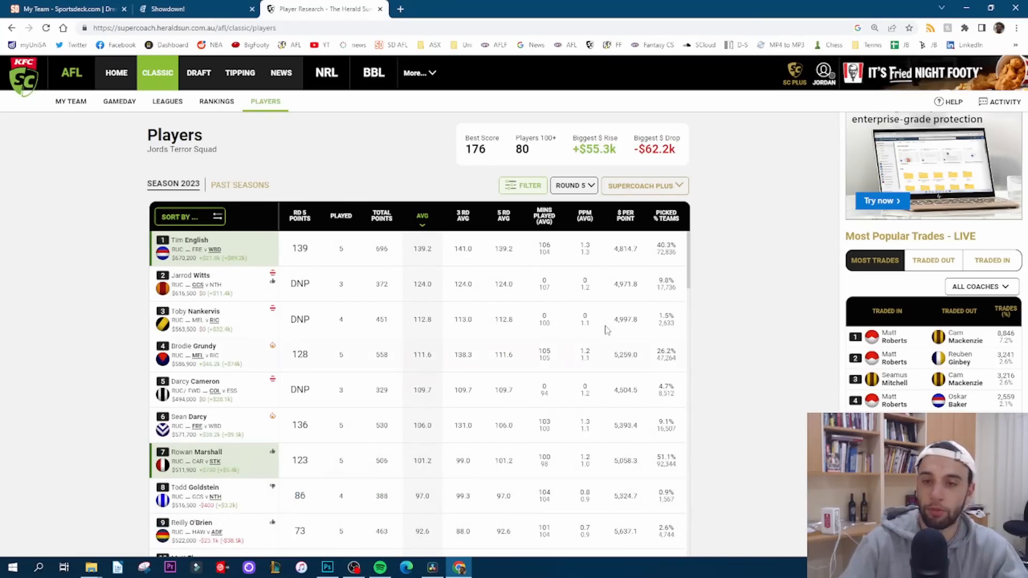
pyautogui.moveTo(715, 302)
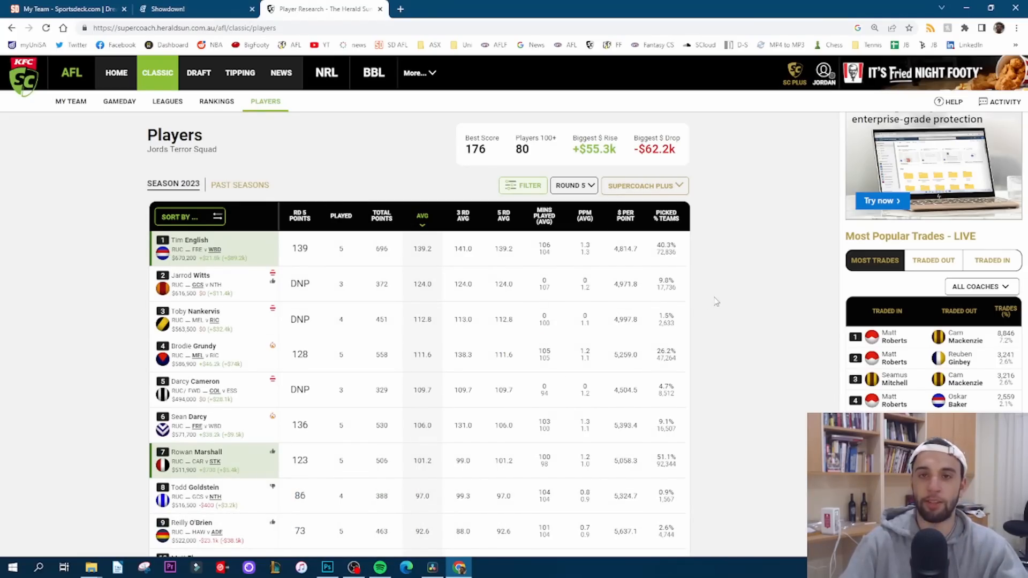